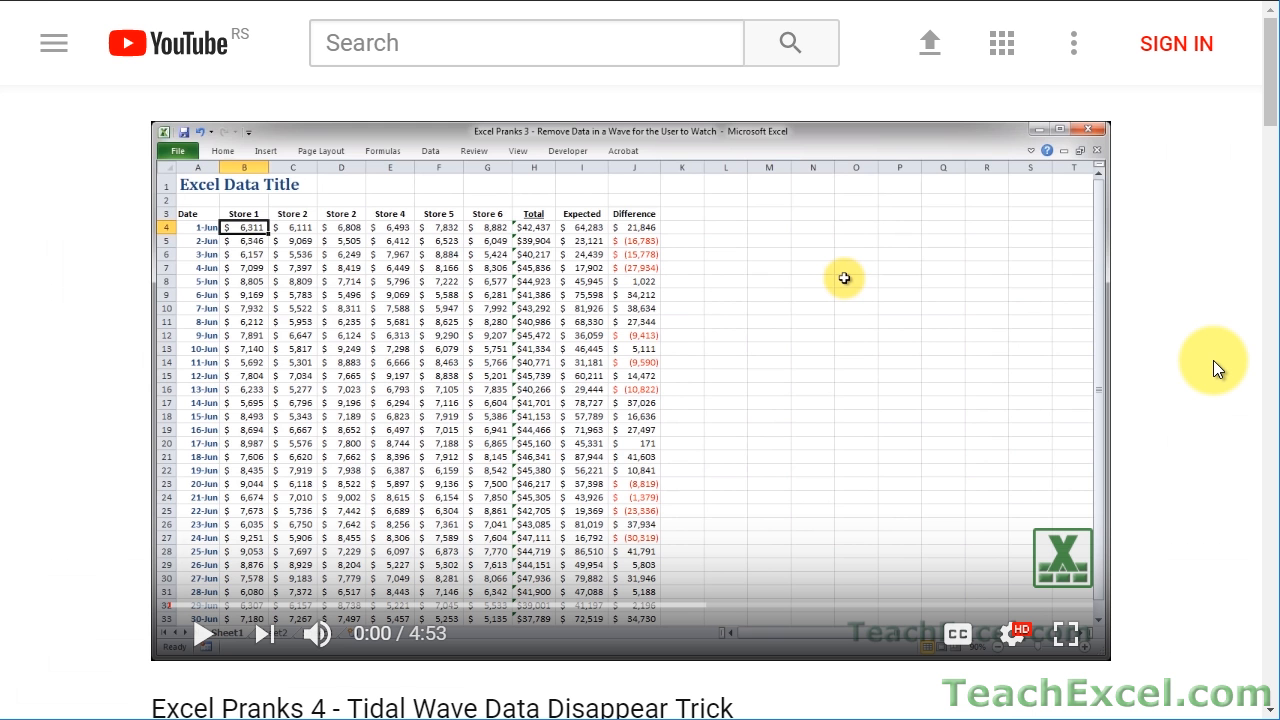
Subscribe to the TeachExcel channel and turn on the bell notifications
{"action": "scroll", "scroll_direction": "down", "scroll_amount": 3}
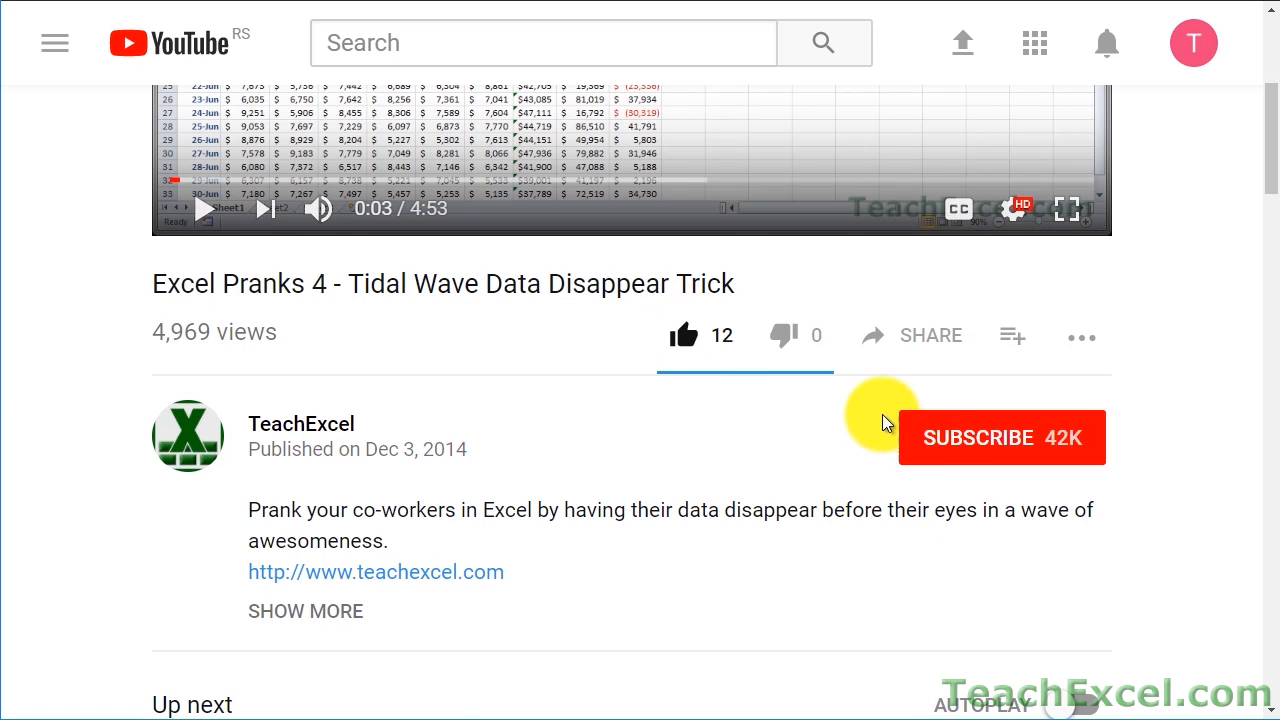
{"action": "left_click", "coordinate": [1000, 436]}
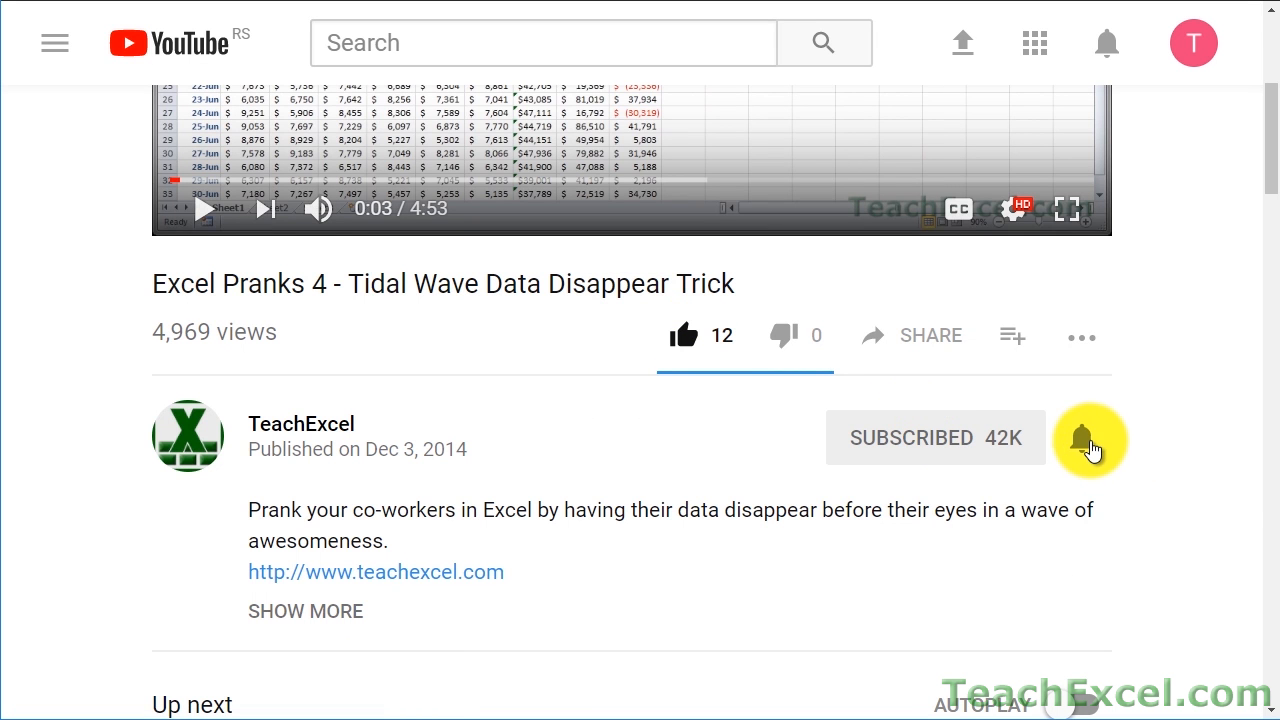
{"action": "left_click", "coordinate": [1084, 440]}
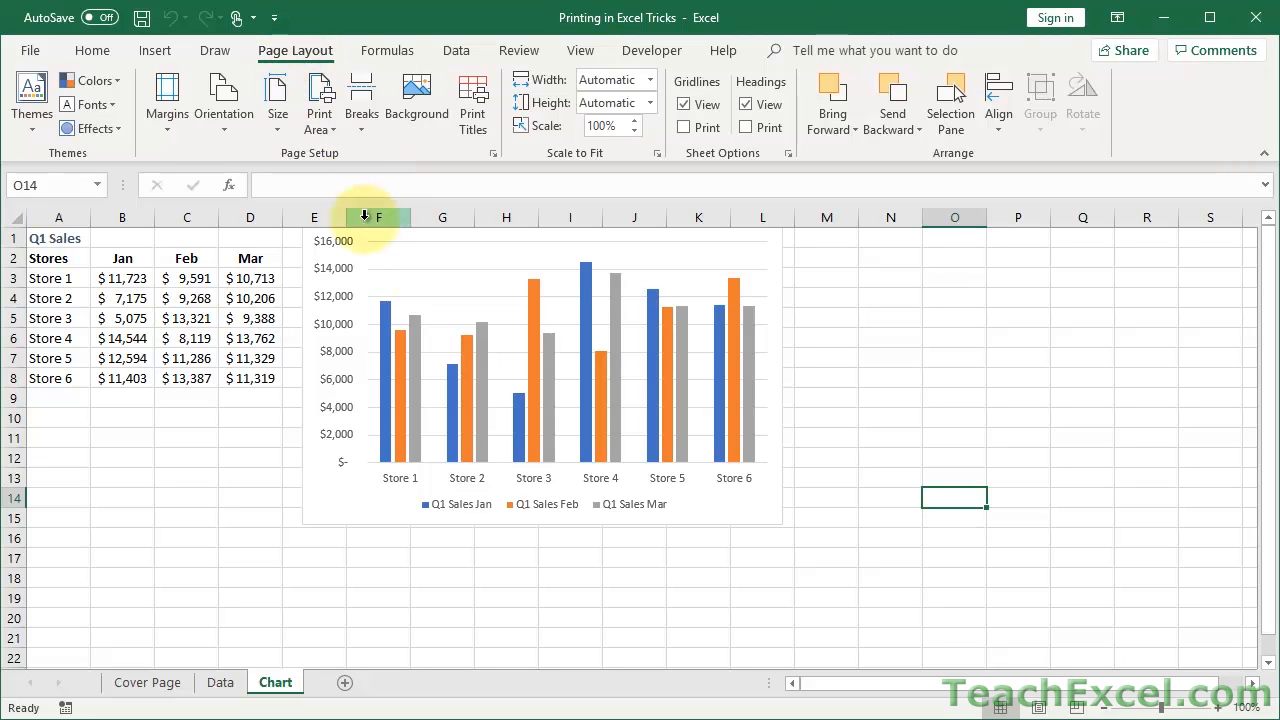
{"action": "mouse_move", "coordinate": [600, 152]}
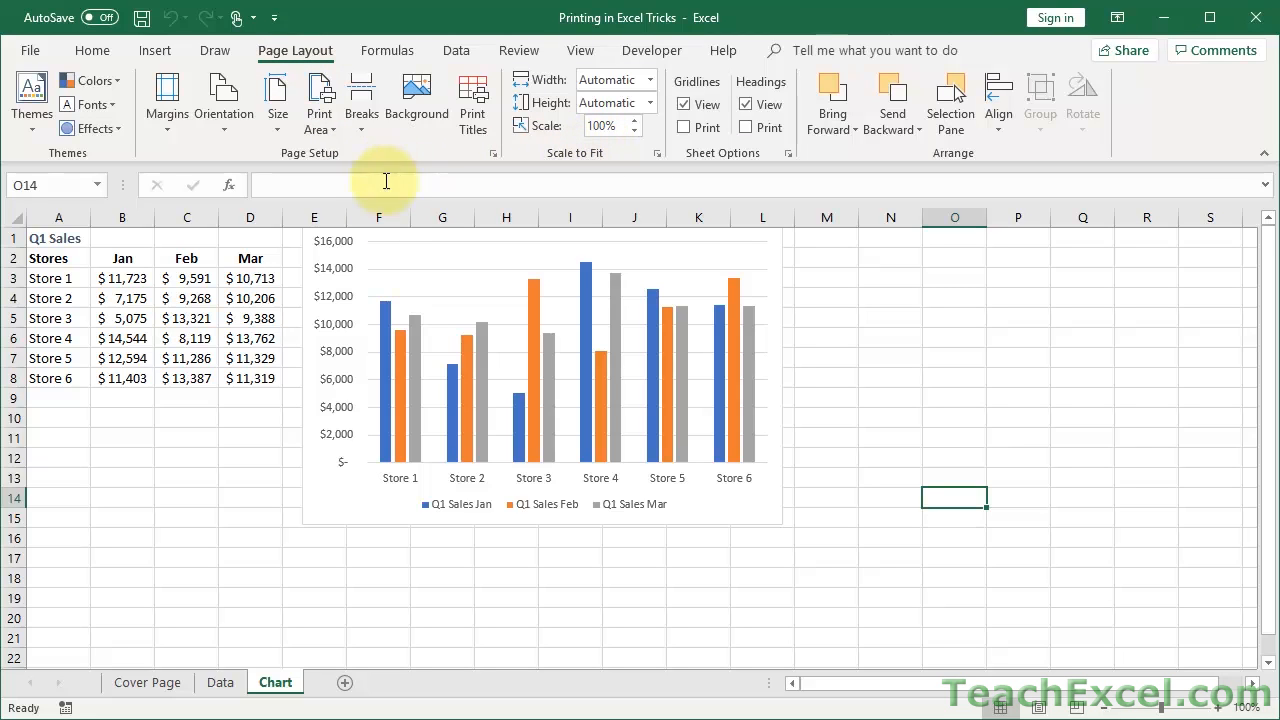
{"action": "mouse_move", "coordinate": [392, 210]}
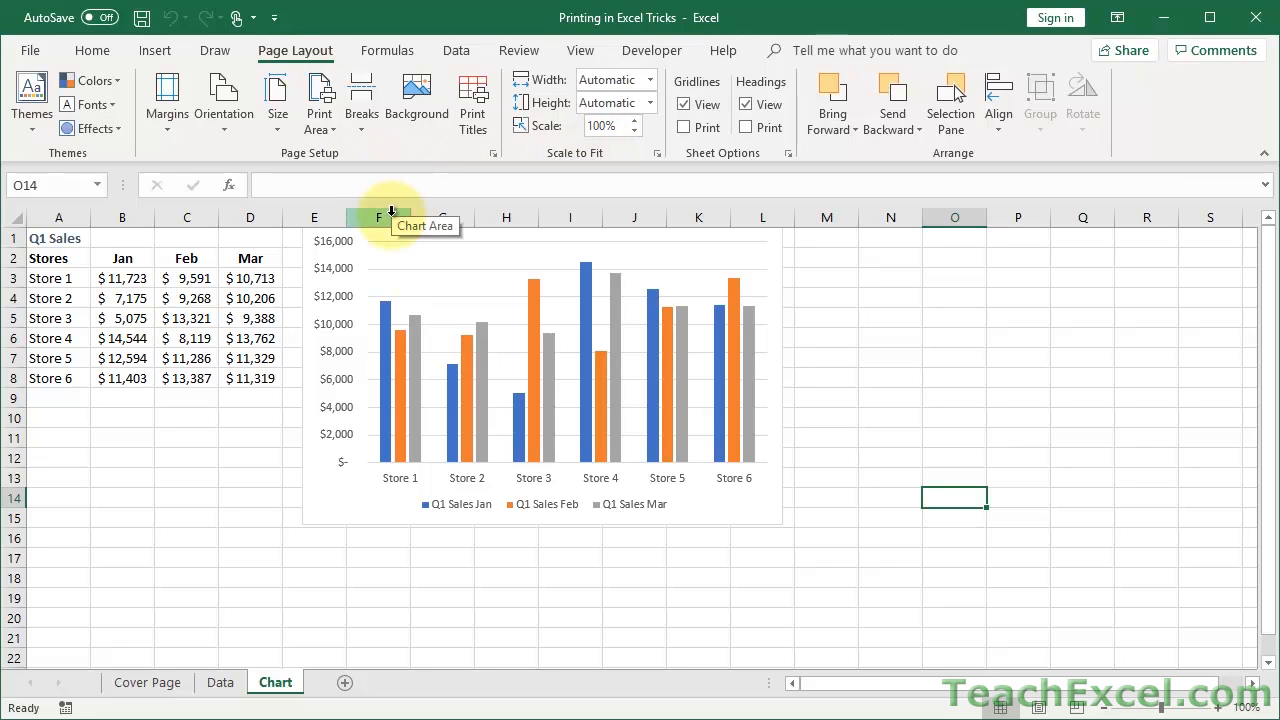
{"action": "mouse_move", "coordinate": [360, 196]}
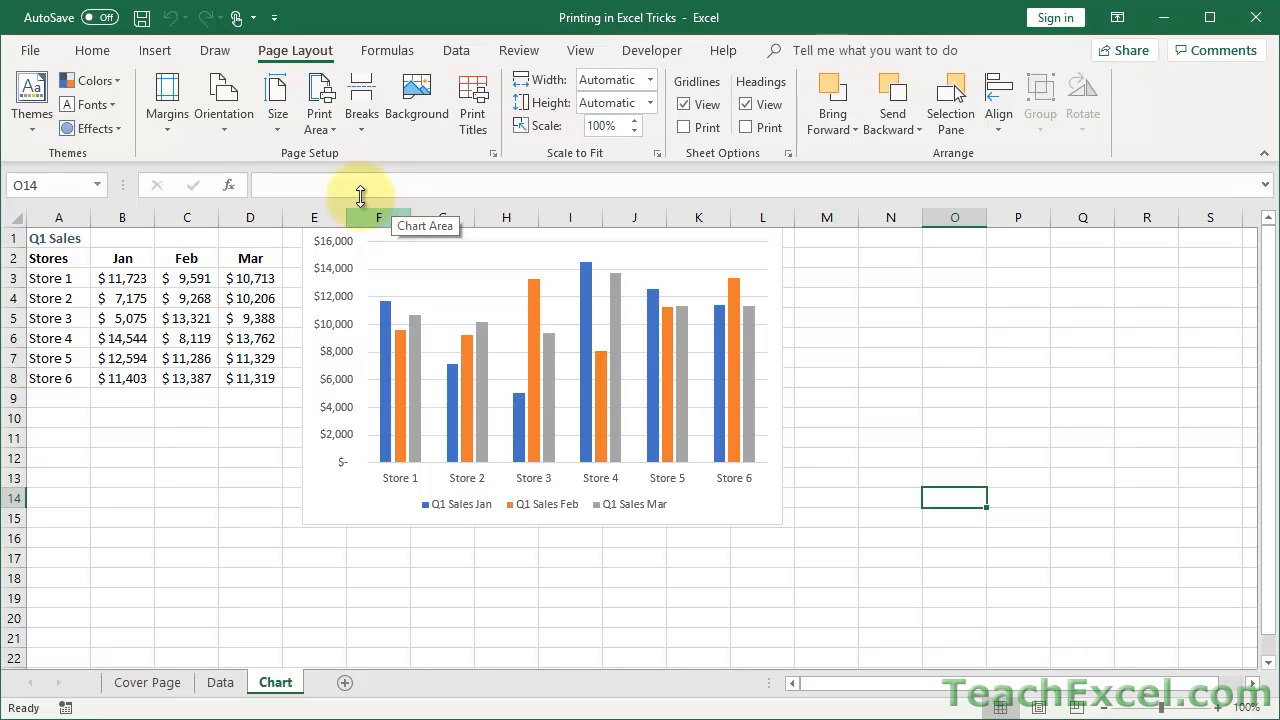
{"action": "mouse_move", "coordinate": [510, 424]}
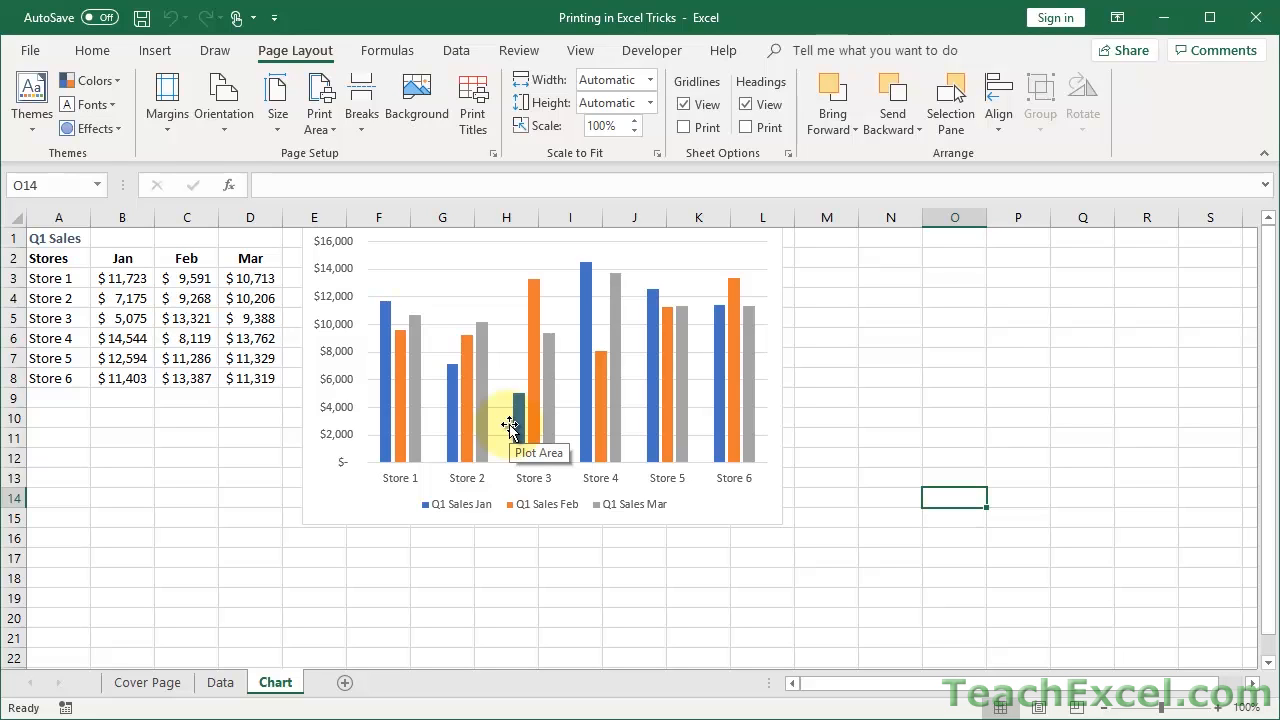
{"action": "mouse_move", "coordinate": [152, 448]}
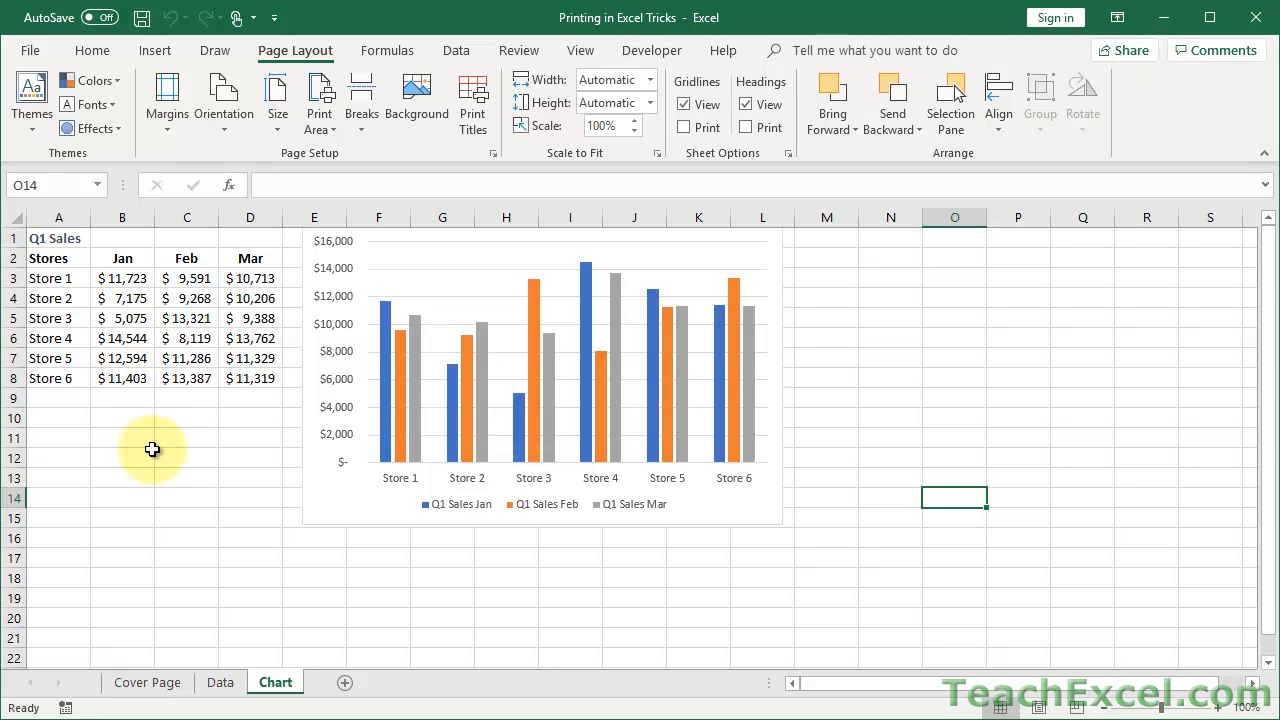
{"action": "mouse_move", "coordinate": [456, 268]}
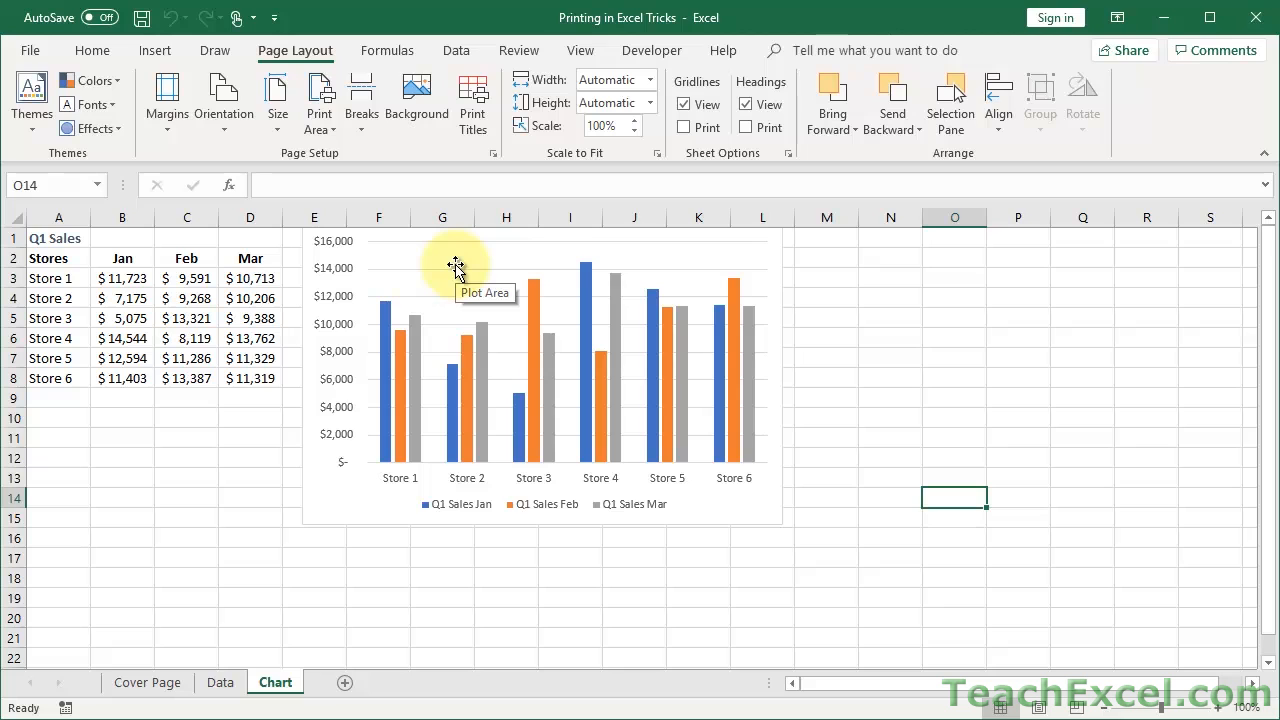
{"action": "mouse_move", "coordinate": [218, 402]}
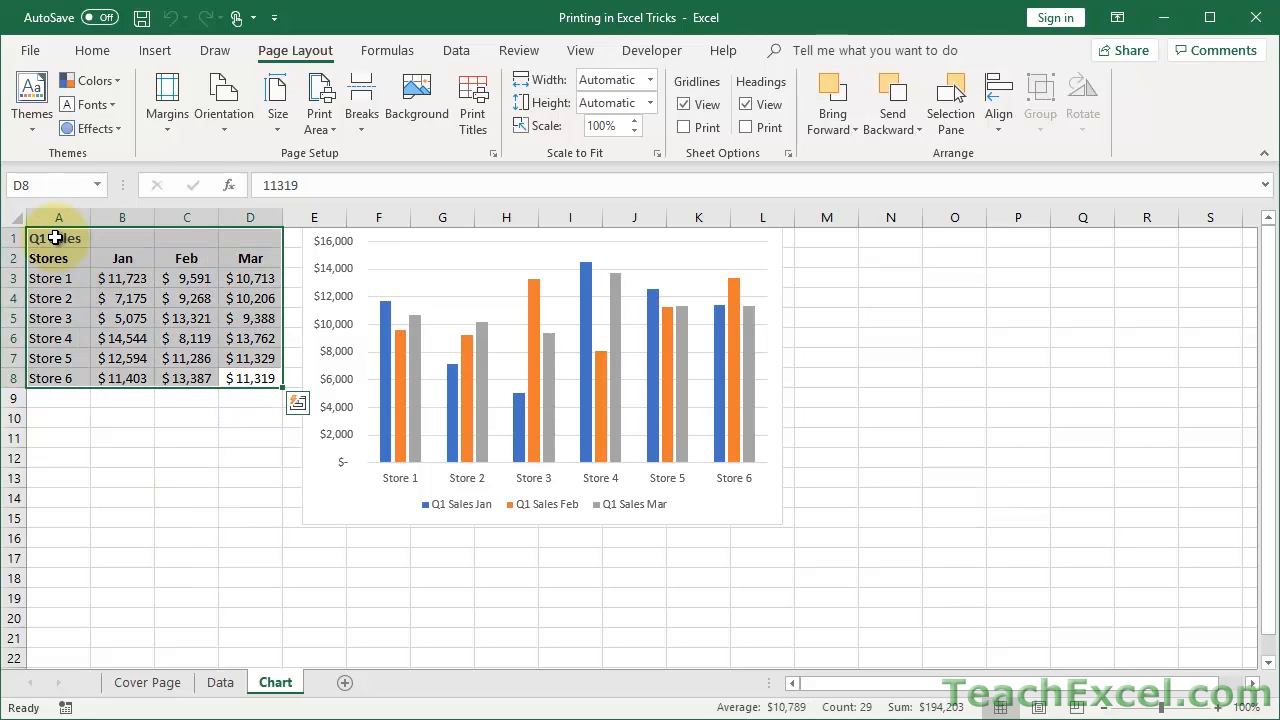
{"action": "left_click", "coordinate": [58, 236]}
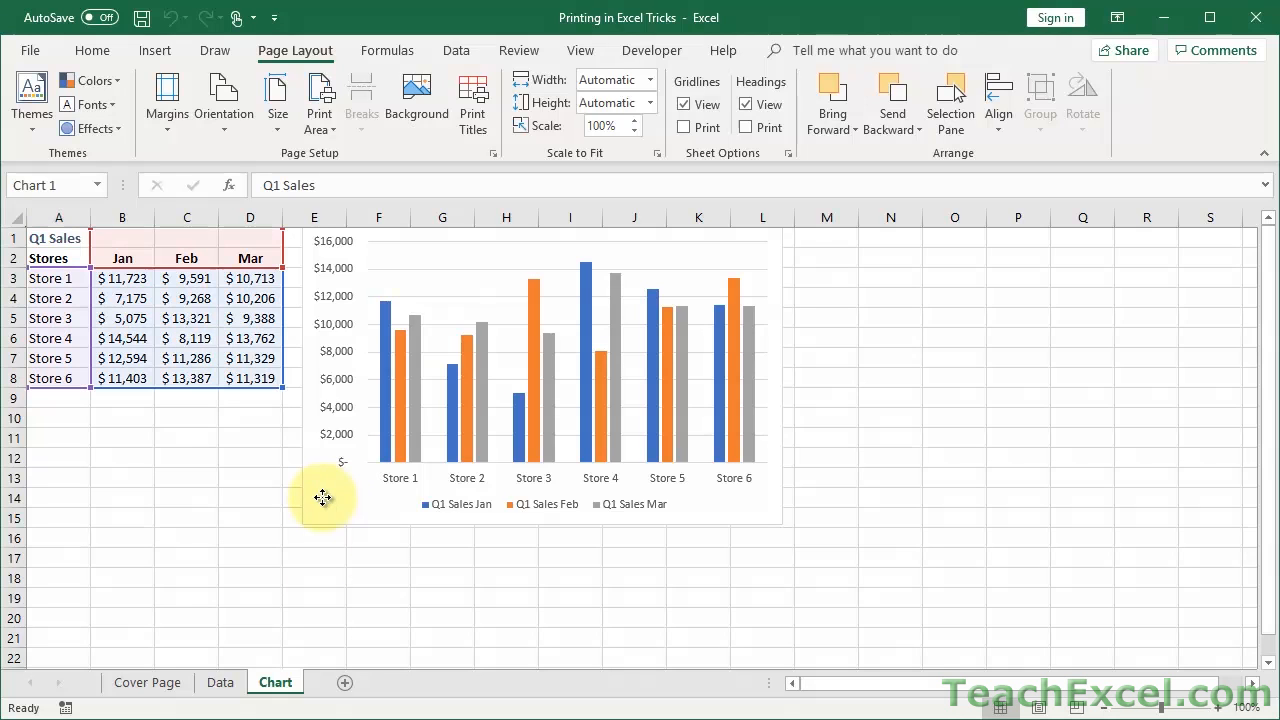
In Format Chart Area's Size & Properties, check Print object for the Q1 sales chart
{"action": "right_click", "coordinate": [324, 498]}
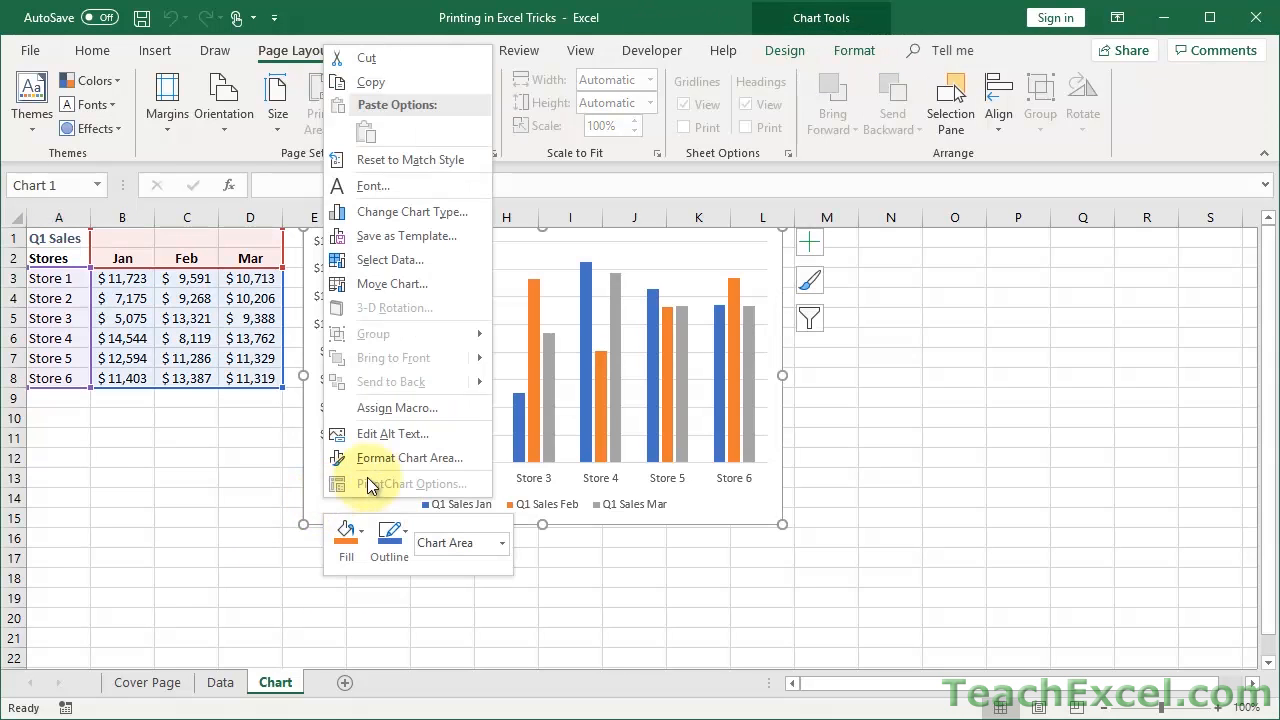
{"action": "left_click", "coordinate": [408, 458]}
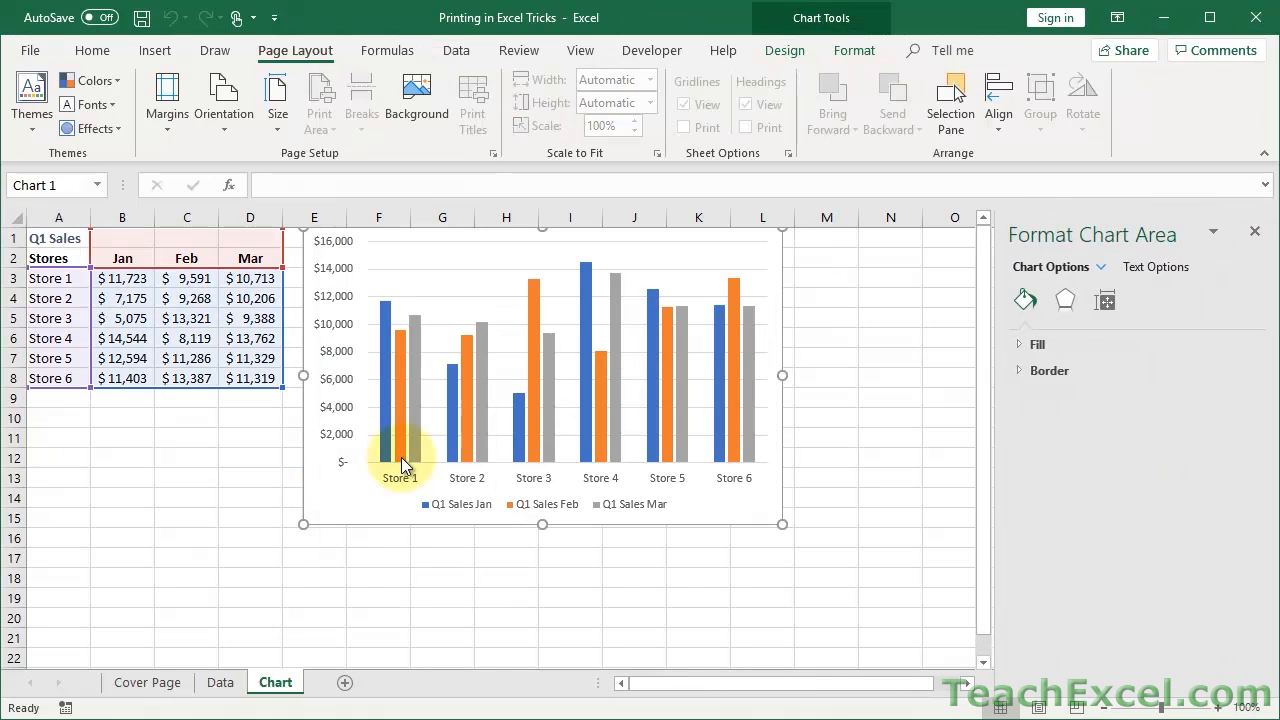
{"action": "mouse_move", "coordinate": [404, 440]}
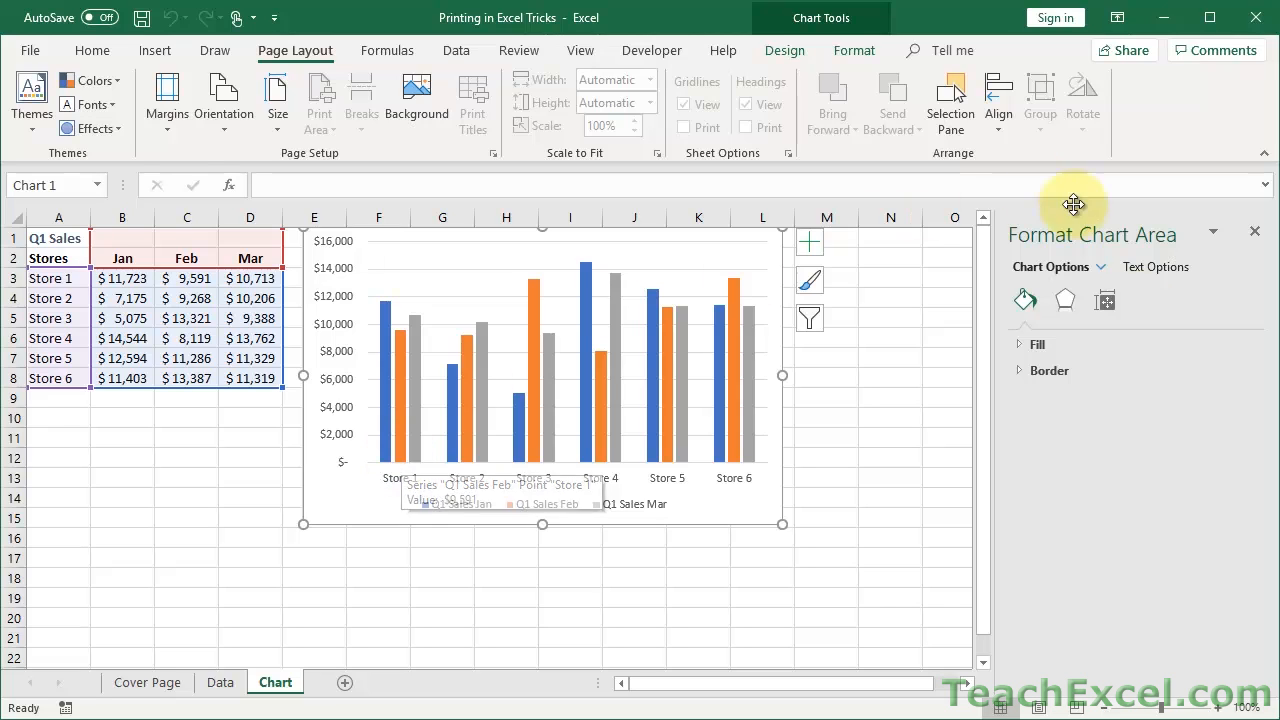
{"action": "mouse_move", "coordinate": [1100, 460]}
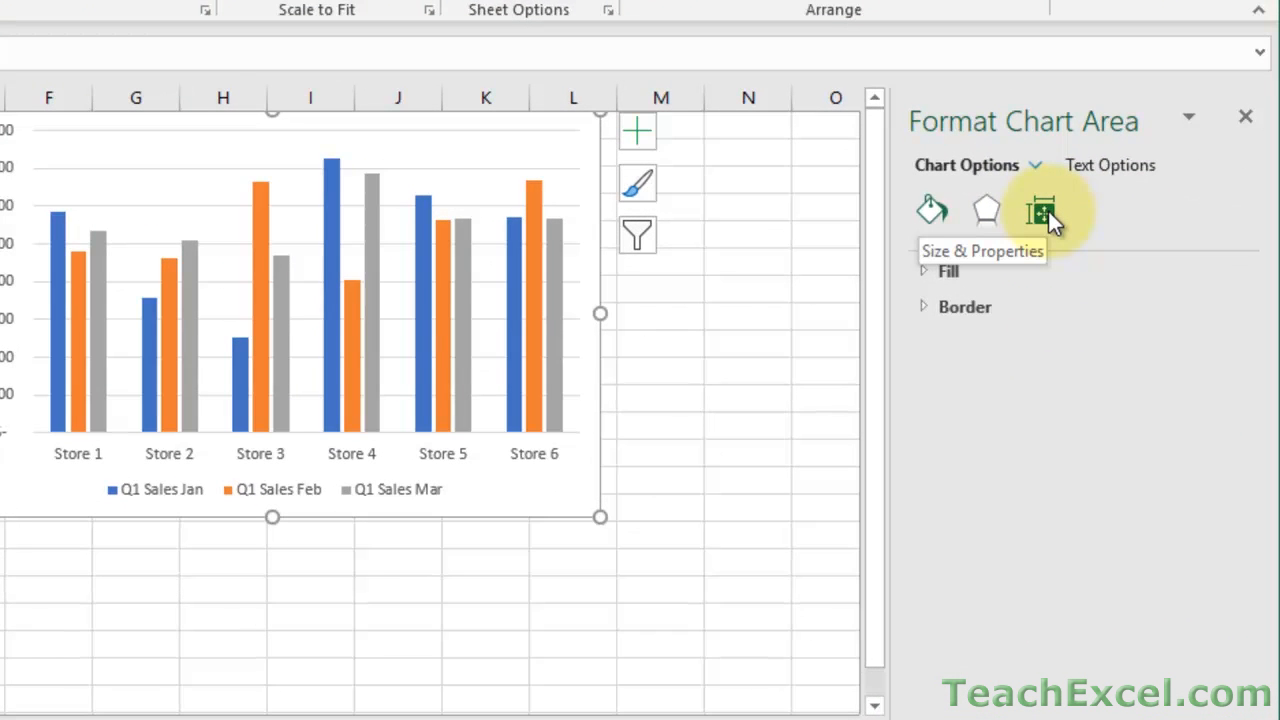
{"action": "left_click", "coordinate": [1042, 210]}
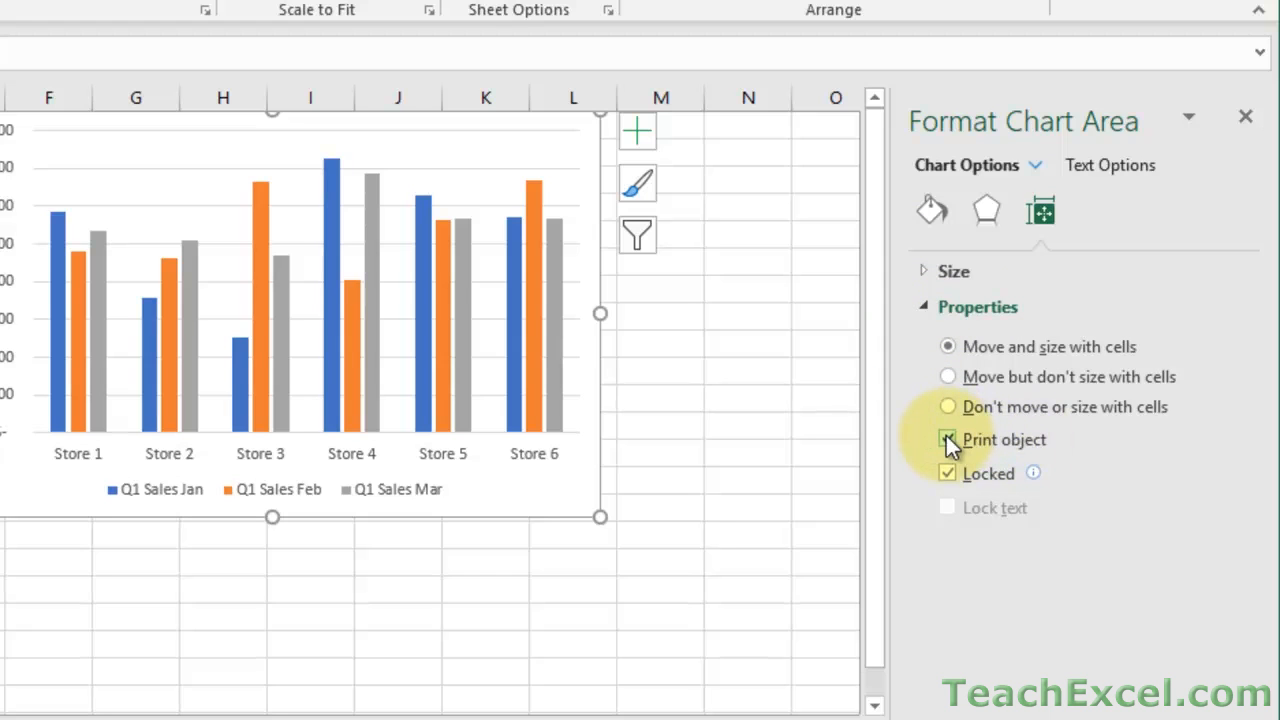
{"action": "left_click", "coordinate": [948, 440]}
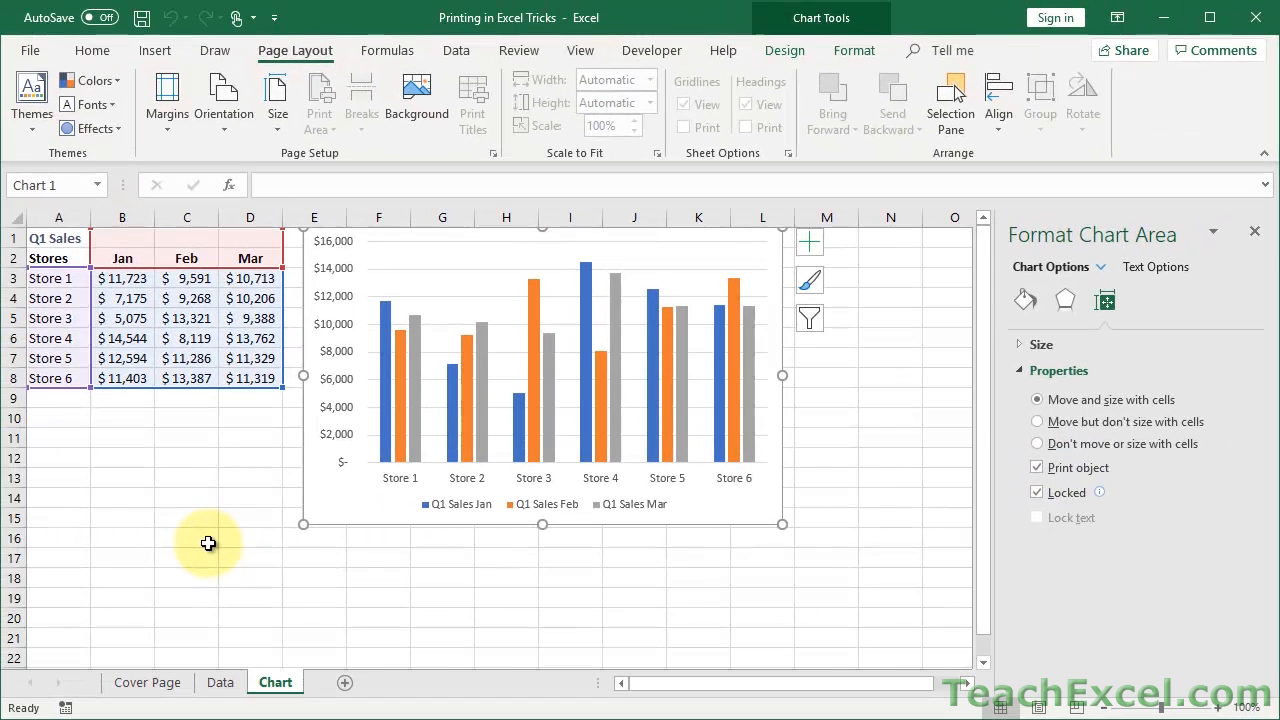
{"action": "left_click", "coordinate": [122, 478]}
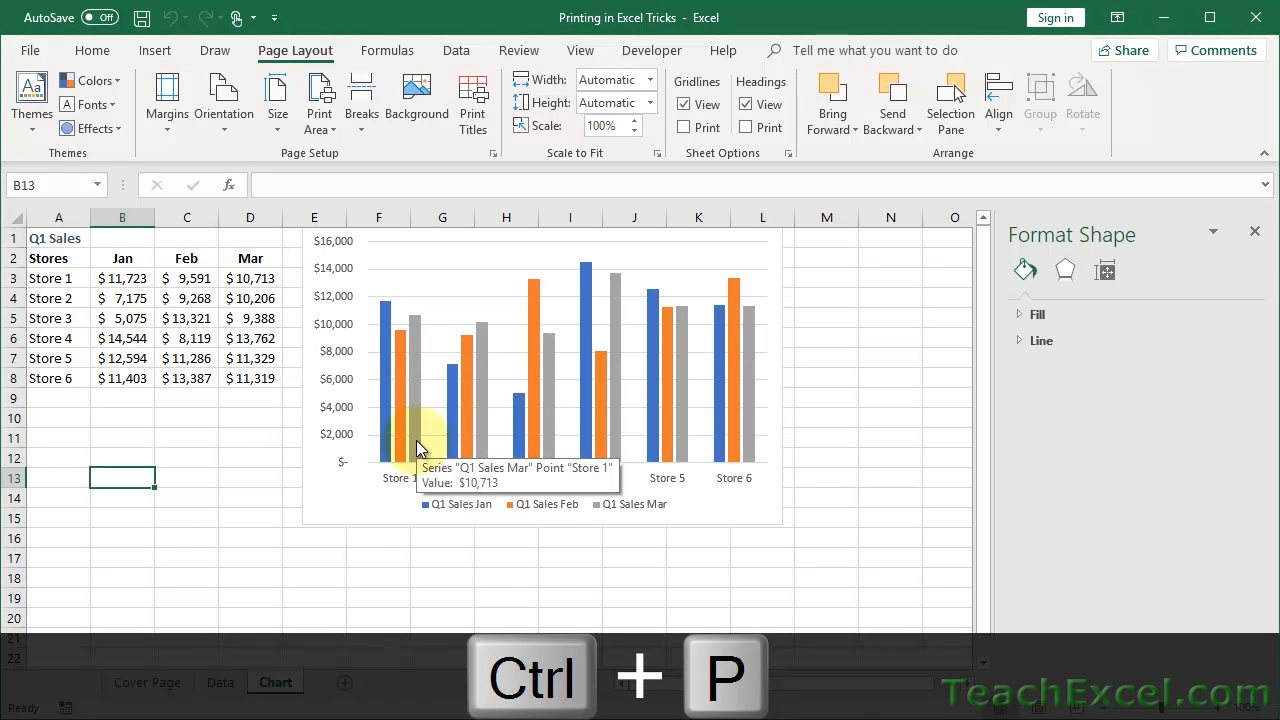
In print preview (Ctrl+P), switch the sheet to Landscape Orientation, then return to the worksheet
{"action": "key", "text": "ctrl+p"}
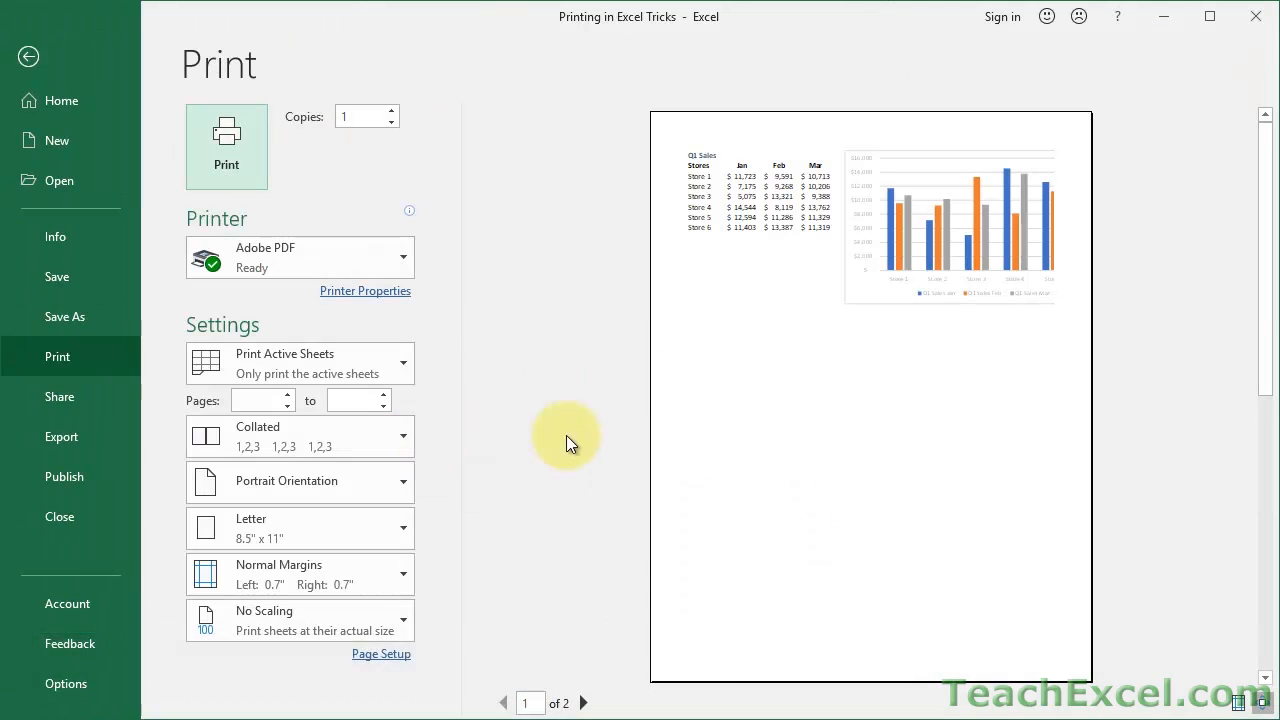
{"action": "mouse_move", "coordinate": [850, 280]}
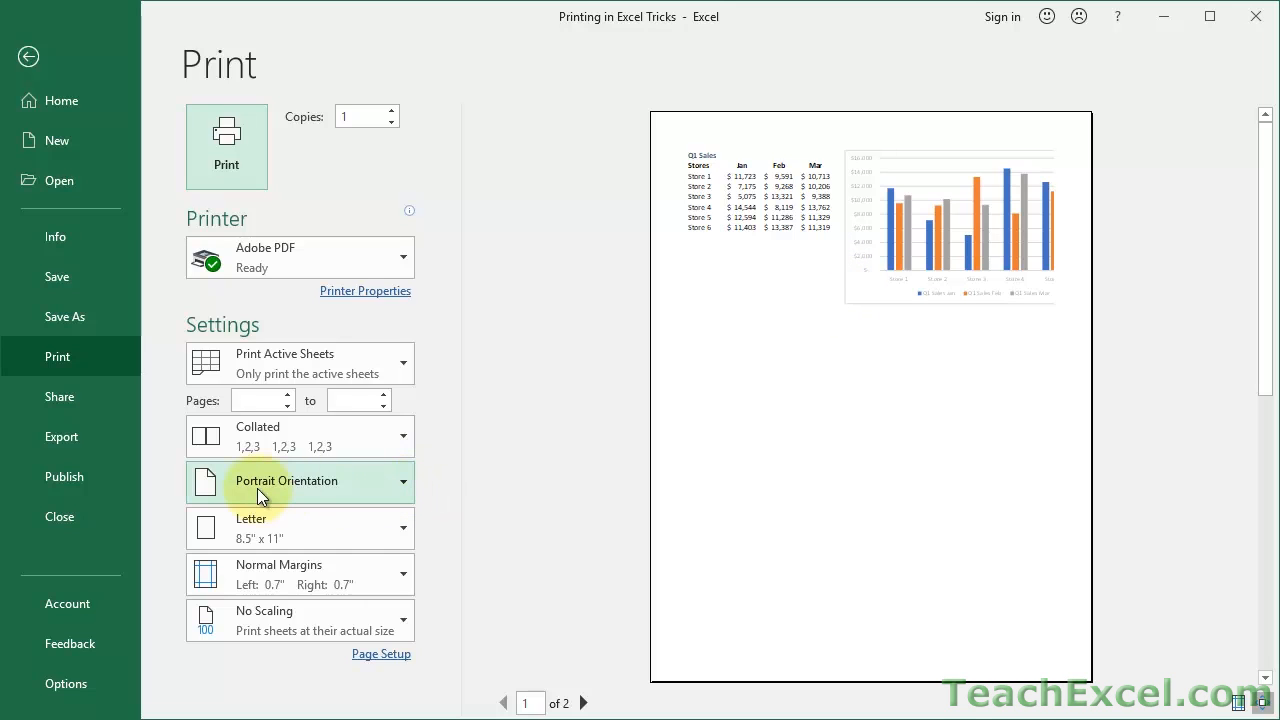
{"action": "mouse_move", "coordinate": [332, 488]}
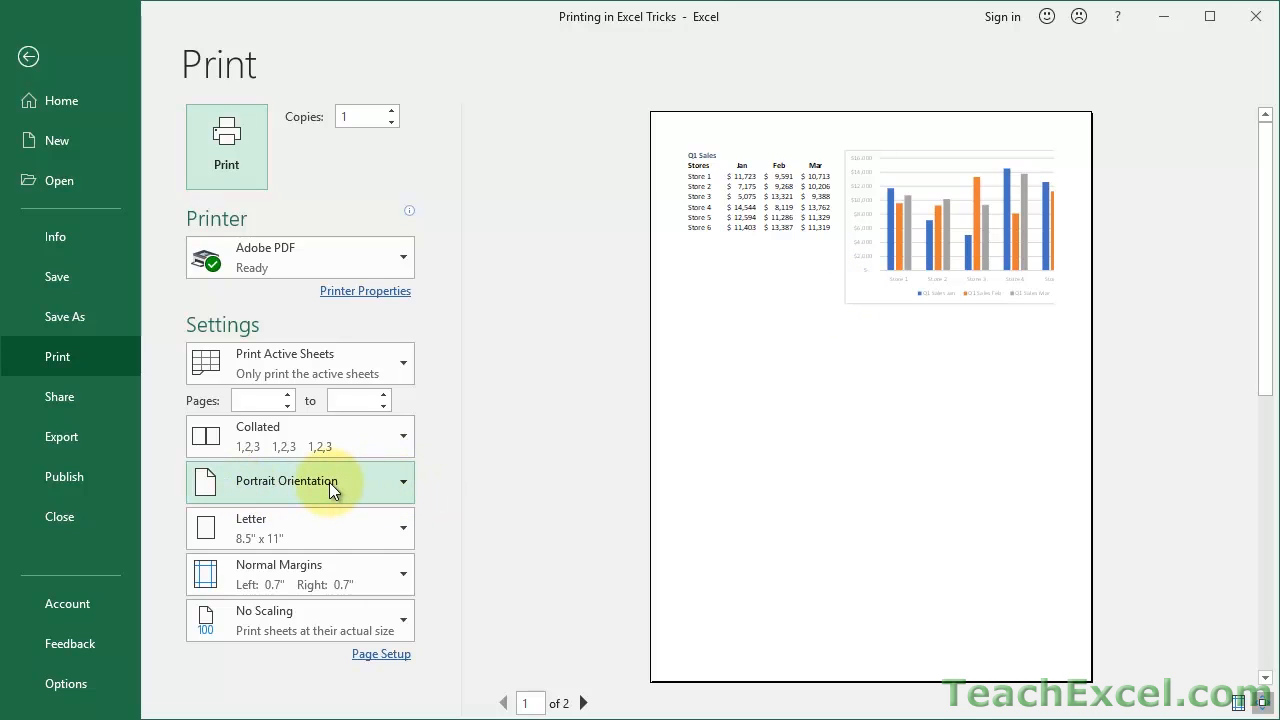
{"action": "left_click", "coordinate": [300, 480]}
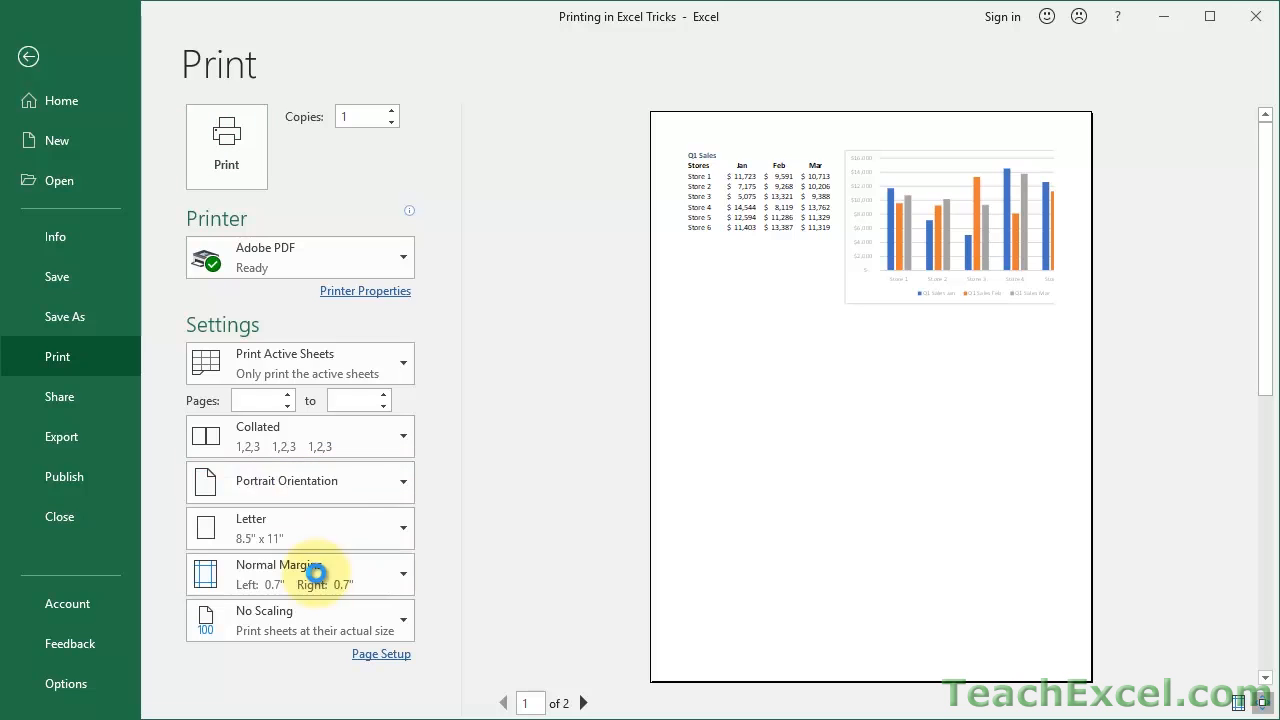
{"action": "left_click", "coordinate": [290, 480]}
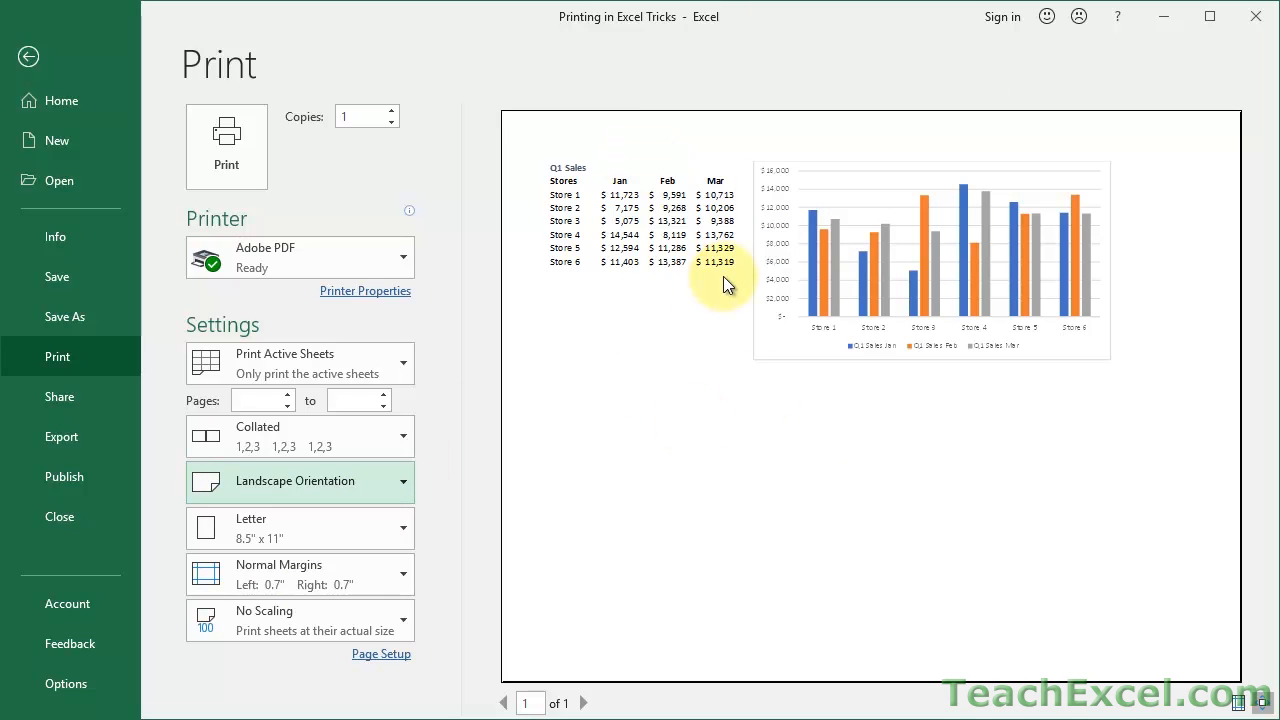
{"action": "left_click", "coordinate": [28, 56]}
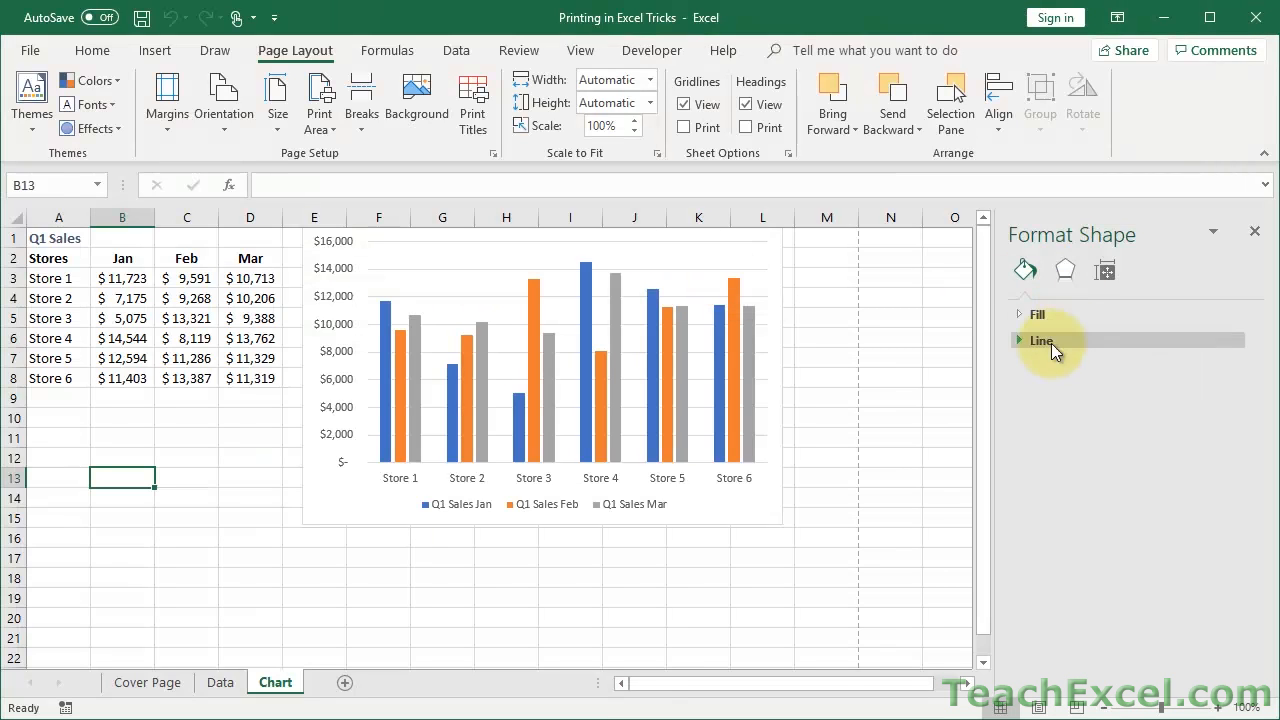
Uncheck Print object in the chart's Properties so the chart is excluded from the printout
{"action": "left_click", "coordinate": [1104, 270]}
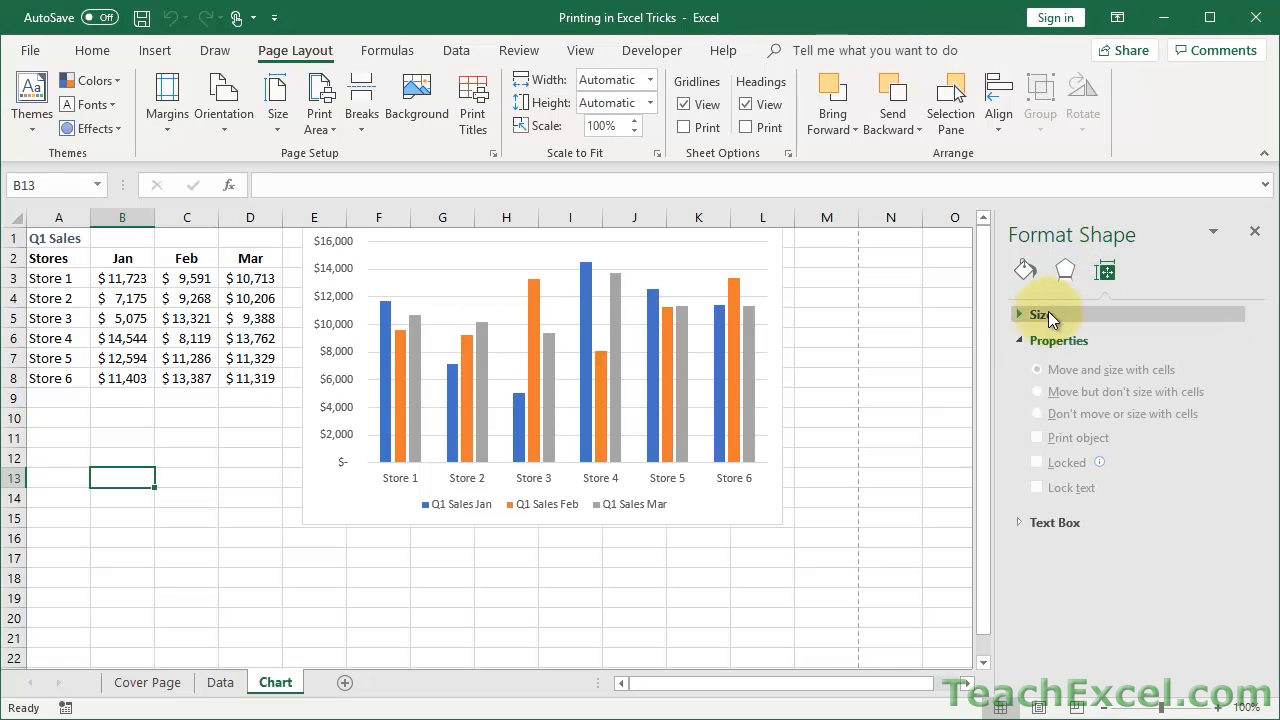
{"action": "left_click", "coordinate": [1040, 314]}
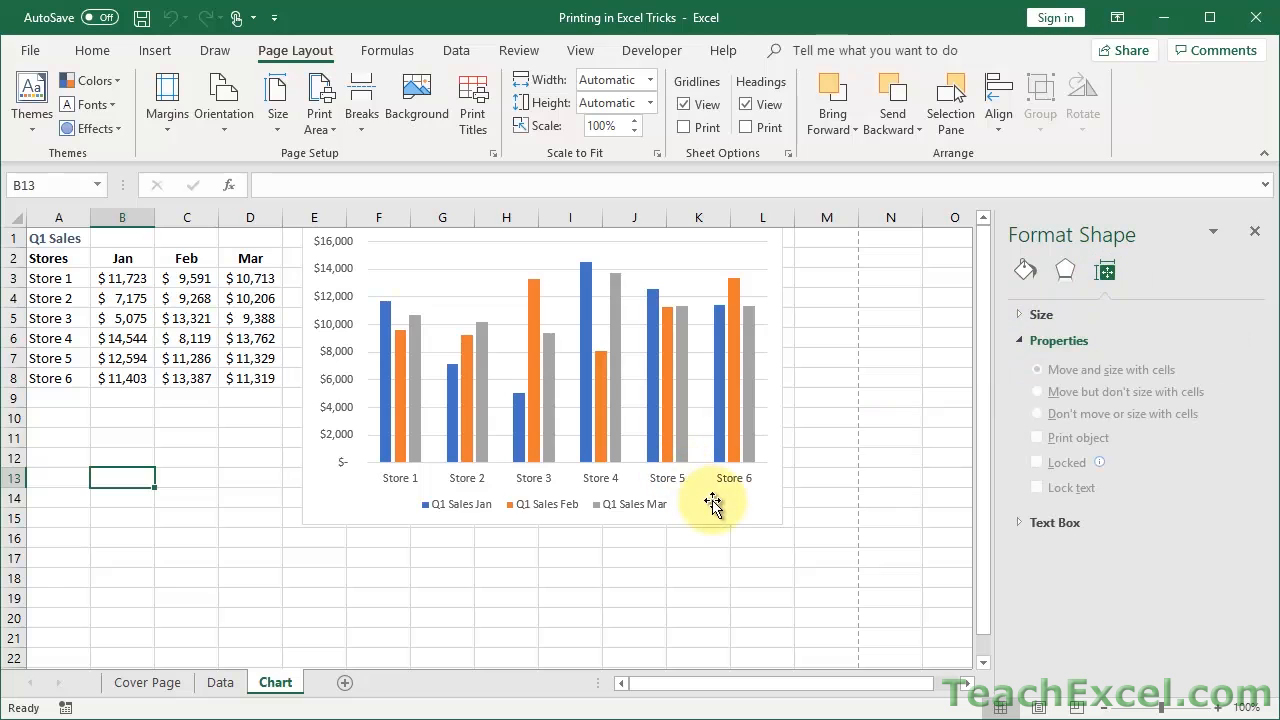
{"action": "left_click", "coordinate": [712, 500]}
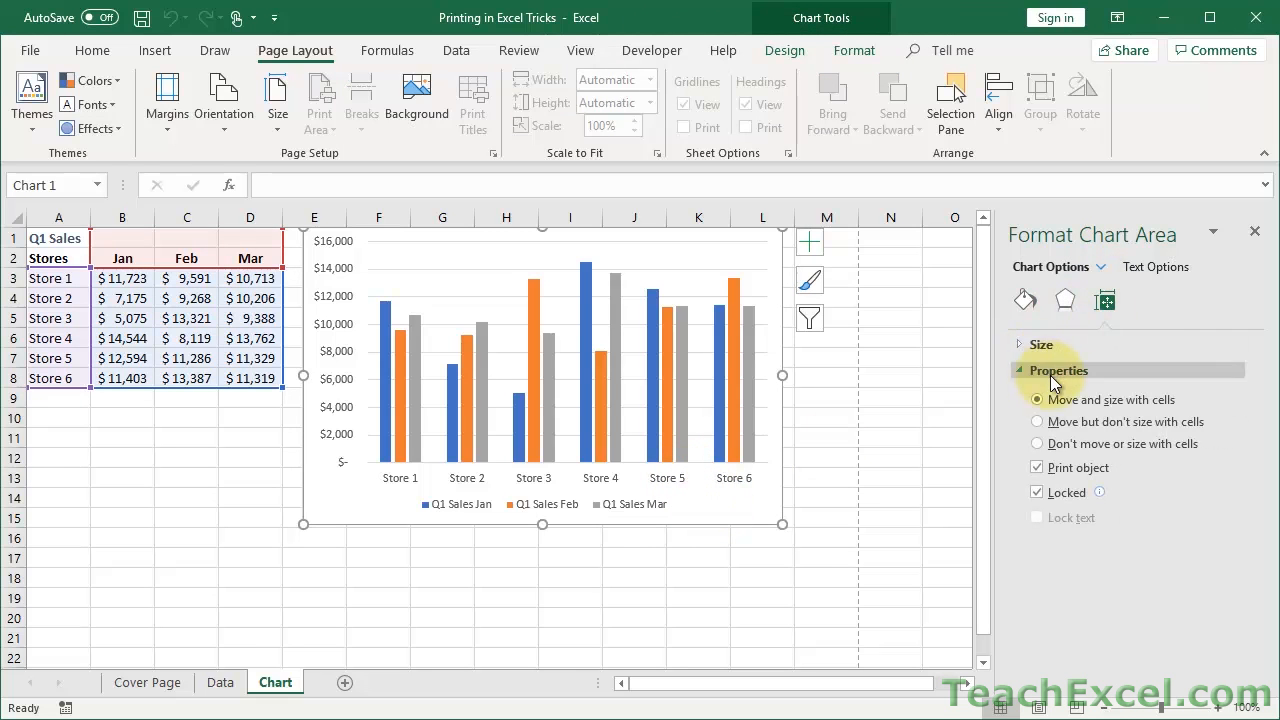
{"action": "left_click", "coordinate": [1036, 468]}
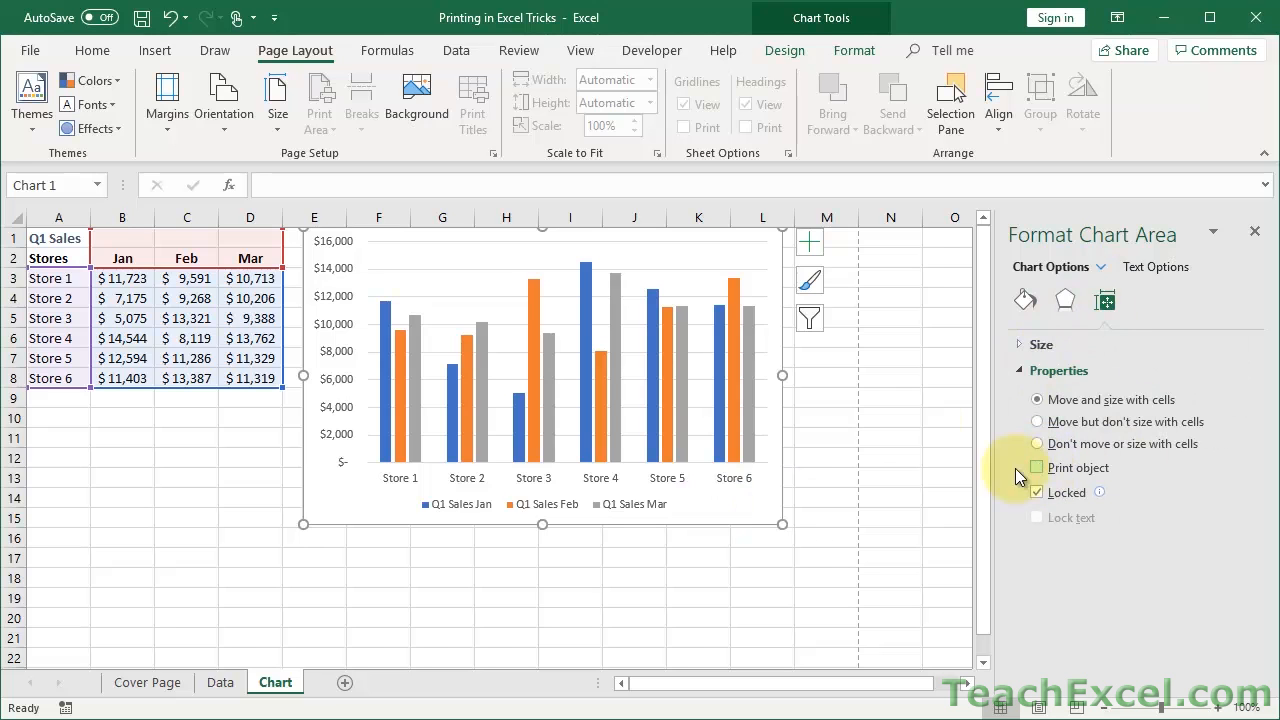
{"action": "left_click", "coordinate": [826, 392]}
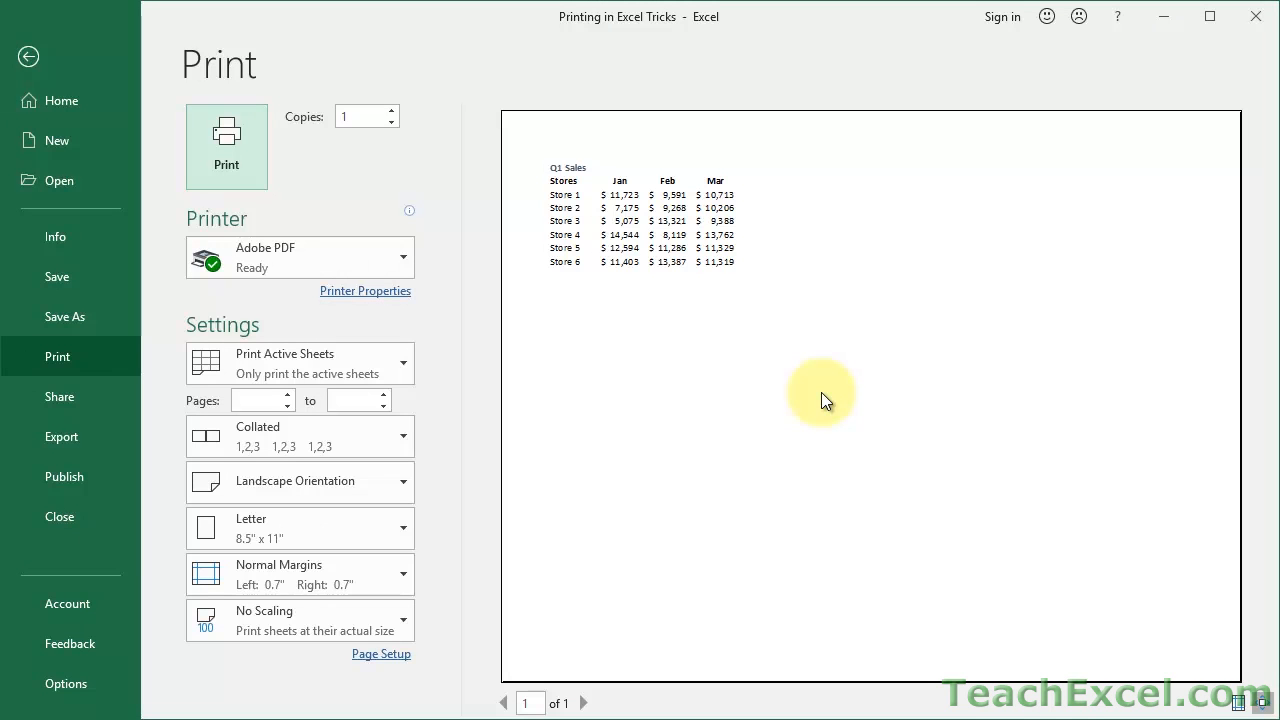
Switch the printout back to Portrait Orientation and return to the worksheet
{"action": "left_click", "coordinate": [300, 480]}
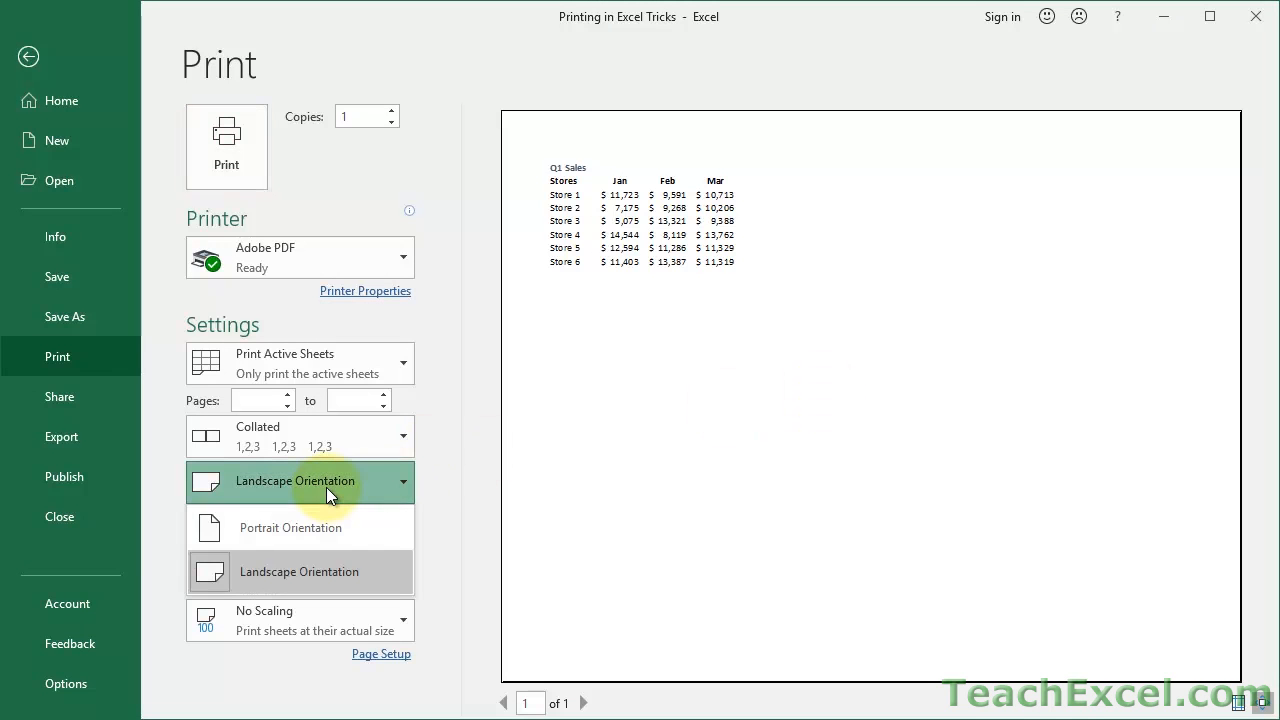
{"action": "left_click", "coordinate": [290, 528]}
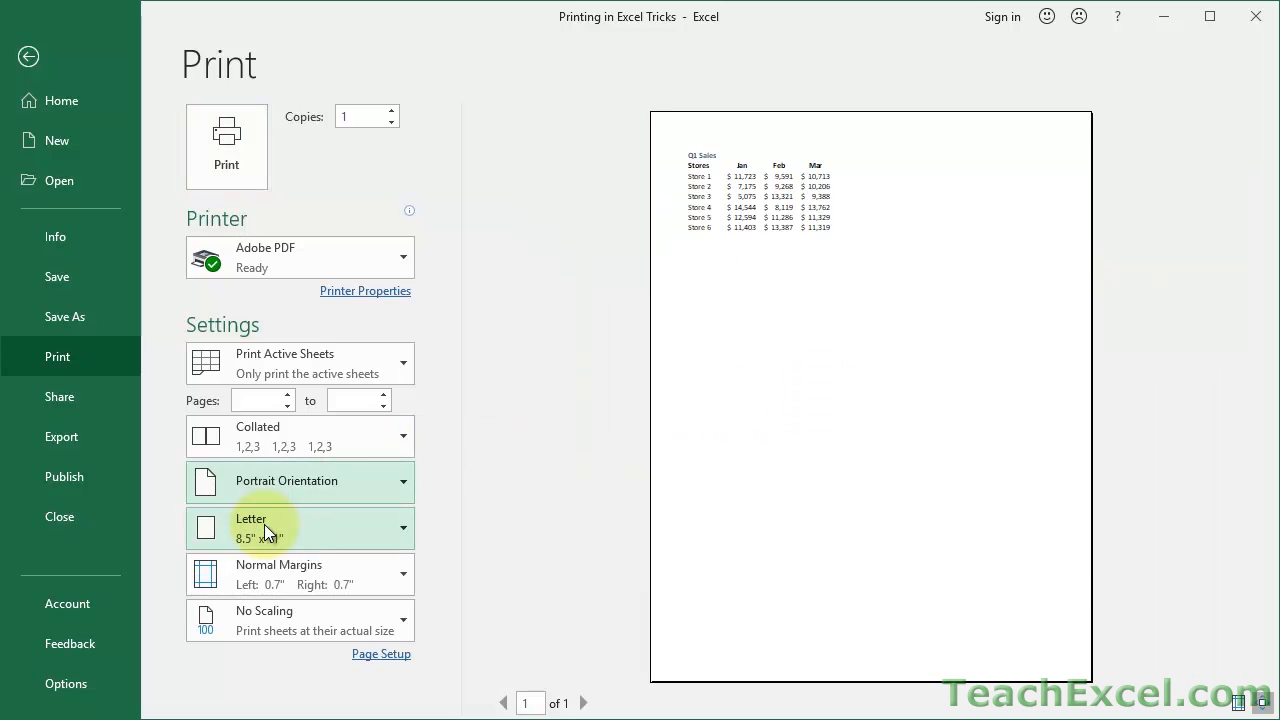
{"action": "mouse_move", "coordinate": [584, 460]}
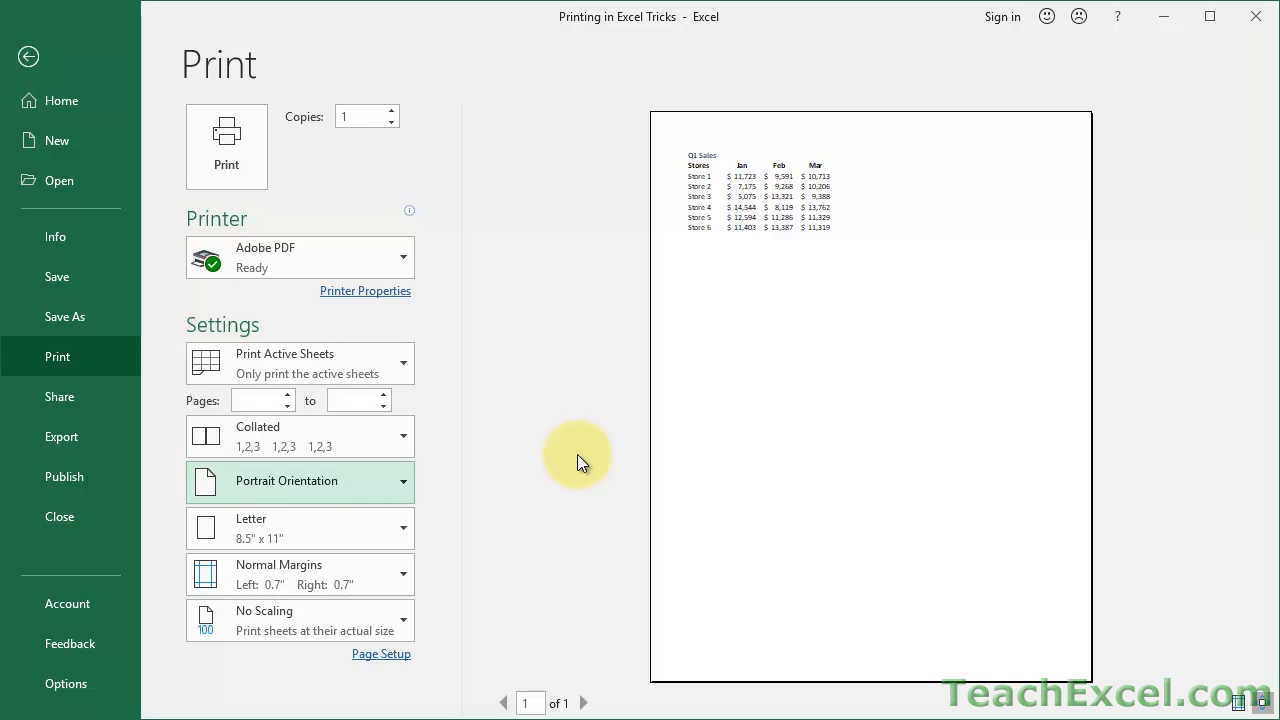
{"action": "left_click", "coordinate": [28, 56]}
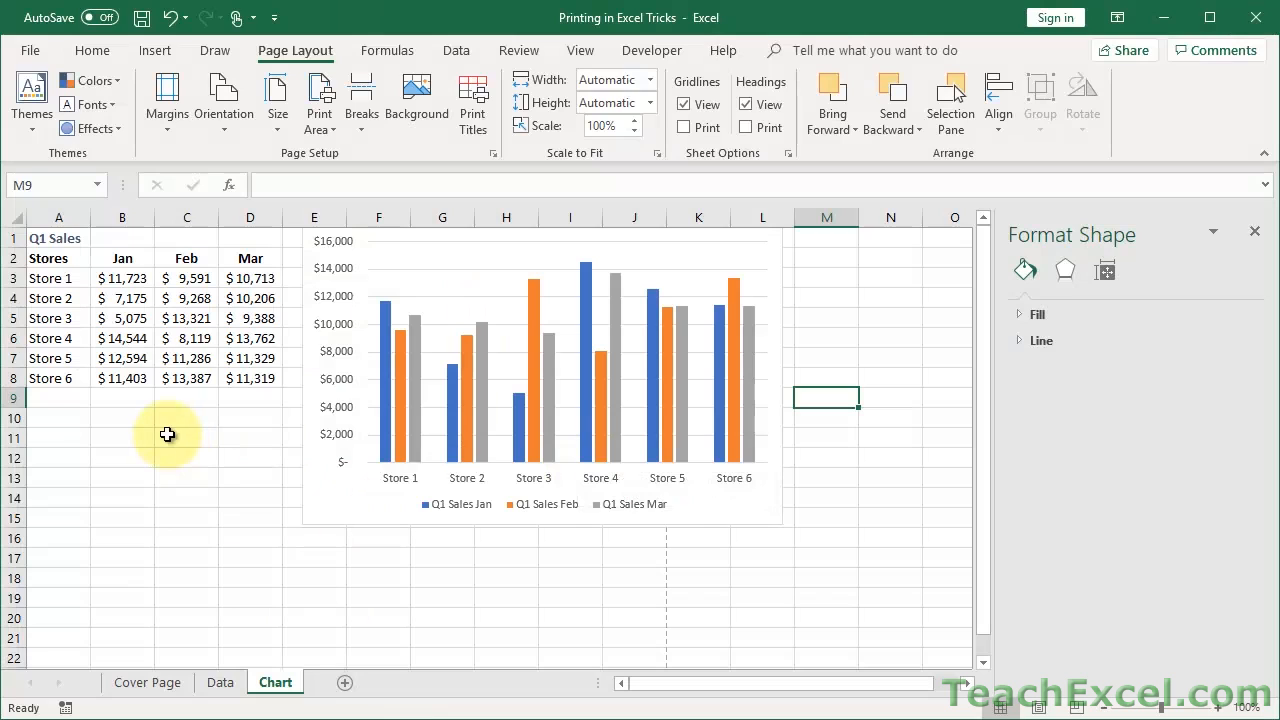
Insert a Rectangle shape from Illustrations and draw it below the Q1 Sales table
{"action": "left_click", "coordinate": [188, 418]}
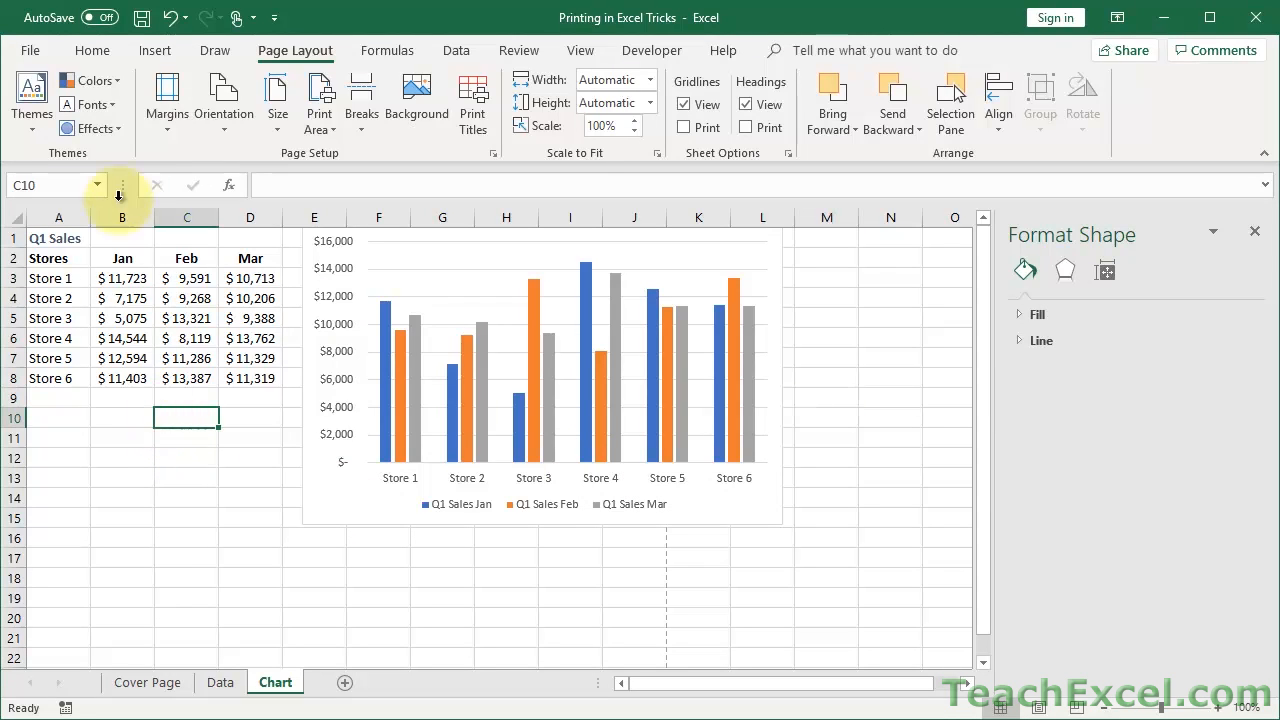
{"action": "left_click", "coordinate": [154, 50]}
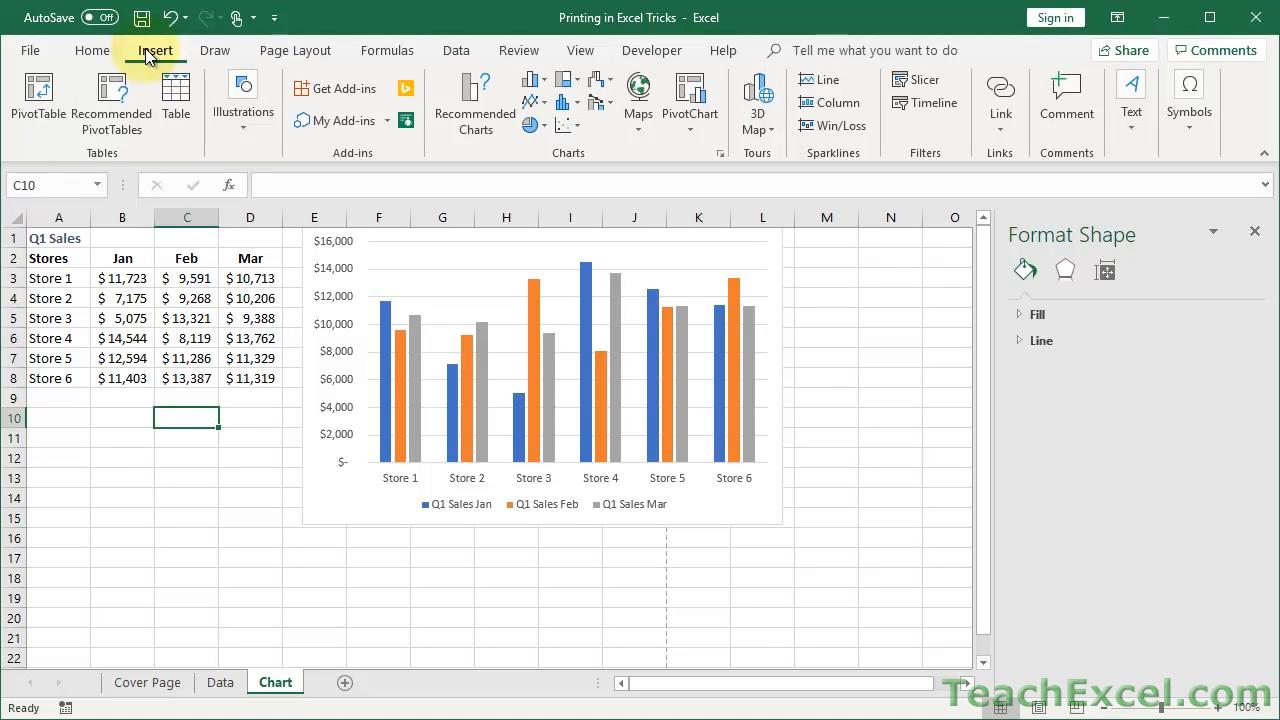
{"action": "left_click", "coordinate": [244, 100]}
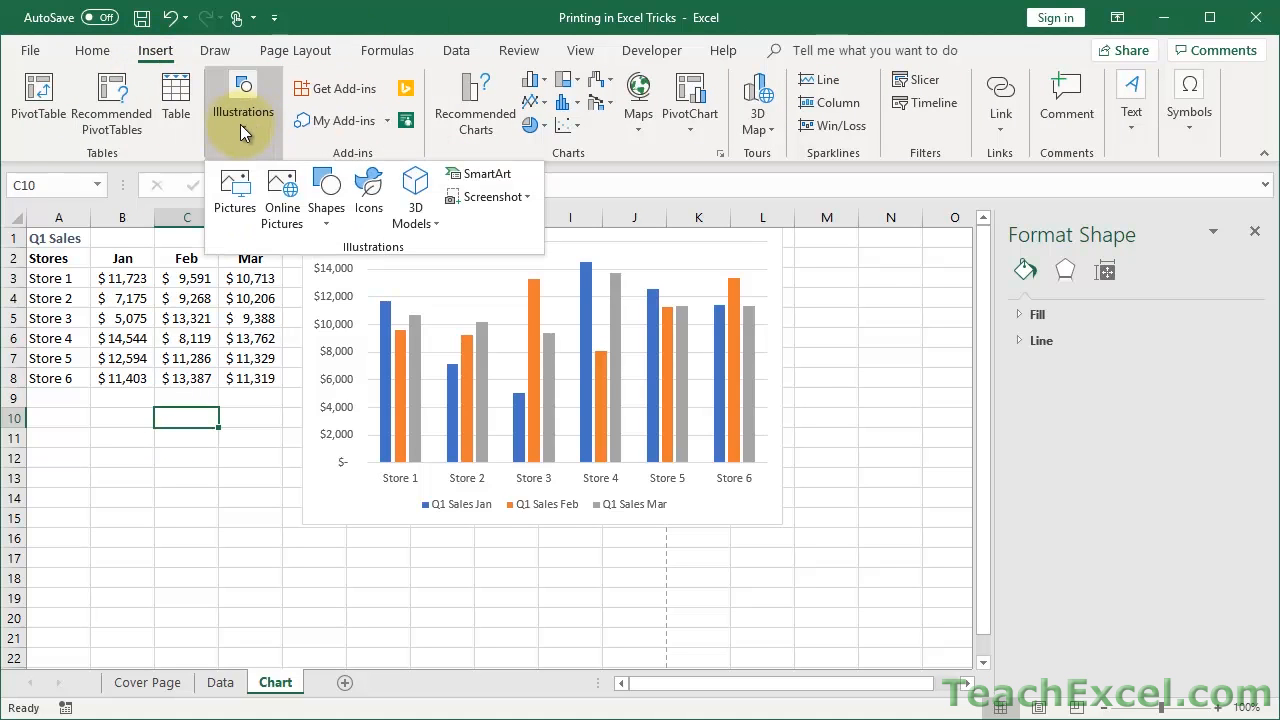
{"action": "mouse_move", "coordinate": [328, 190]}
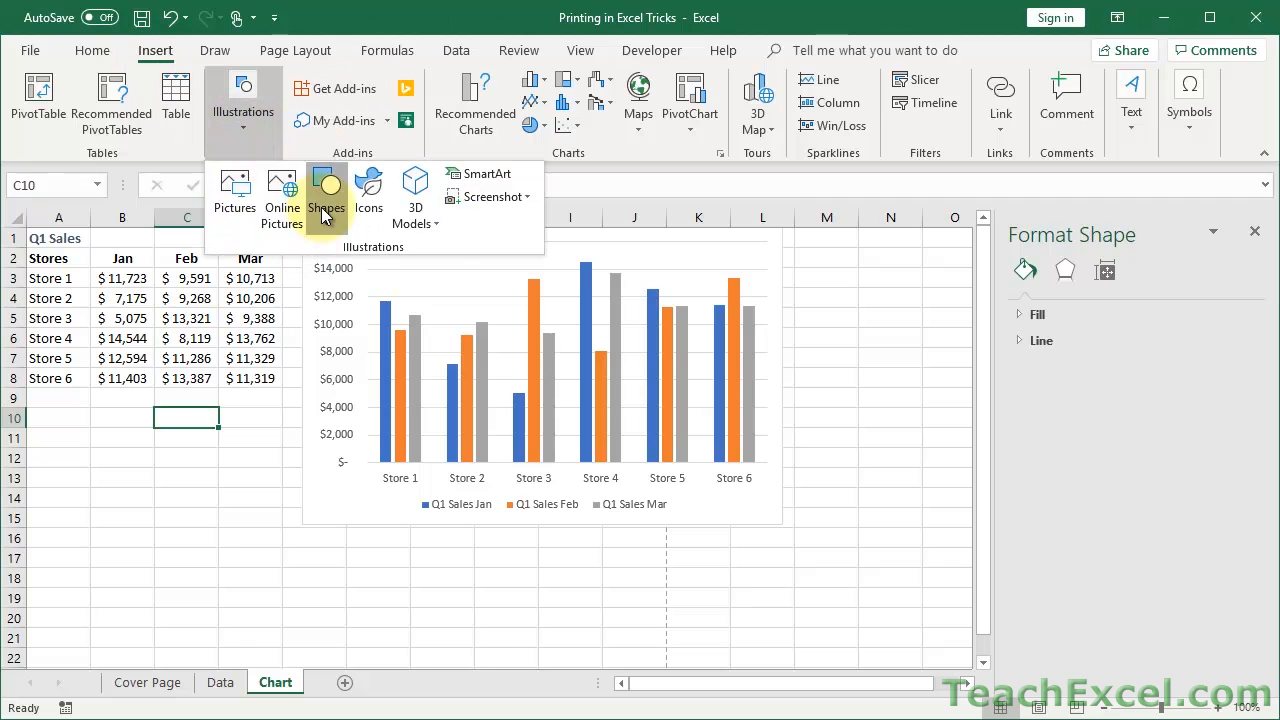
{"action": "left_click", "coordinate": [326, 196]}
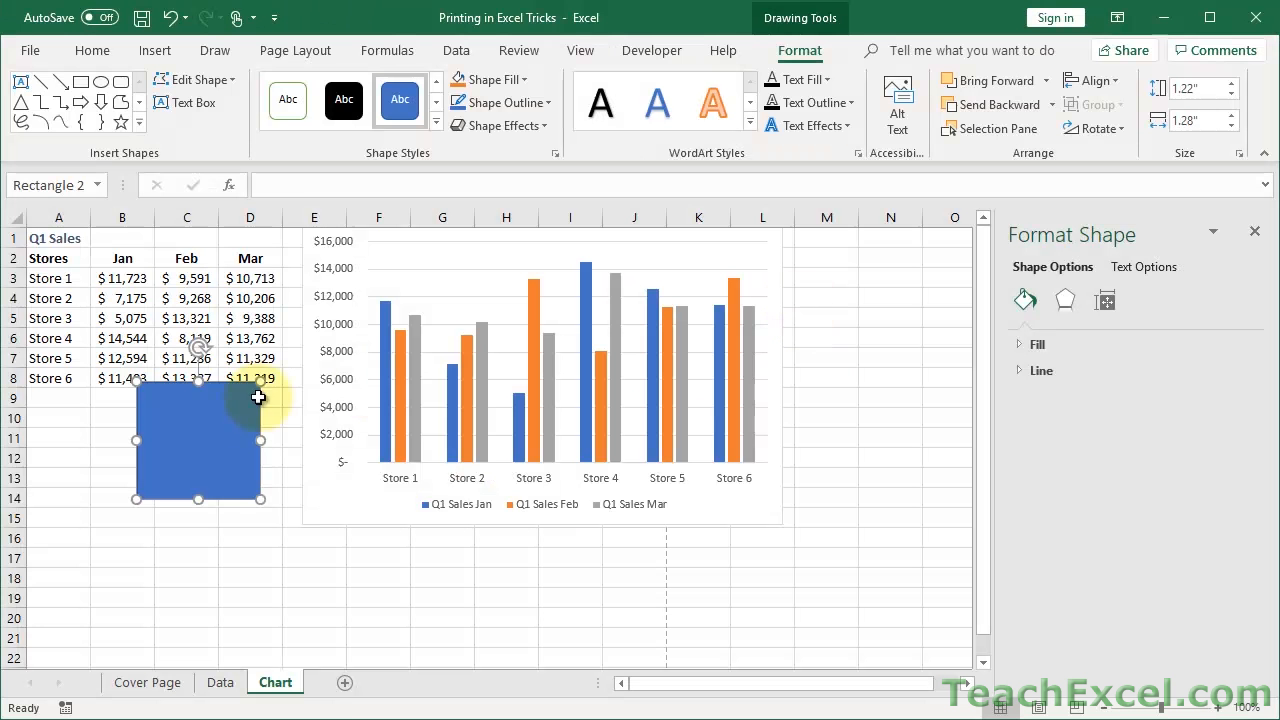
Uncheck Print object for the blue rectangle so only the sales table shows in print preview
{"action": "right_click", "coordinate": [196, 440]}
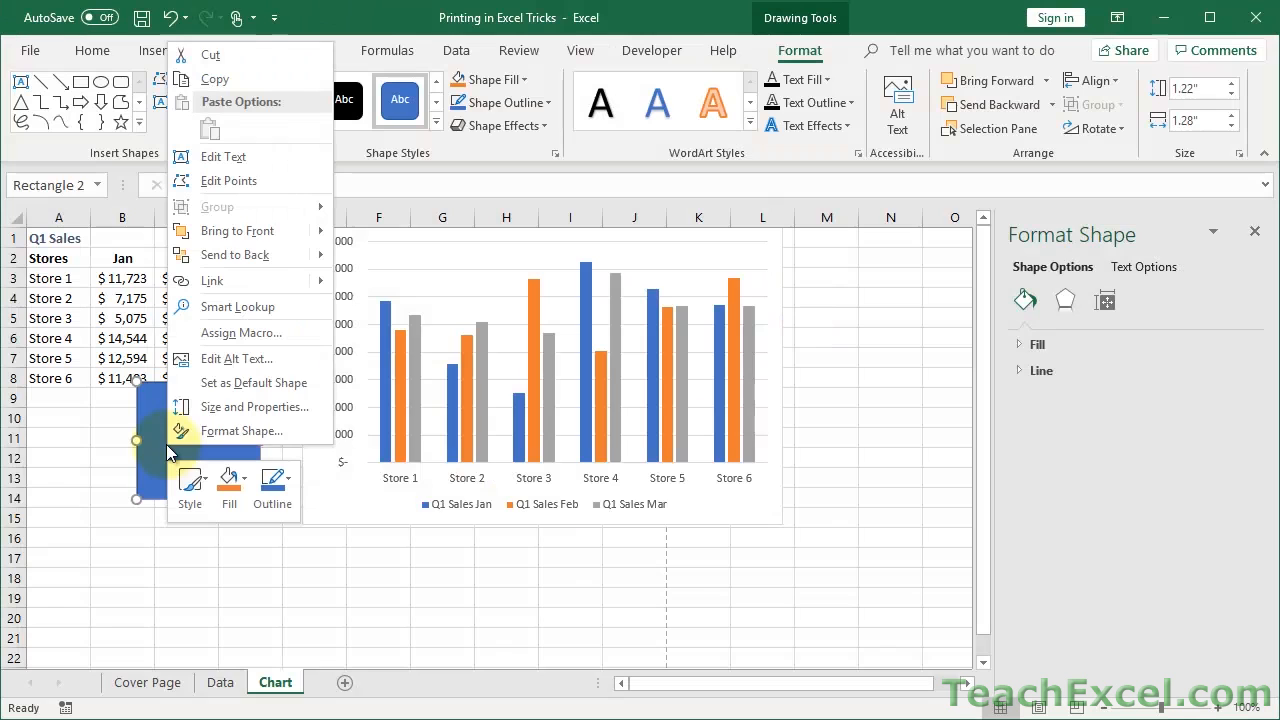
{"action": "mouse_move", "coordinate": [256, 408]}
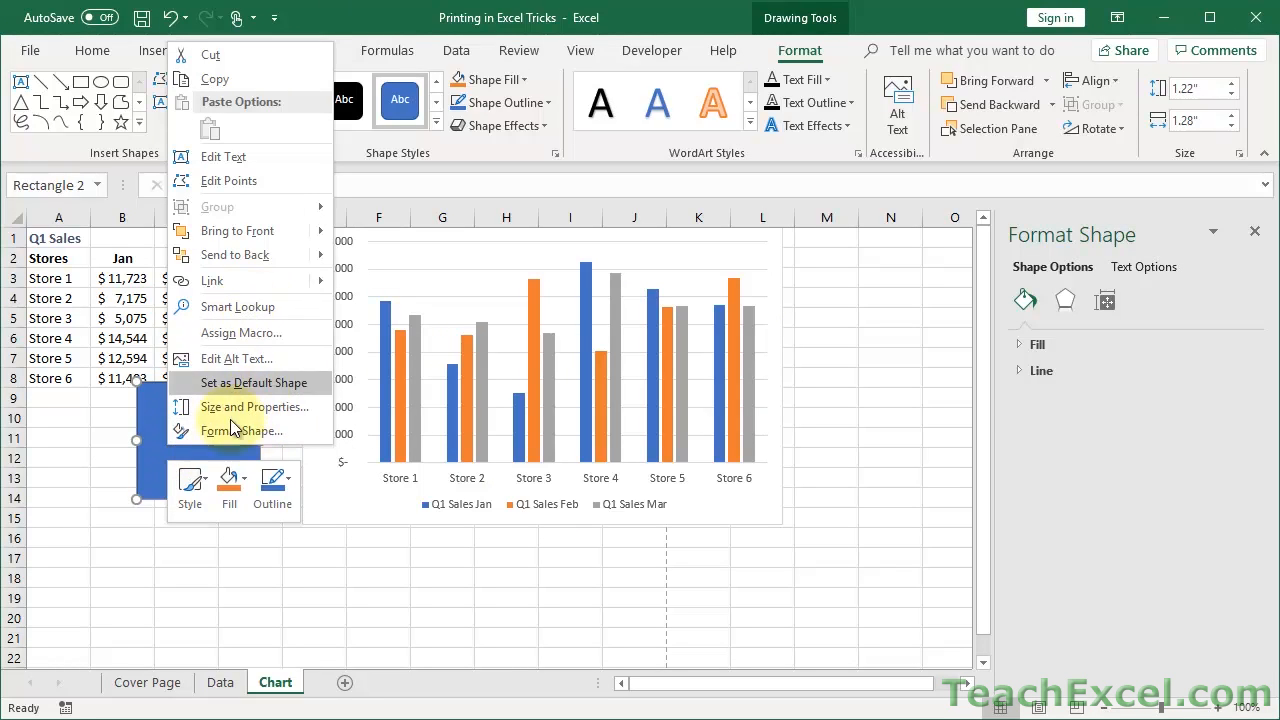
{"action": "mouse_move", "coordinate": [228, 388]}
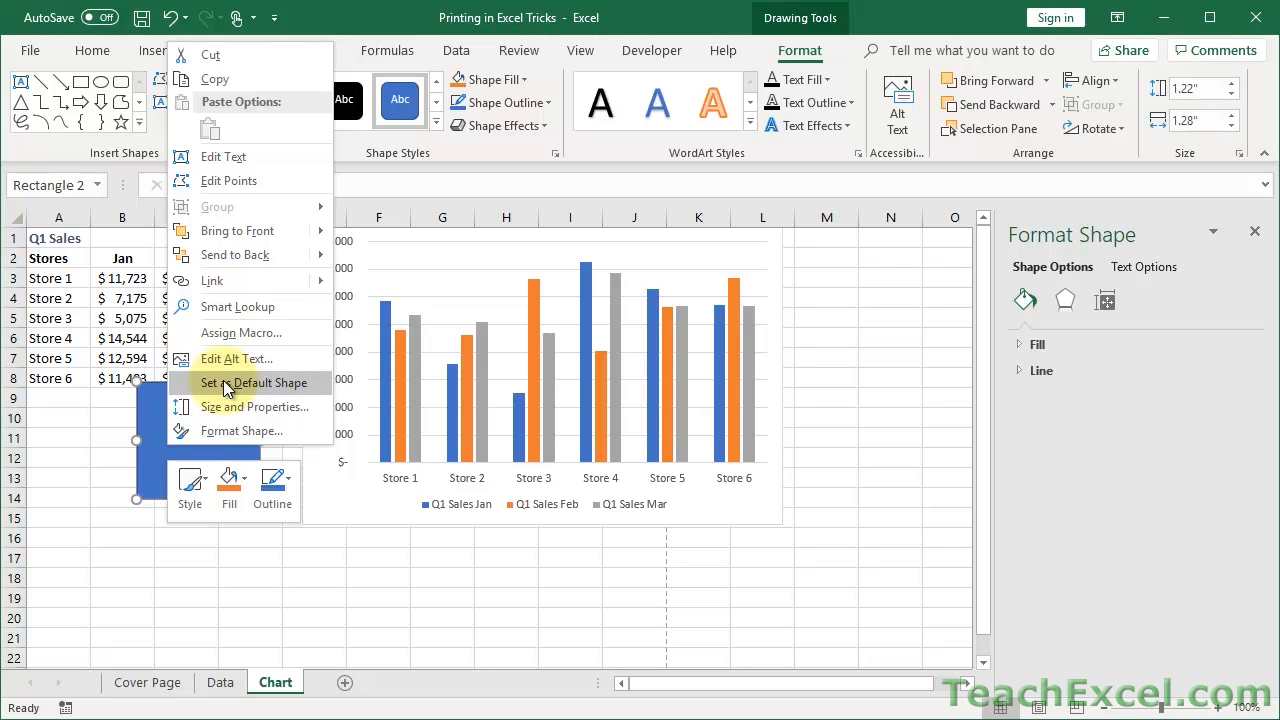
{"action": "mouse_move", "coordinate": [280, 408]}
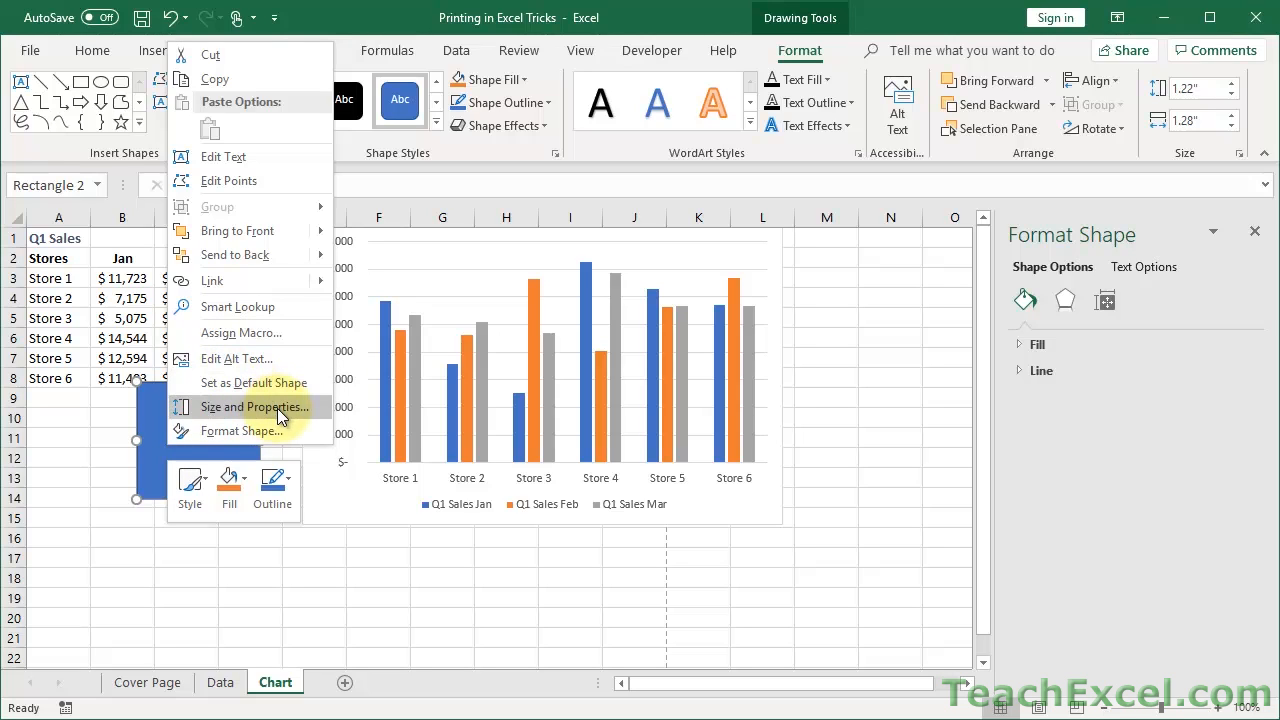
{"action": "left_click", "coordinate": [254, 408]}
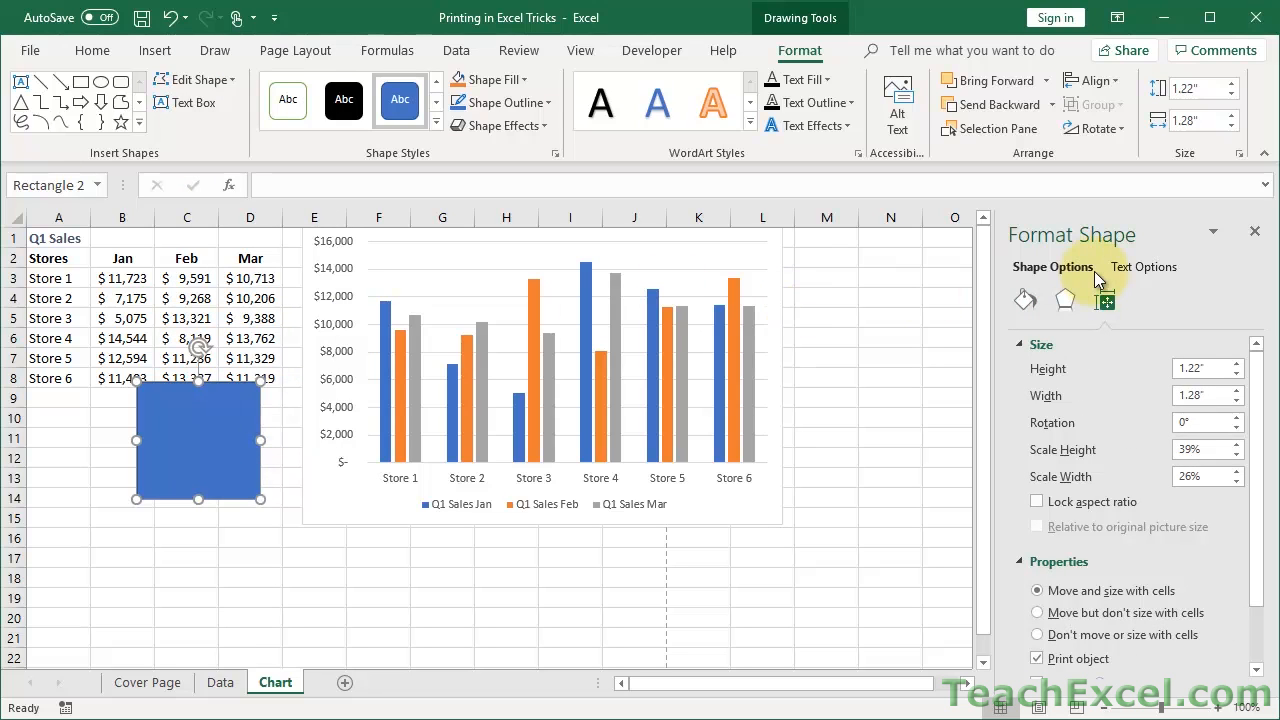
{"action": "scroll", "scroll_direction": "down", "scroll_amount": 3}
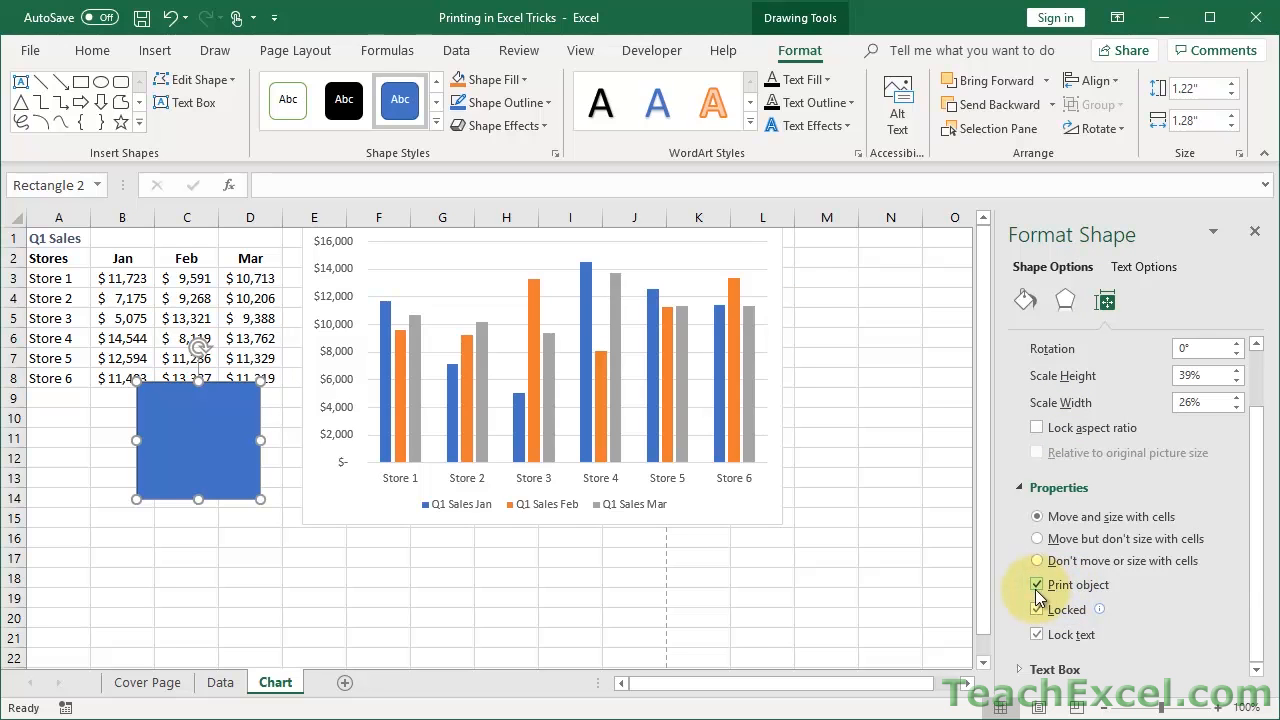
{"action": "left_click", "coordinate": [250, 516]}
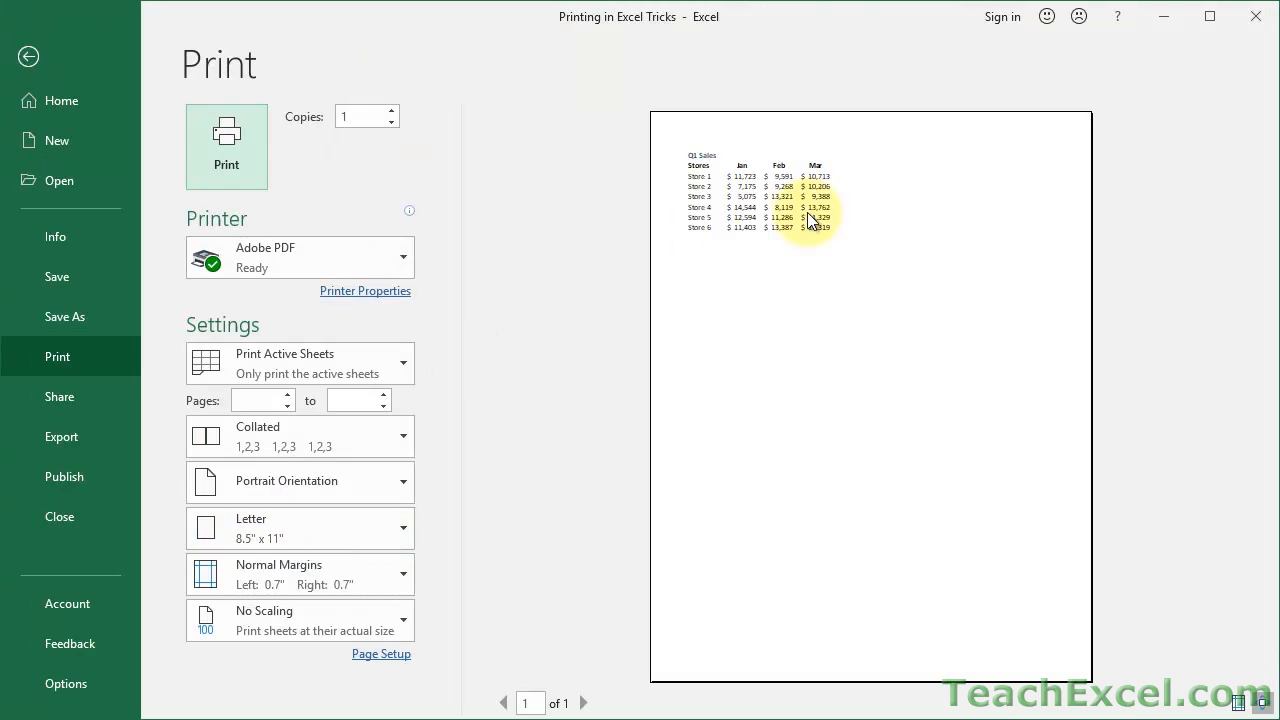
{"action": "left_click", "coordinate": [28, 56]}
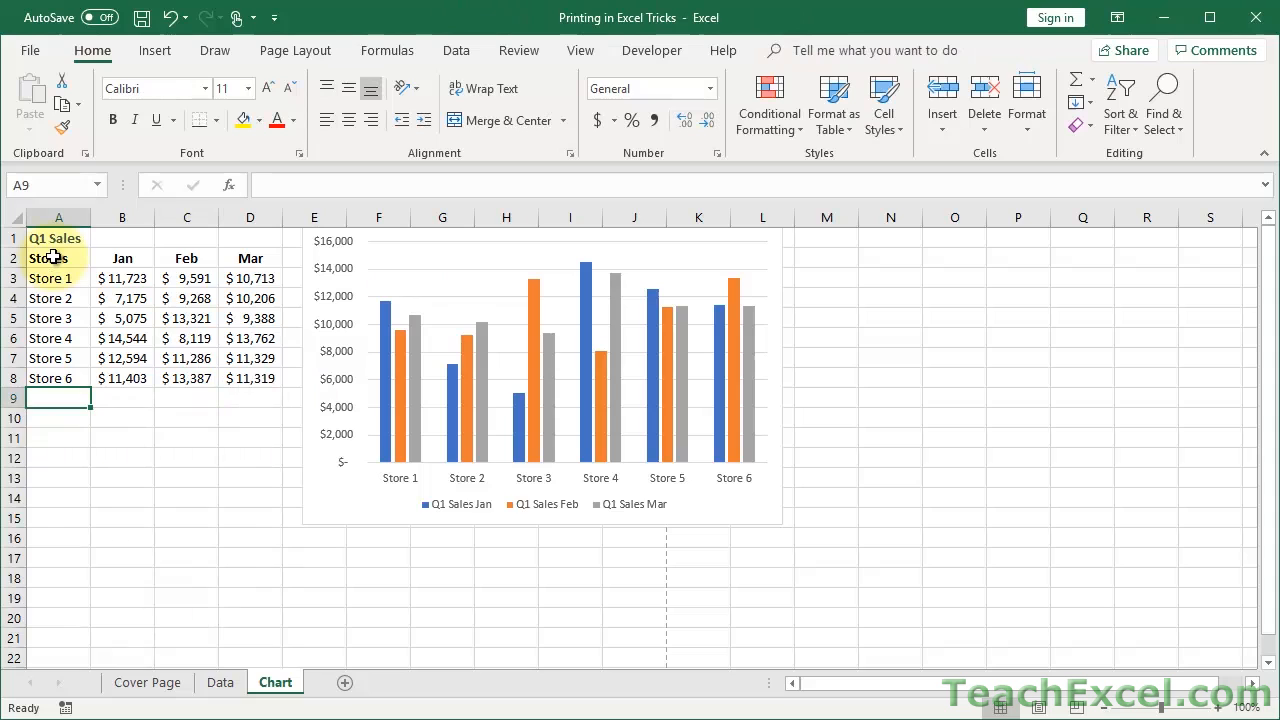
Bring up the print preview showing the Q1 sales table on one portrait page
{"action": "left_click", "coordinate": [58, 238]}
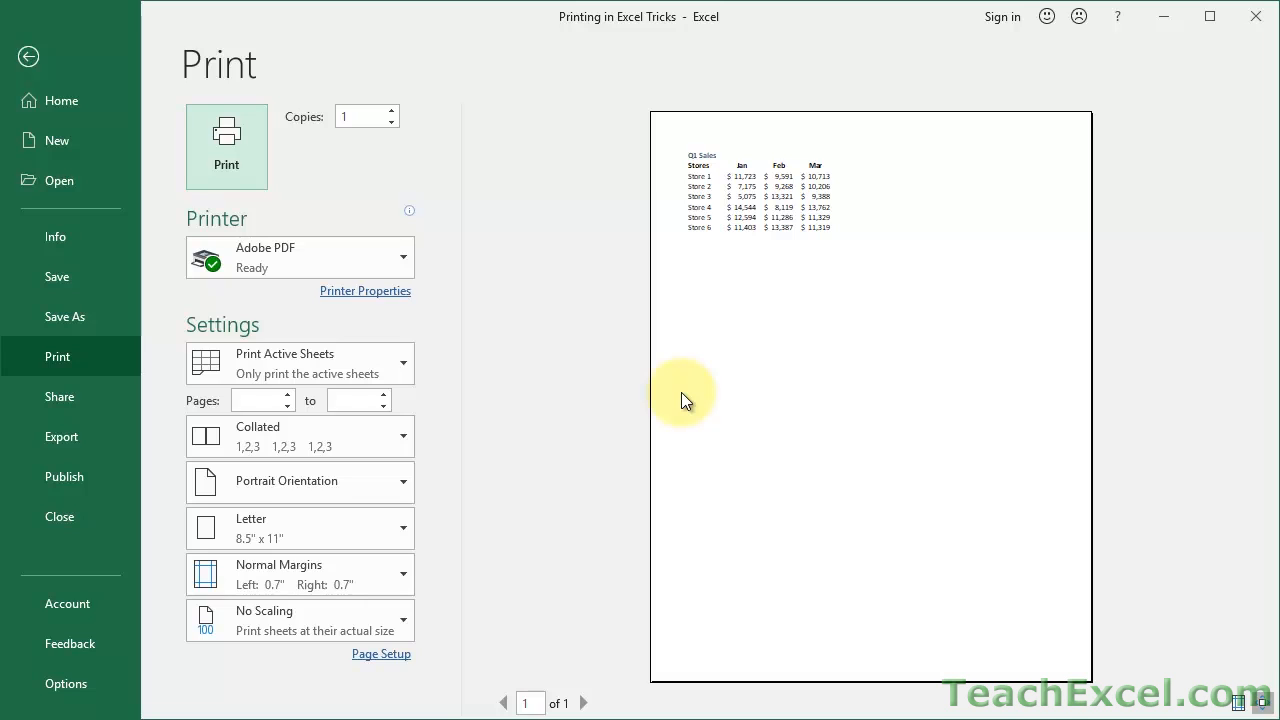
{"action": "mouse_move", "coordinate": [668, 428]}
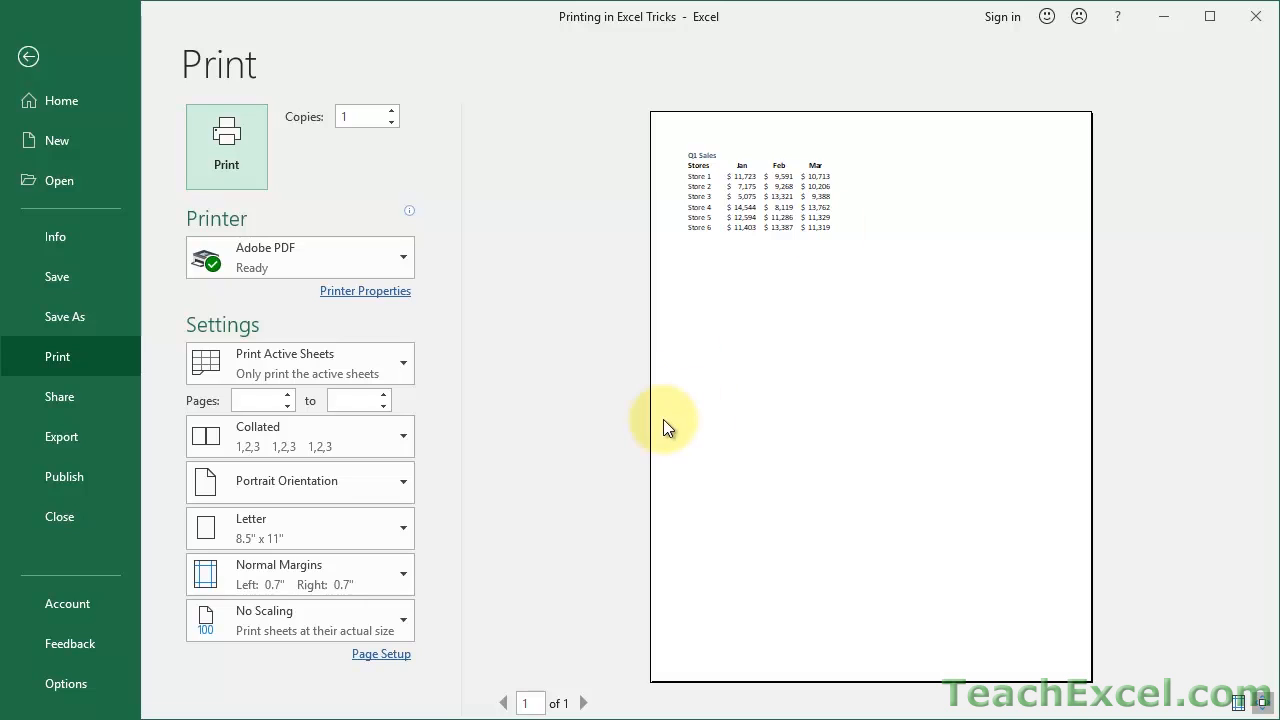
Via Custom Margins, check Center on page Horizontally and Vertically for the sales table
{"action": "left_click", "coordinate": [404, 572]}
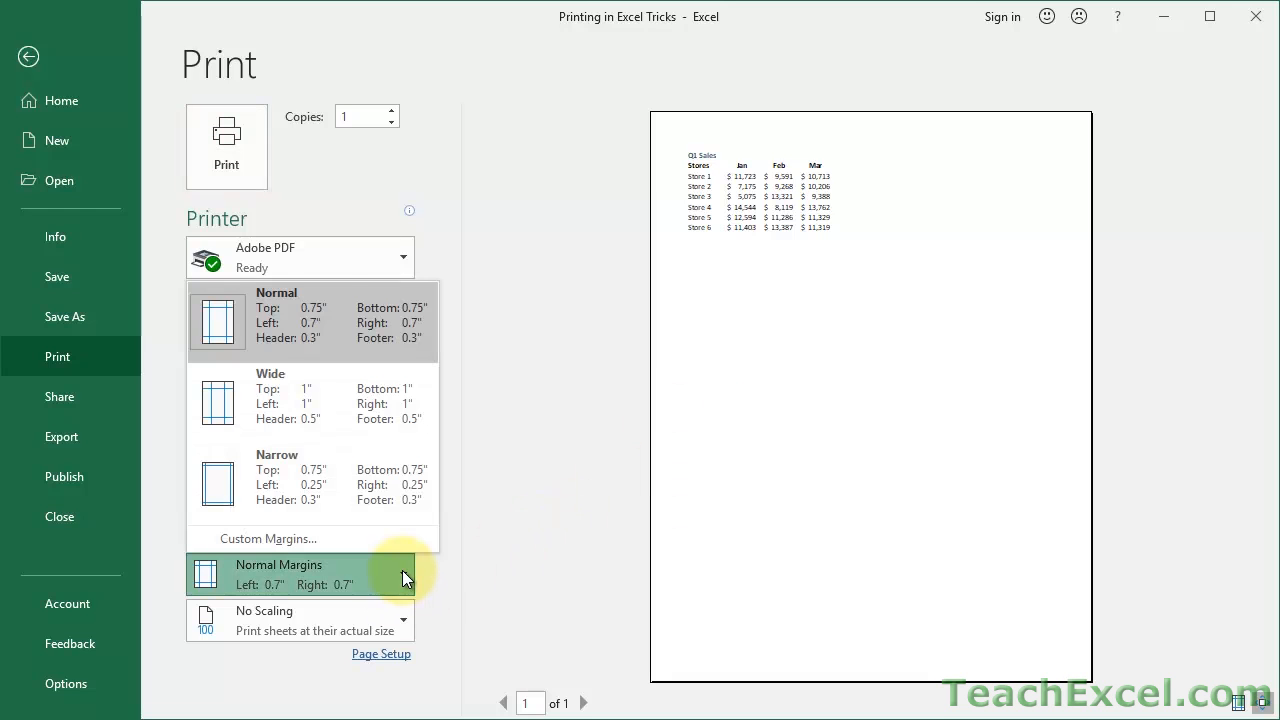
{"action": "mouse_move", "coordinate": [254, 544]}
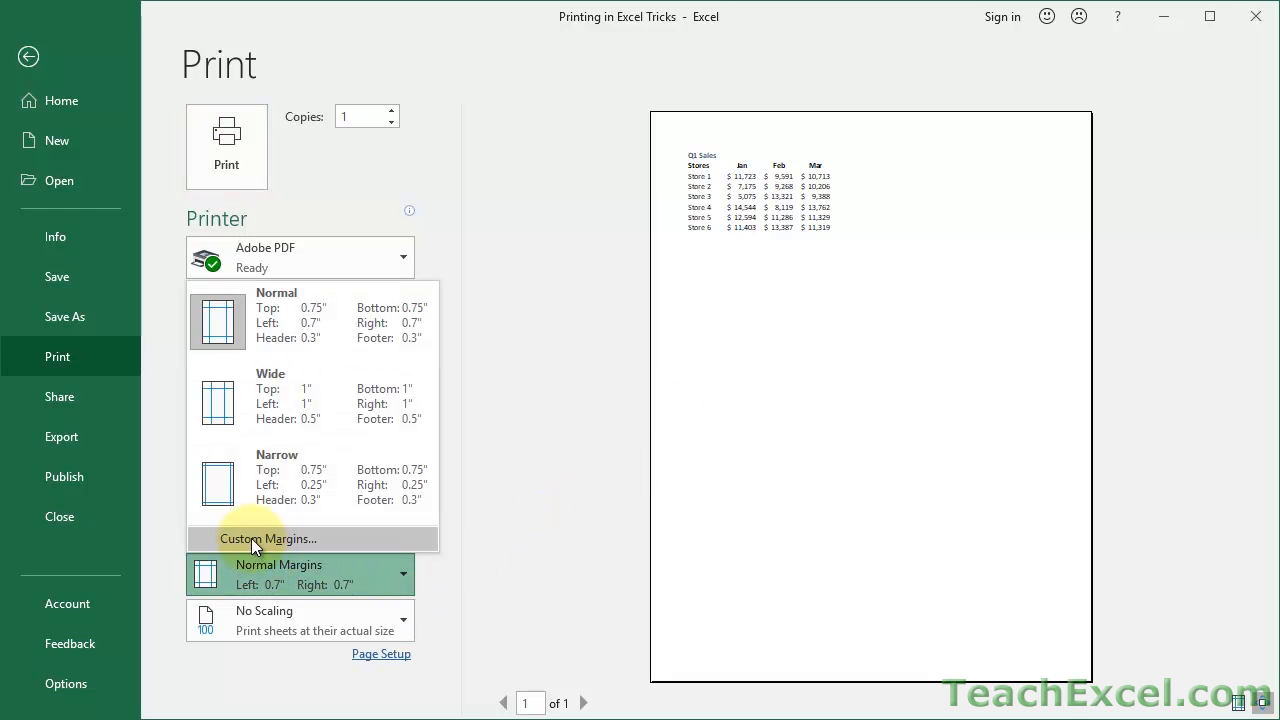
{"action": "left_click", "coordinate": [266, 538]}
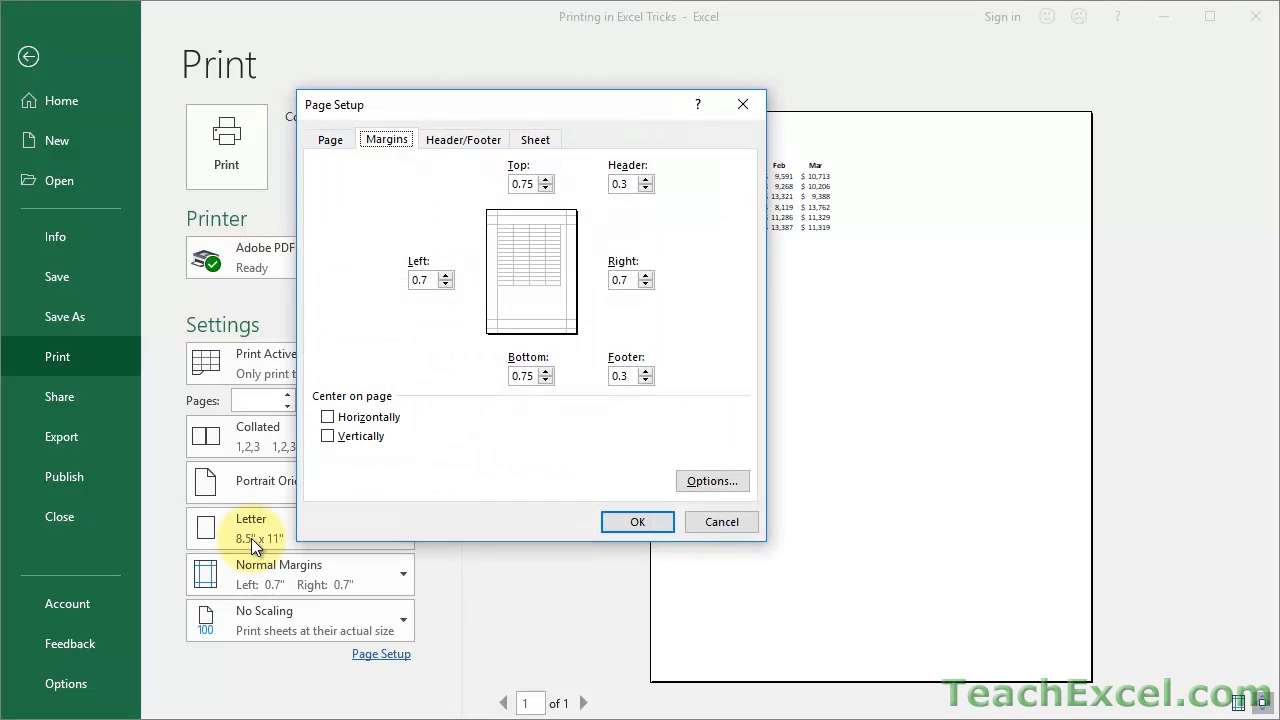
{"action": "mouse_move", "coordinate": [404, 384]}
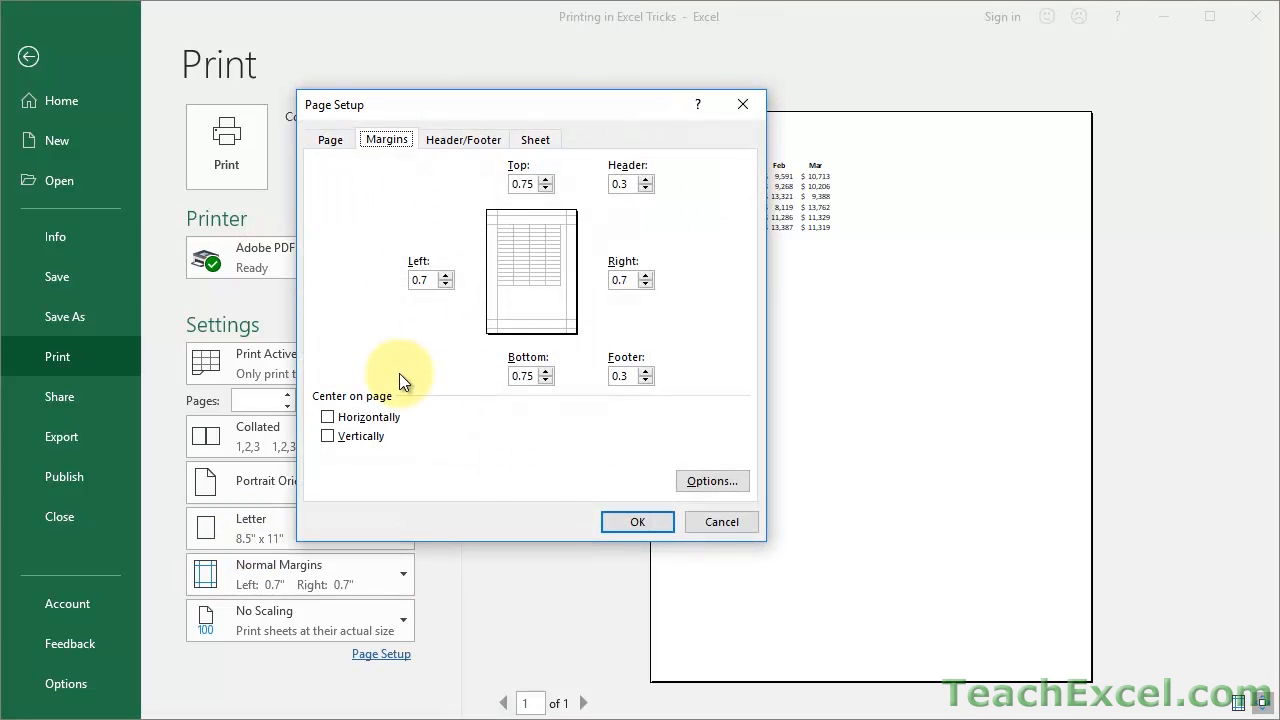
{"action": "mouse_move", "coordinate": [376, 404]}
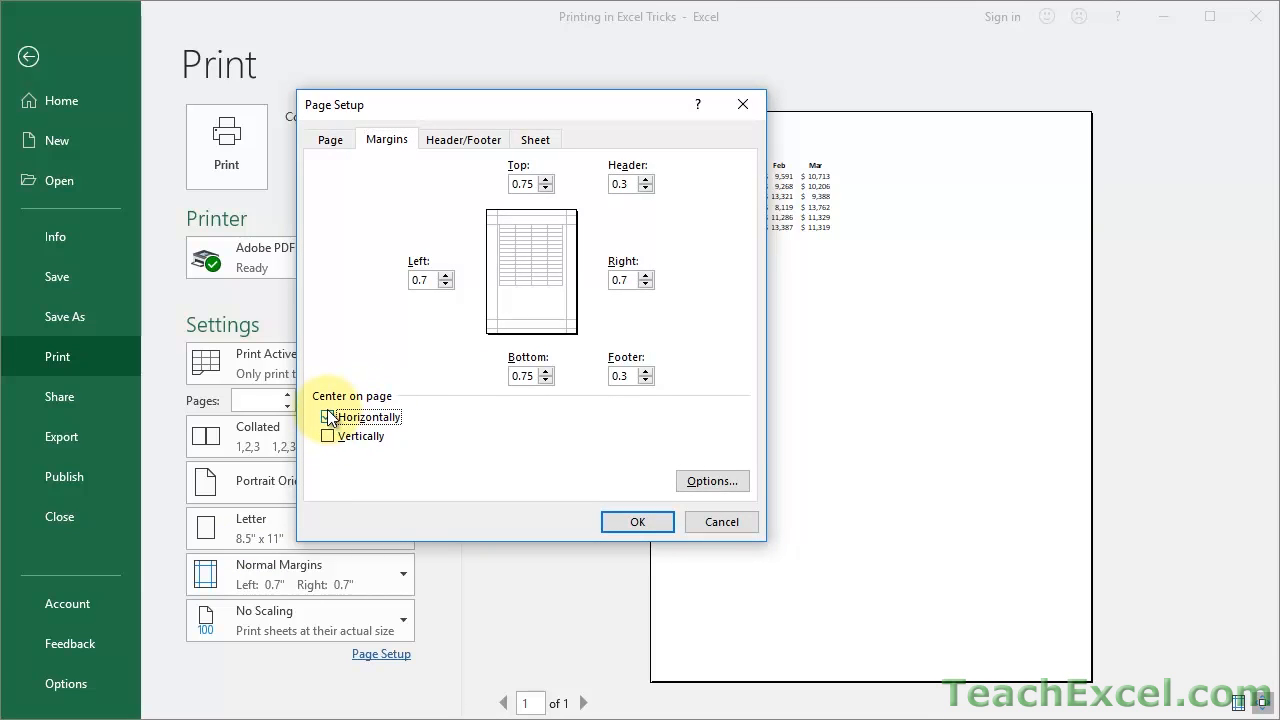
{"action": "left_click", "coordinate": [328, 436]}
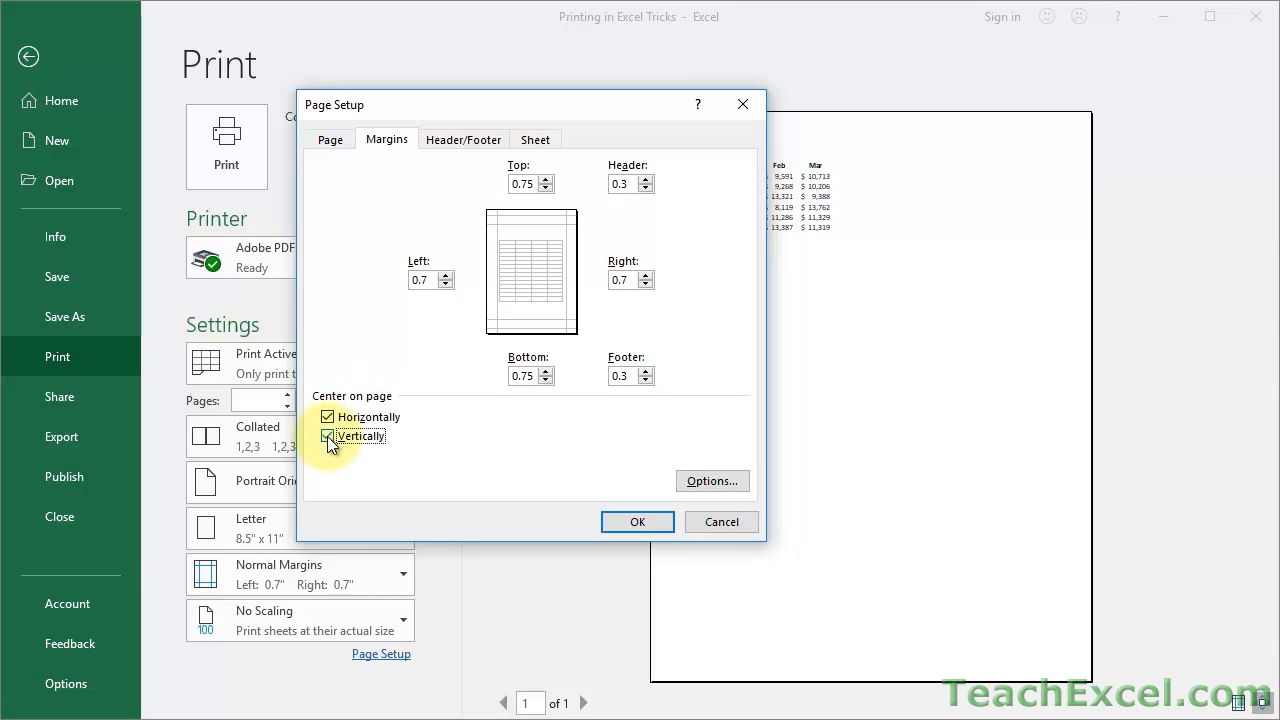
{"action": "left_click", "coordinate": [636, 520]}
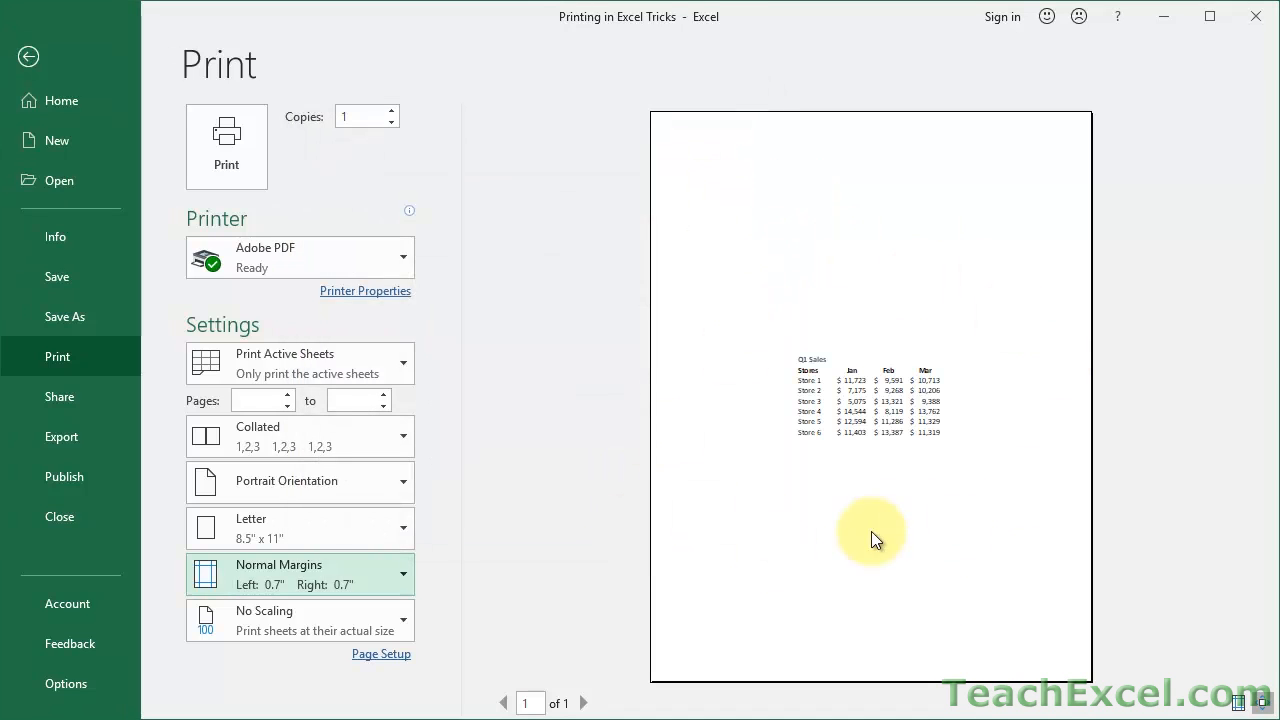
{"action": "mouse_move", "coordinate": [696, 268]}
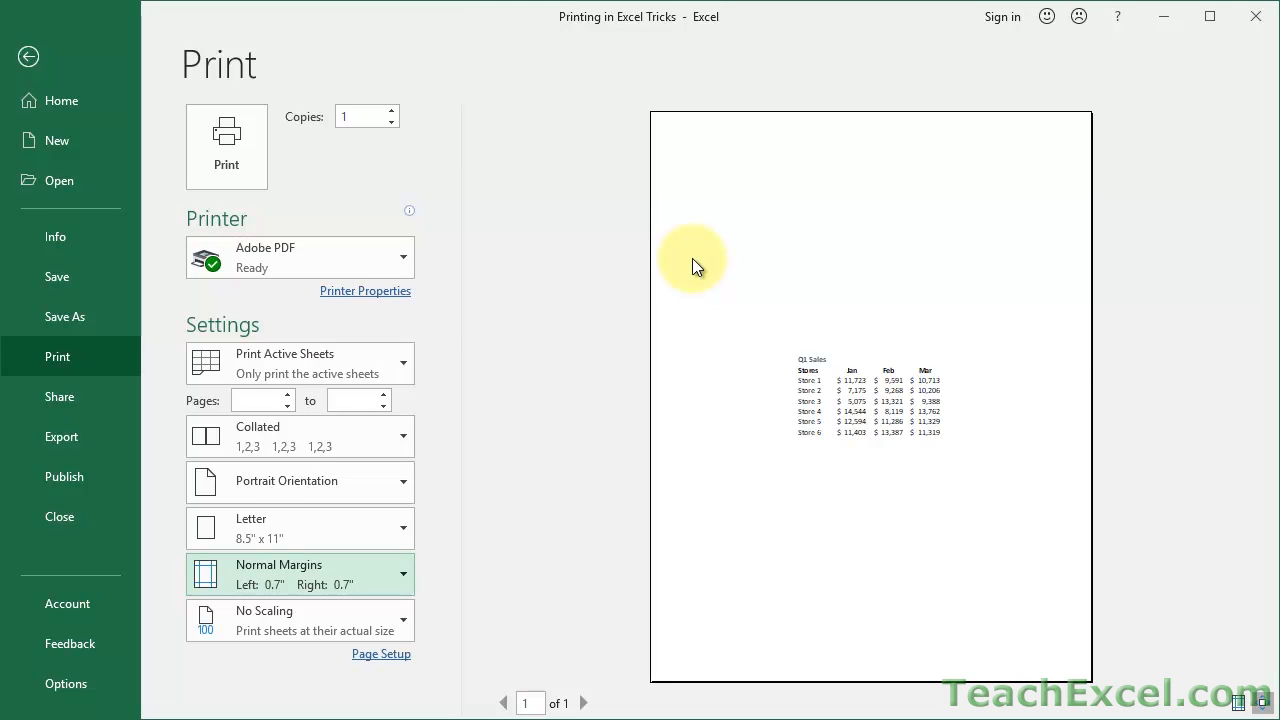
In Page Setup's Margins, uncheck Horizontally and Vertically centering and apply with OK
{"action": "left_click", "coordinate": [380, 652]}
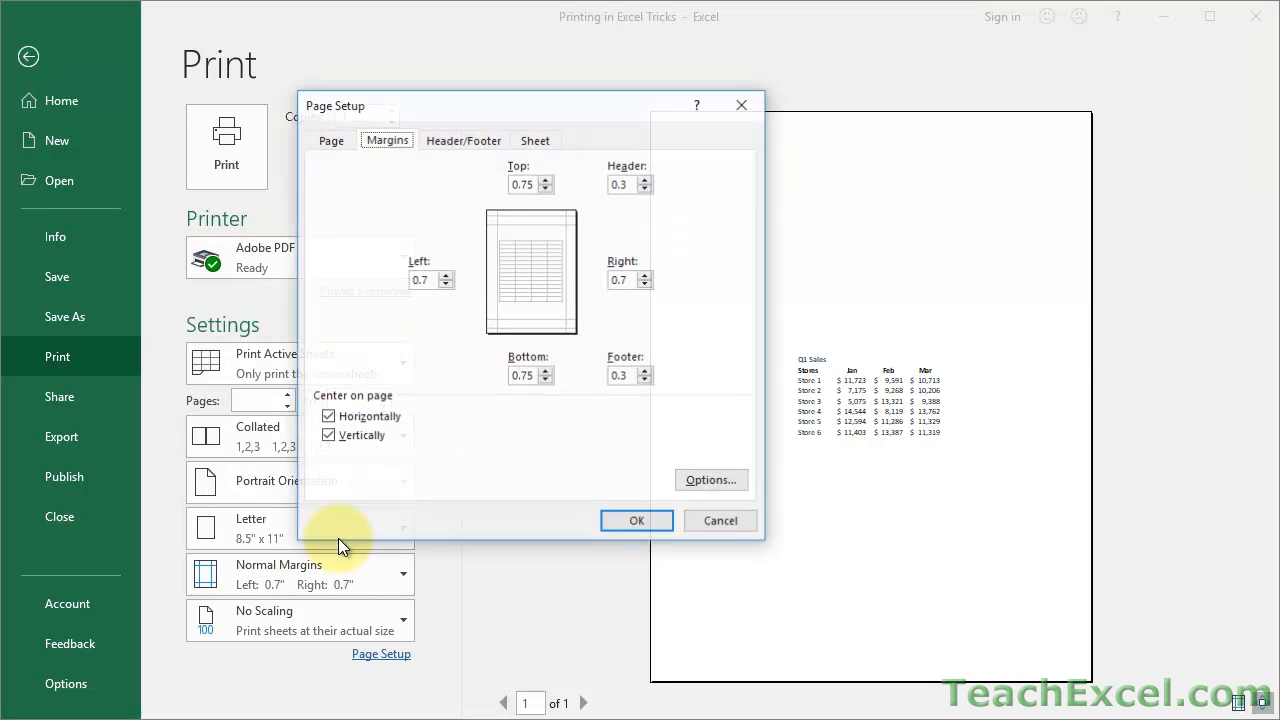
{"action": "left_click", "coordinate": [328, 416]}
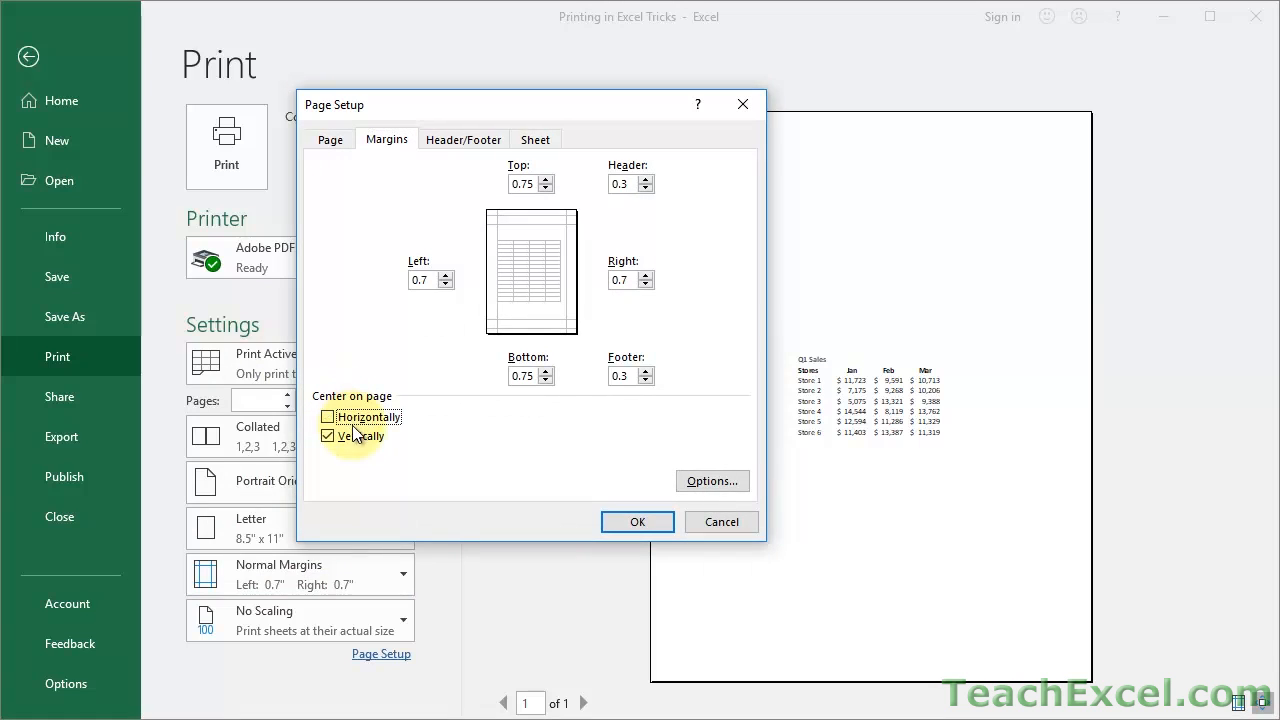
{"action": "left_click", "coordinate": [328, 436]}
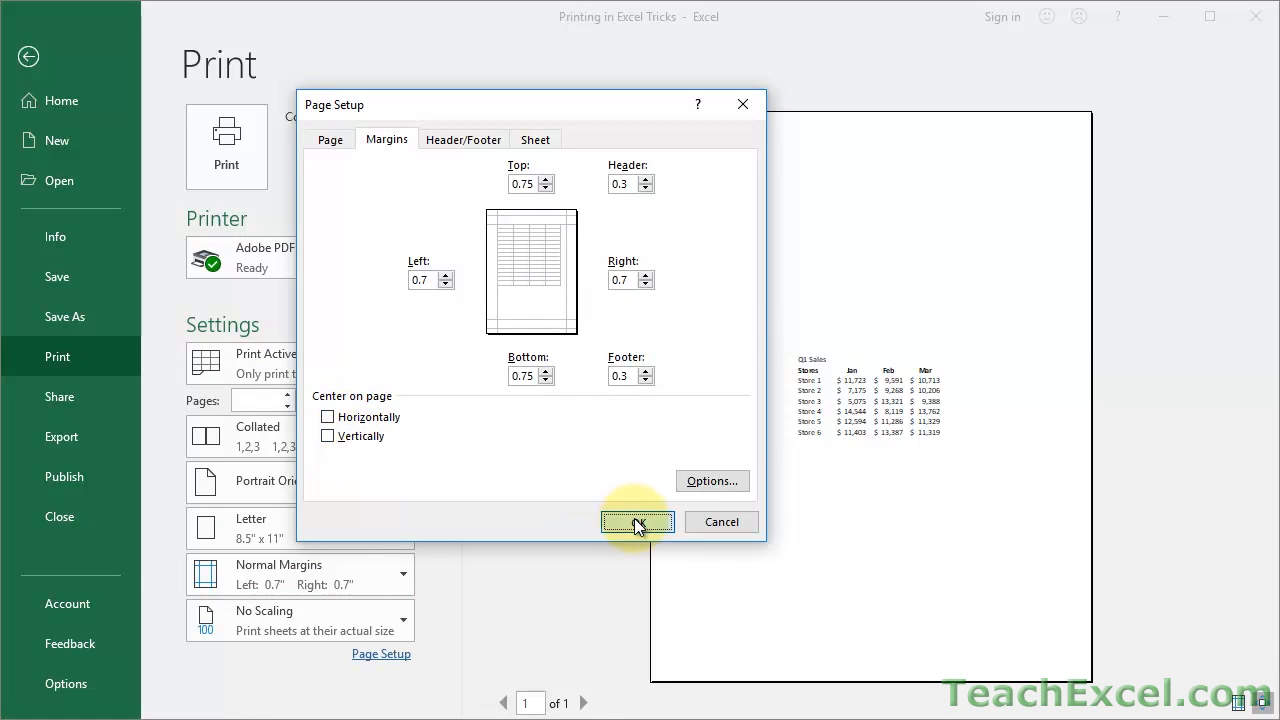
{"action": "left_click", "coordinate": [636, 520]}
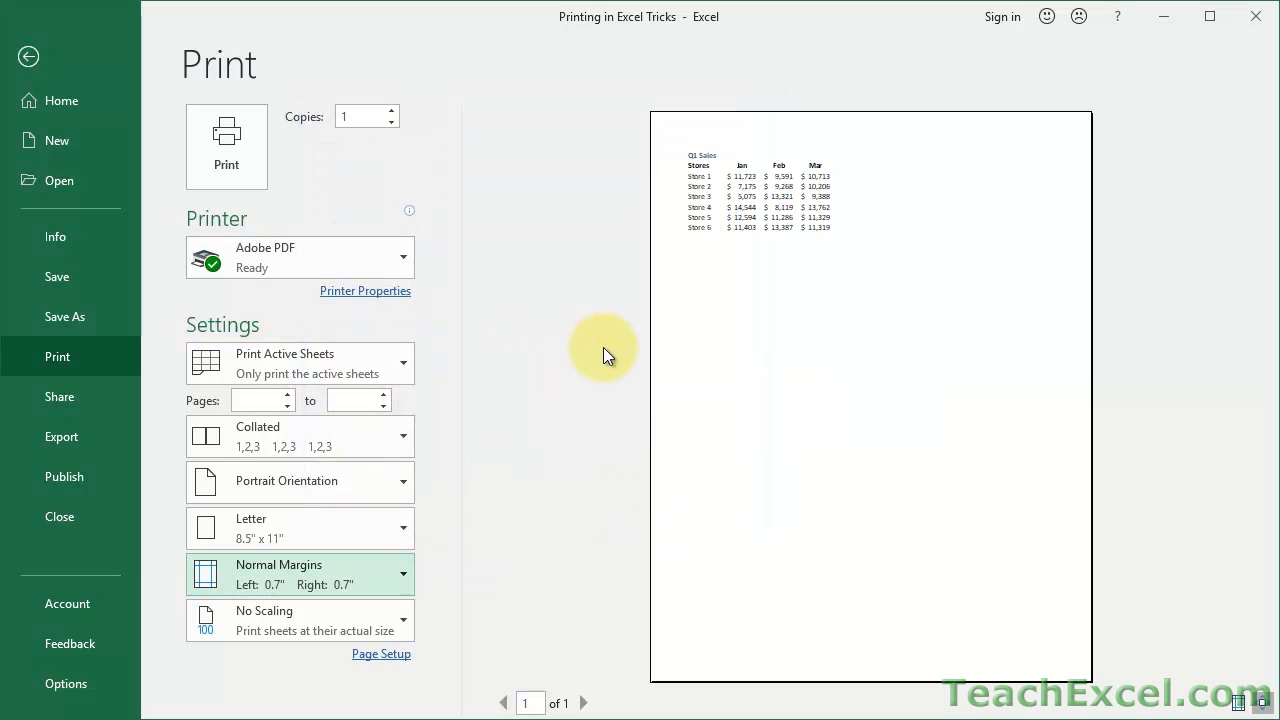
{"action": "mouse_move", "coordinate": [516, 348]}
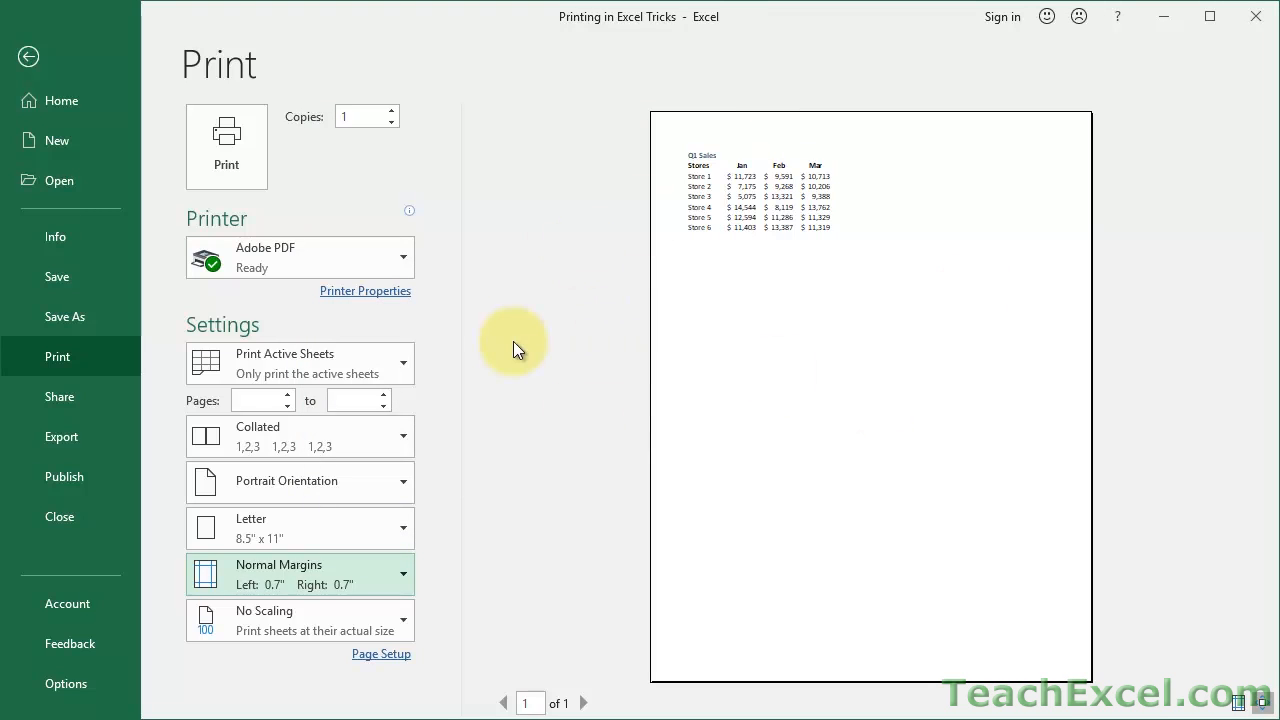
Exit the print preview and show the Page Layout commands for the Chart sheet
{"action": "left_click", "coordinate": [28, 56]}
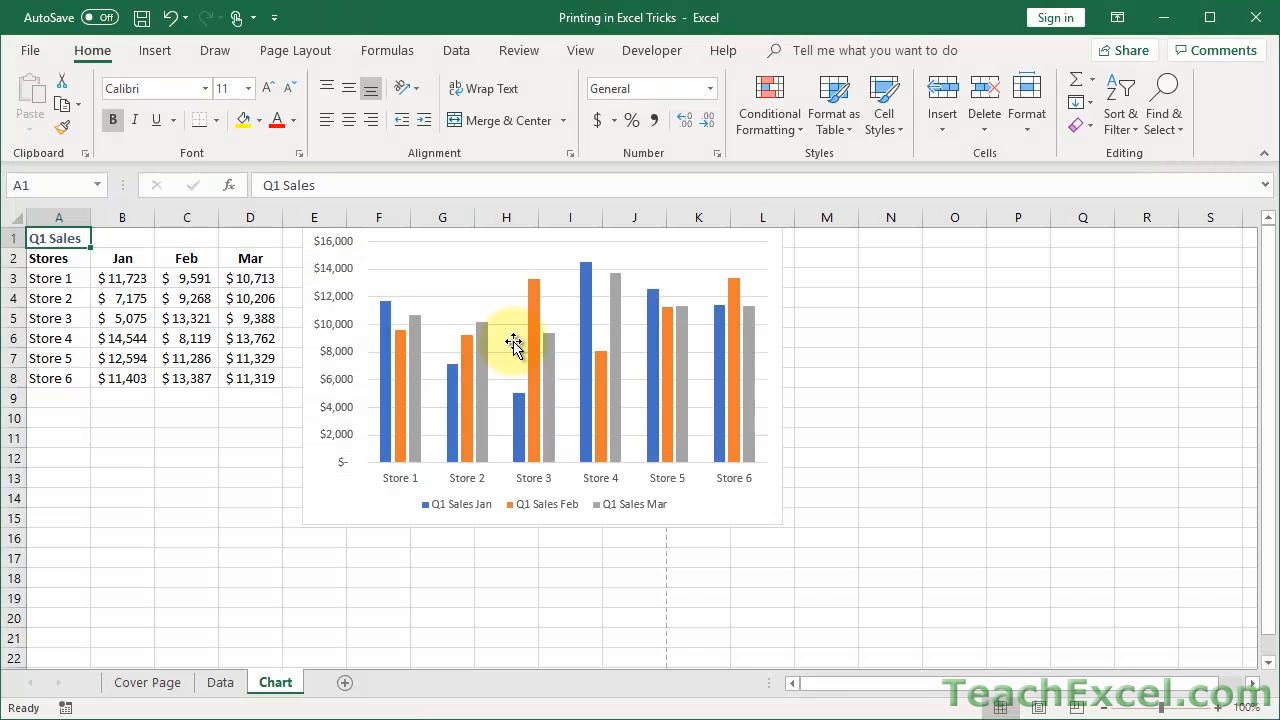
{"action": "mouse_move", "coordinate": [296, 50]}
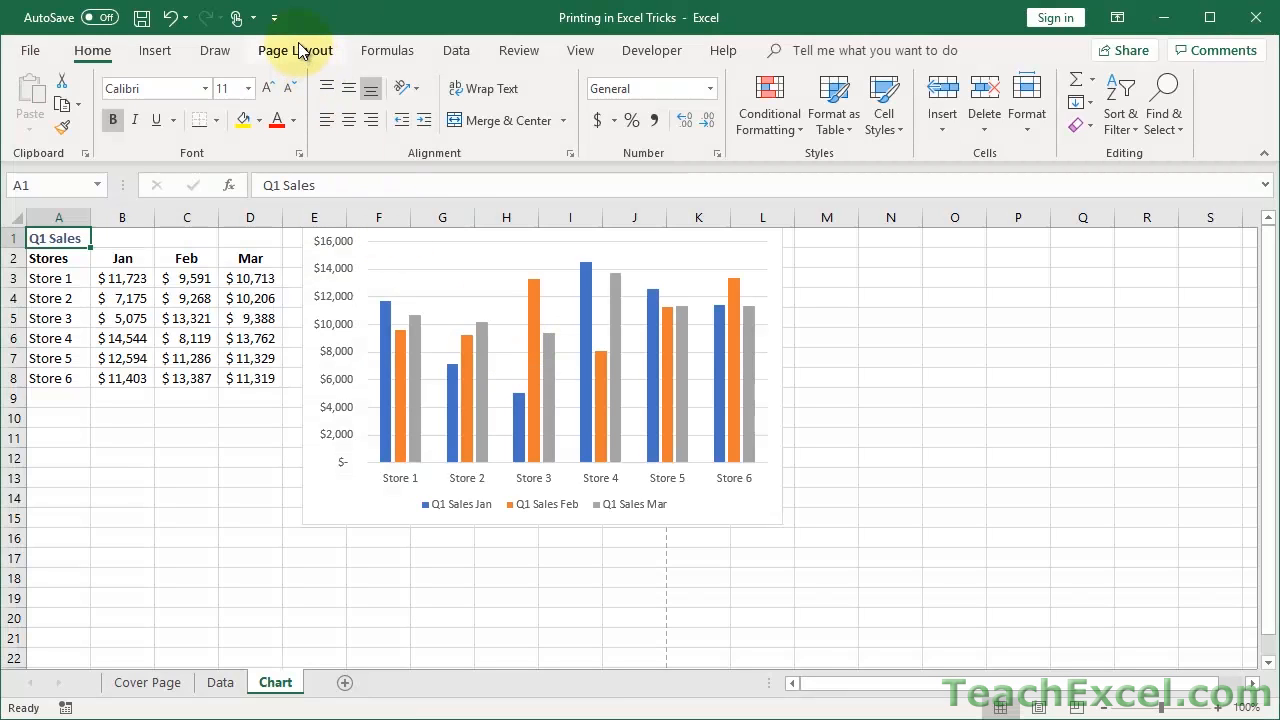
{"action": "left_click", "coordinate": [294, 50]}
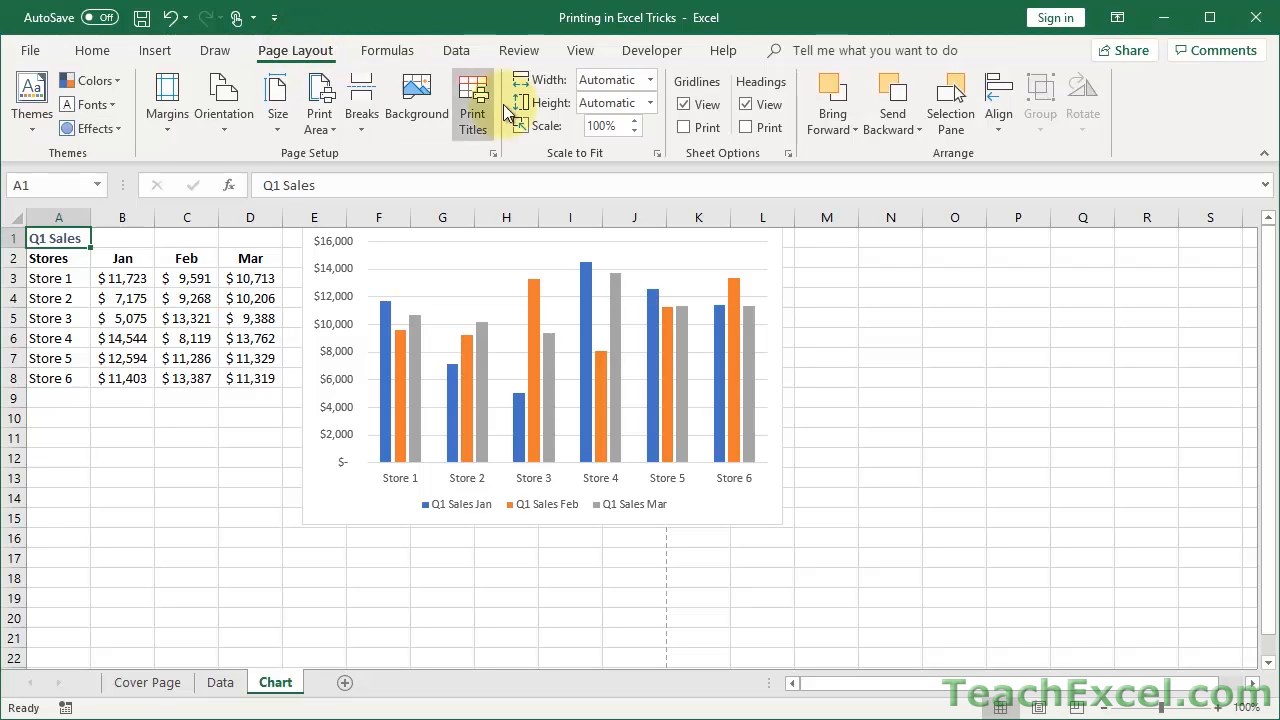
{"action": "mouse_move", "coordinate": [416, 100]}
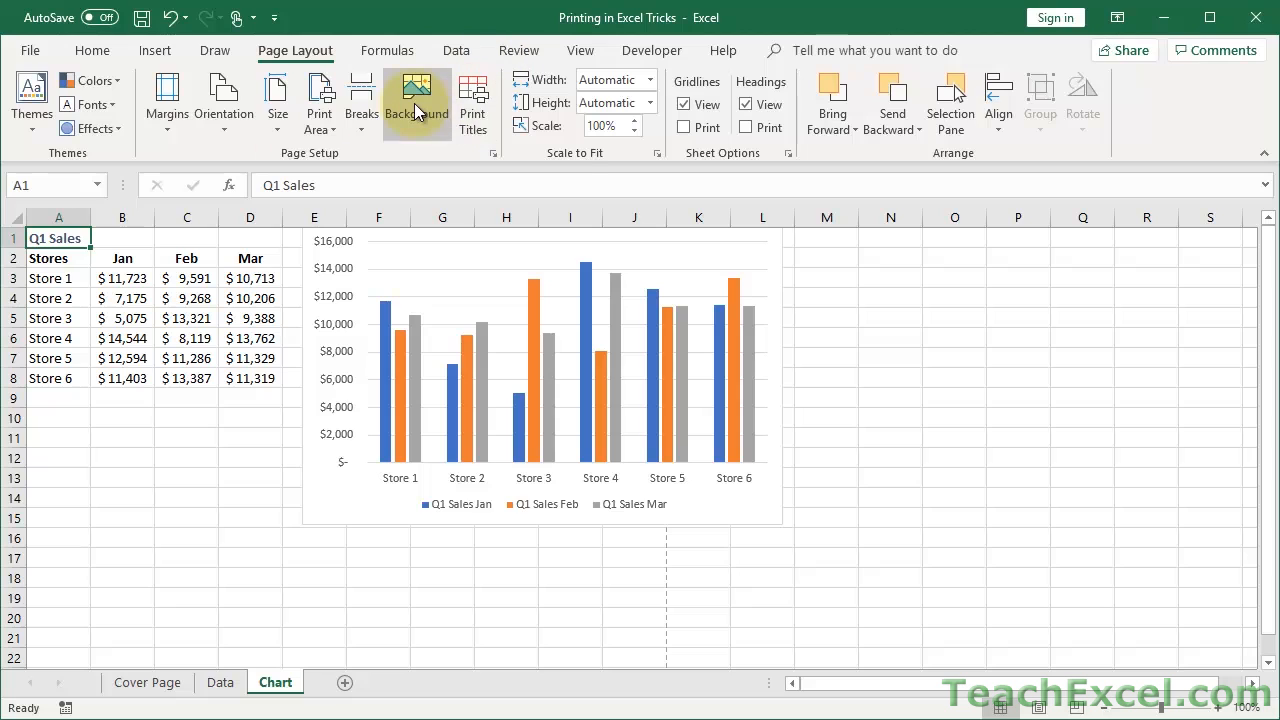
{"action": "mouse_move", "coordinate": [416, 100]}
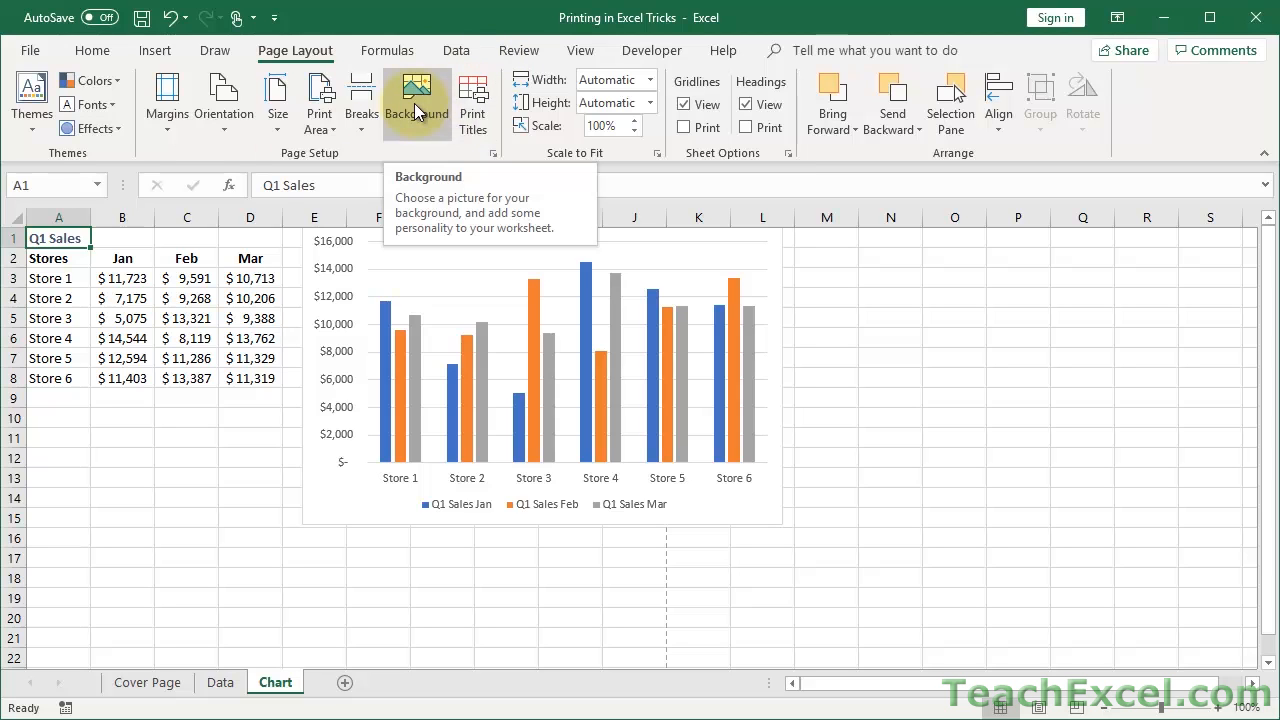
{"action": "mouse_move", "coordinate": [496, 156]}
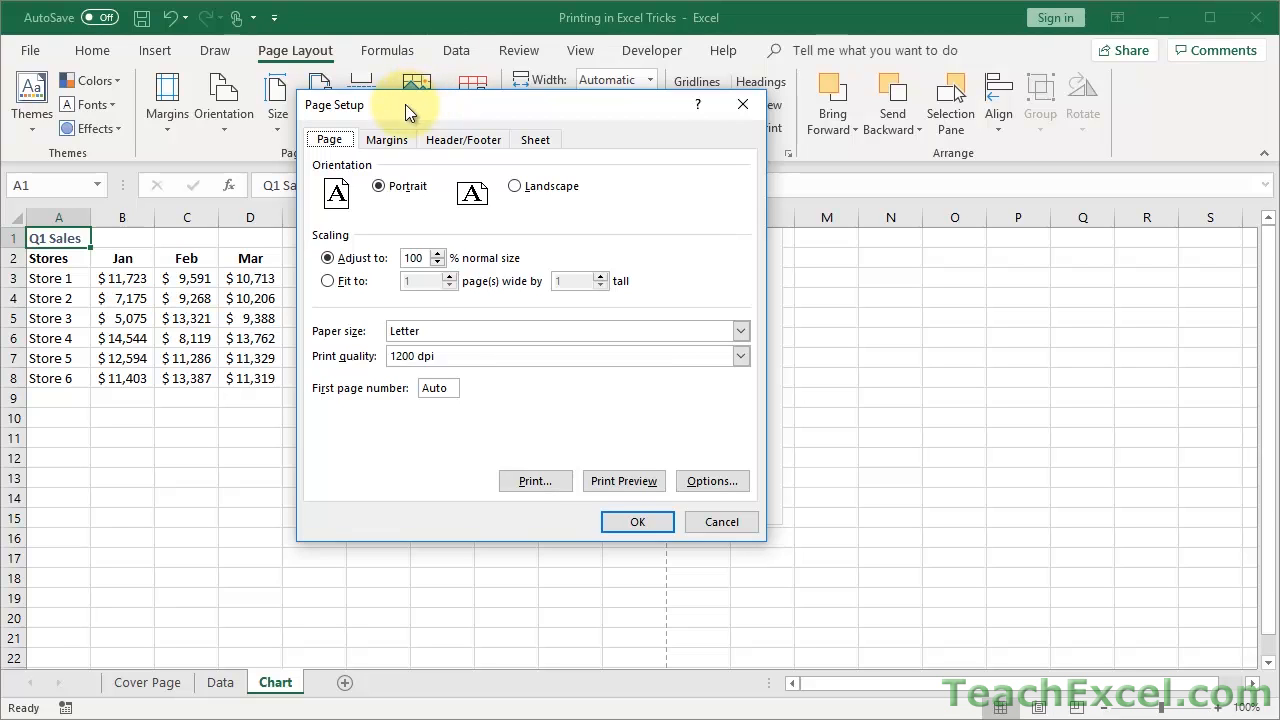
In Page Setup Margins, center the Q1 sales table horizontally and vertically, confirm in preview, and return
{"action": "left_click", "coordinate": [388, 140]}
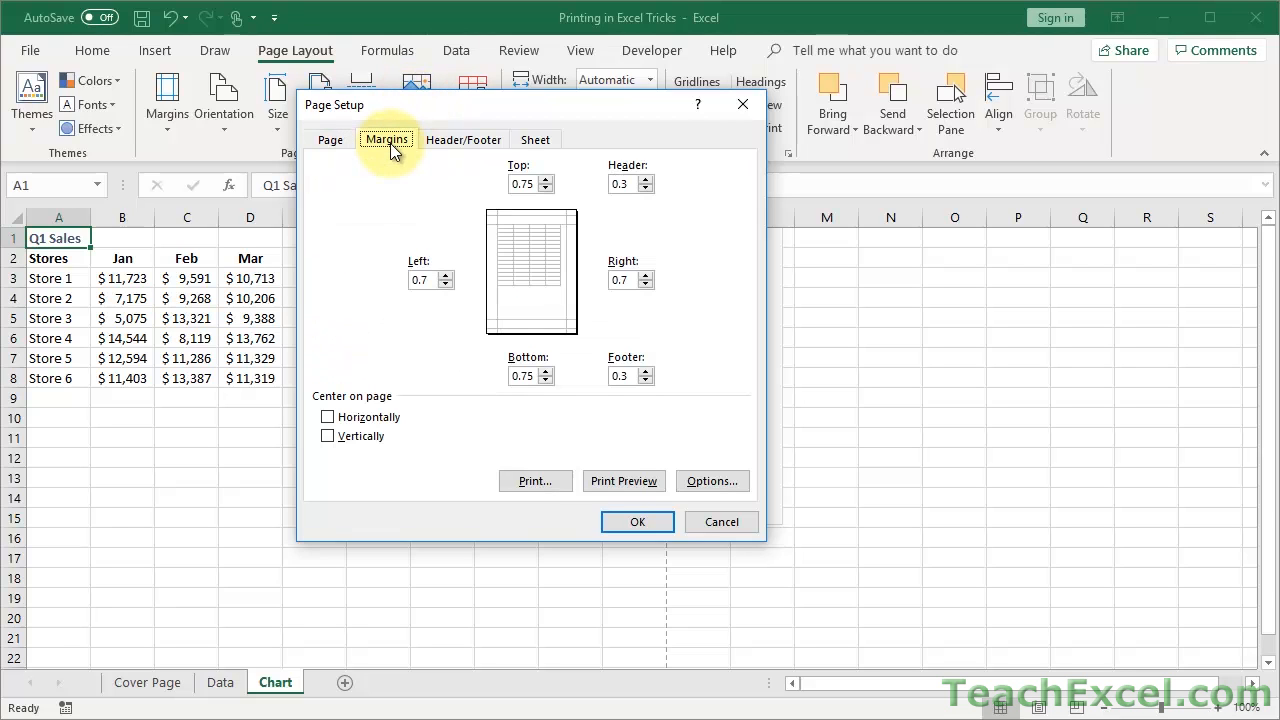
{"action": "mouse_move", "coordinate": [432, 352]}
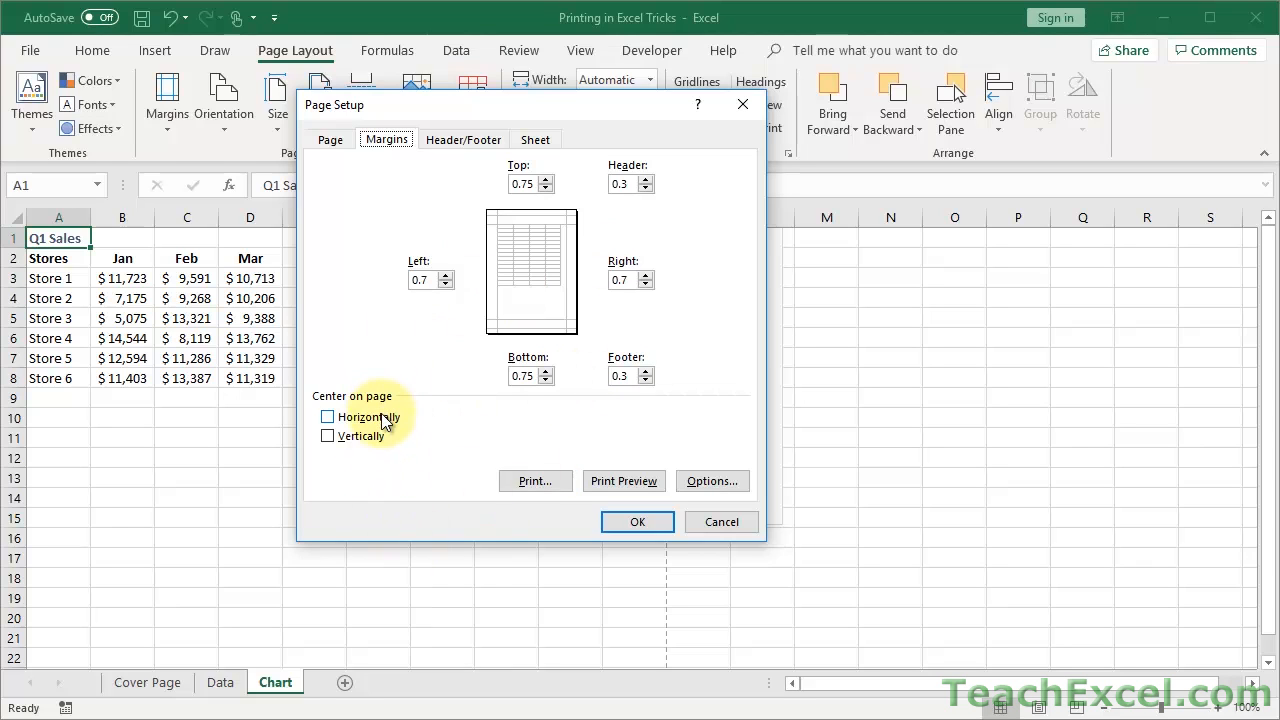
{"action": "left_click", "coordinate": [328, 436]}
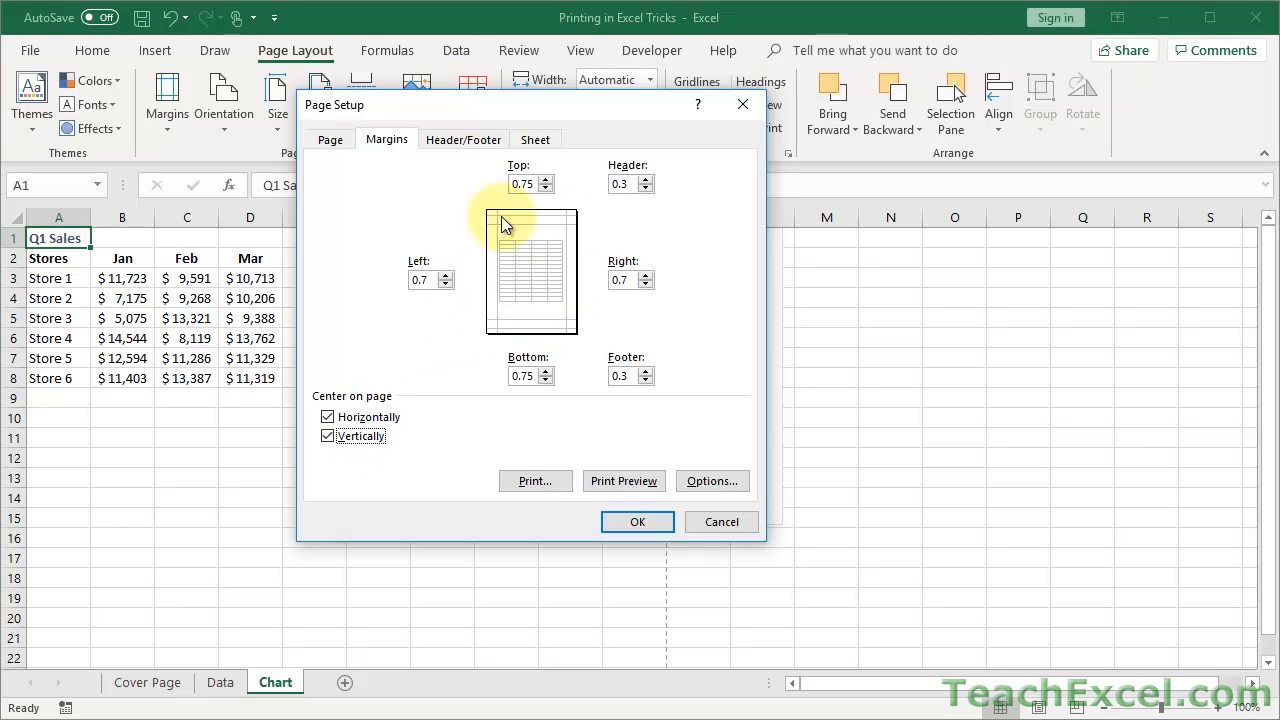
{"action": "mouse_move", "coordinate": [490, 200]}
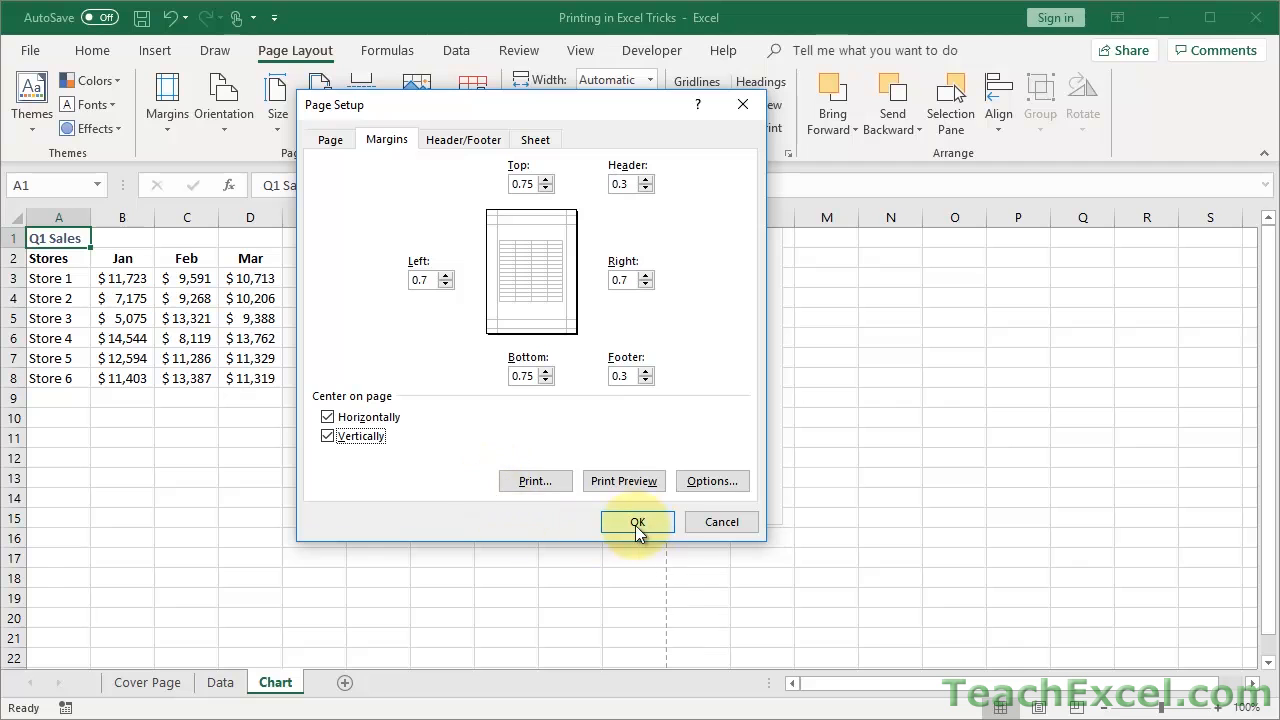
{"action": "left_click", "coordinate": [636, 520]}
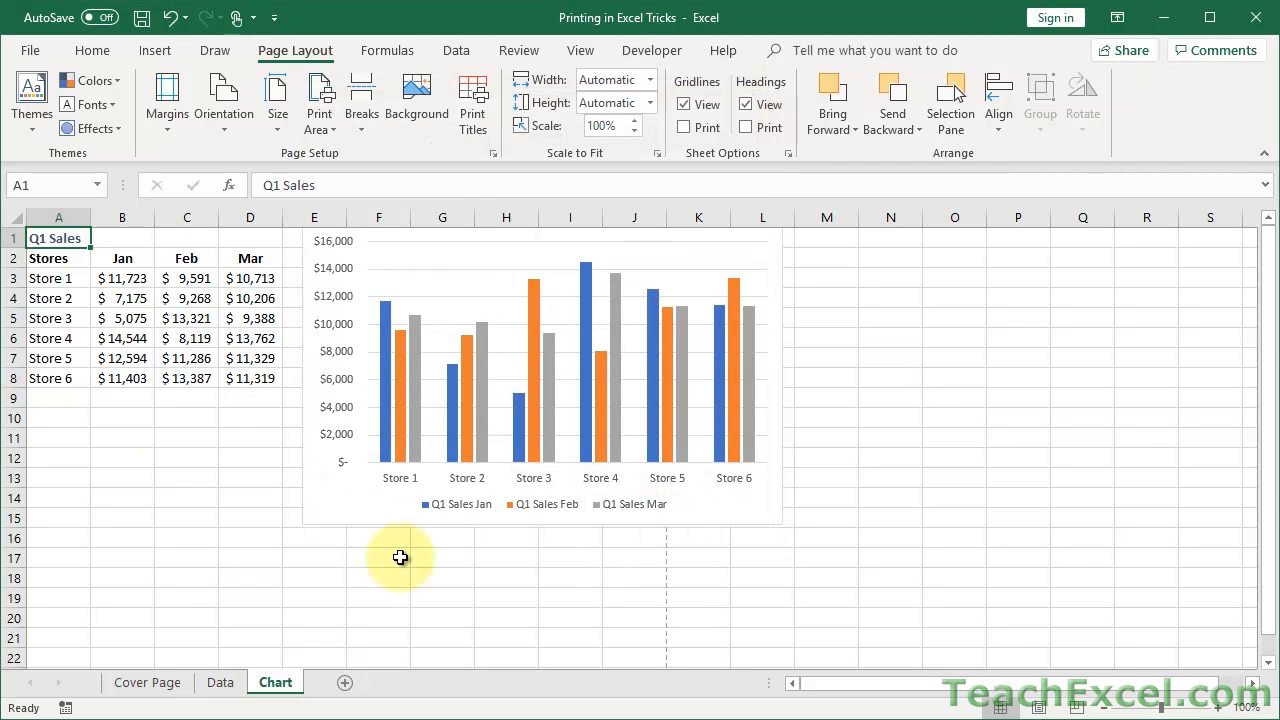
{"action": "mouse_move", "coordinate": [344, 248]}
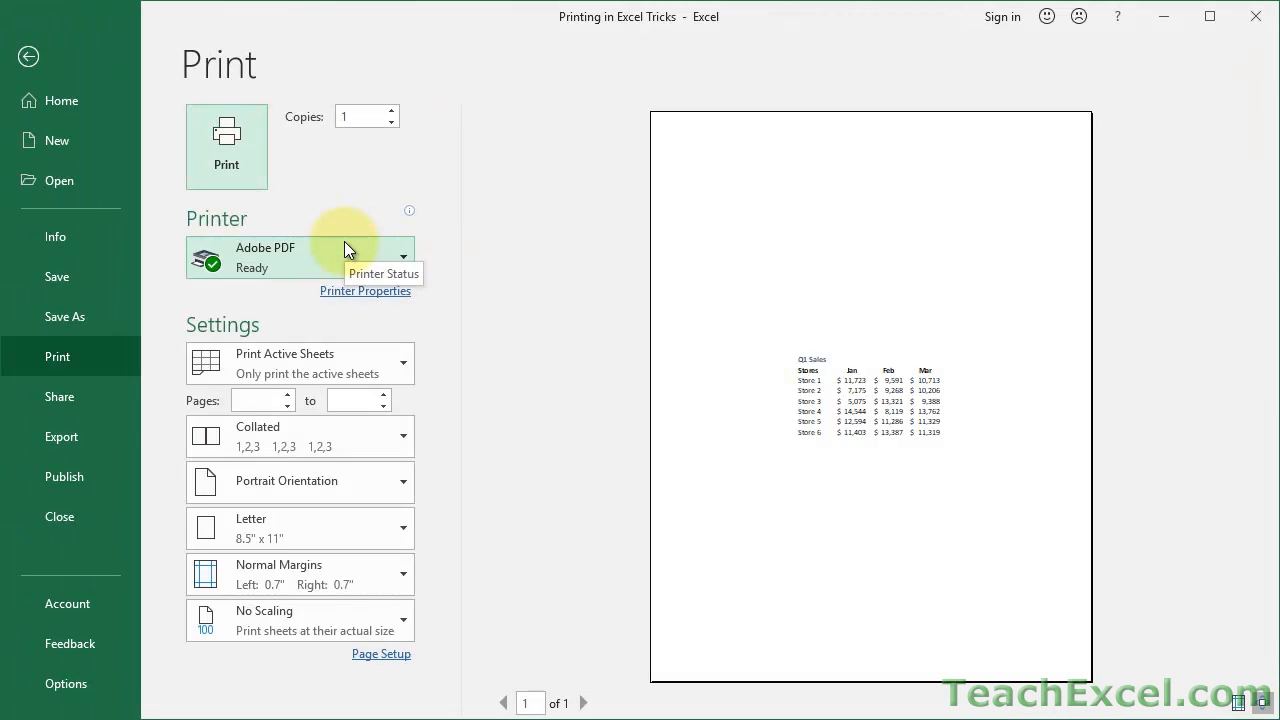
{"action": "left_click", "coordinate": [28, 56]}
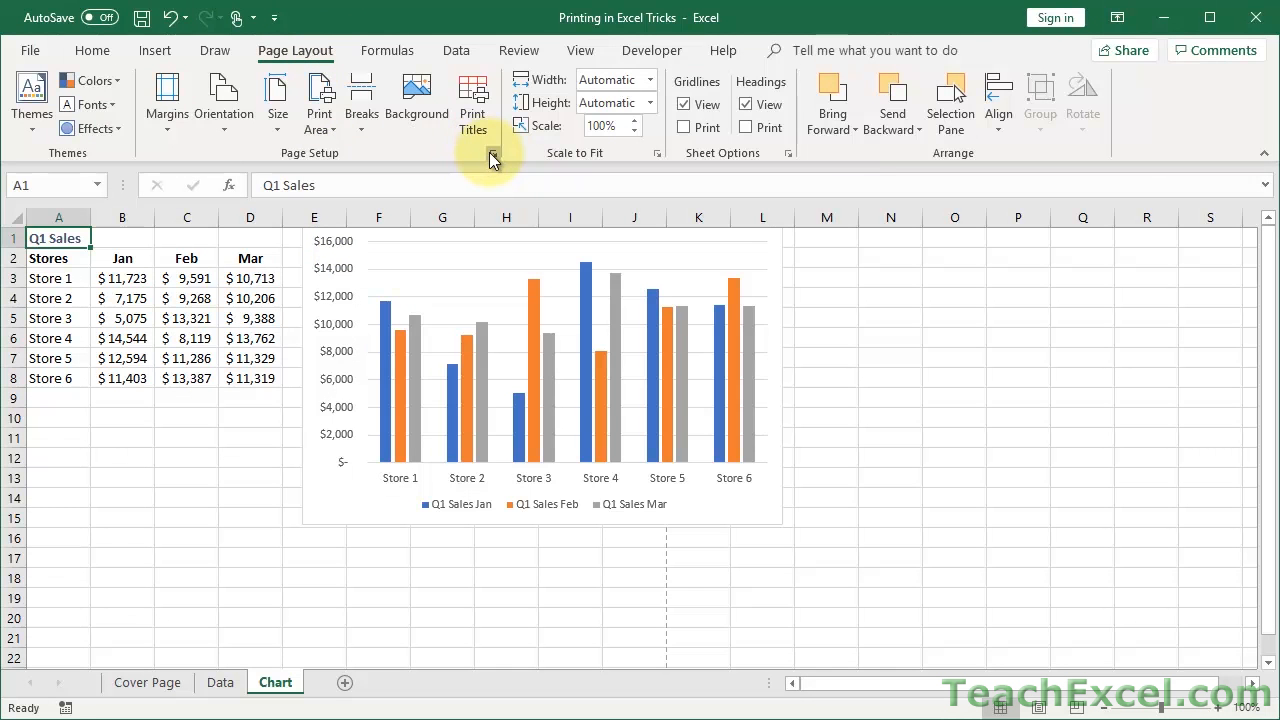
{"action": "left_click", "coordinate": [656, 152]}
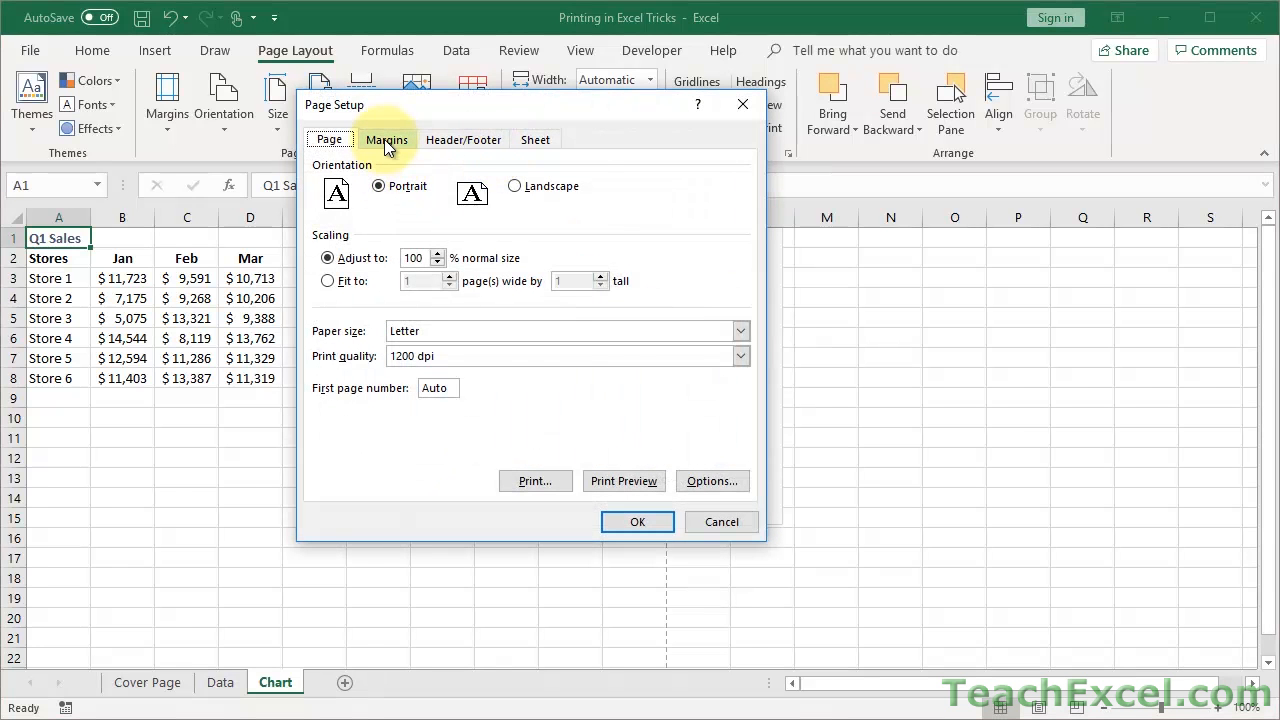
{"action": "left_click", "coordinate": [386, 140]}
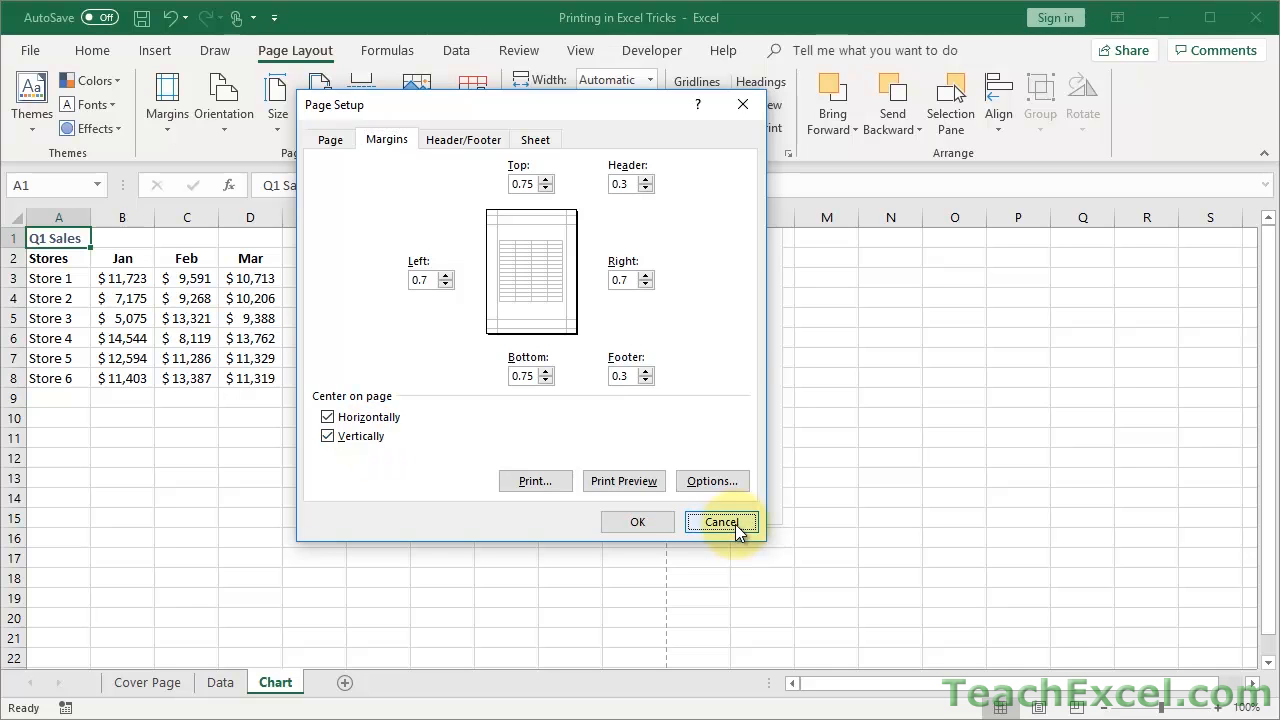
{"action": "left_click", "coordinate": [720, 522]}
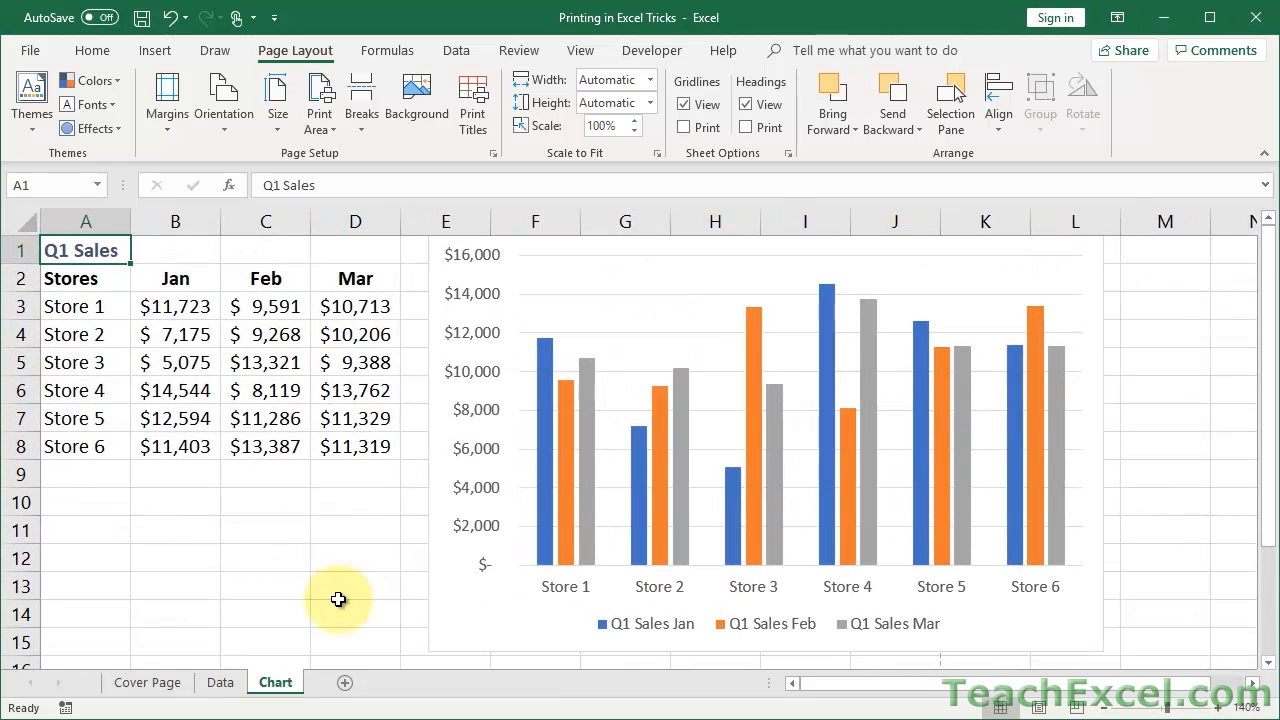
Enter =1/0 in A9 and an invalid formula in B9, fill the #NAME? error across to D9, then preview the printout
{"action": "left_click", "coordinate": [84, 472]}
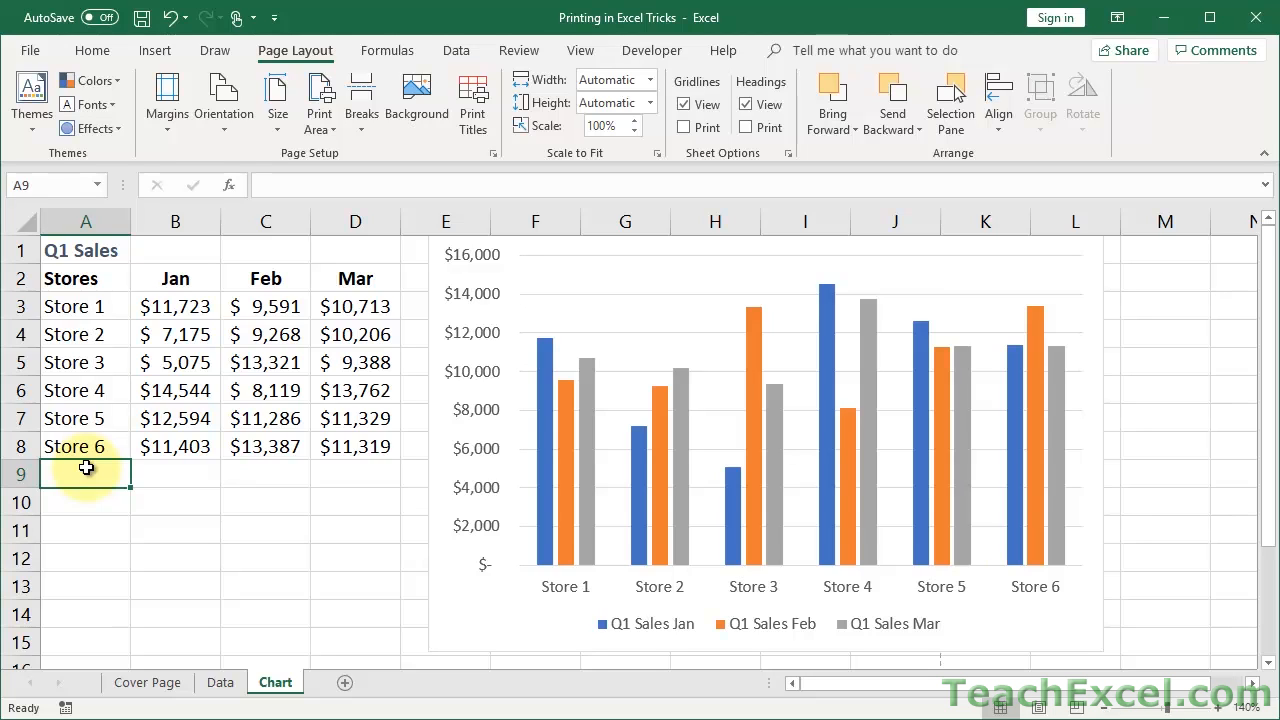
{"action": "left_click", "coordinate": [84, 362]}
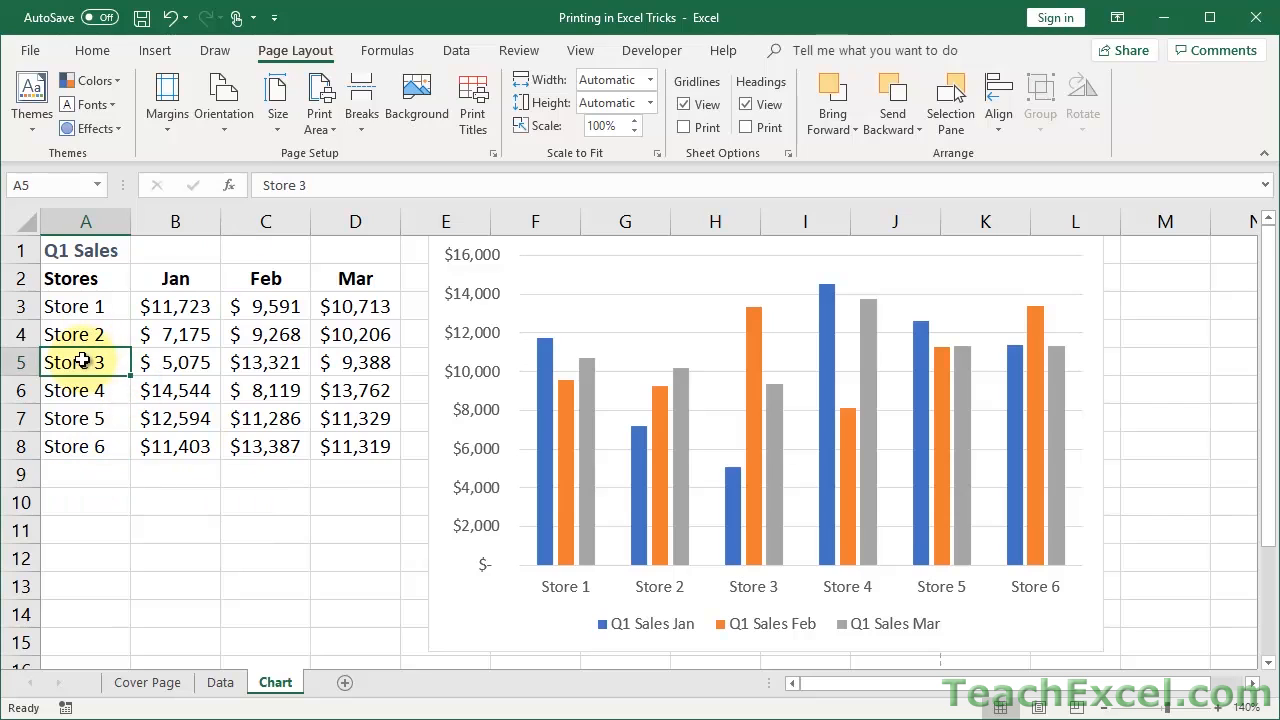
{"action": "mouse_move", "coordinate": [120, 442]}
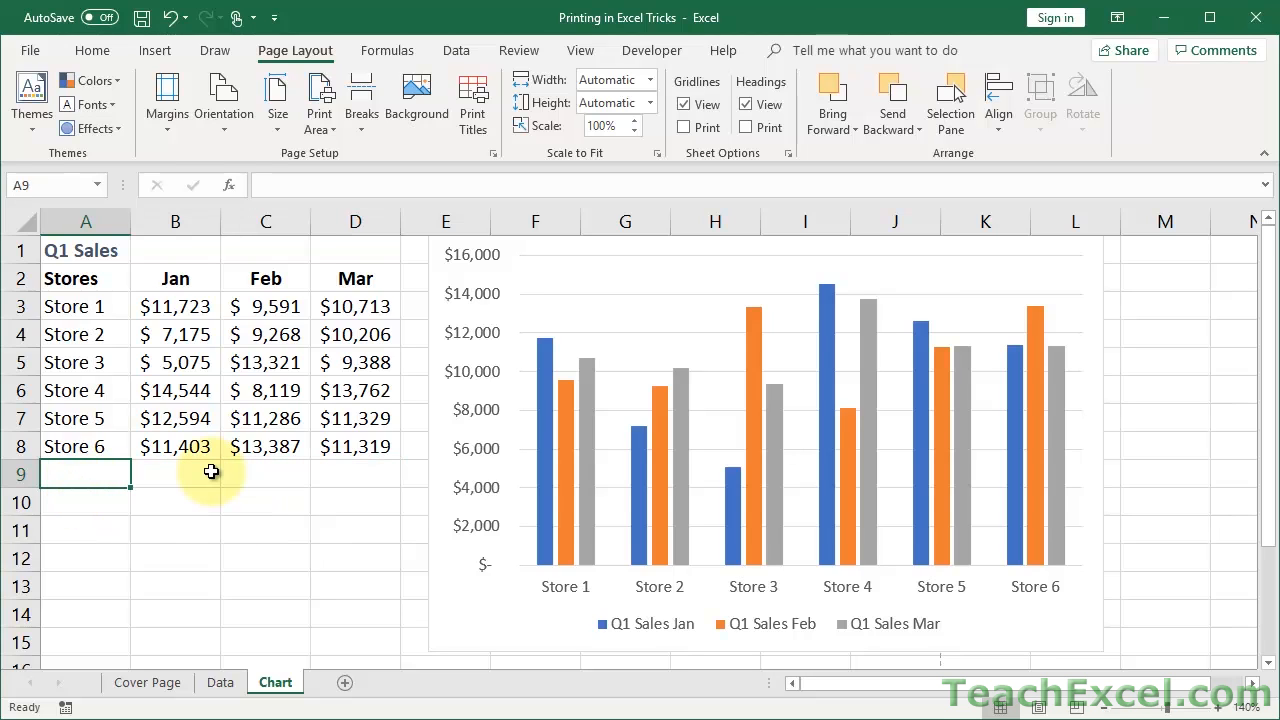
{"action": "type", "text": "=1/0"}
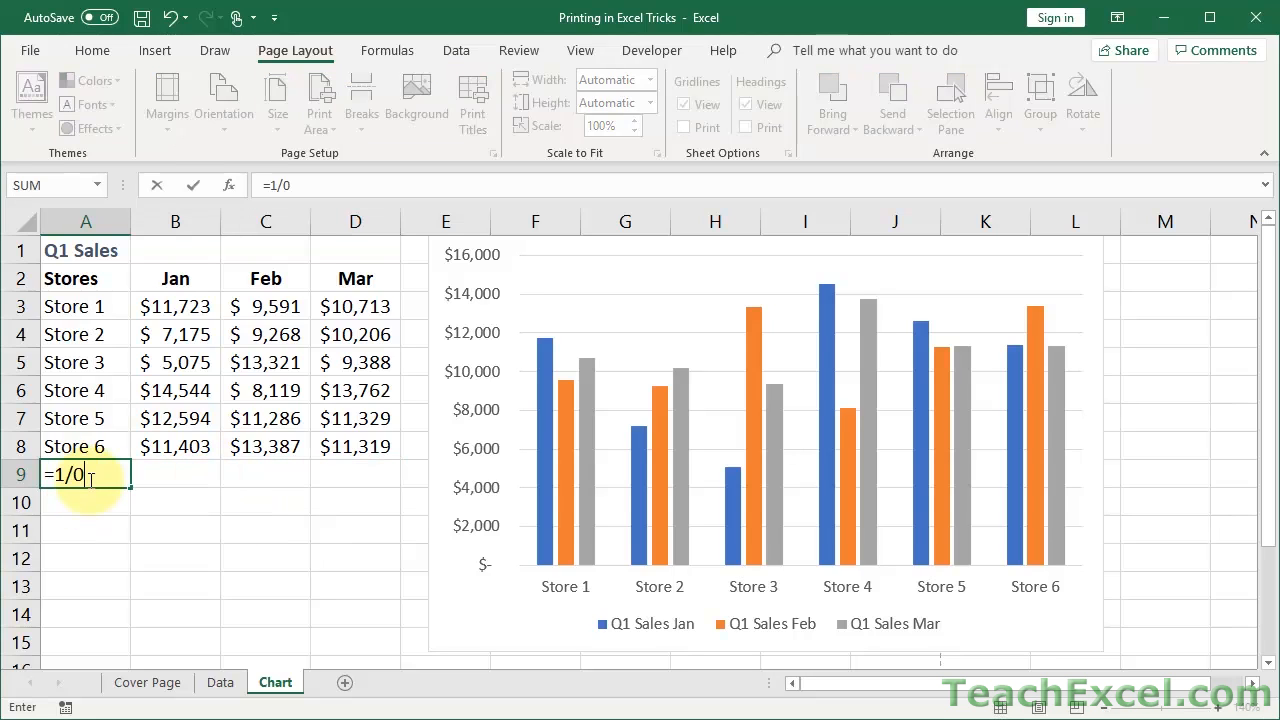
{"action": "key", "text": "Return"}
{"action": "type", "text": "=zzzzzz9"}
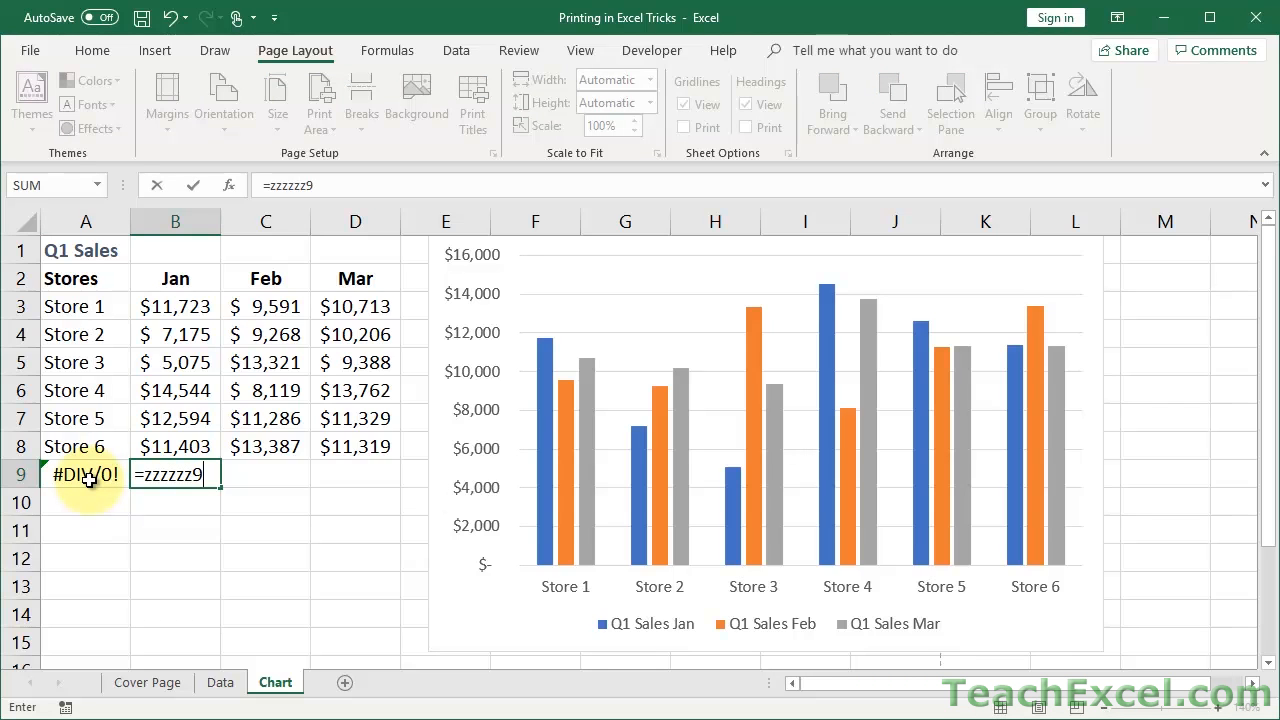
{"action": "key", "text": "Return"}
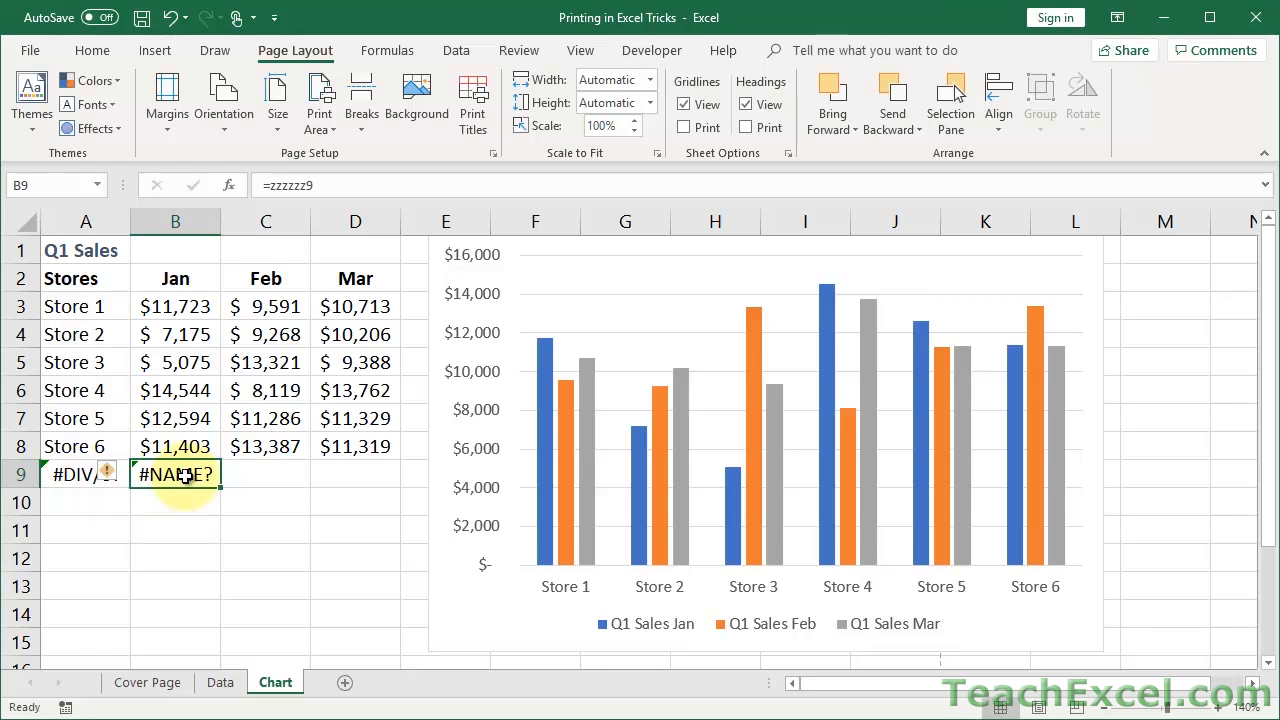
{"action": "left_click_drag", "start_coordinate": [184, 474], "coordinate": [368, 474]}
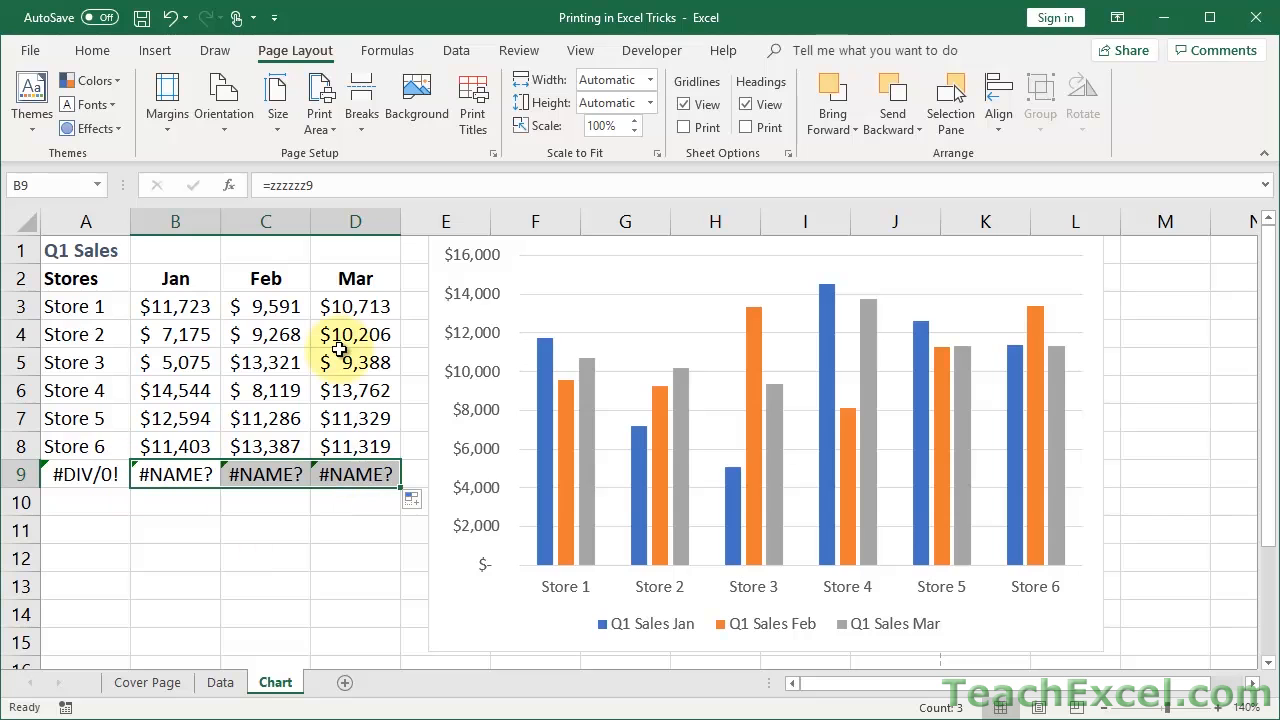
{"action": "key", "text": "ctrl+p"}
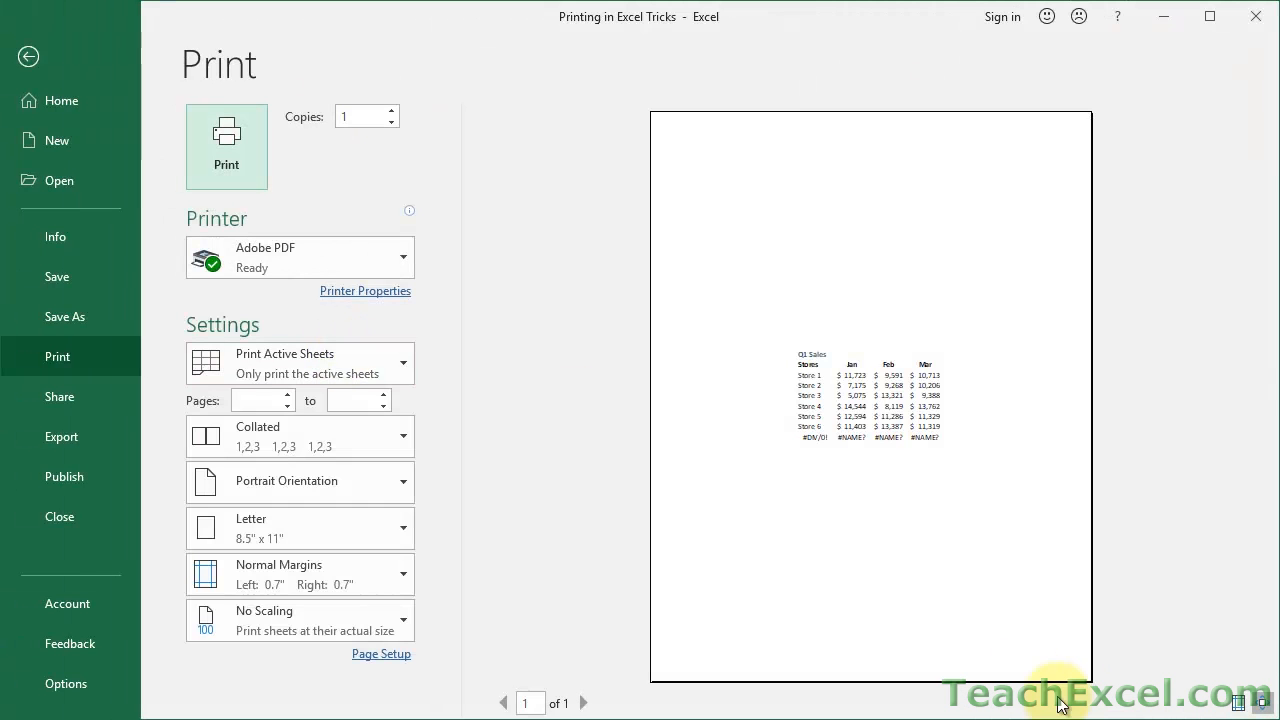
{"action": "left_click", "coordinate": [1264, 704]}
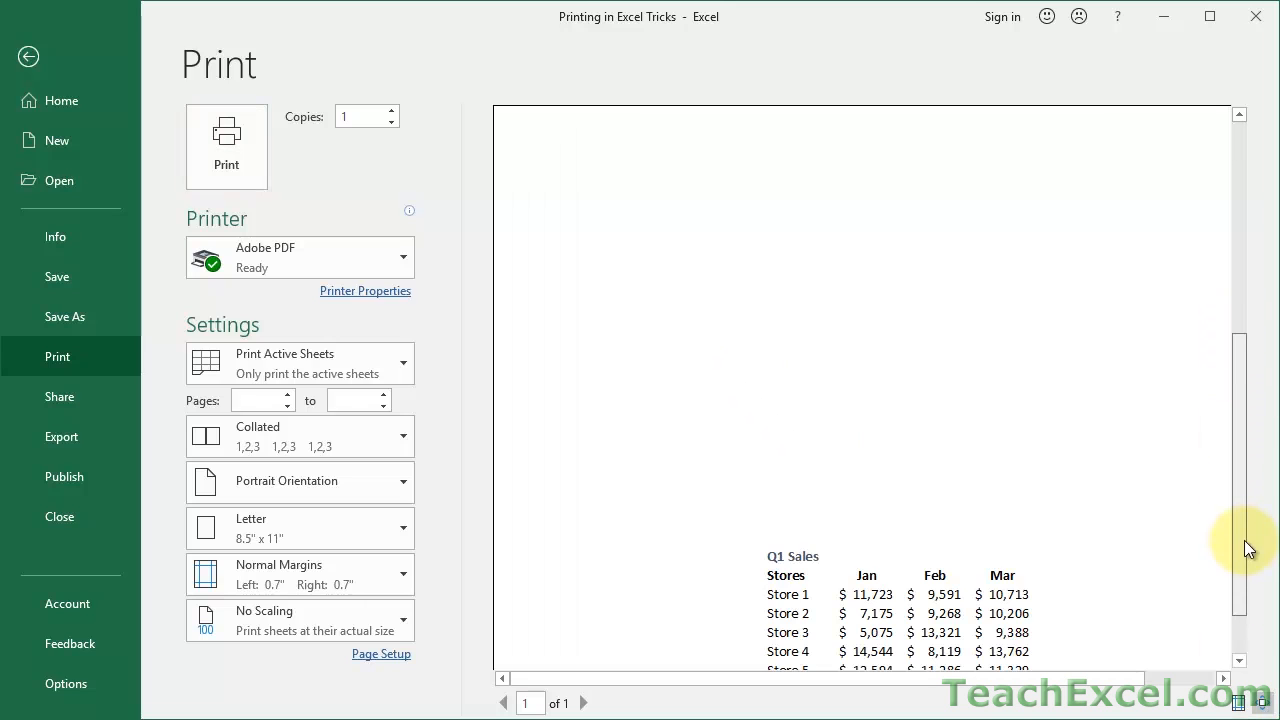
{"action": "scroll", "scroll_direction": "up", "scroll_amount": 3}
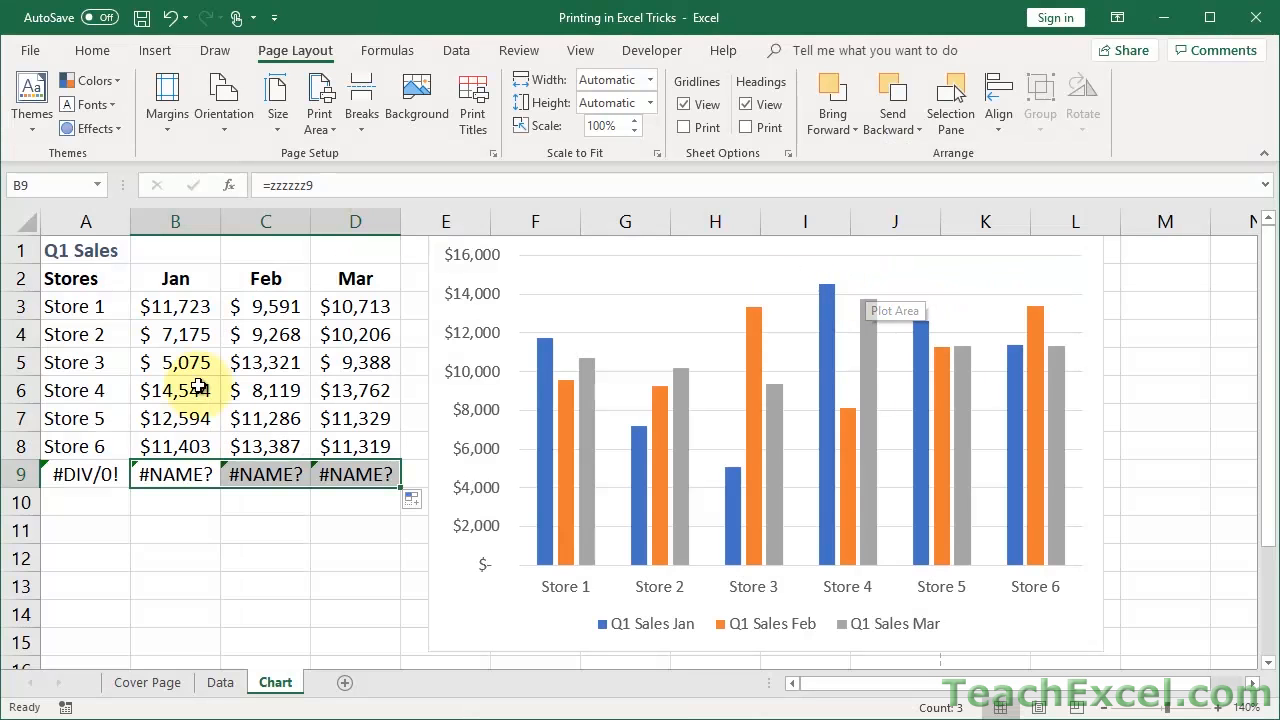
From cell B9, reach Page Setup's Sheet tab and list the 'Cell errors as' choices
{"action": "left_click", "coordinate": [176, 474]}
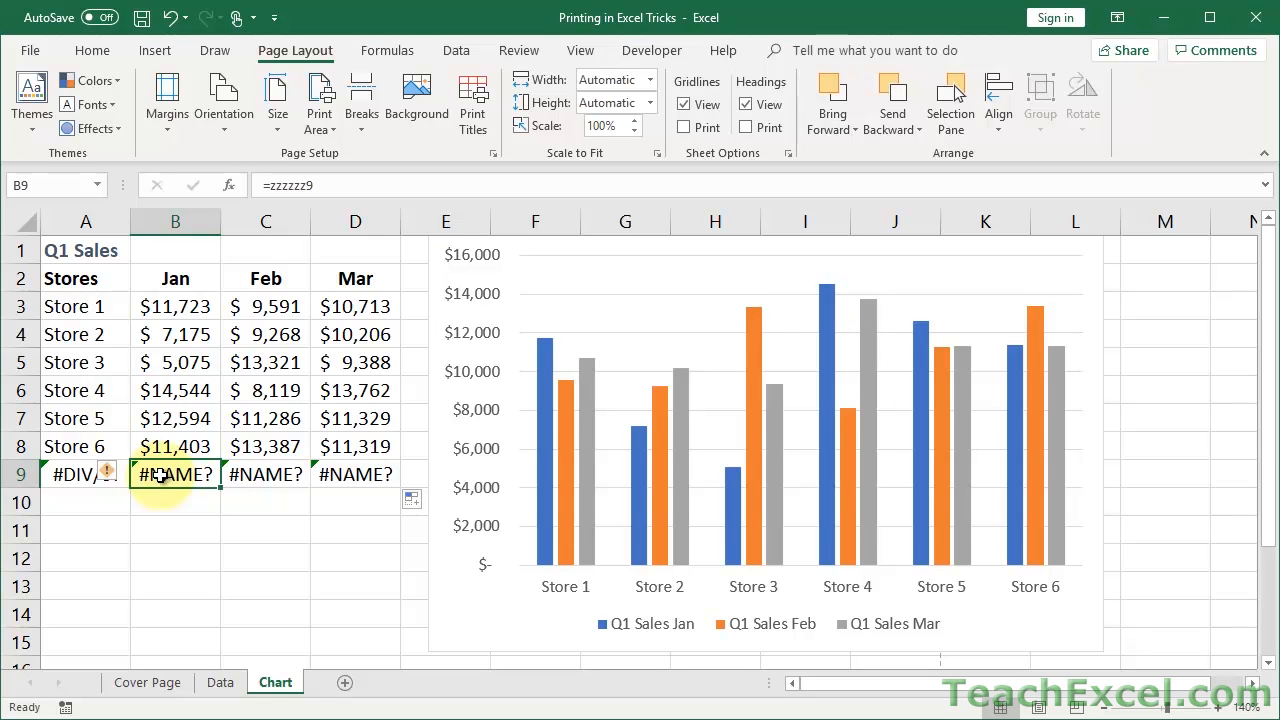
{"action": "mouse_move", "coordinate": [360, 100]}
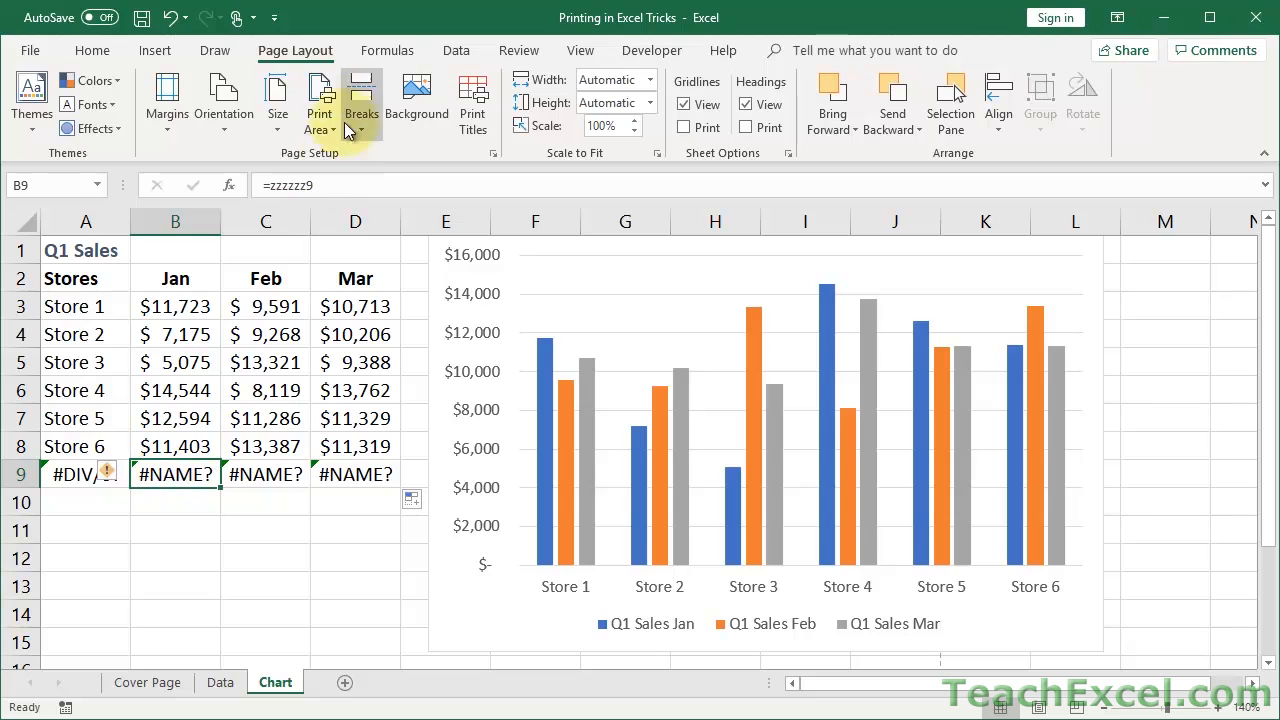
{"action": "mouse_move", "coordinate": [492, 156]}
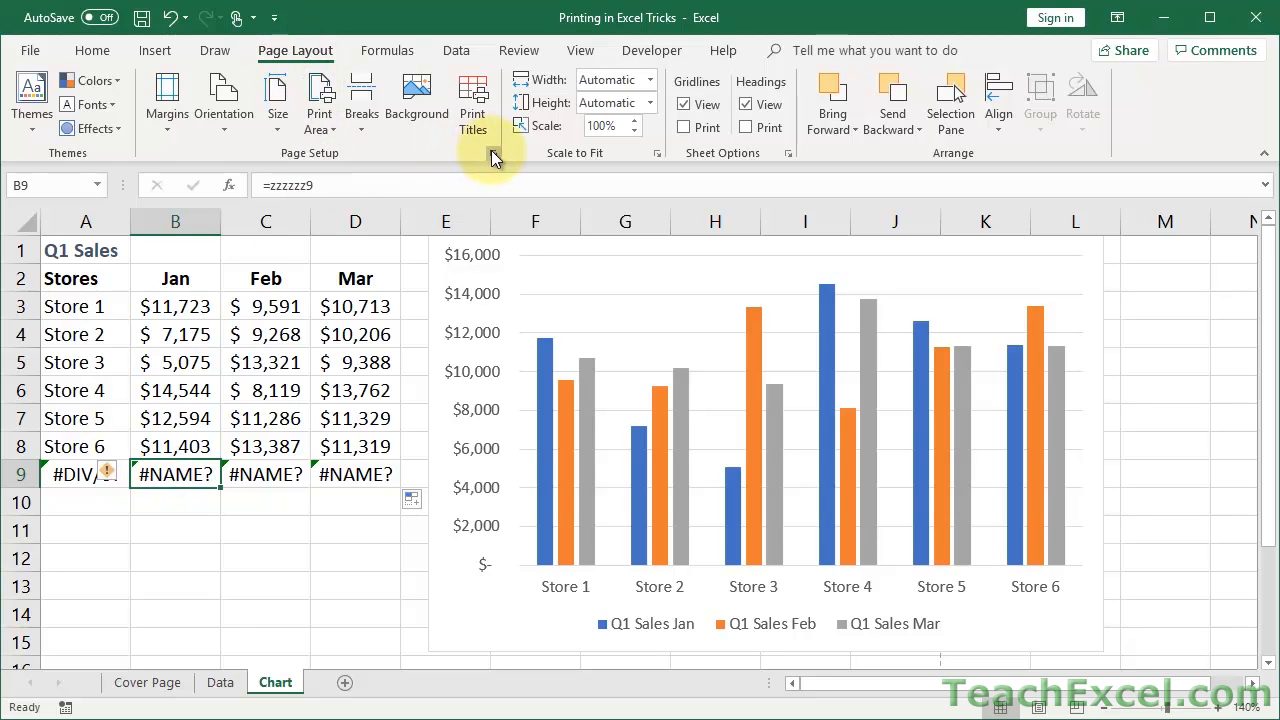
{"action": "left_click", "coordinate": [656, 152]}
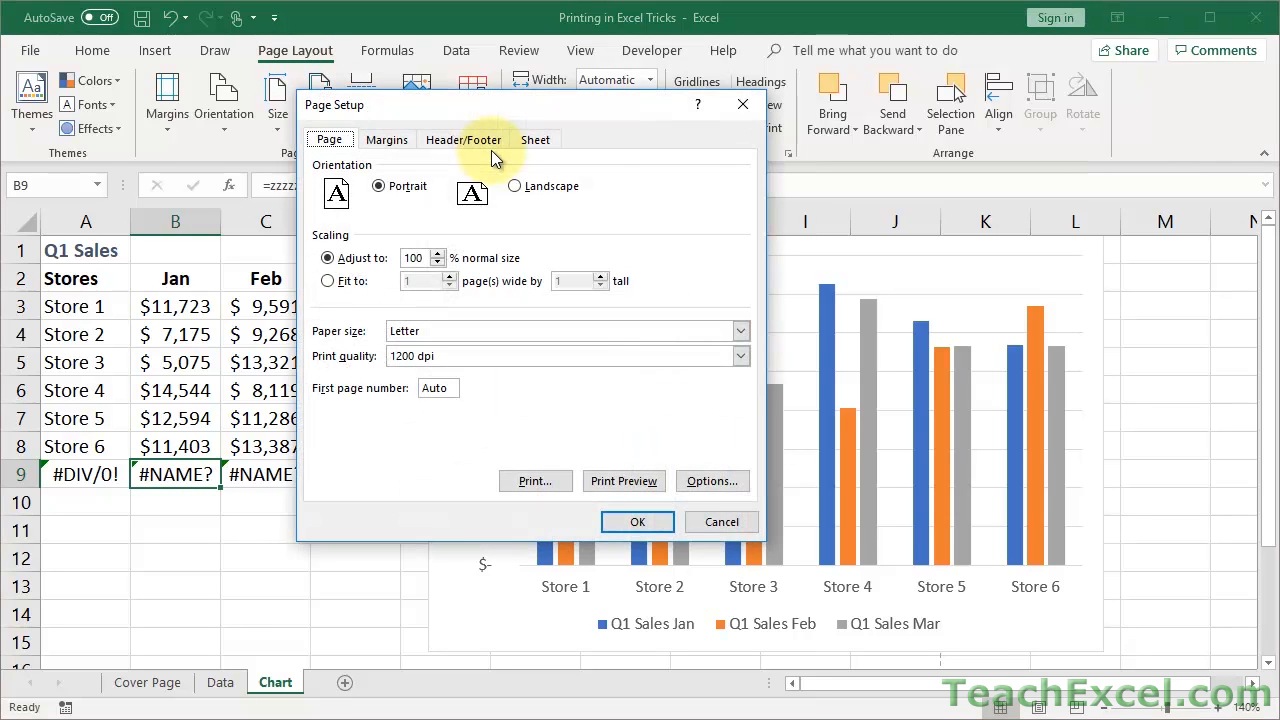
{"action": "left_click", "coordinate": [536, 140]}
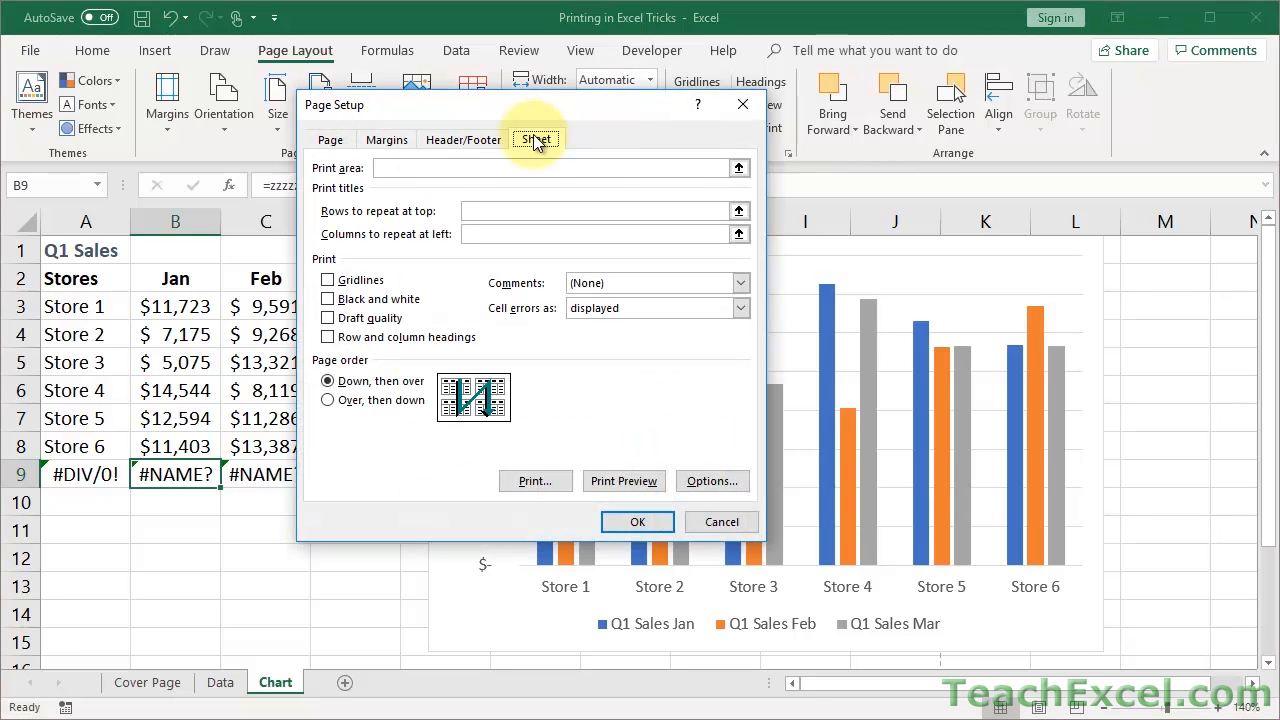
{"action": "mouse_move", "coordinate": [484, 88]}
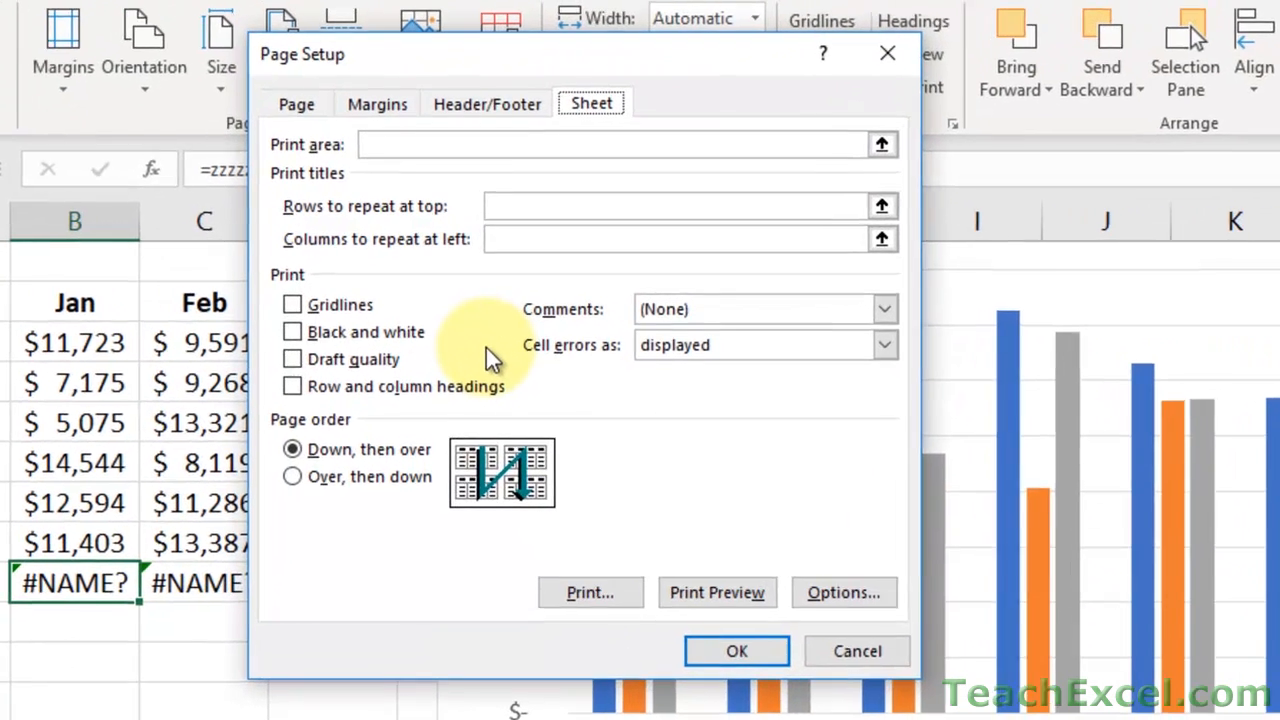
{"action": "mouse_move", "coordinate": [576, 376]}
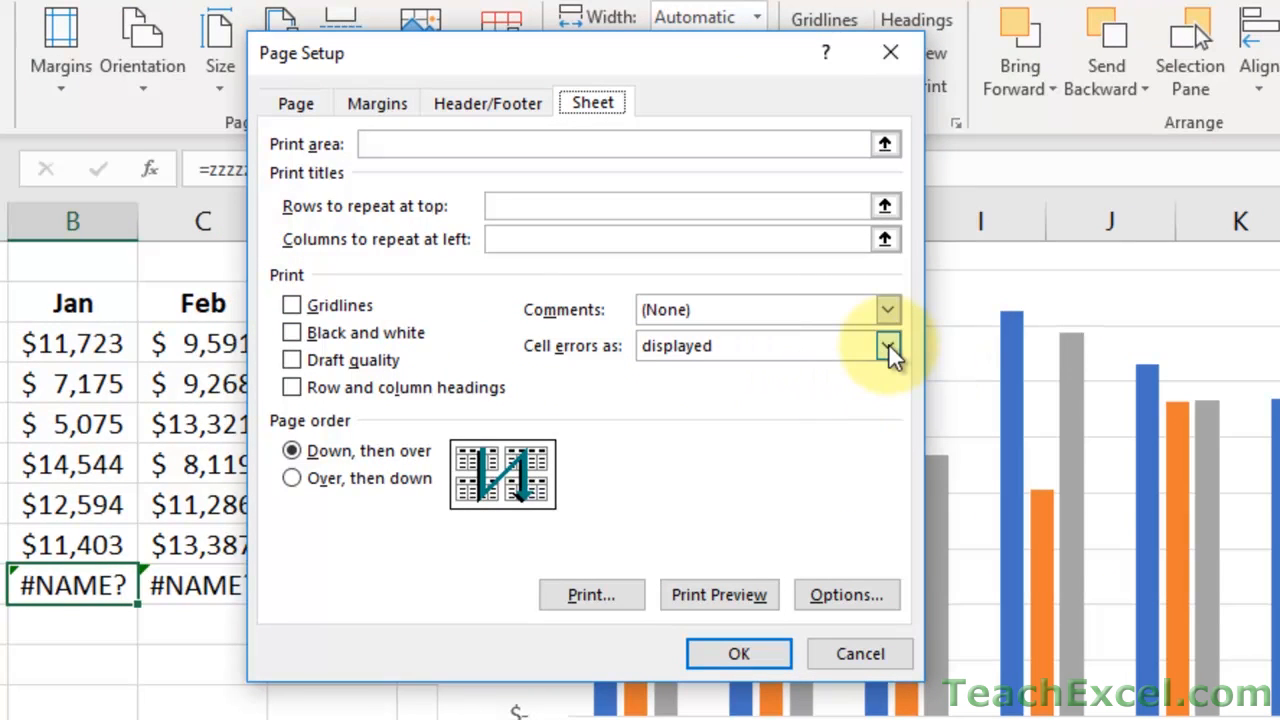
{"action": "left_click", "coordinate": [888, 344]}
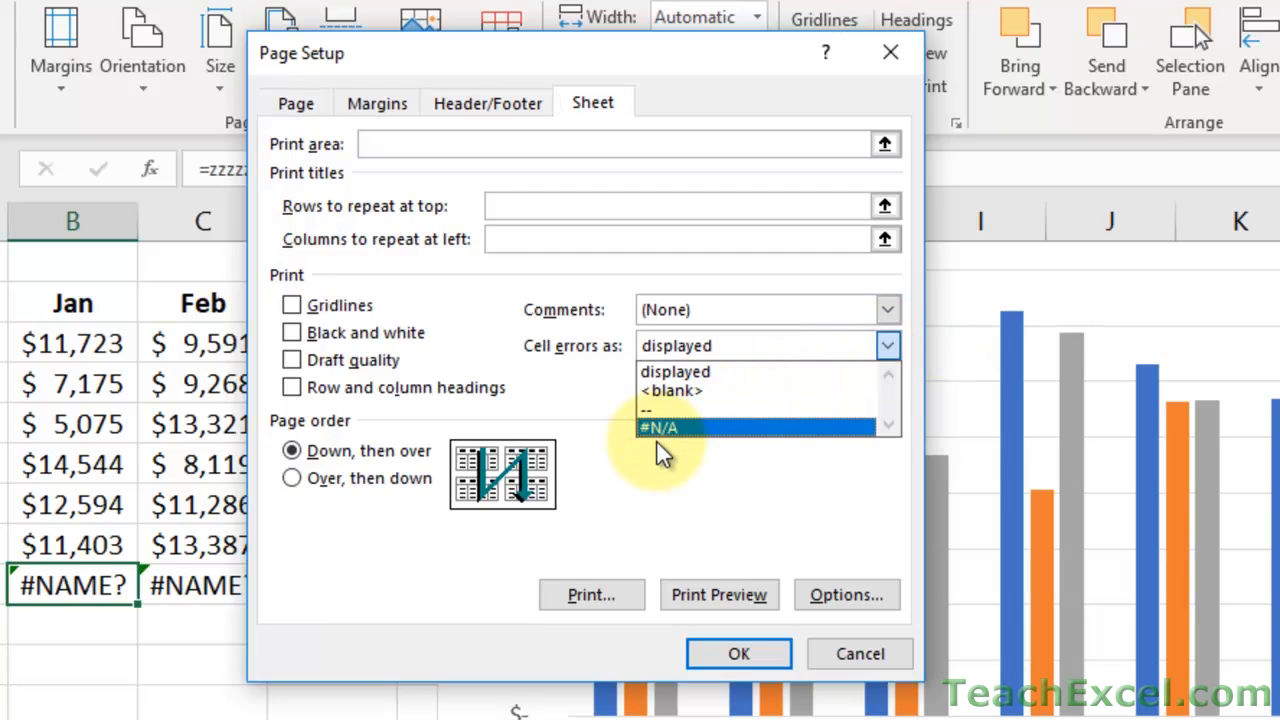
{"action": "mouse_move", "coordinate": [696, 390]}
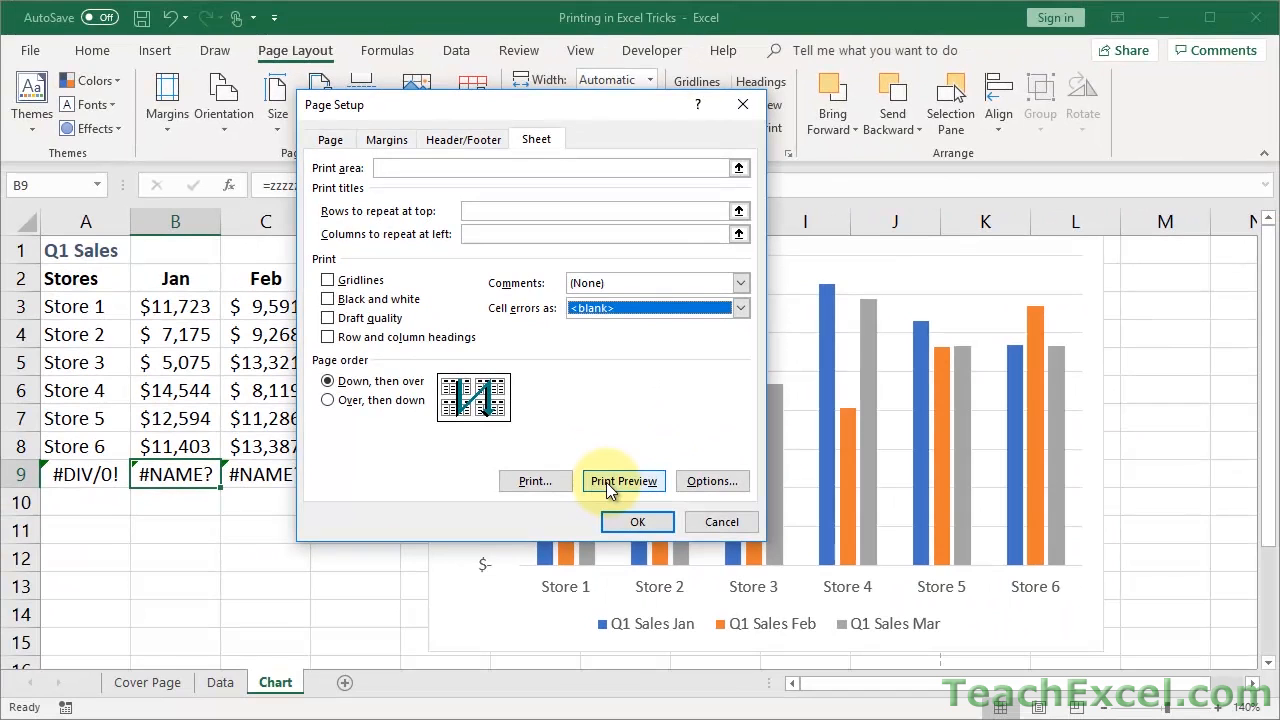
Preview the printout with the error row hidden, then go back to the worksheet
{"action": "left_click", "coordinate": [624, 480]}
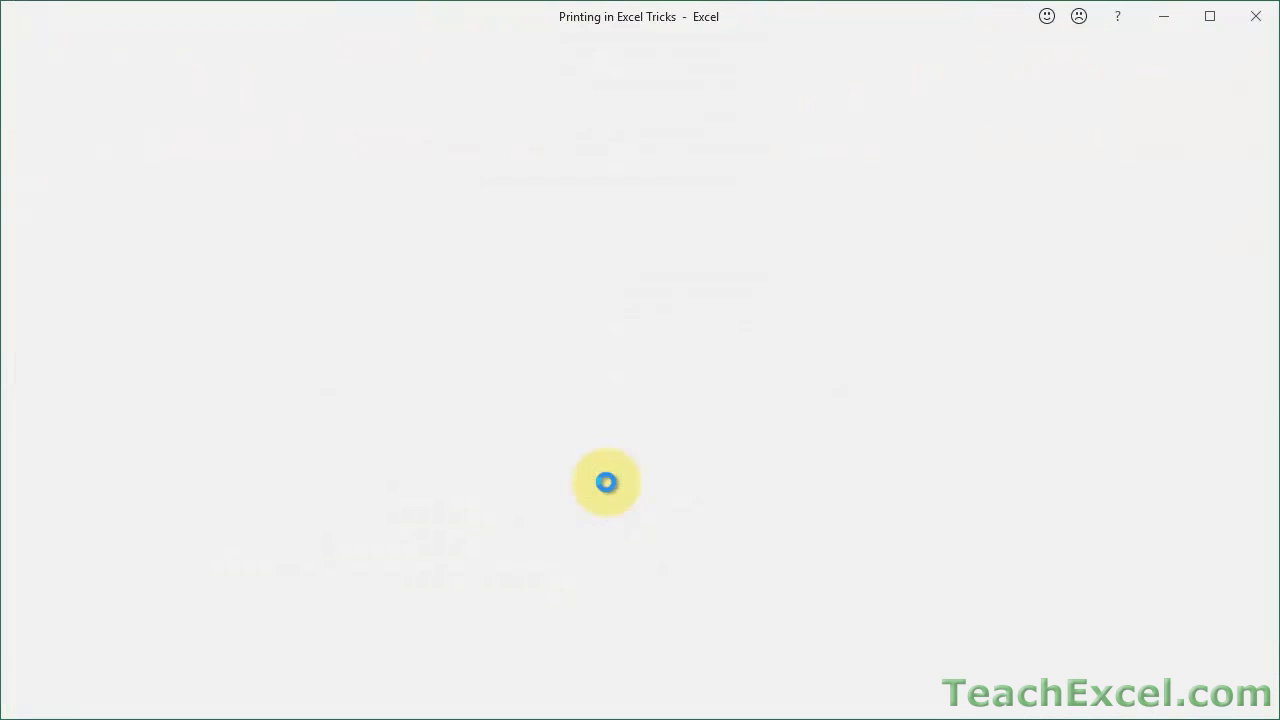
{"action": "left_click", "coordinate": [56, 356]}
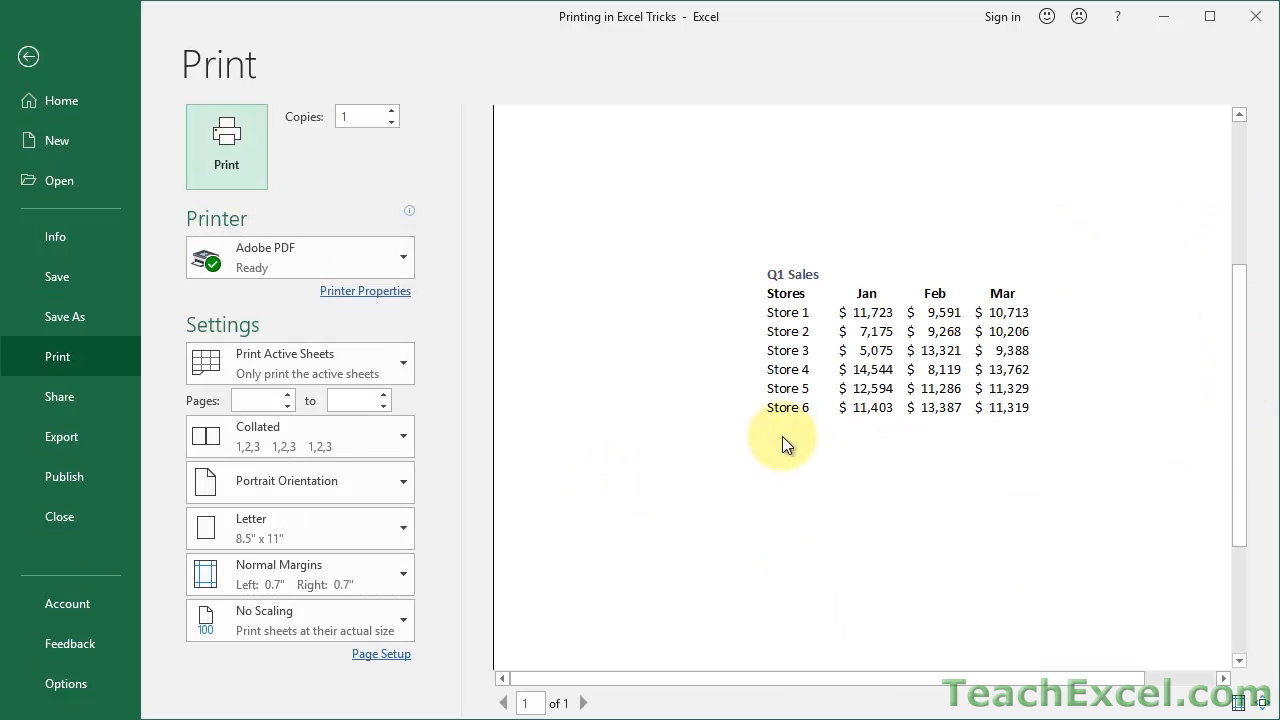
{"action": "mouse_move", "coordinate": [1044, 424]}
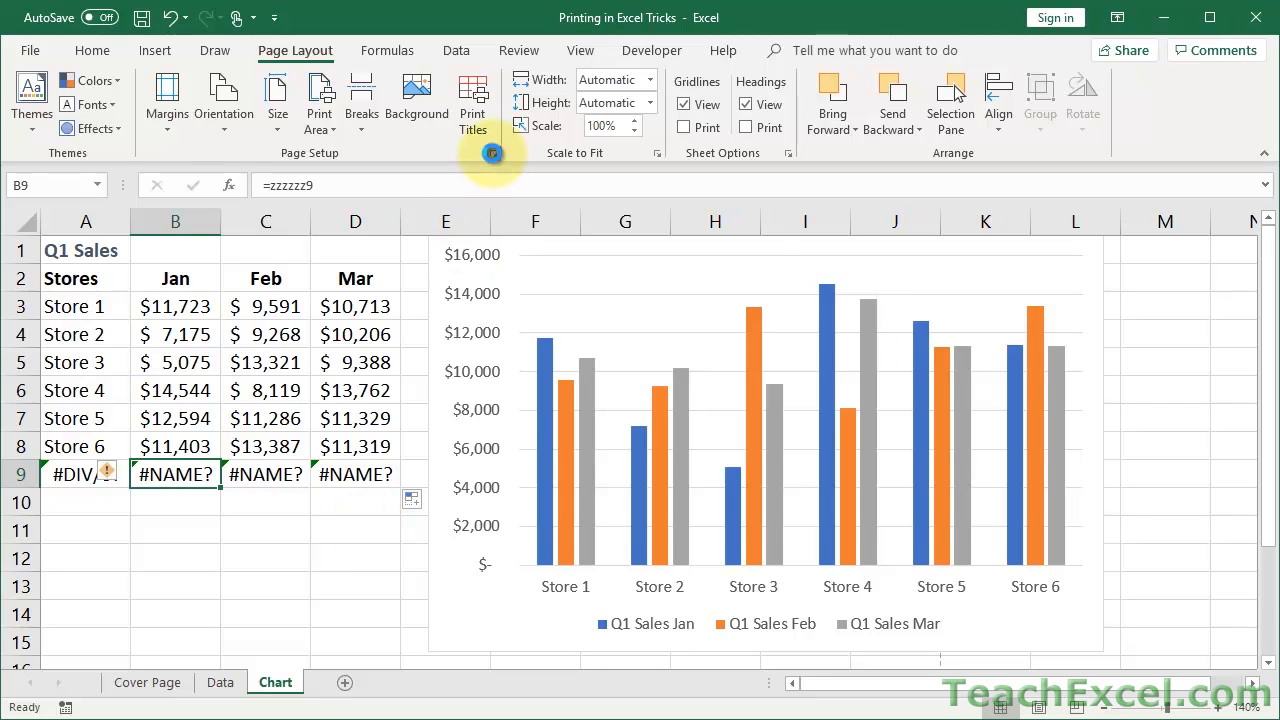
Reopen the Page Setup settings and close them again without changes
{"action": "left_click", "coordinate": [472, 100]}
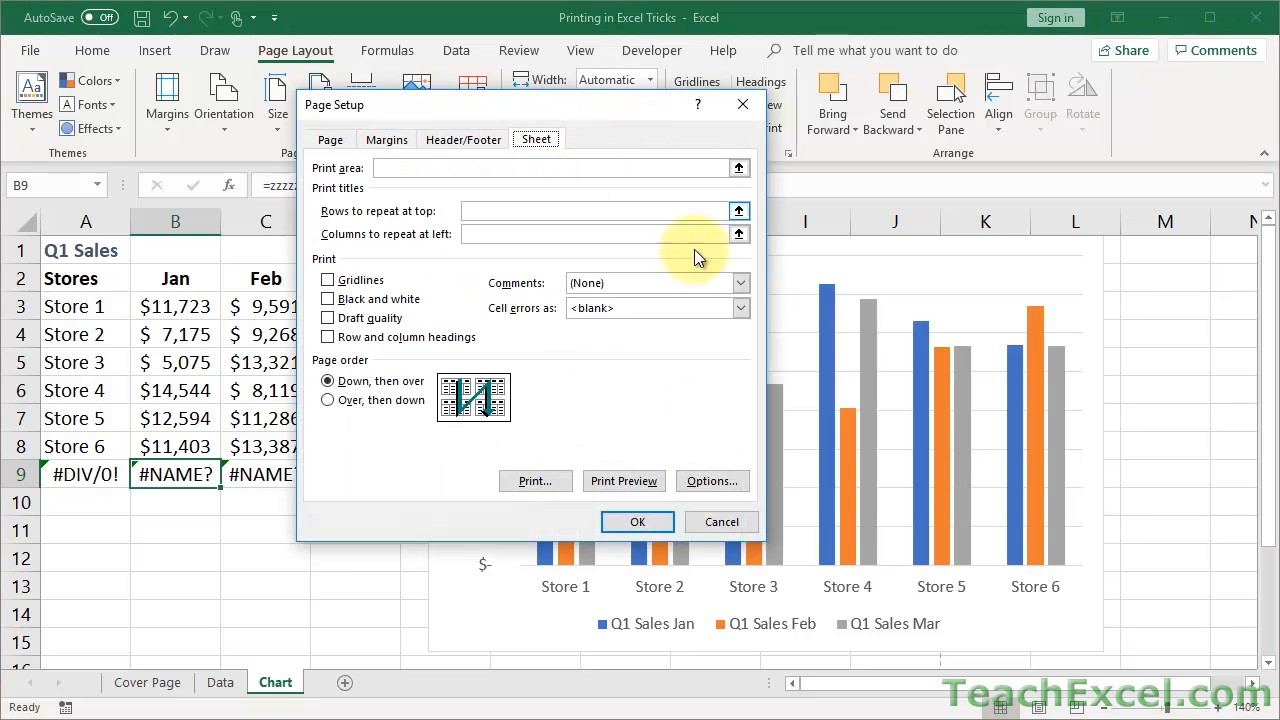
{"action": "left_click", "coordinate": [740, 308]}
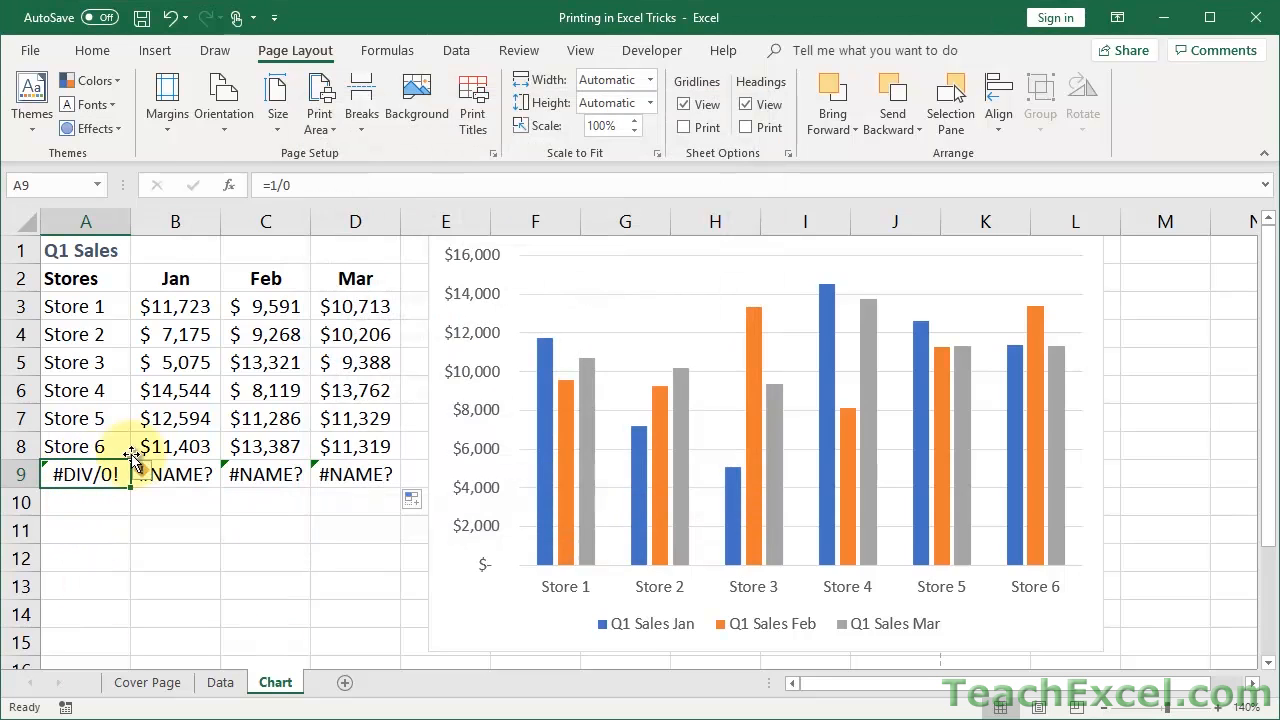
{"action": "mouse_move", "coordinate": [290, 390]}
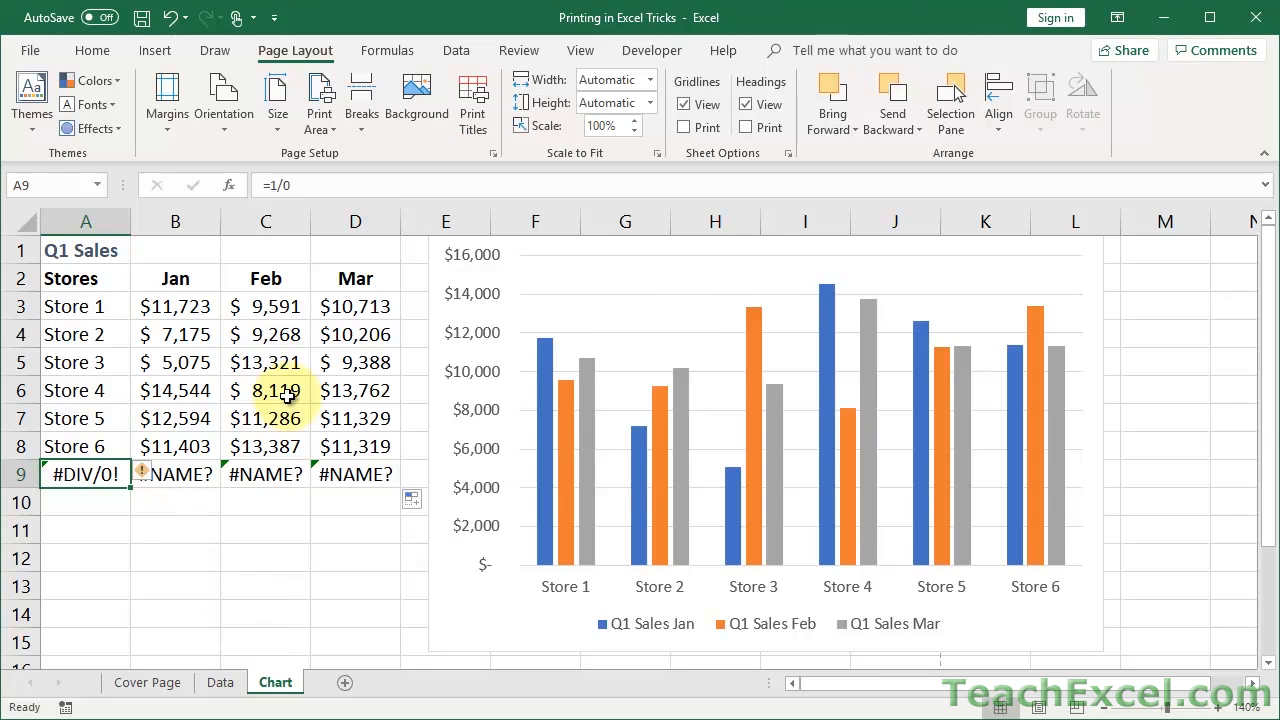
{"action": "mouse_move", "coordinate": [104, 306]}
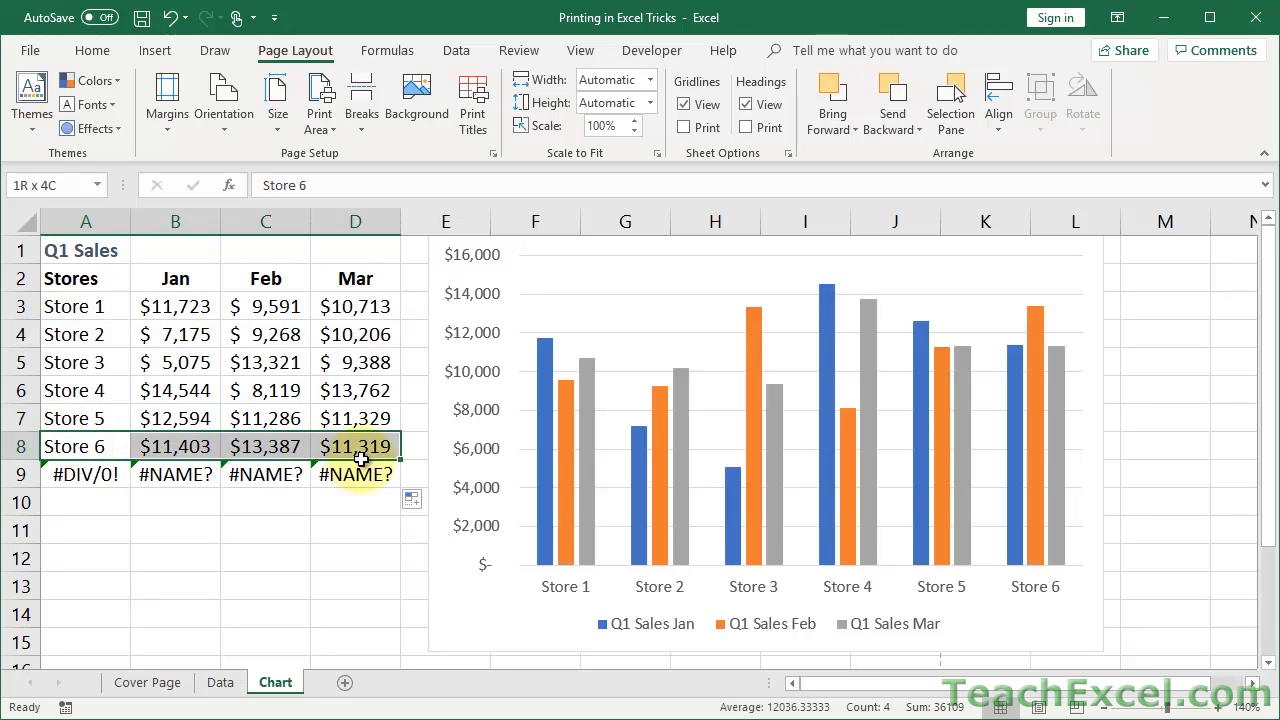
Select the Store 6 row A8:D8 plus the #DIV/0! cell A9 and clear their contents
{"action": "left_click", "coordinate": [84, 444]}
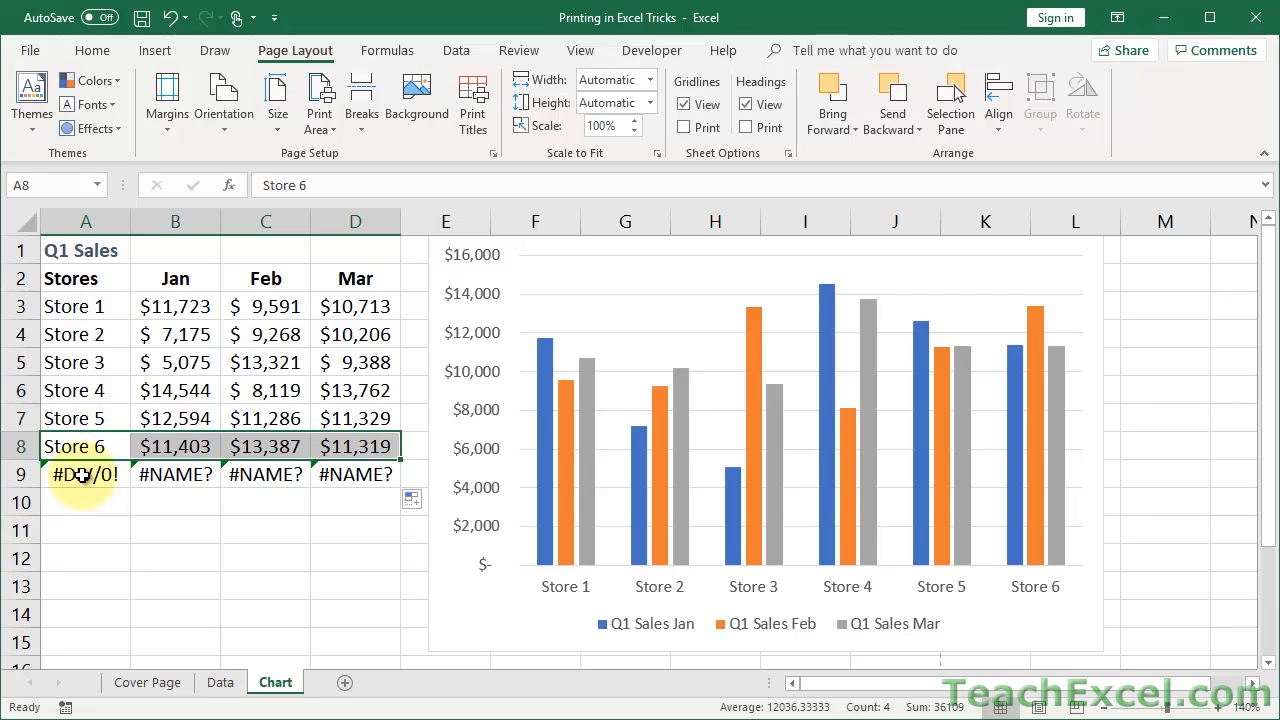
{"action": "left_click", "coordinate": [84, 474]}
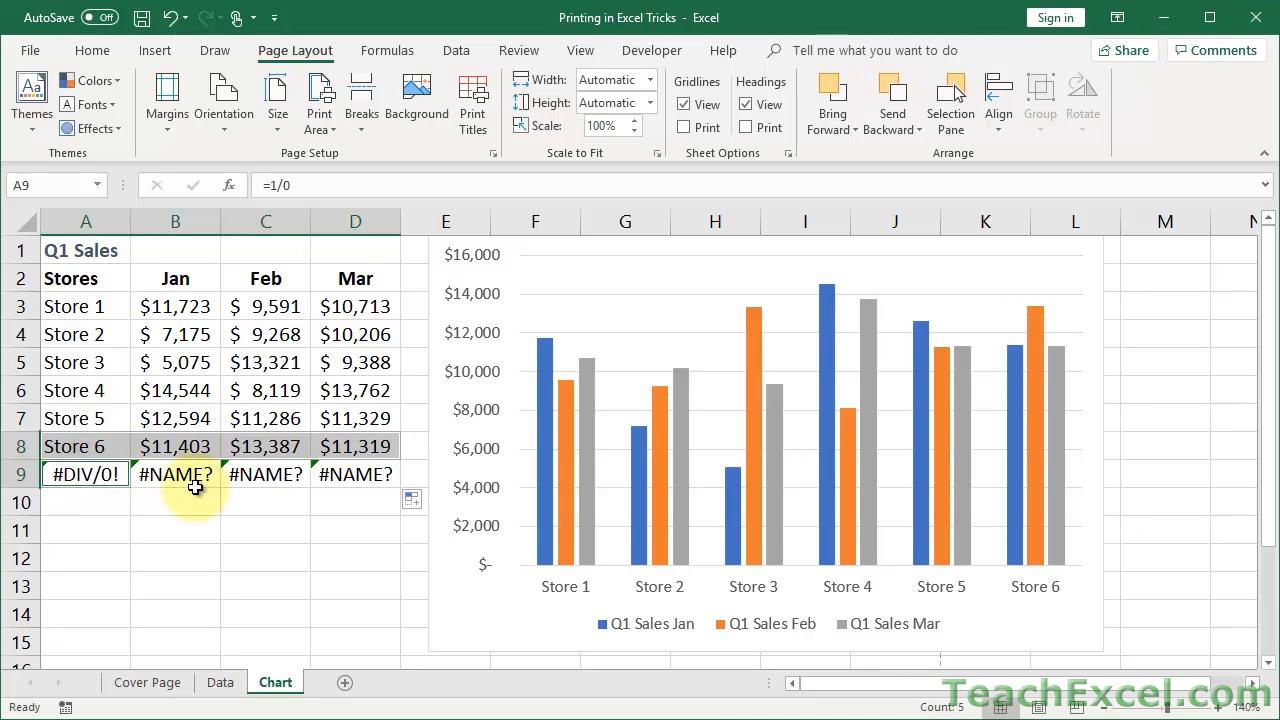
{"action": "left_click", "coordinate": [92, 50]}
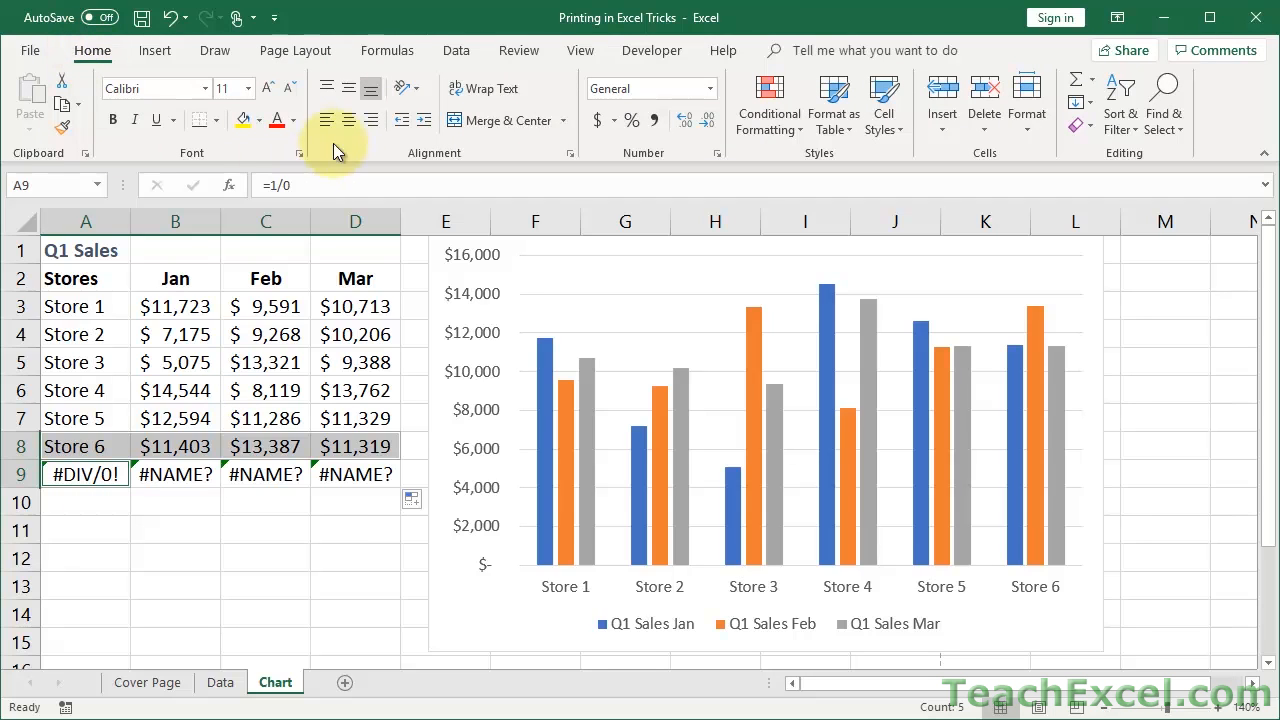
{"action": "left_click", "coordinate": [292, 120]}
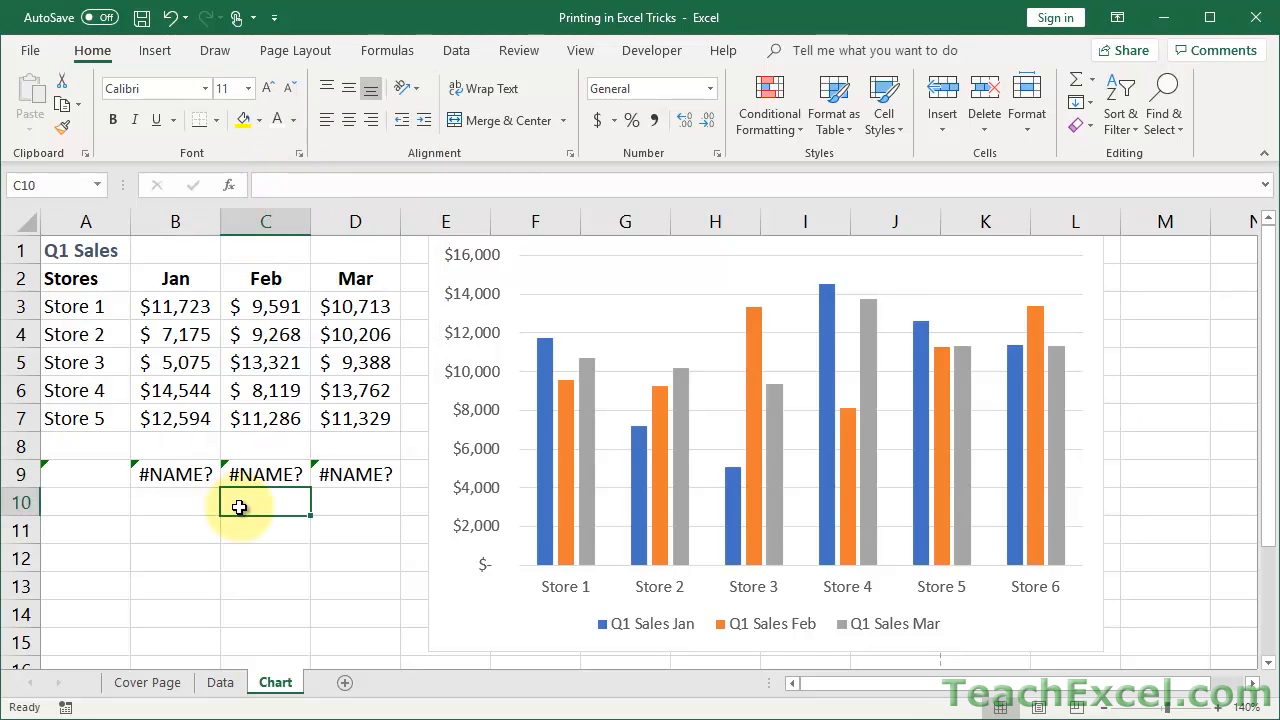
Preview the printout without the Store 6 row, return, and undo the deletion
{"action": "key", "text": "ctrl+p"}
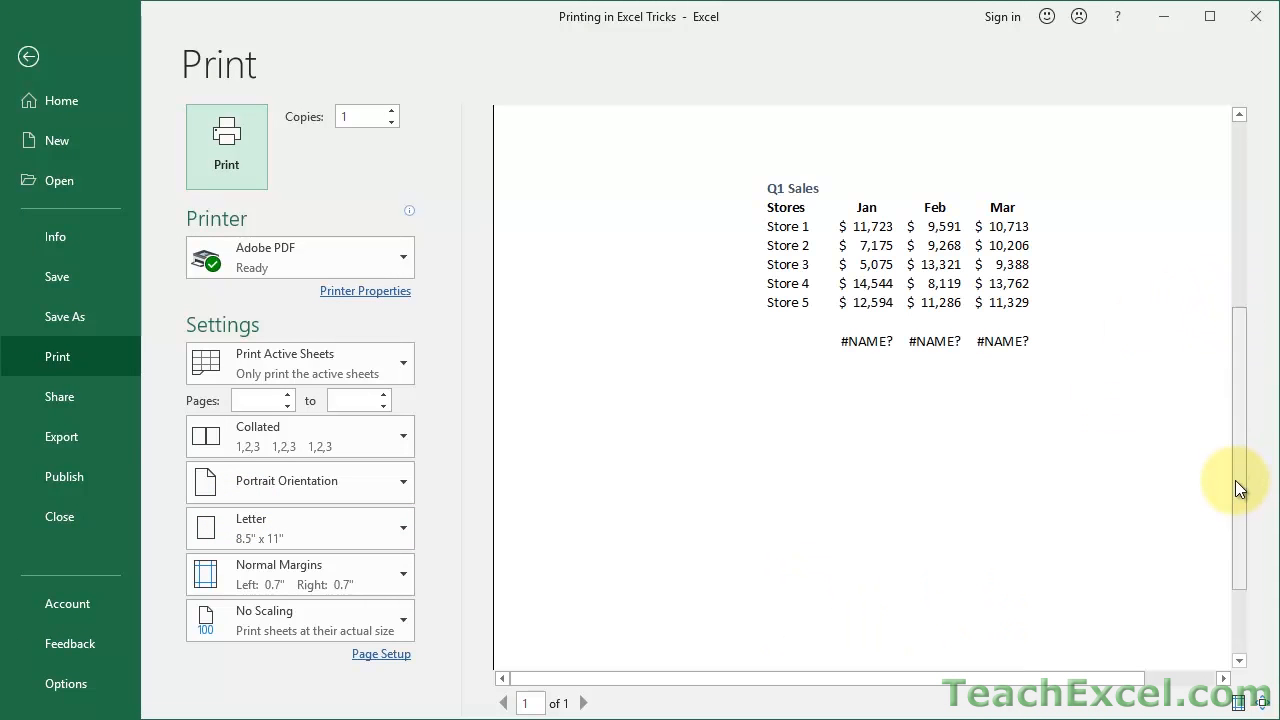
{"action": "mouse_move", "coordinate": [1036, 350]}
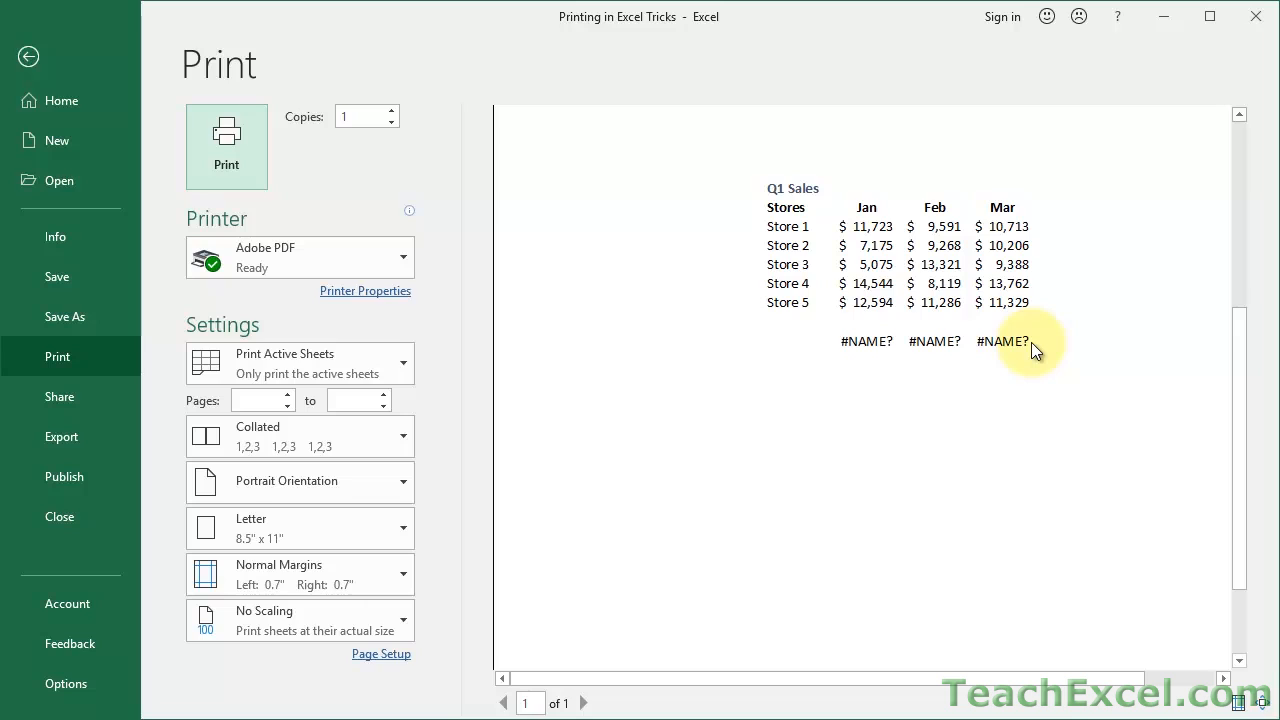
{"action": "mouse_move", "coordinate": [956, 376]}
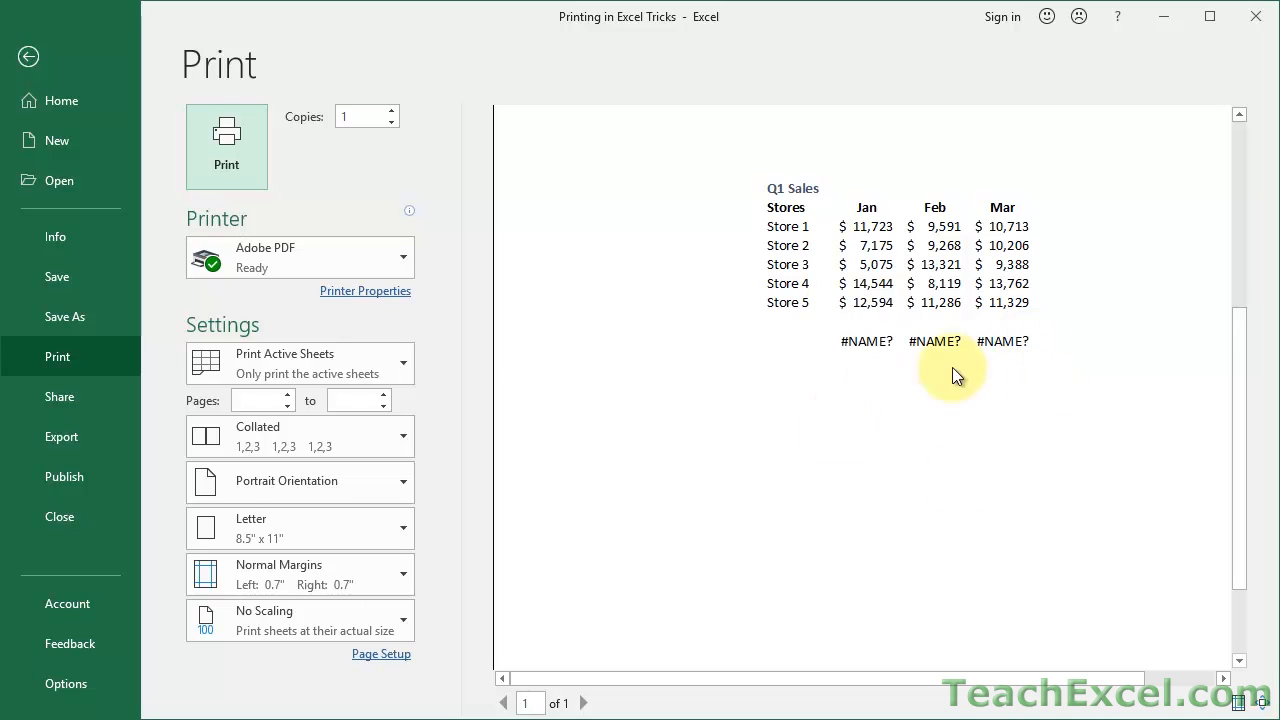
{"action": "mouse_move", "coordinate": [952, 238]}
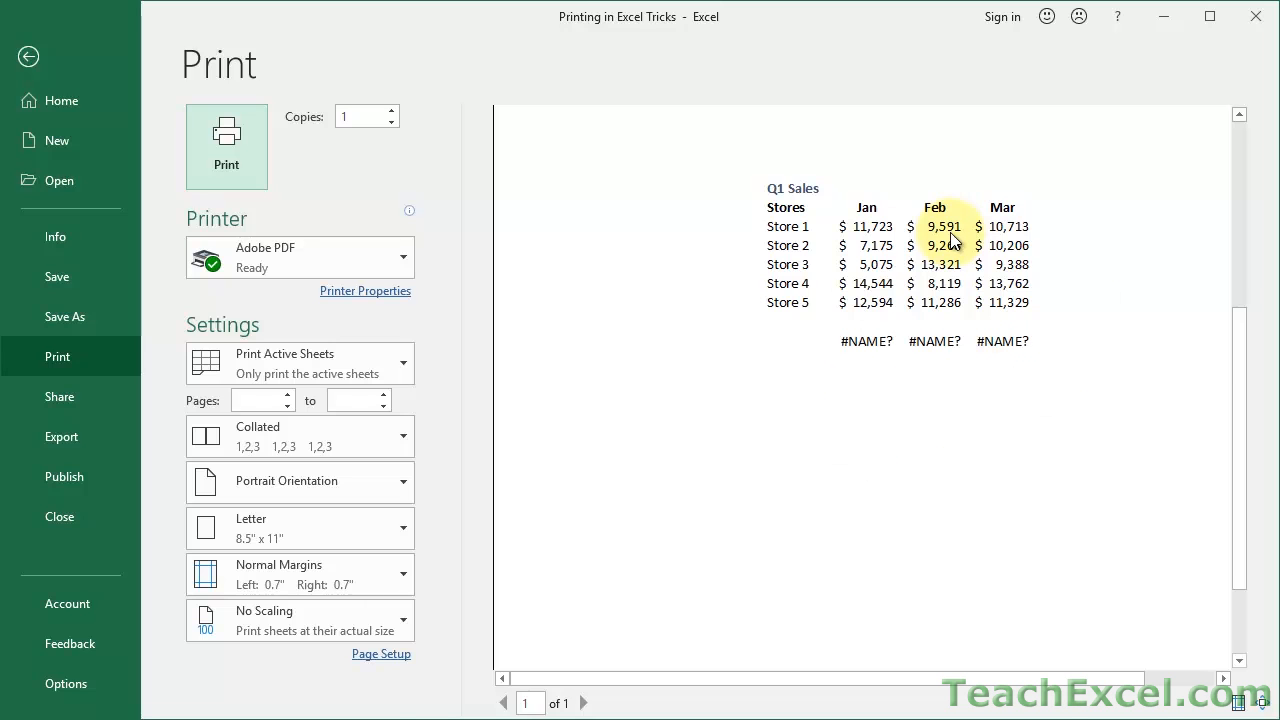
{"action": "left_click", "coordinate": [28, 56]}
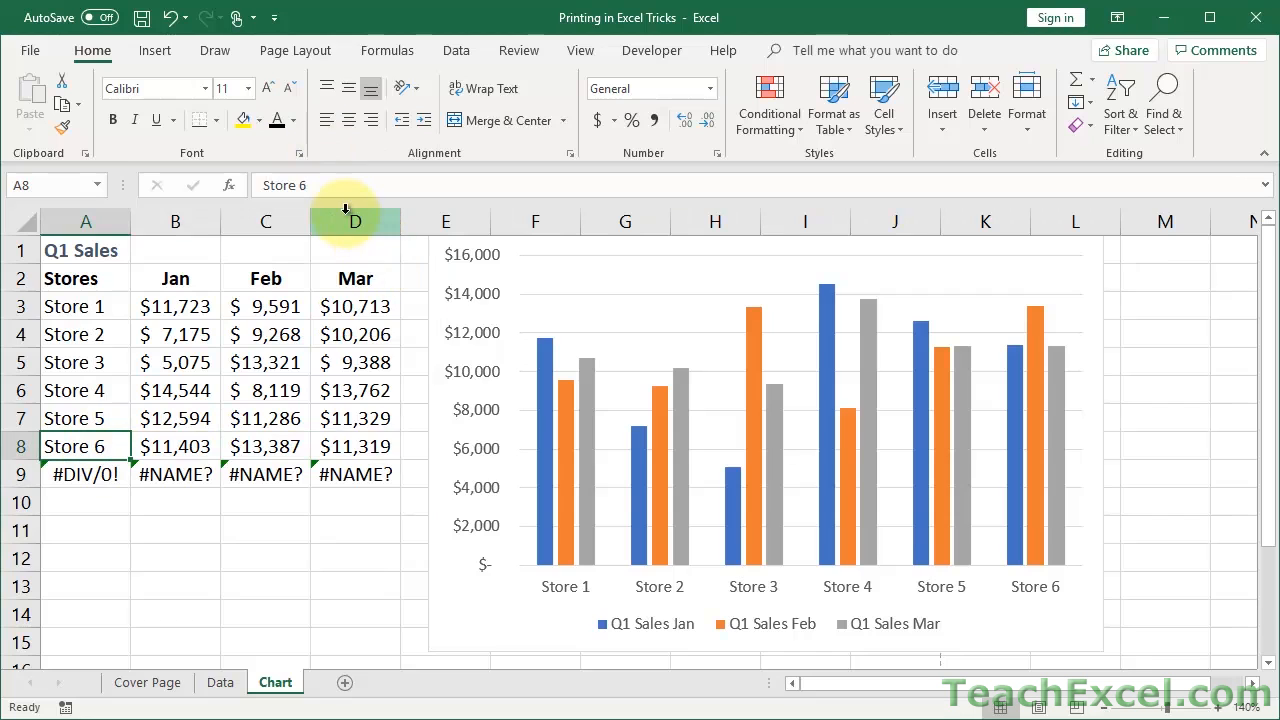
Hide the Mar column D, then preview the printout showing only Jan and Feb and confirm Page Setup
{"action": "right_click", "coordinate": [356, 220]}
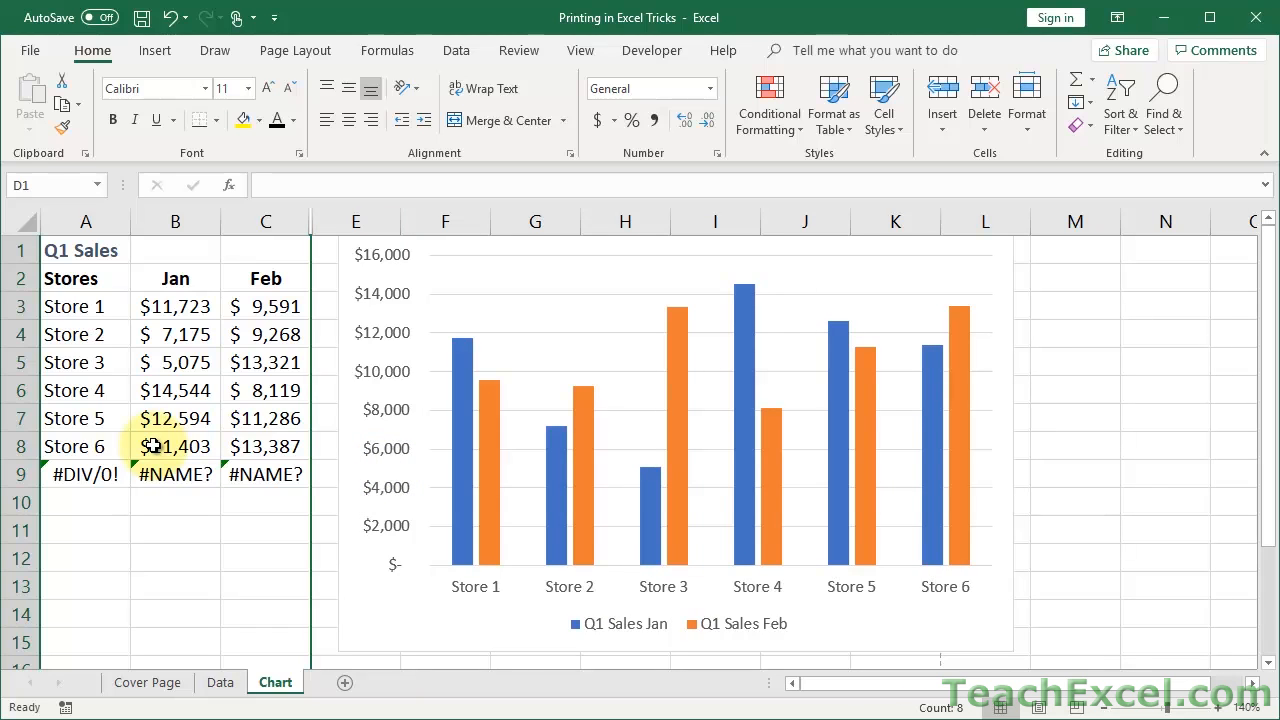
{"action": "key", "text": "ctrl+p"}
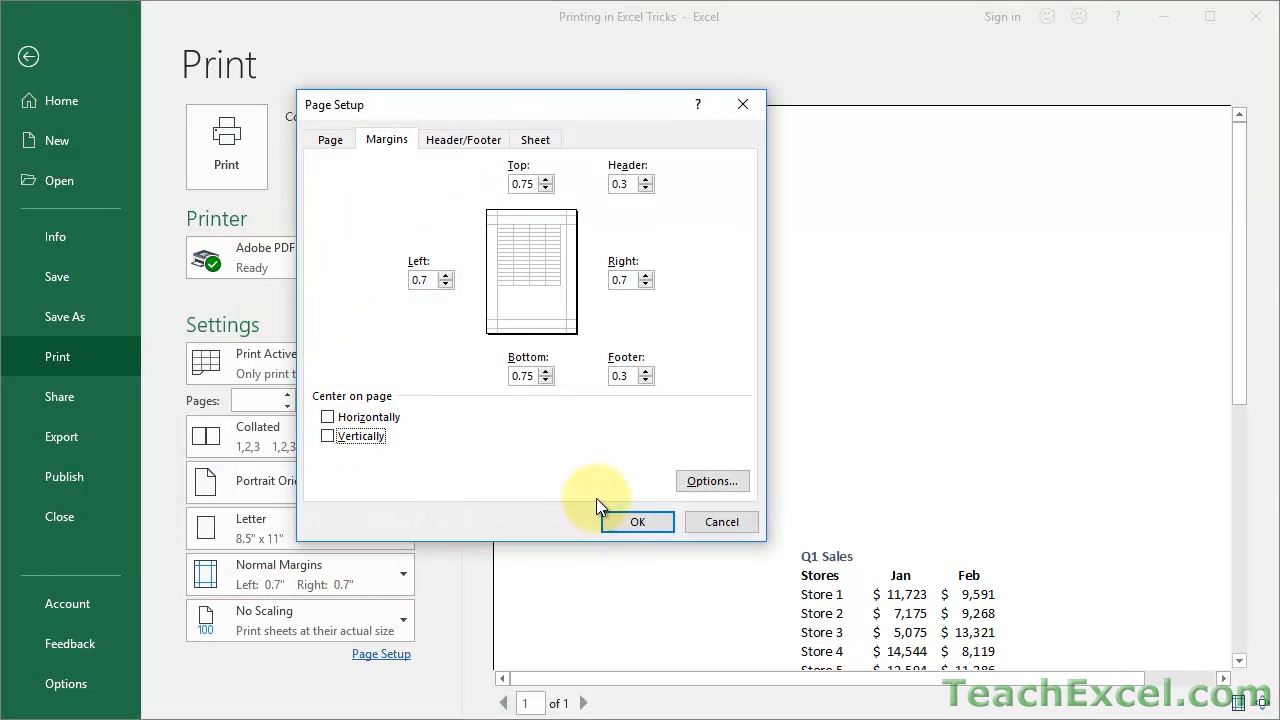
{"action": "left_click", "coordinate": [636, 520]}
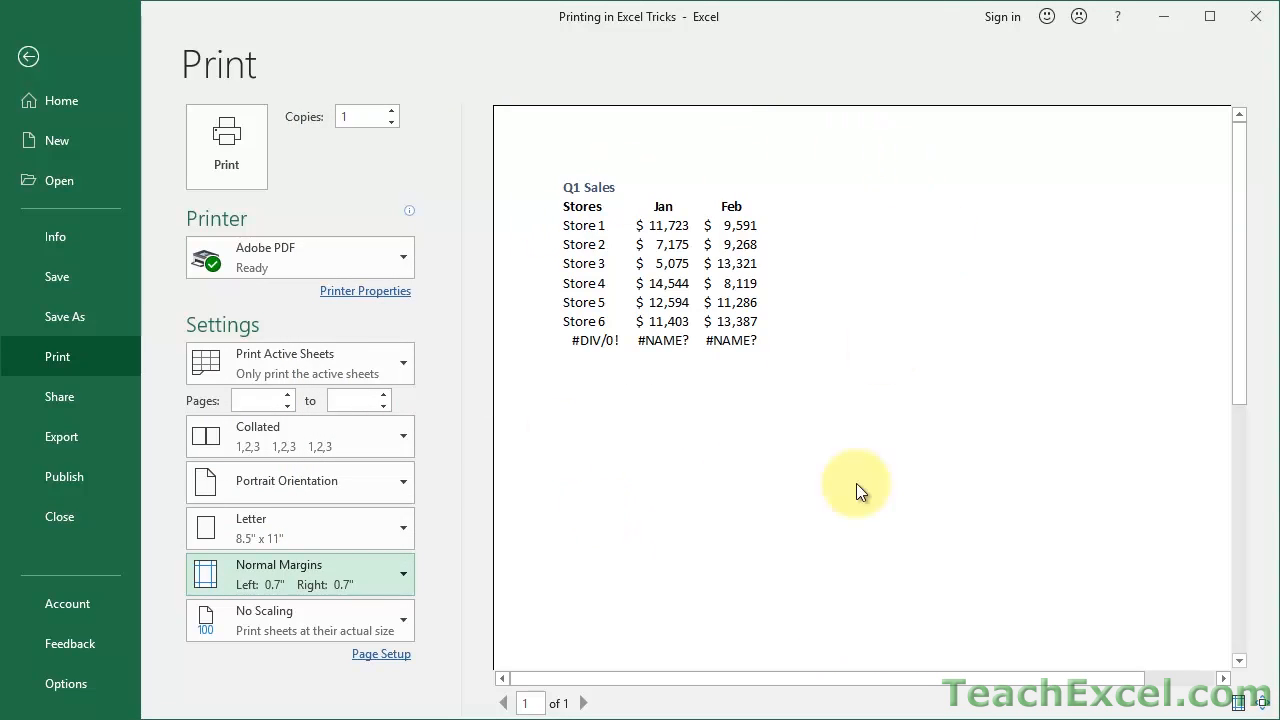
{"action": "mouse_move", "coordinate": [800, 336]}
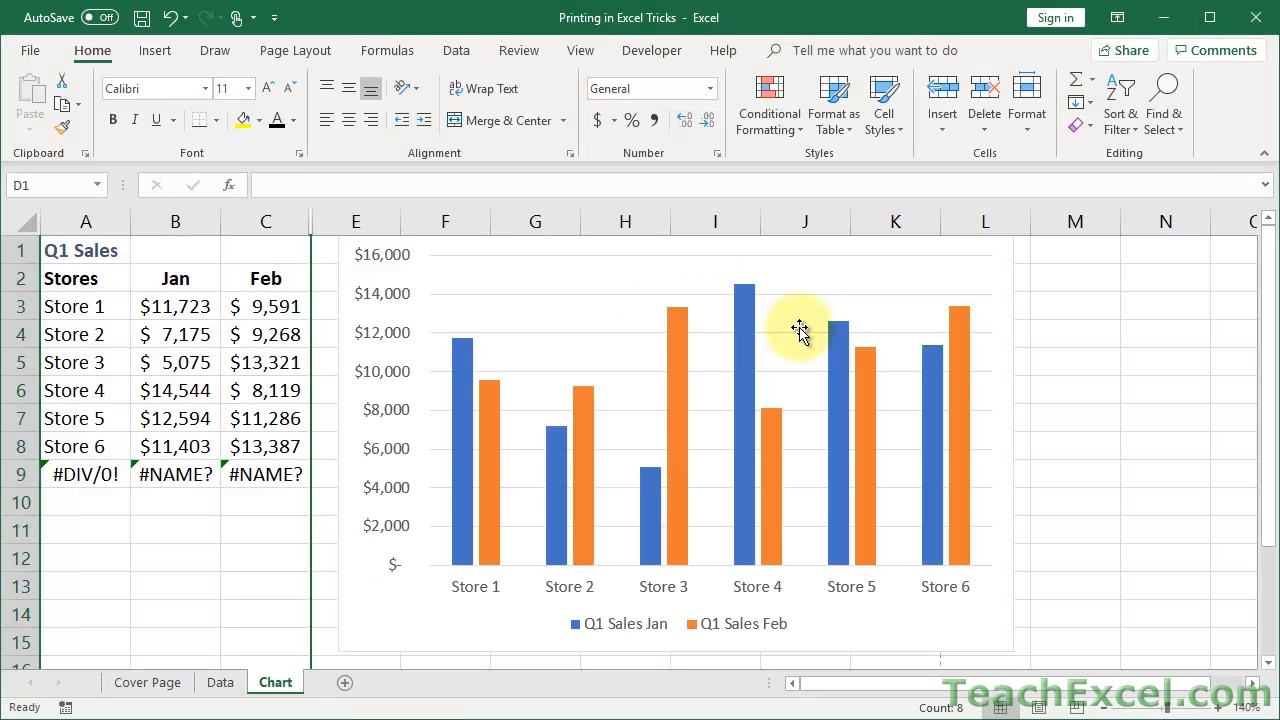
{"action": "mouse_move", "coordinate": [800, 330]}
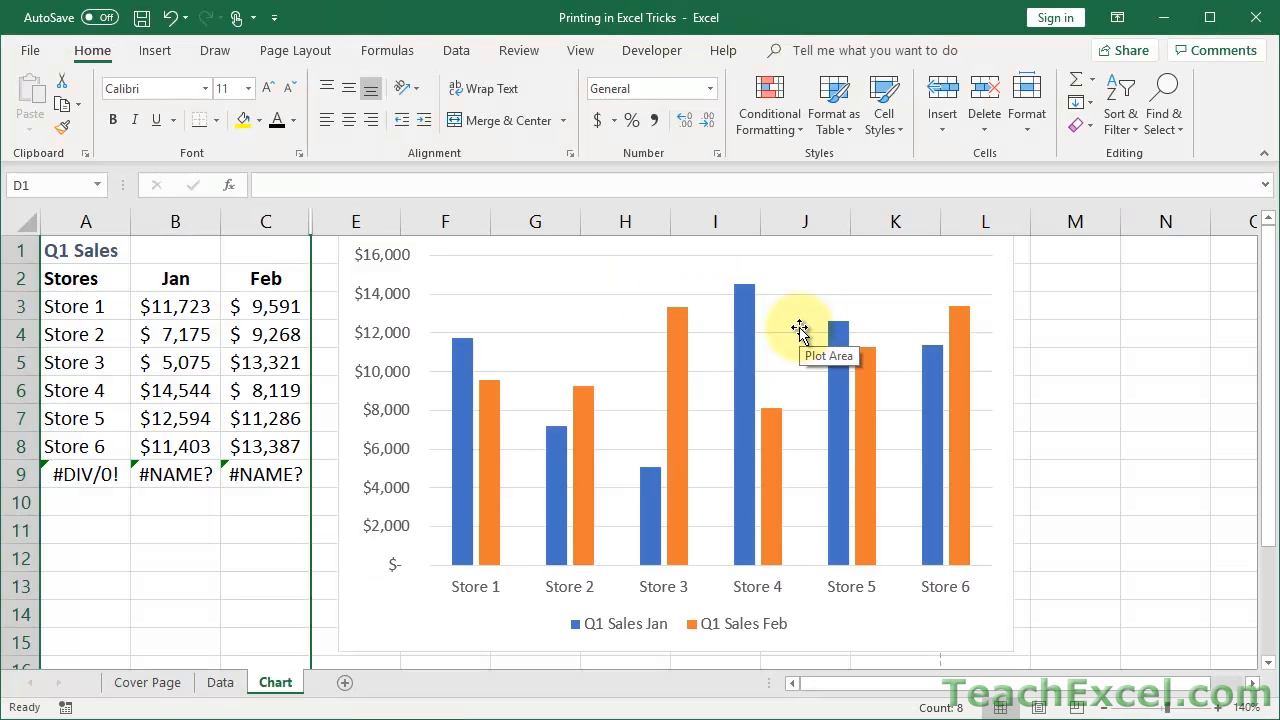
Unhide column D so the Mar figures and chart series reappear
{"action": "left_click", "coordinate": [356, 220]}
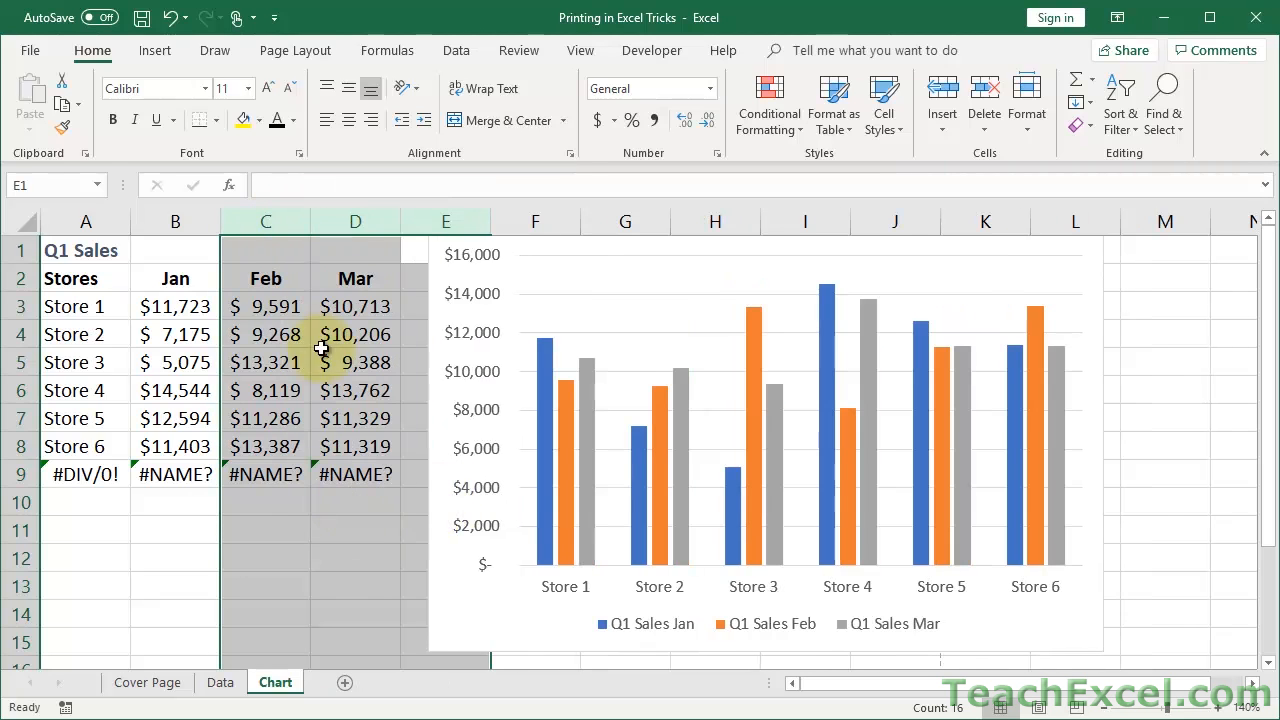
{"action": "left_click", "coordinate": [356, 278]}
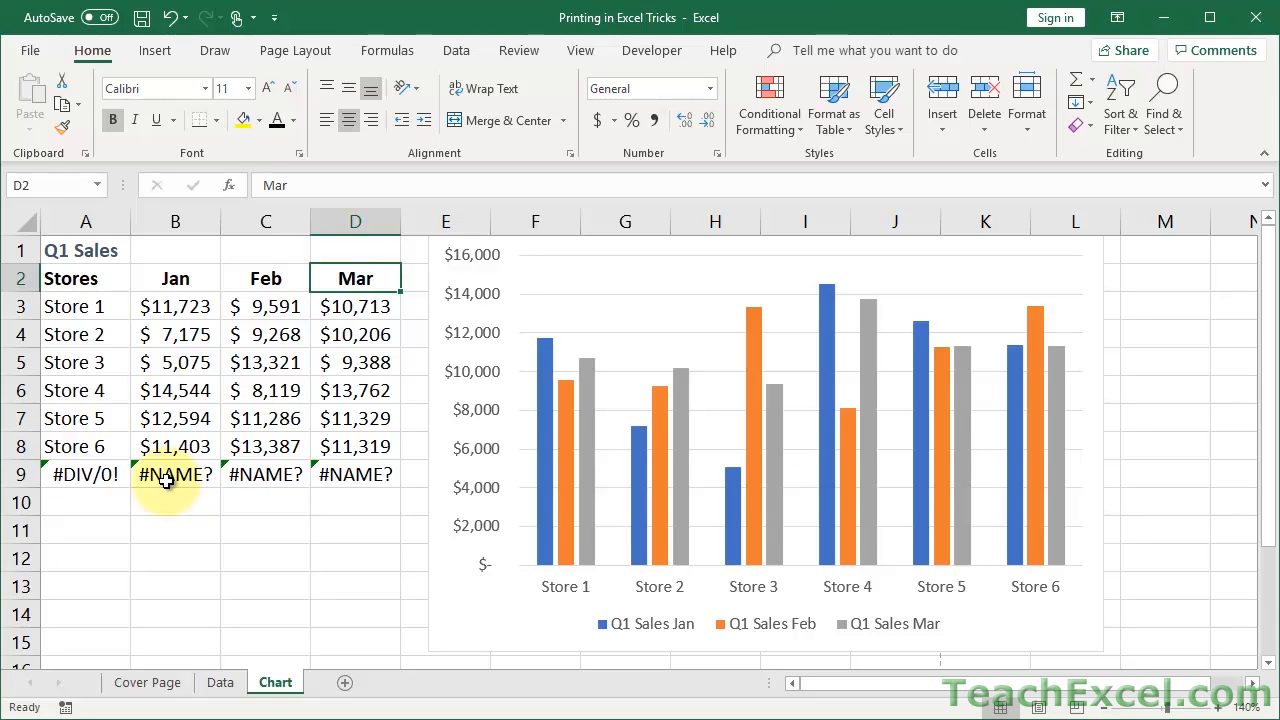
{"action": "mouse_move", "coordinate": [224, 418]}
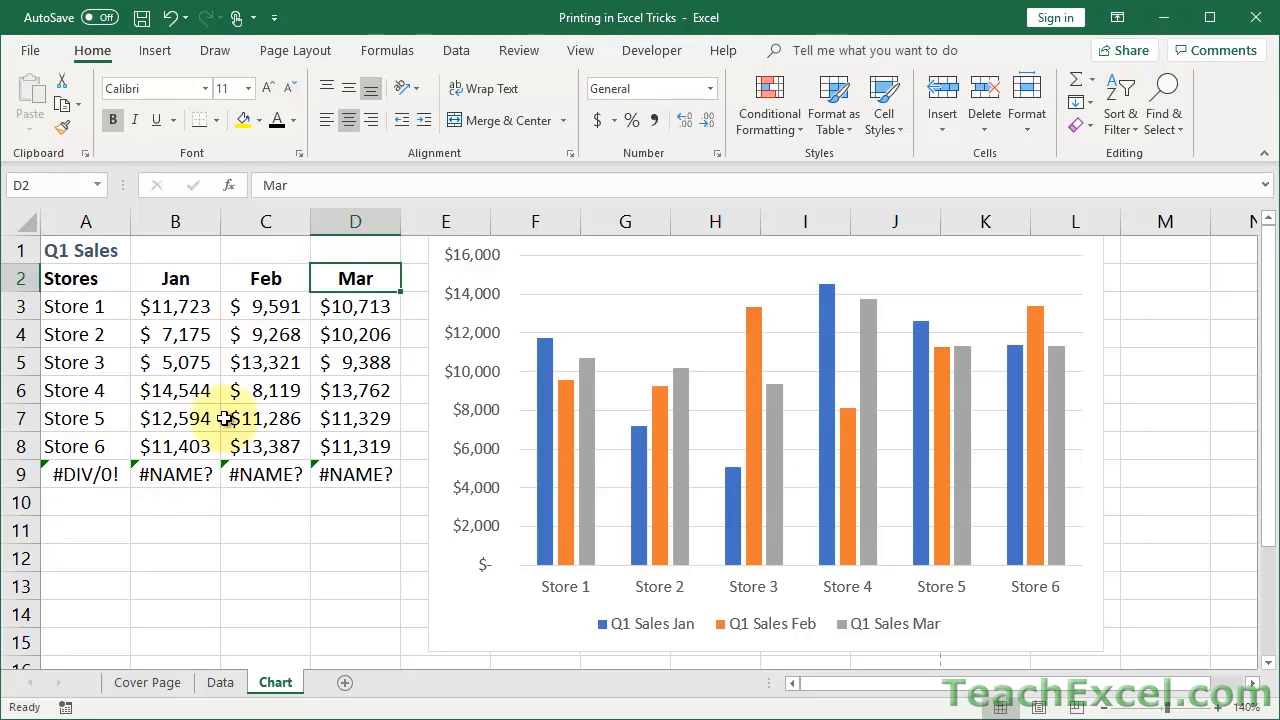
{"action": "mouse_move", "coordinate": [294, 50]}
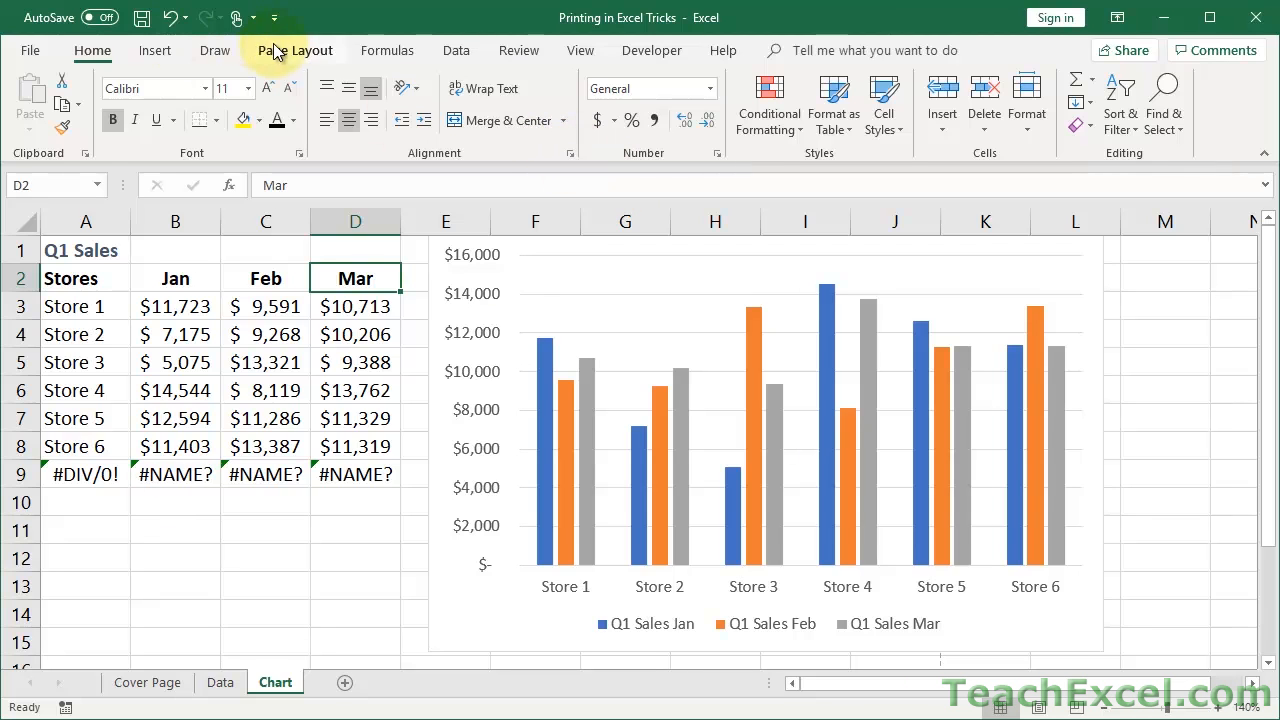
In Page Setup's Sheet tab, set cell errors to print as <blank> and confirm
{"action": "left_click", "coordinate": [296, 50]}
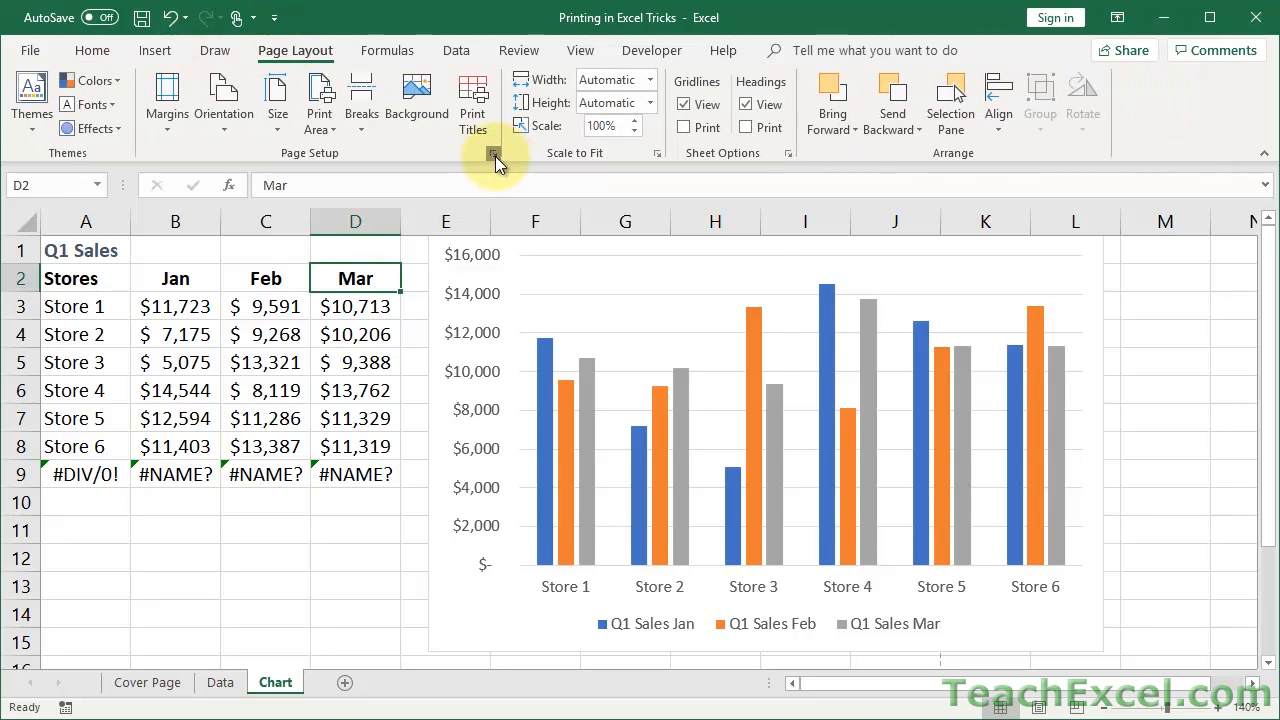
{"action": "left_click", "coordinate": [492, 152]}
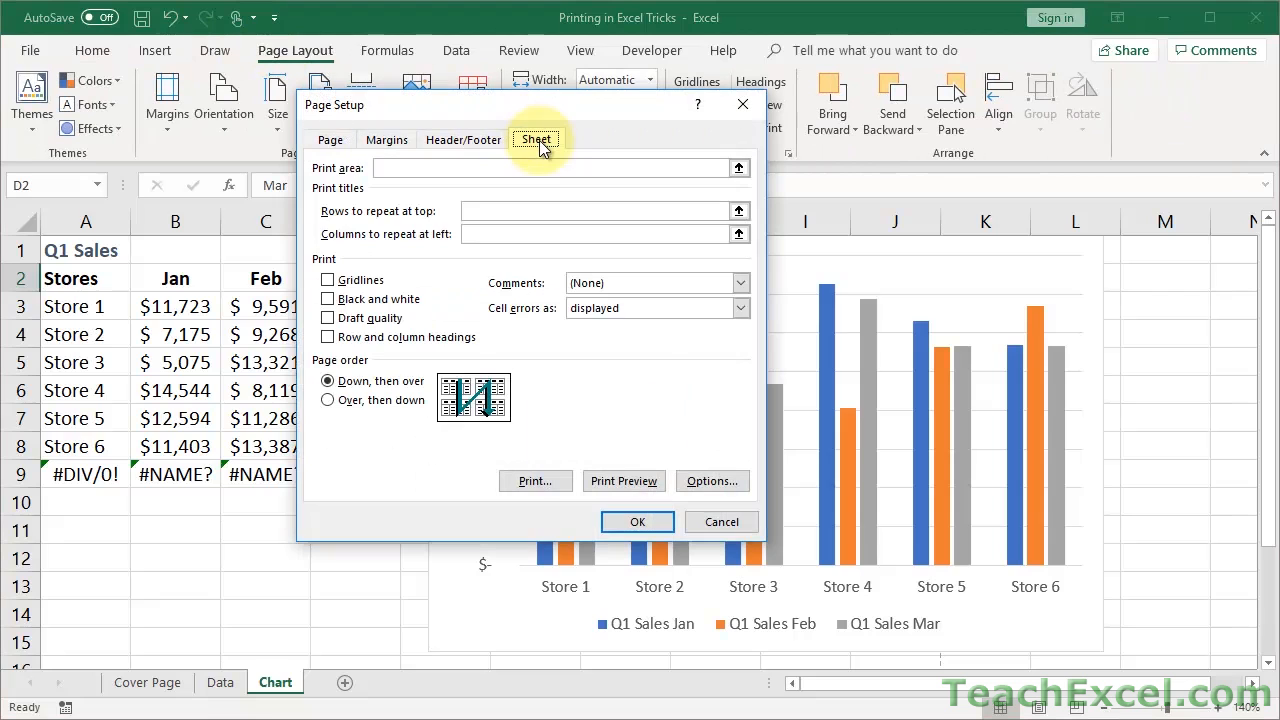
{"action": "left_click", "coordinate": [740, 308]}
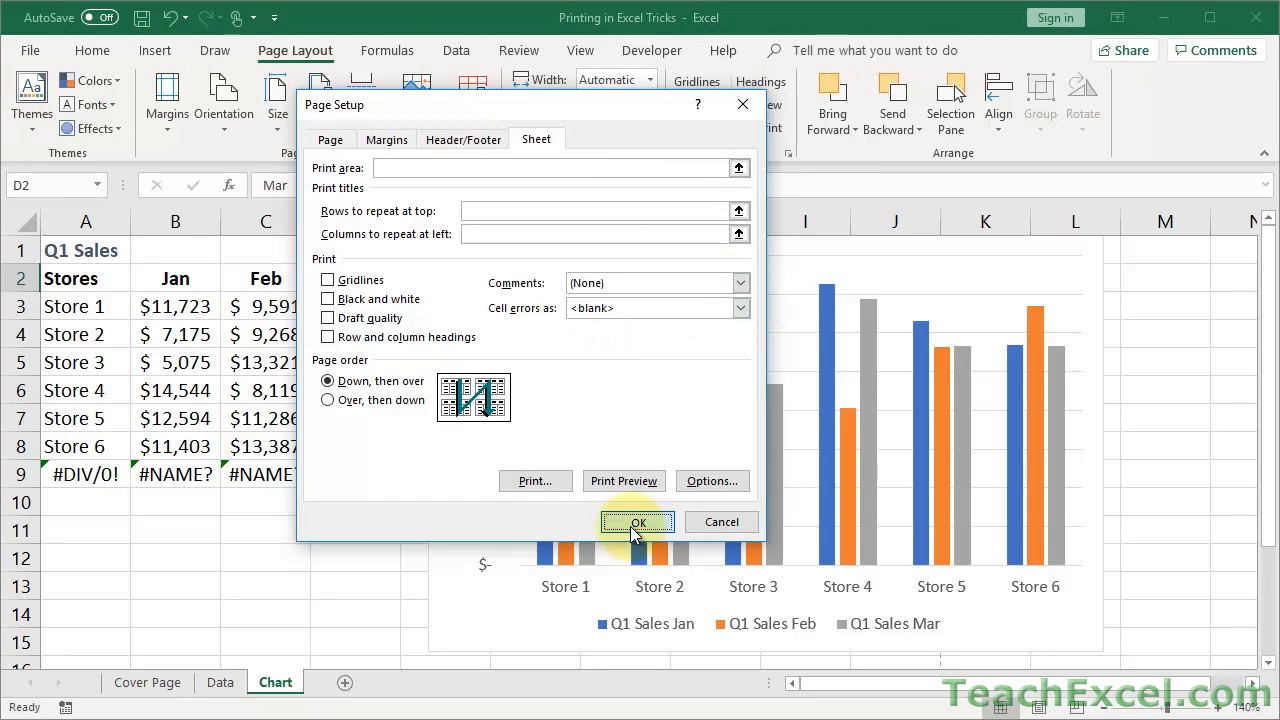
{"action": "left_click", "coordinate": [638, 522]}
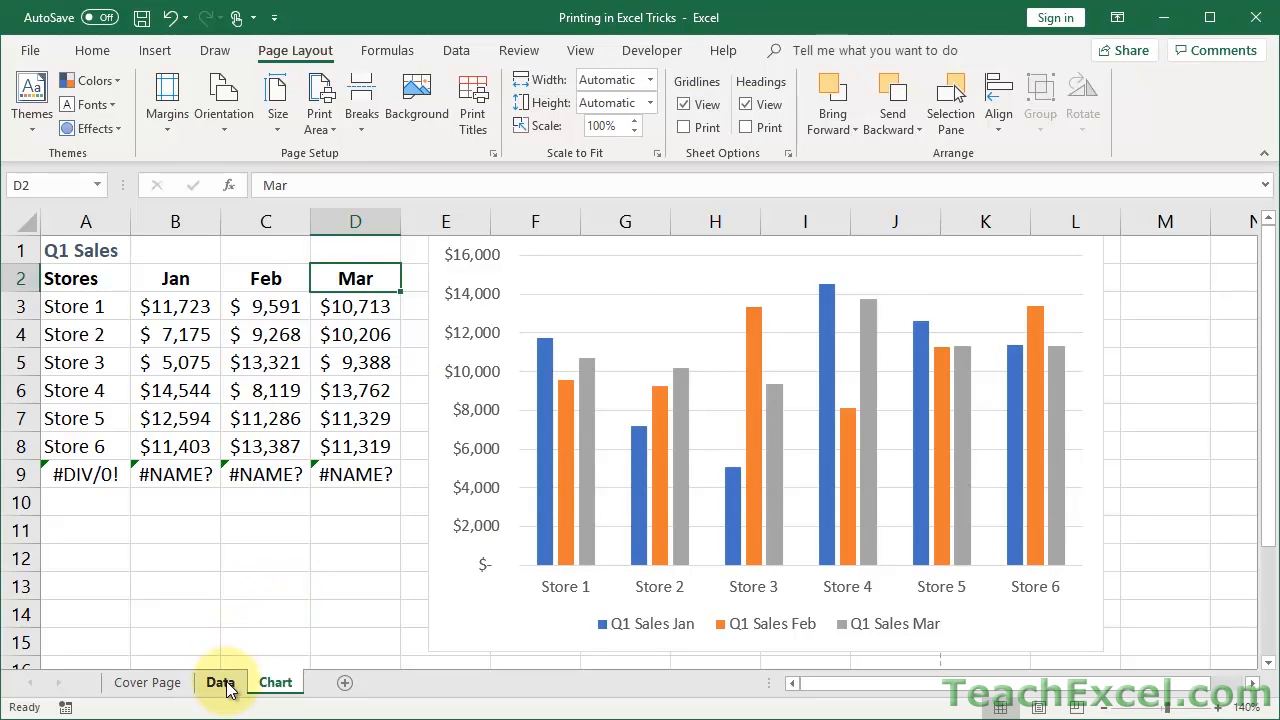
Switch to the Data sheet and bring up the View ribbon commands
{"action": "left_click", "coordinate": [220, 682]}
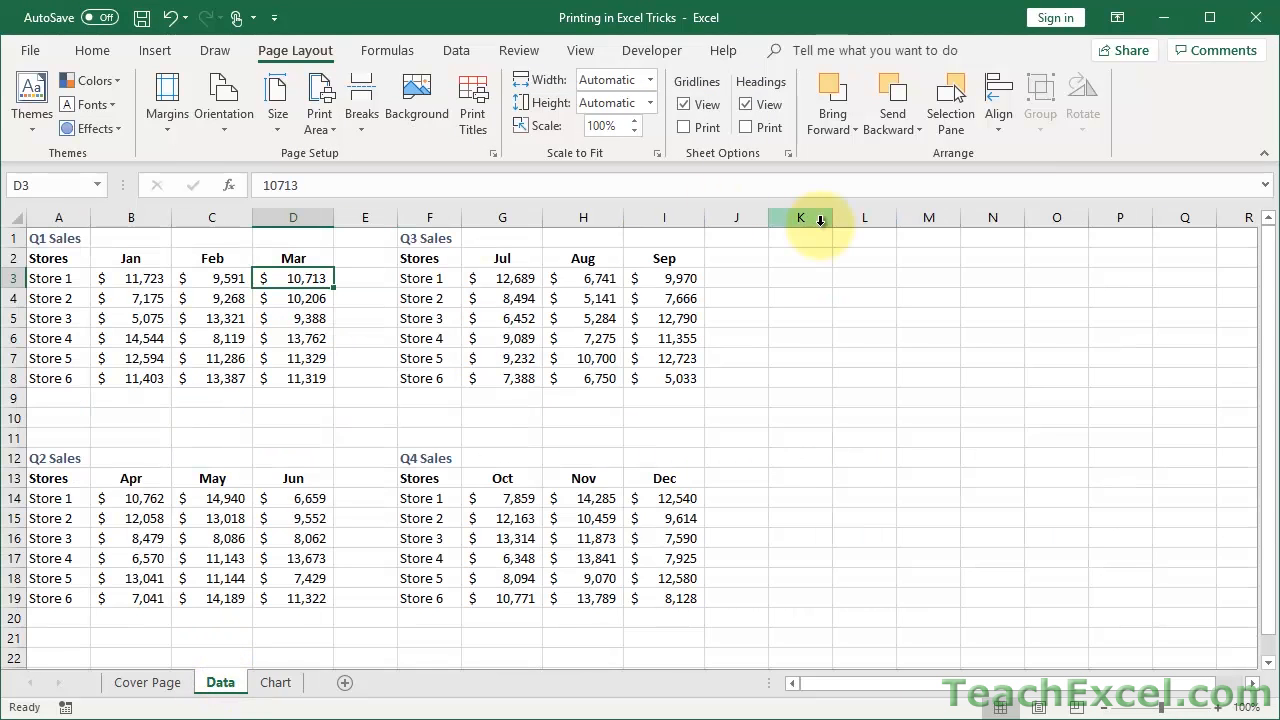
{"action": "mouse_move", "coordinate": [628, 490]}
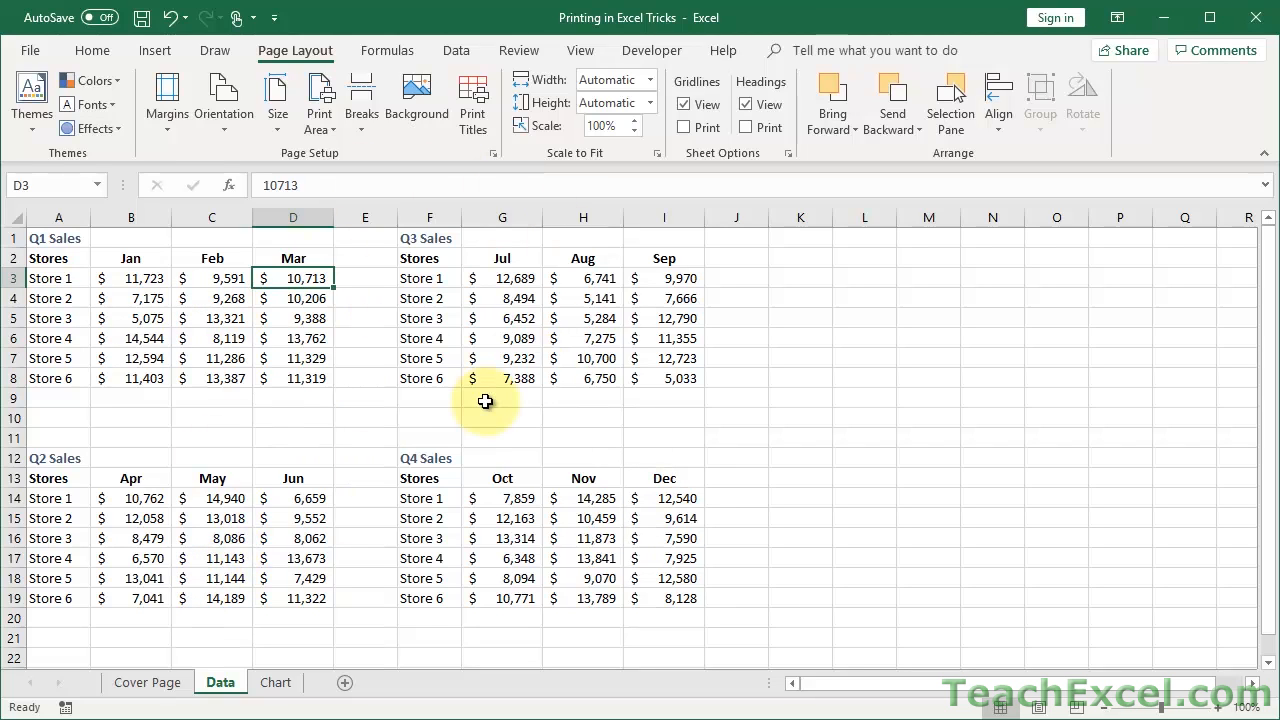
{"action": "mouse_move", "coordinate": [502, 216]}
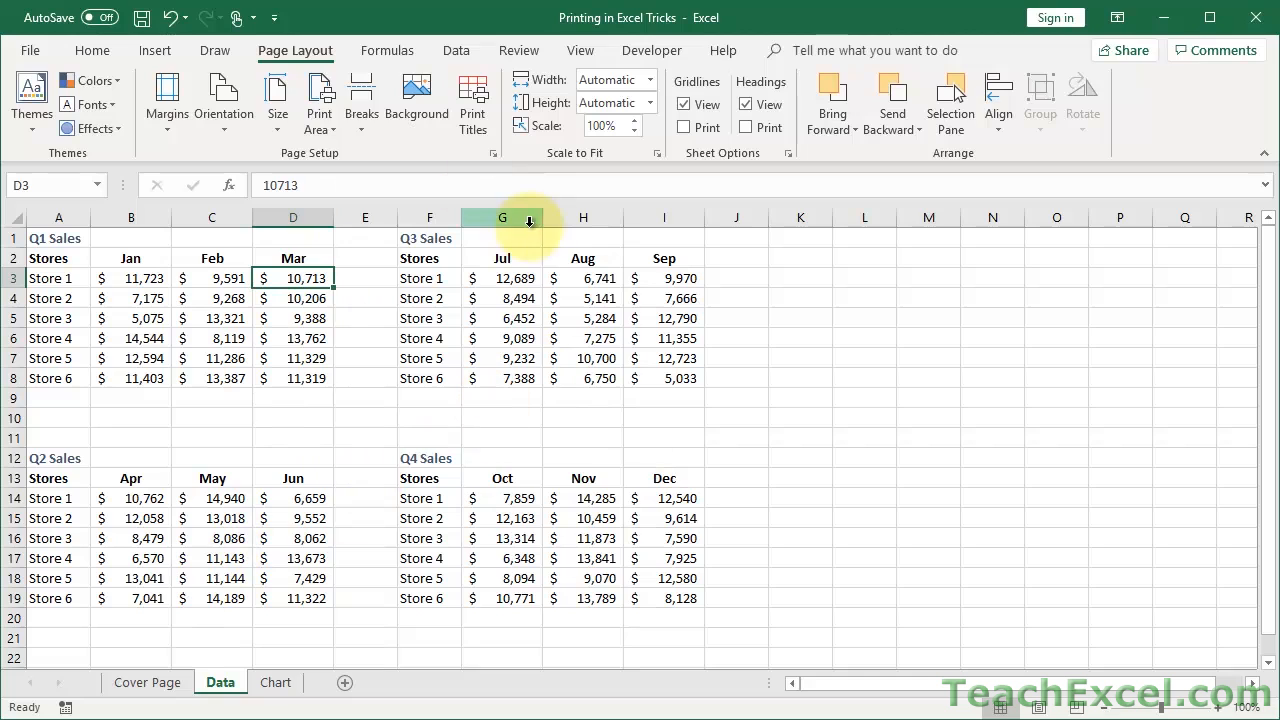
{"action": "left_click", "coordinate": [580, 50]}
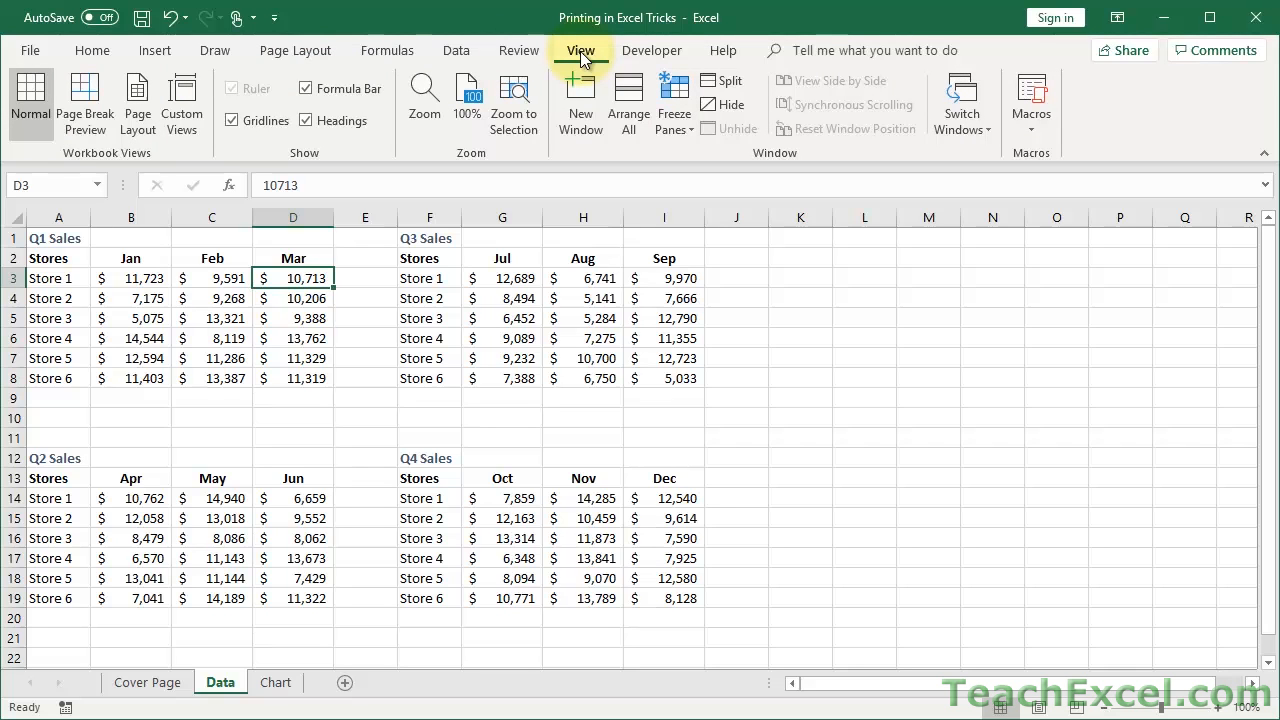
{"action": "mouse_move", "coordinate": [84, 104]}
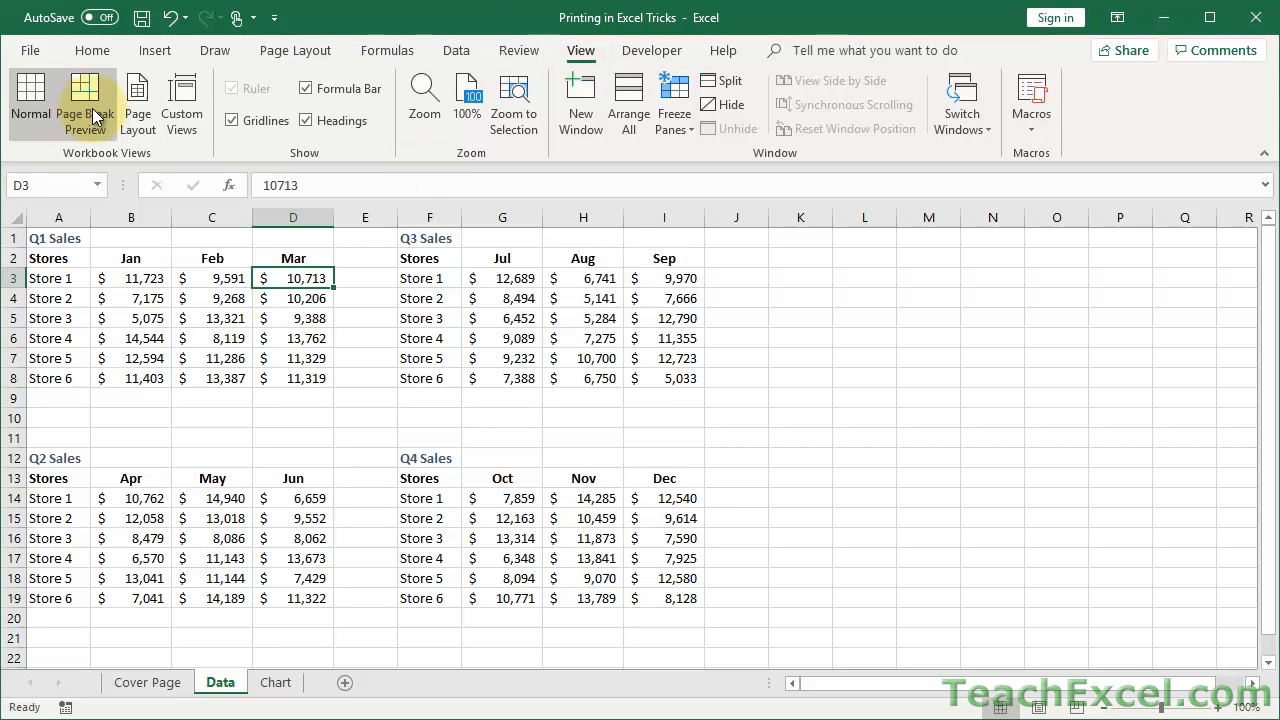
Switch the Data sheet to Page Break Preview, splitting it into Page 1 and Page 2
{"action": "left_click", "coordinate": [84, 100]}
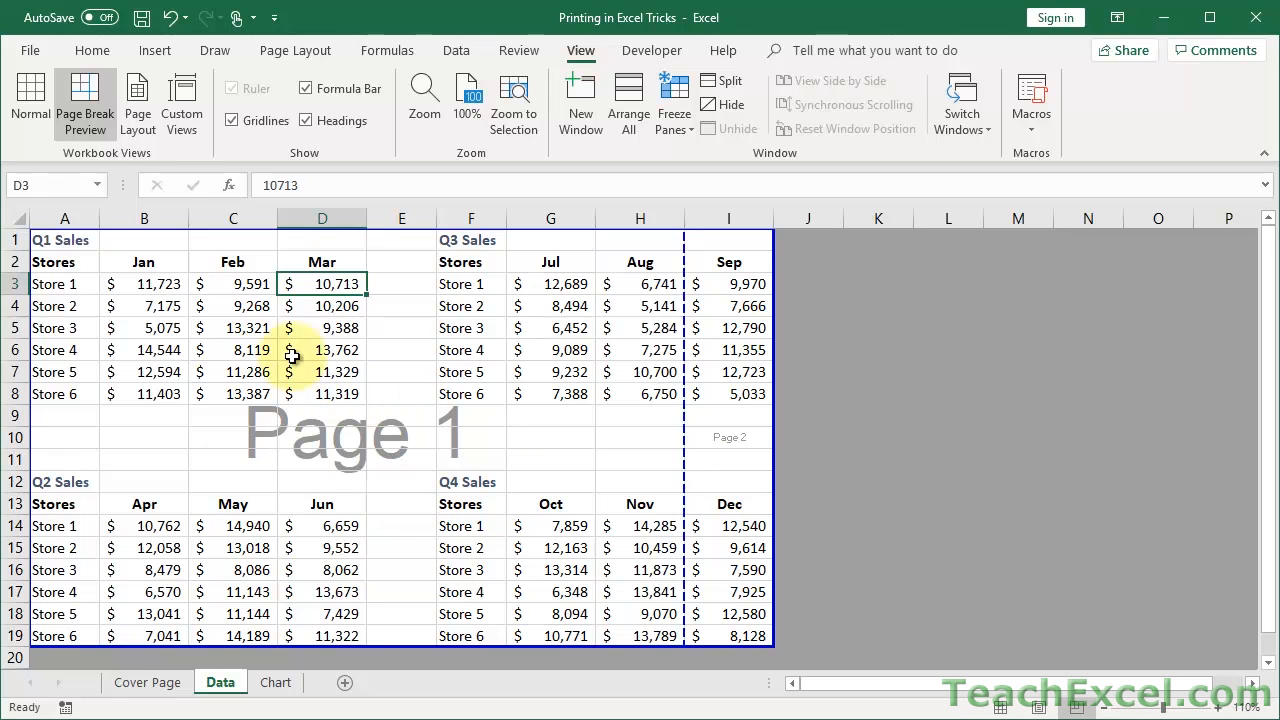
{"action": "mouse_move", "coordinate": [716, 438]}
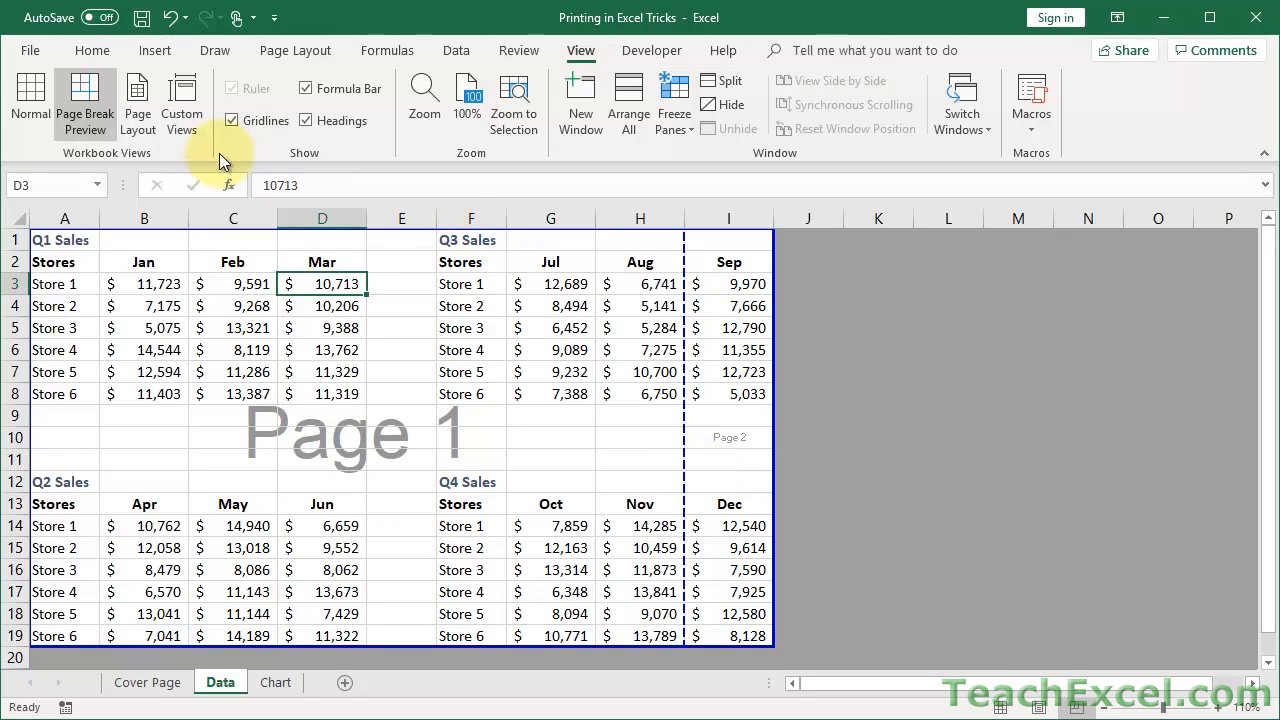
Show the Data sheet in Page Layout view with gridlines hidden, then preview it for printing
{"action": "left_click", "coordinate": [136, 100]}
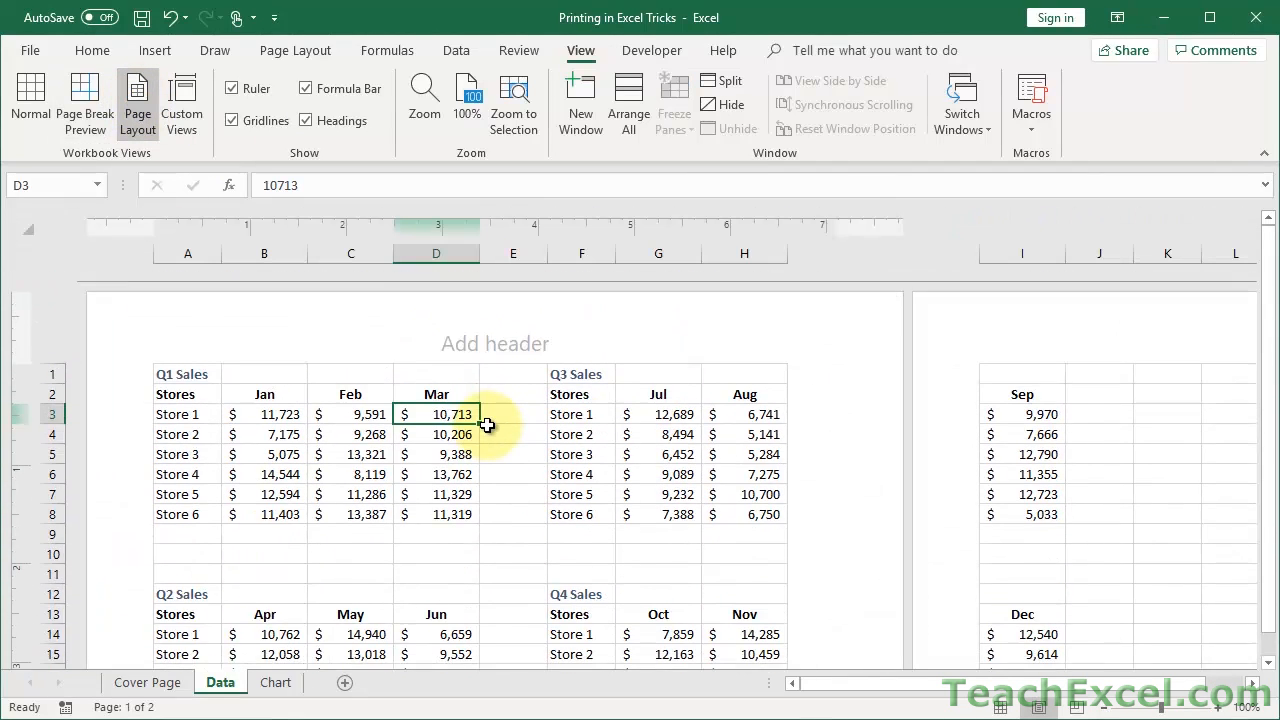
{"action": "scroll", "scroll_direction": "down", "scroll_amount": 3}
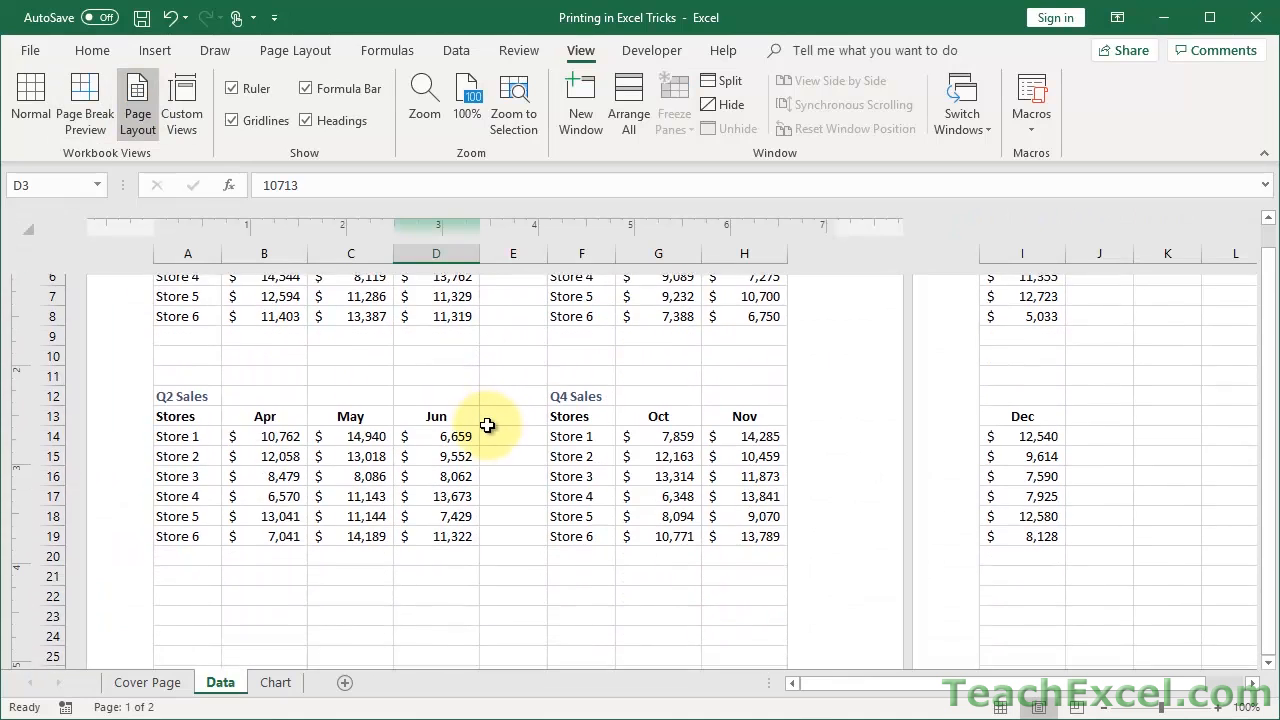
{"action": "scroll", "scroll_direction": "down", "scroll_amount": 3}
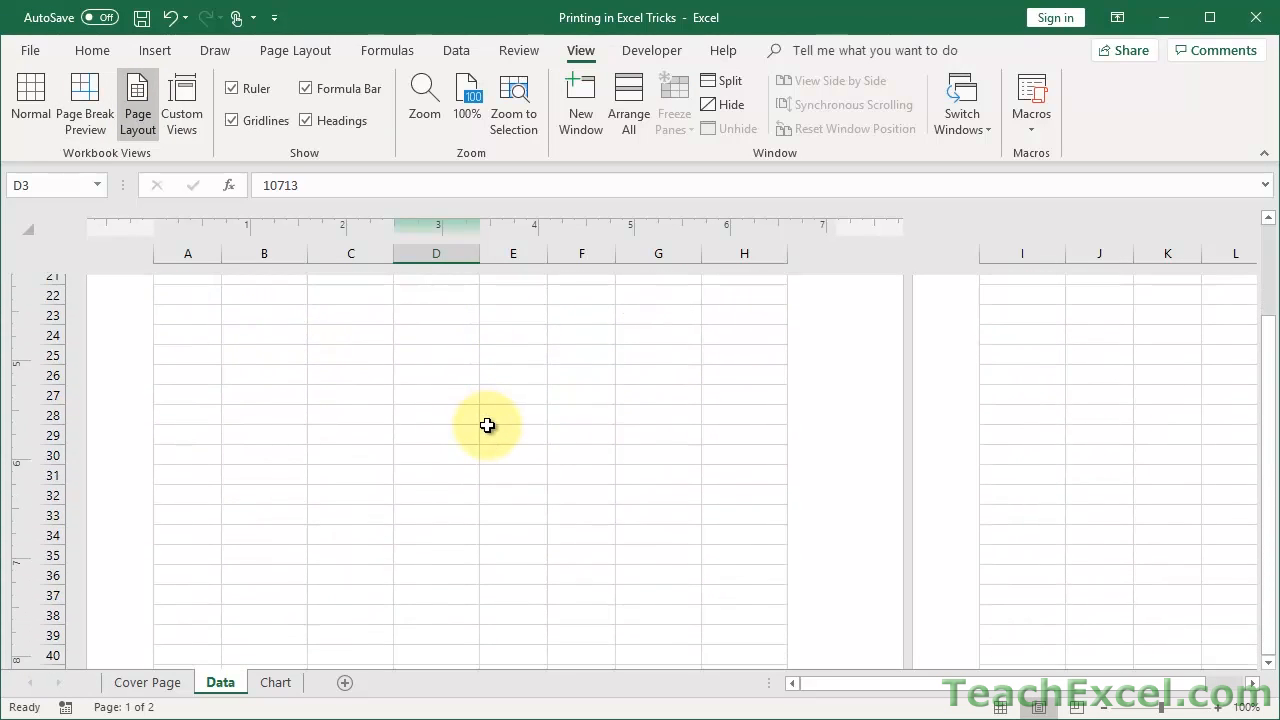
{"action": "scroll", "scroll_direction": "up", "scroll_amount": 3}
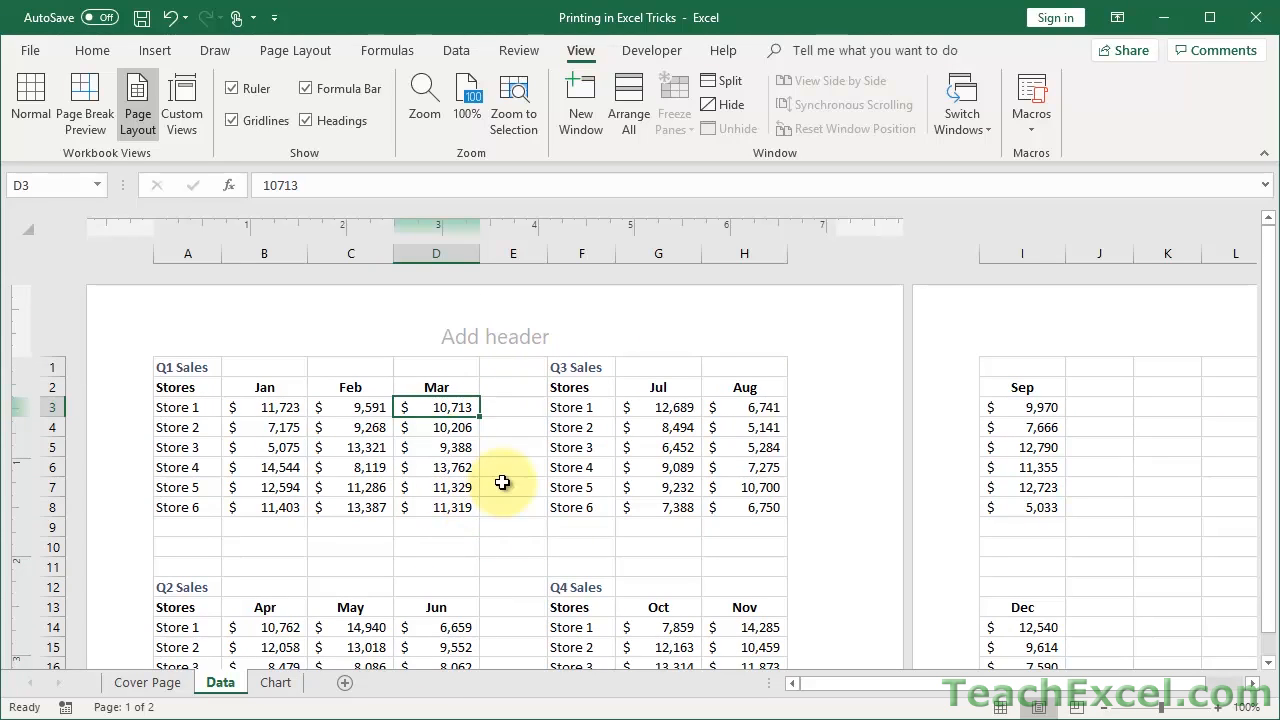
{"action": "left_click", "coordinate": [232, 120]}
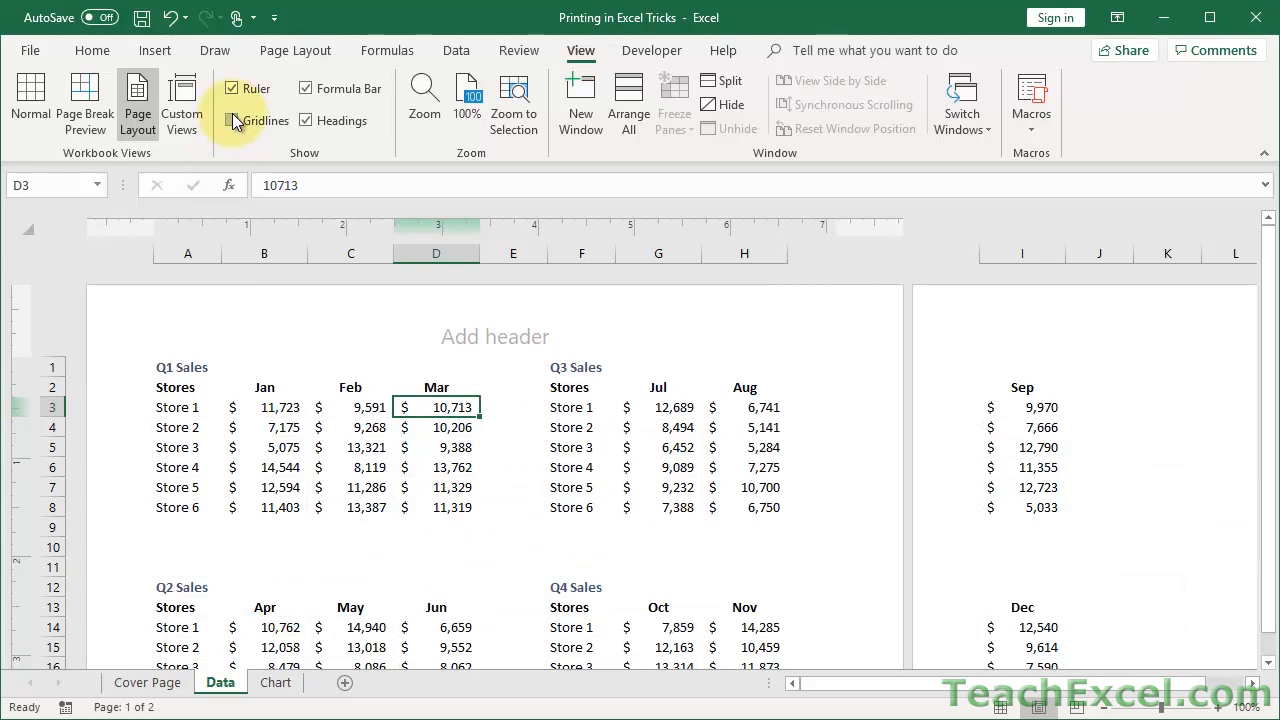
{"action": "left_click", "coordinate": [232, 120]}
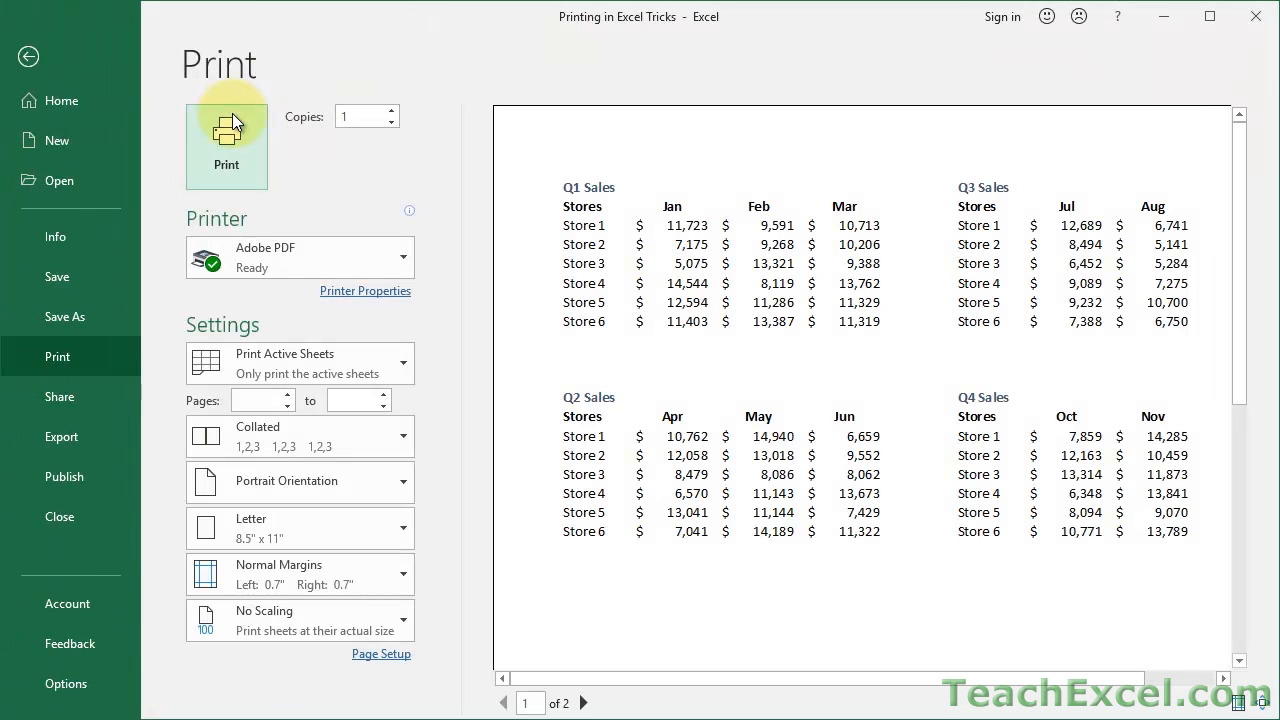
{"action": "mouse_move", "coordinate": [812, 472]}
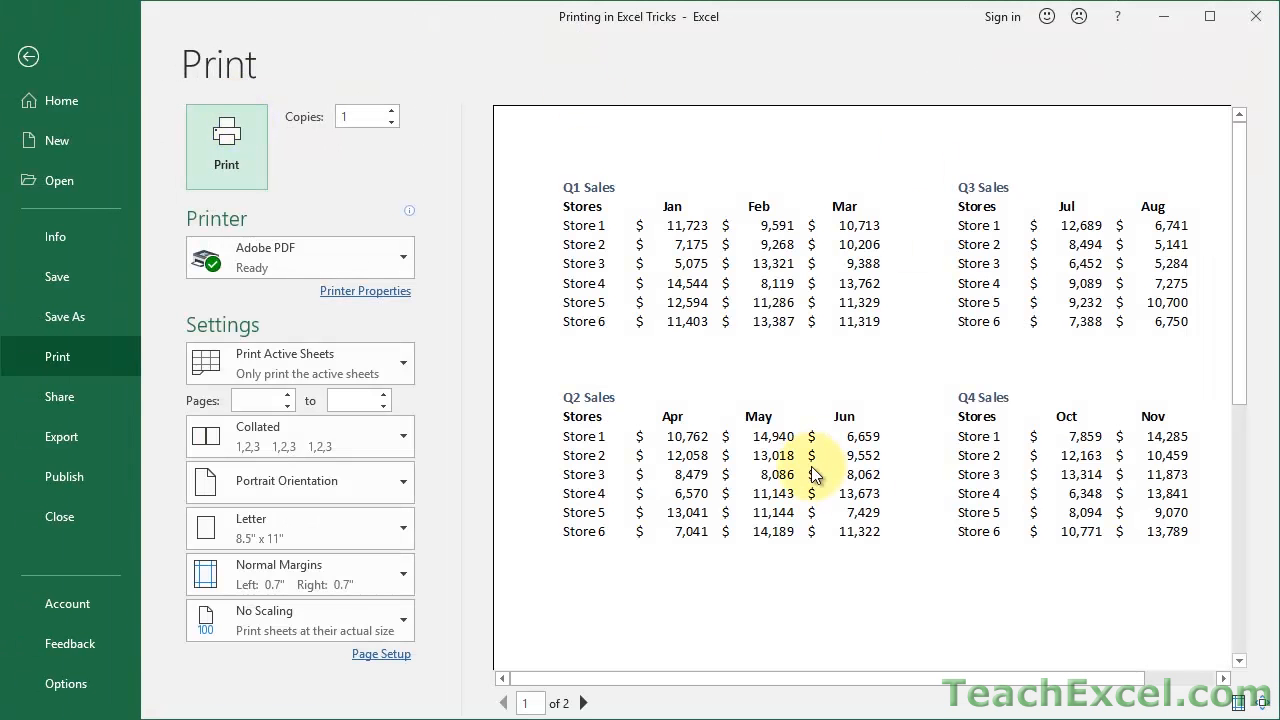
{"action": "left_click", "coordinate": [28, 56]}
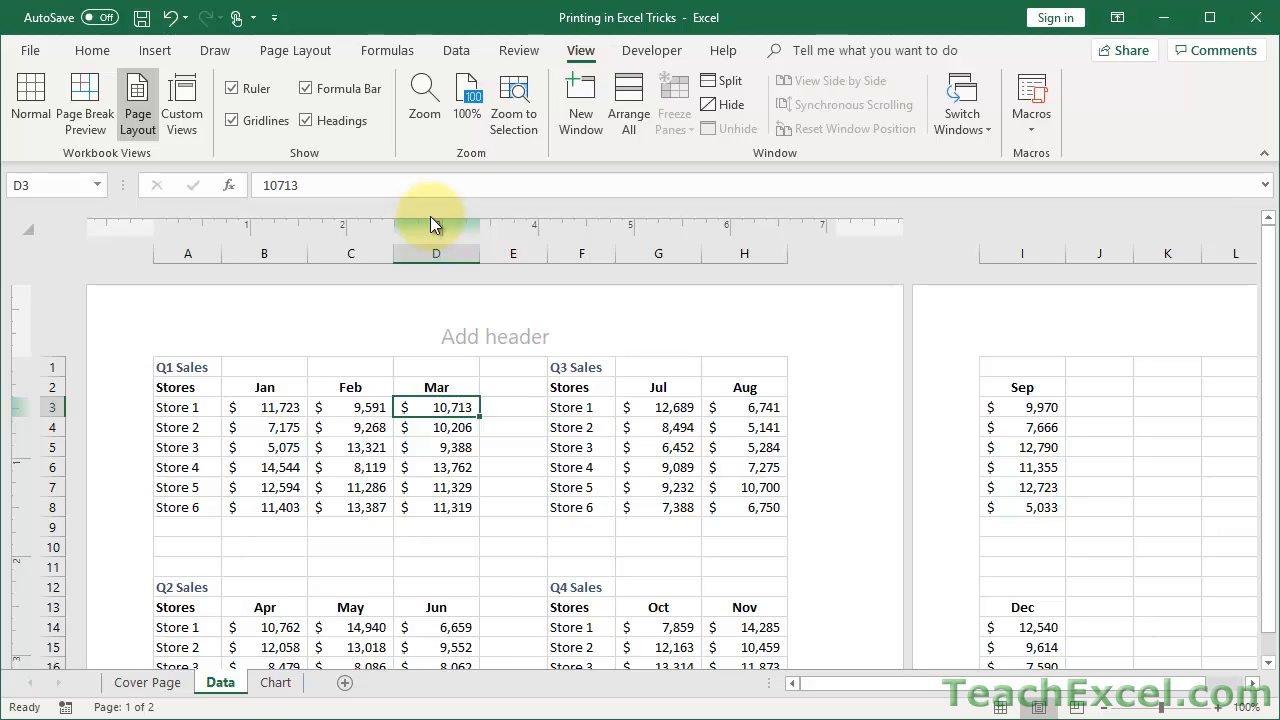
{"action": "mouse_move", "coordinate": [524, 428]}
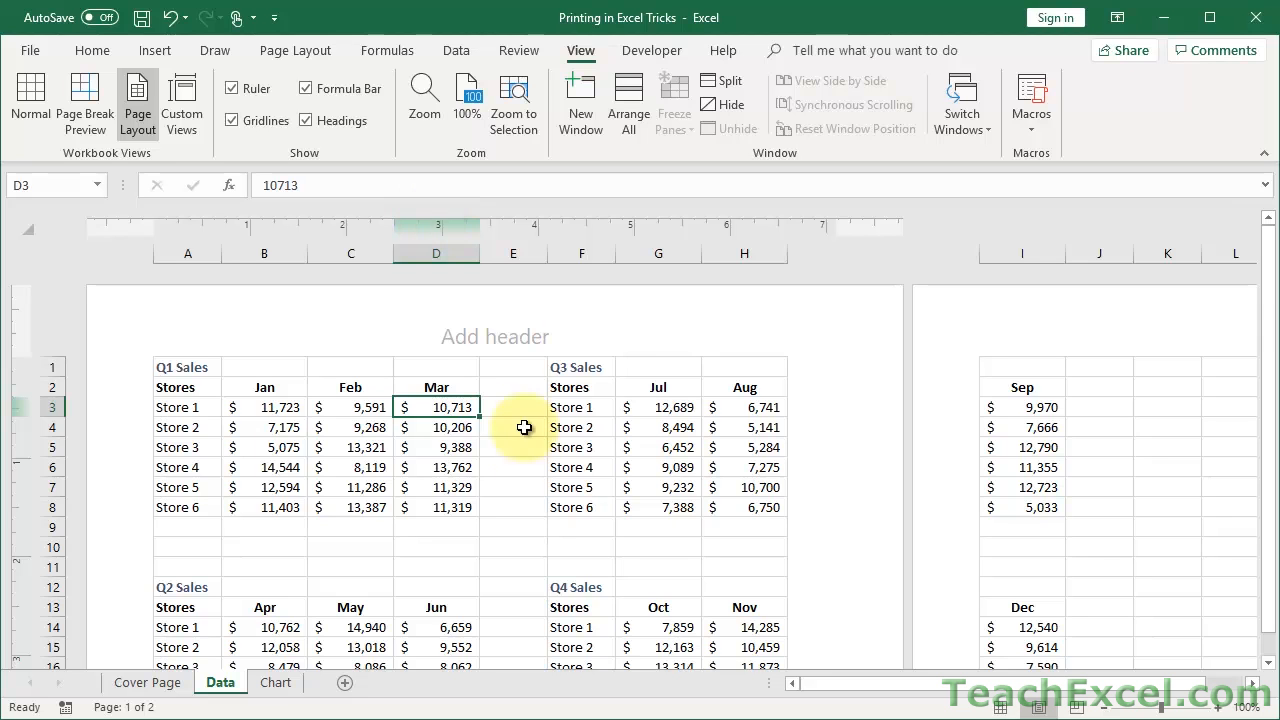
{"action": "scroll", "scroll_direction": "down", "scroll_amount": 3}
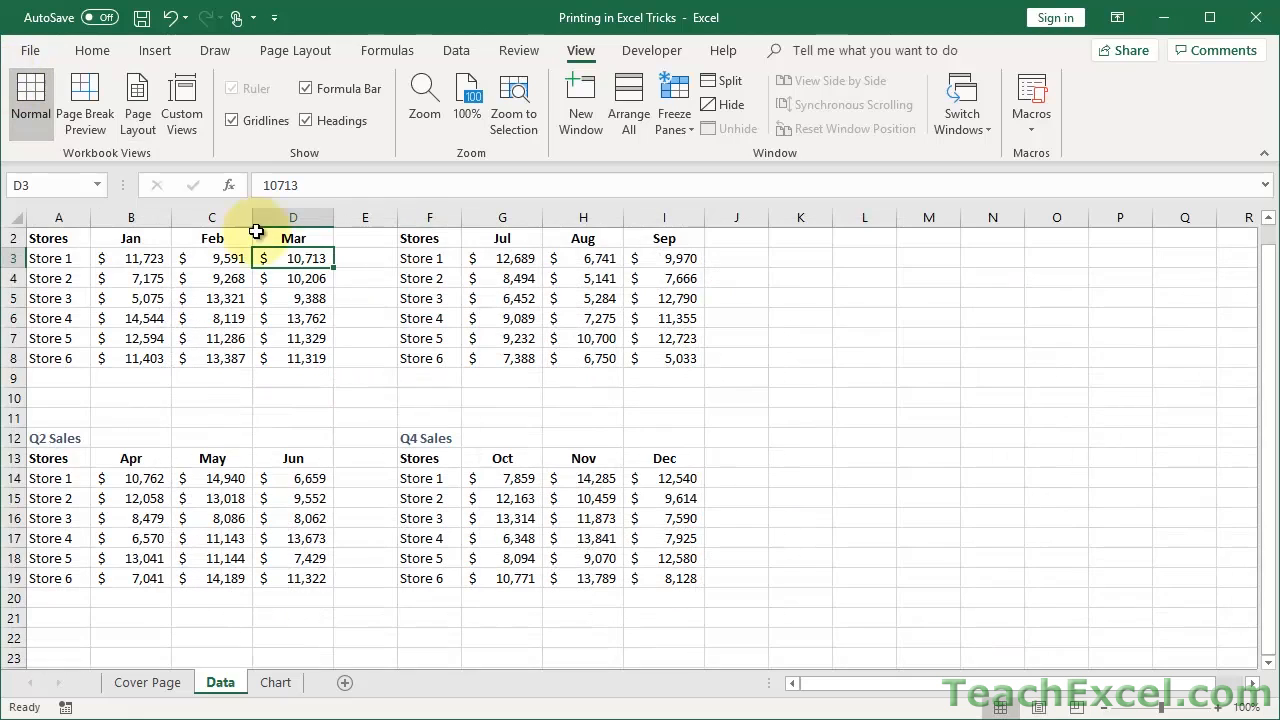
{"action": "mouse_move", "coordinate": [420, 442]}
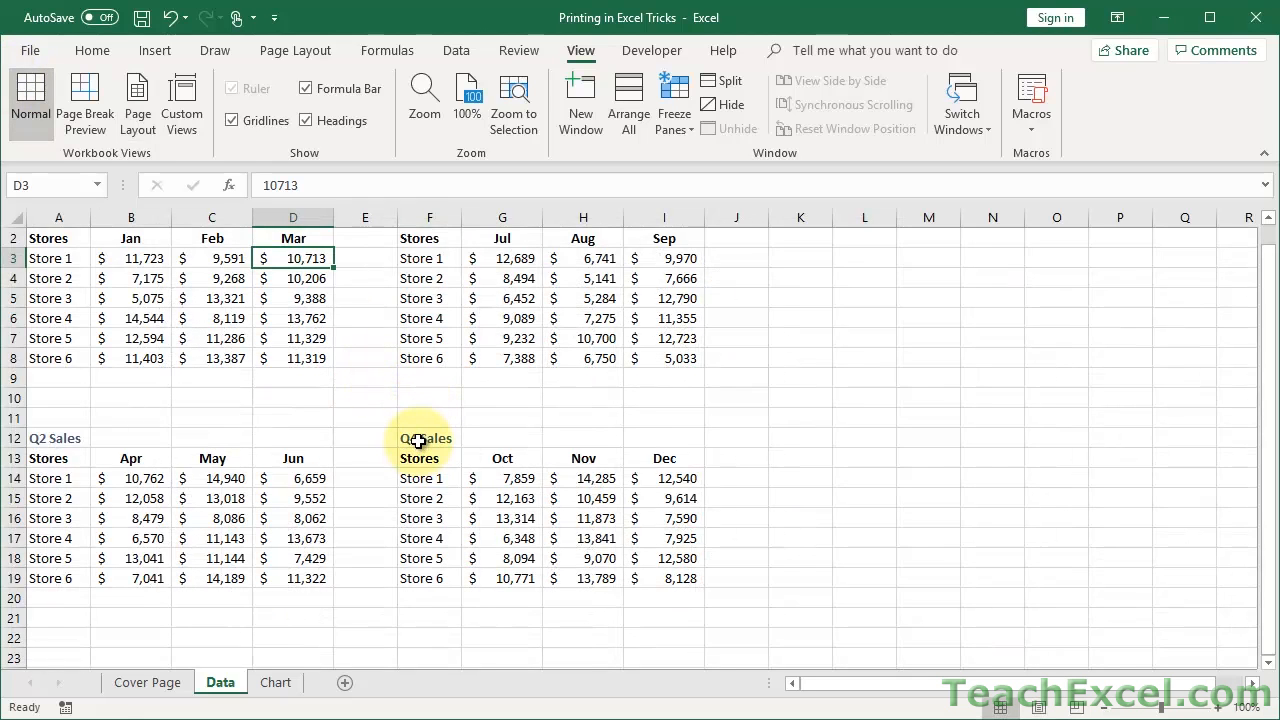
Select the Q4 Sales title cell and return the Data sheet to Page Break Preview showing four pages
{"action": "left_click", "coordinate": [428, 438]}
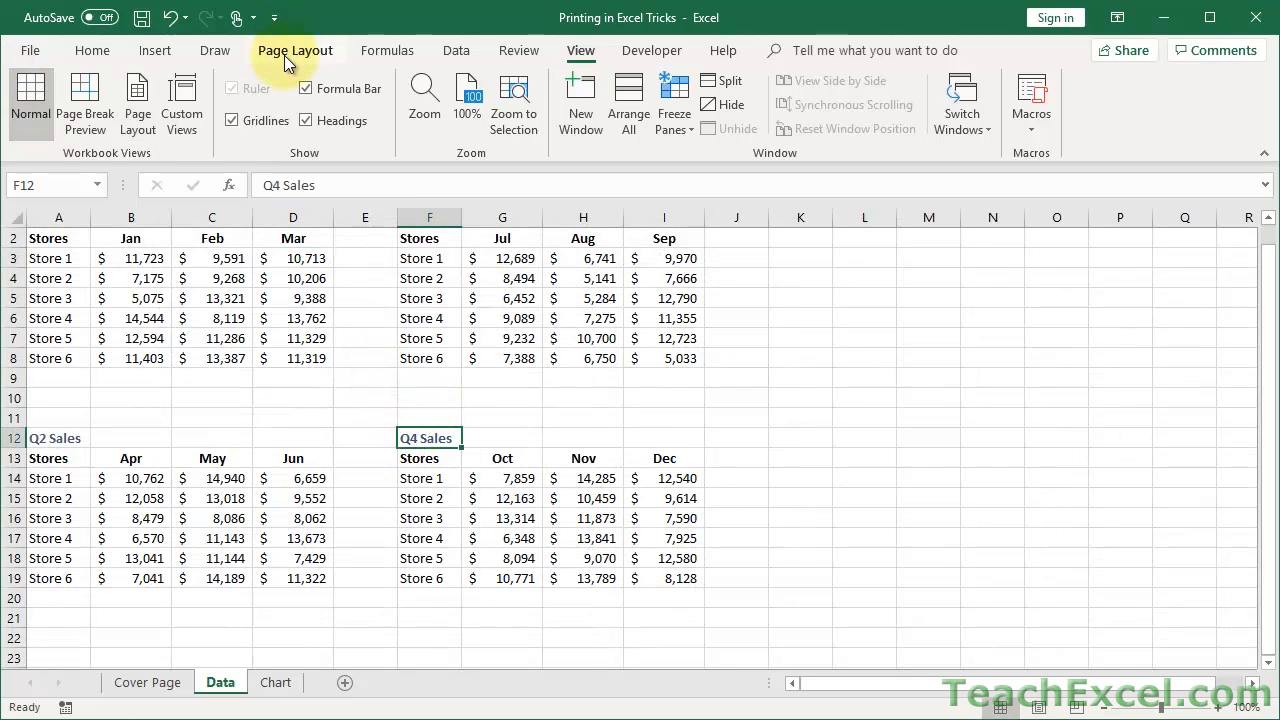
{"action": "left_click", "coordinate": [296, 50]}
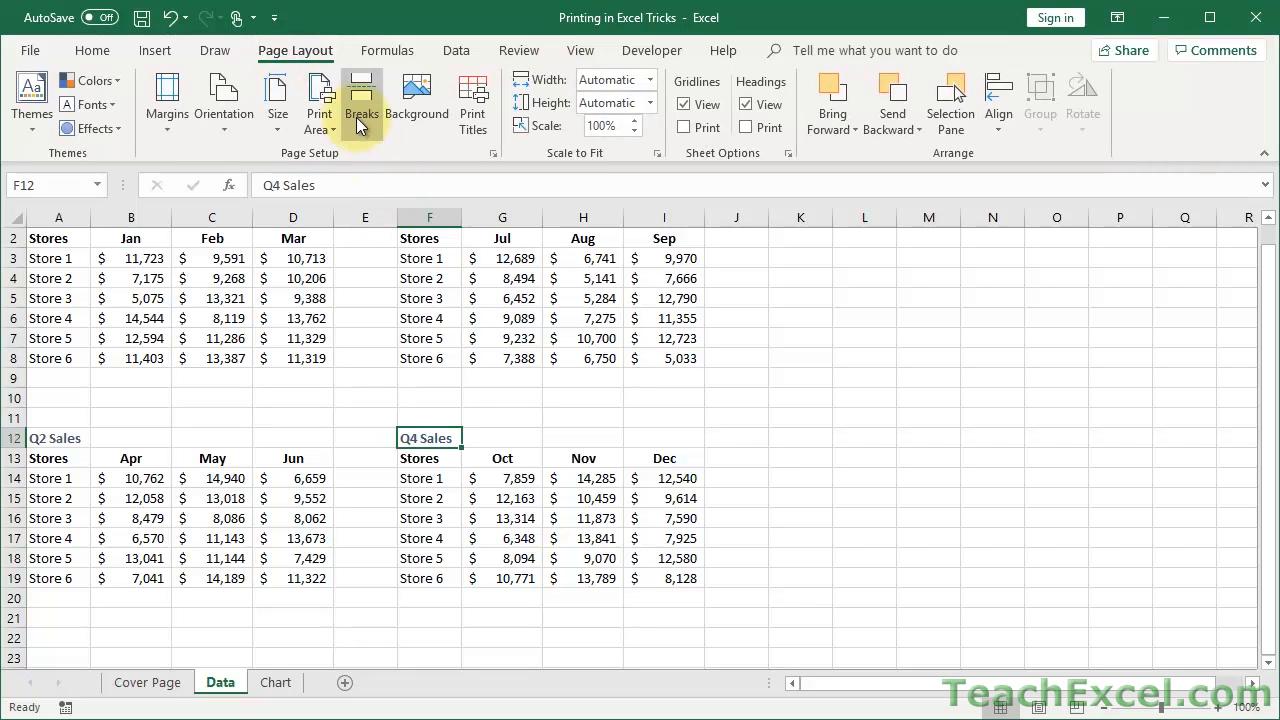
{"action": "left_click", "coordinate": [360, 100]}
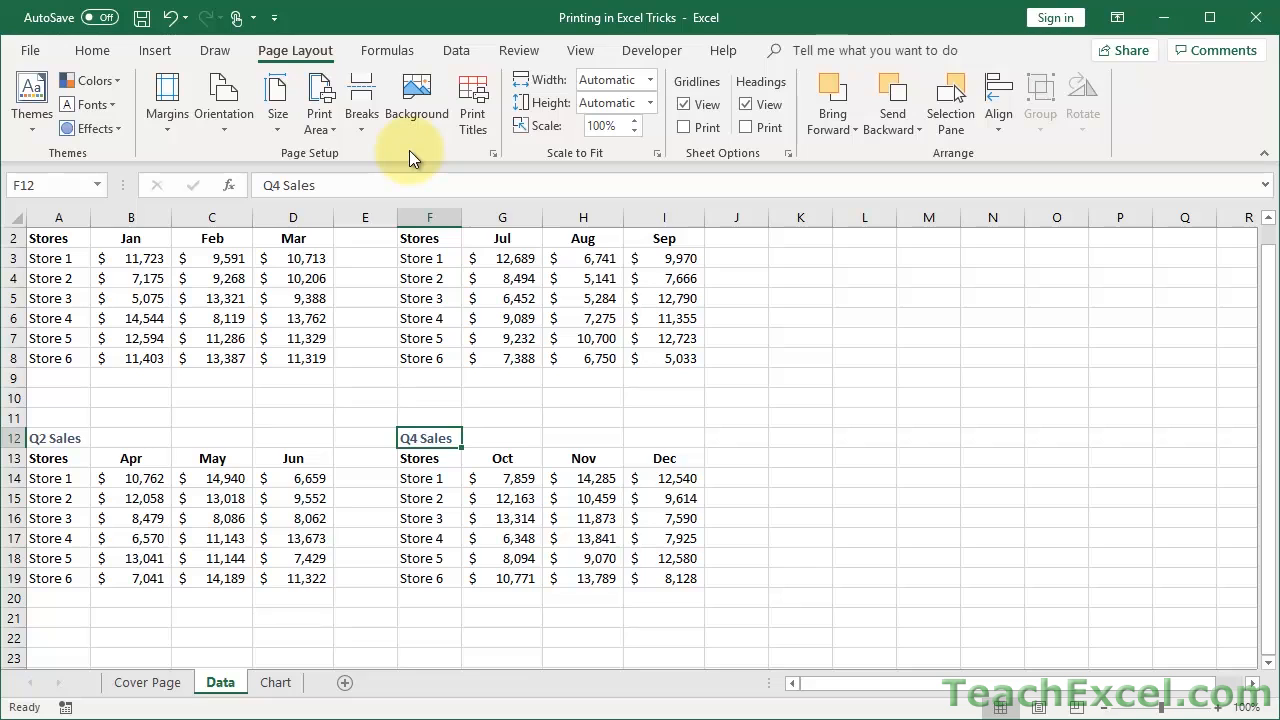
{"action": "left_click", "coordinate": [580, 50]}
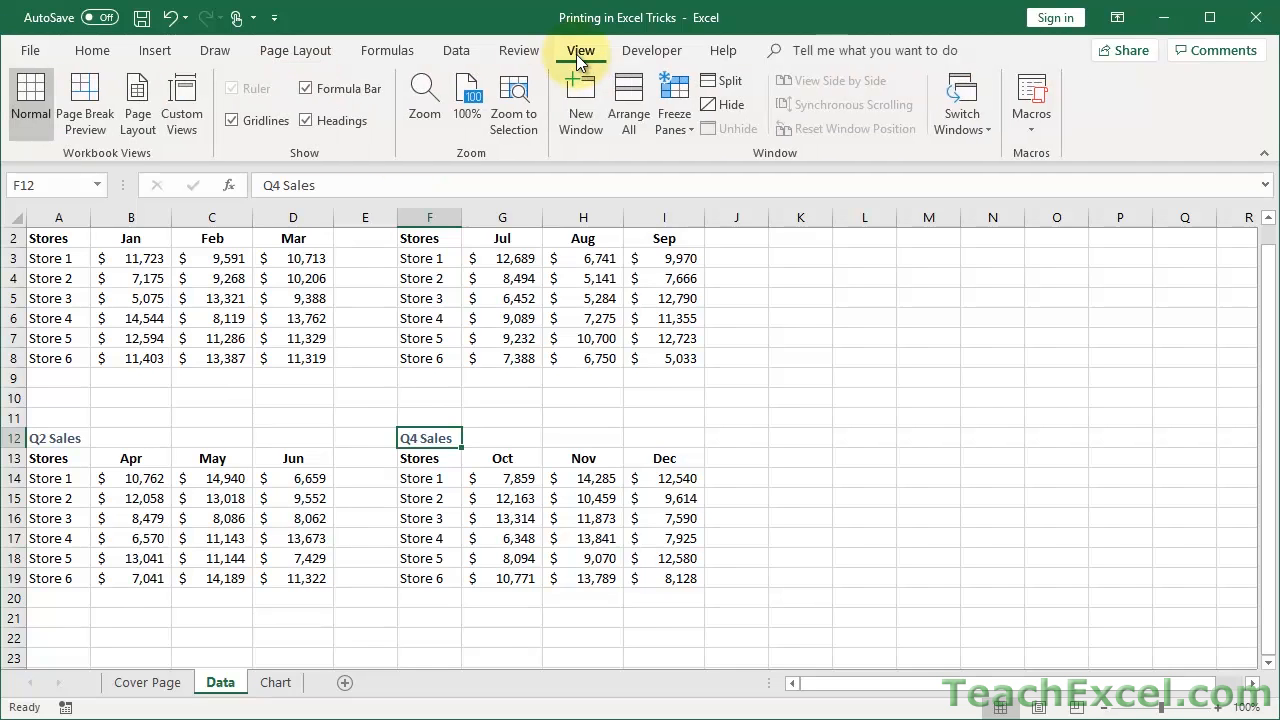
{"action": "mouse_move", "coordinate": [84, 100]}
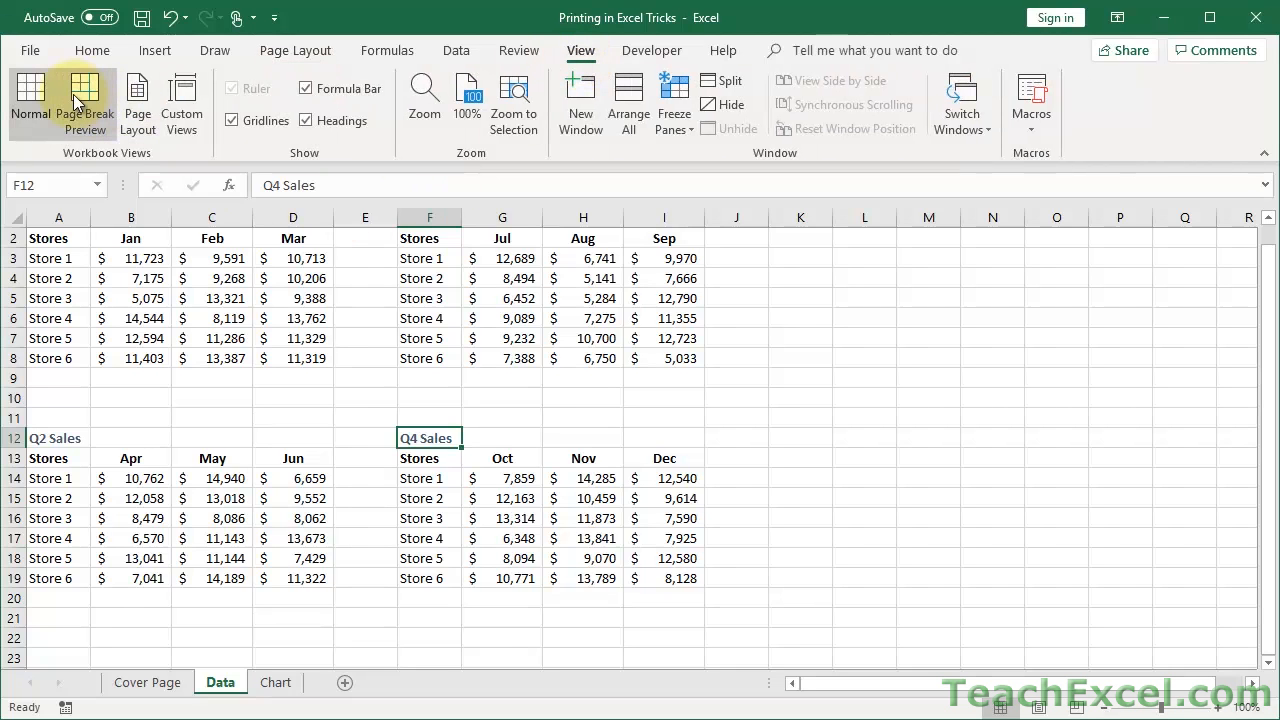
{"action": "left_click", "coordinate": [84, 100]}
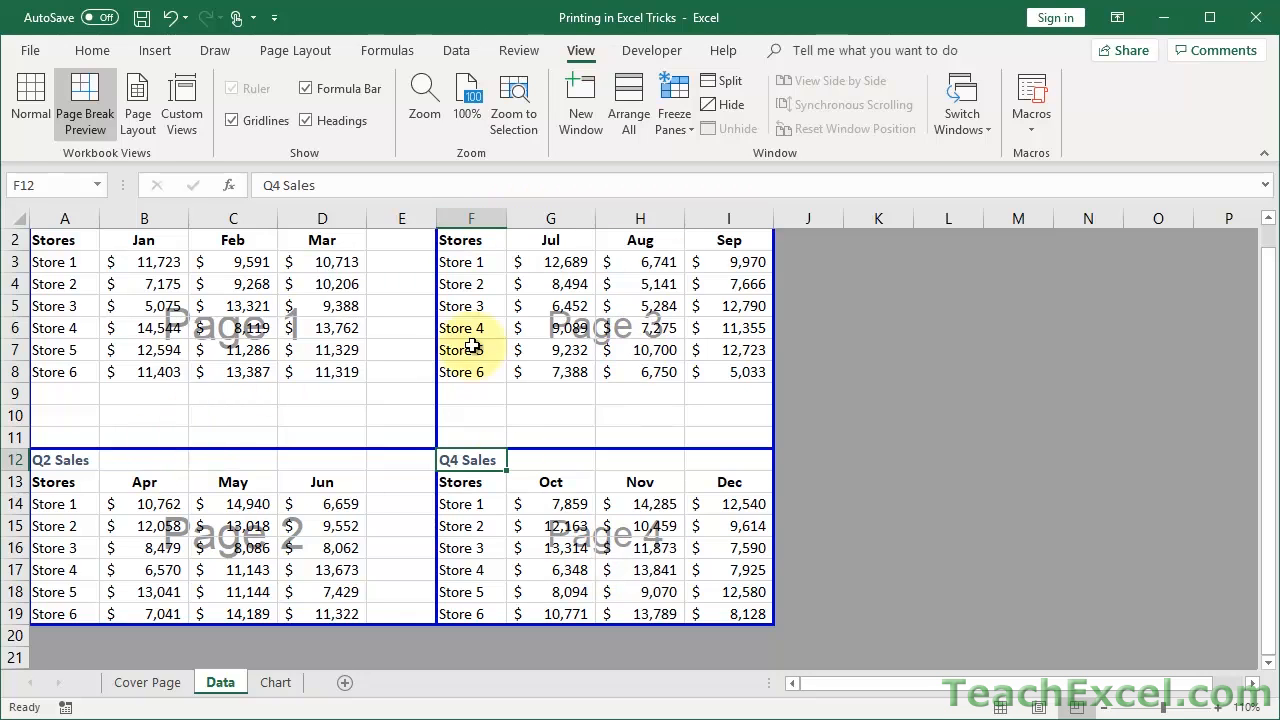
{"action": "mouse_move", "coordinate": [444, 64]}
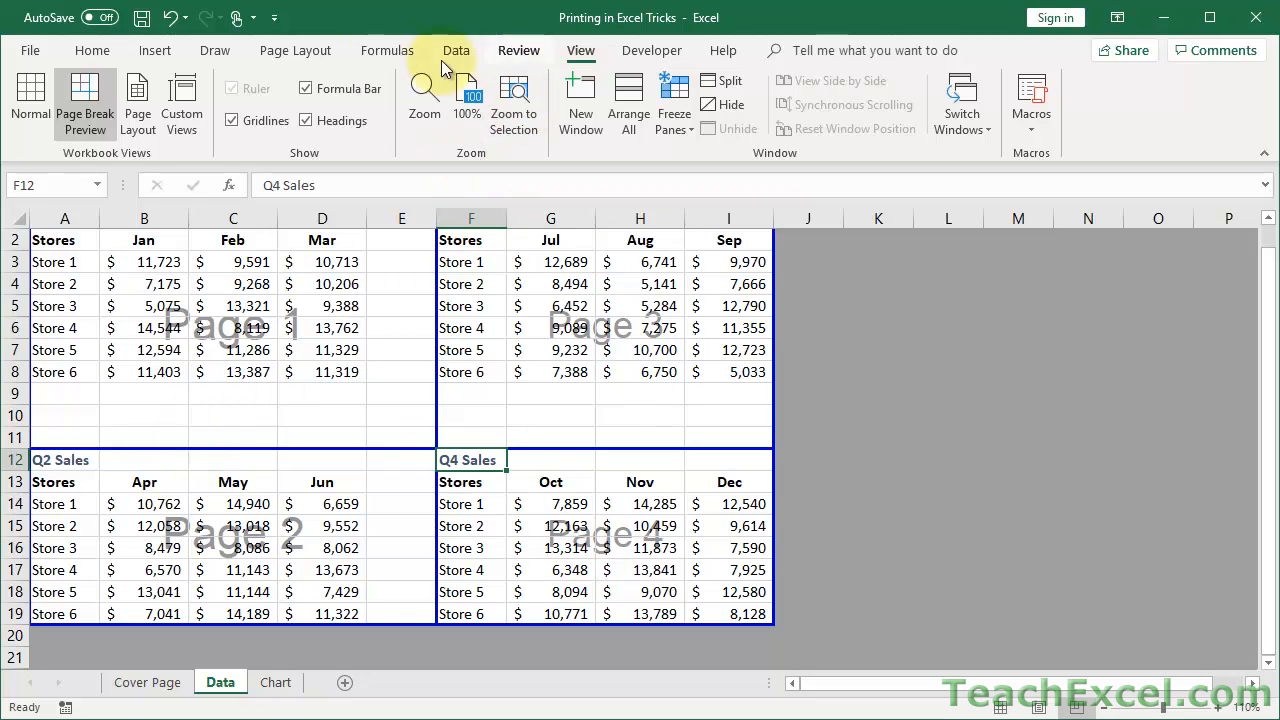
{"action": "mouse_move", "coordinate": [296, 50]}
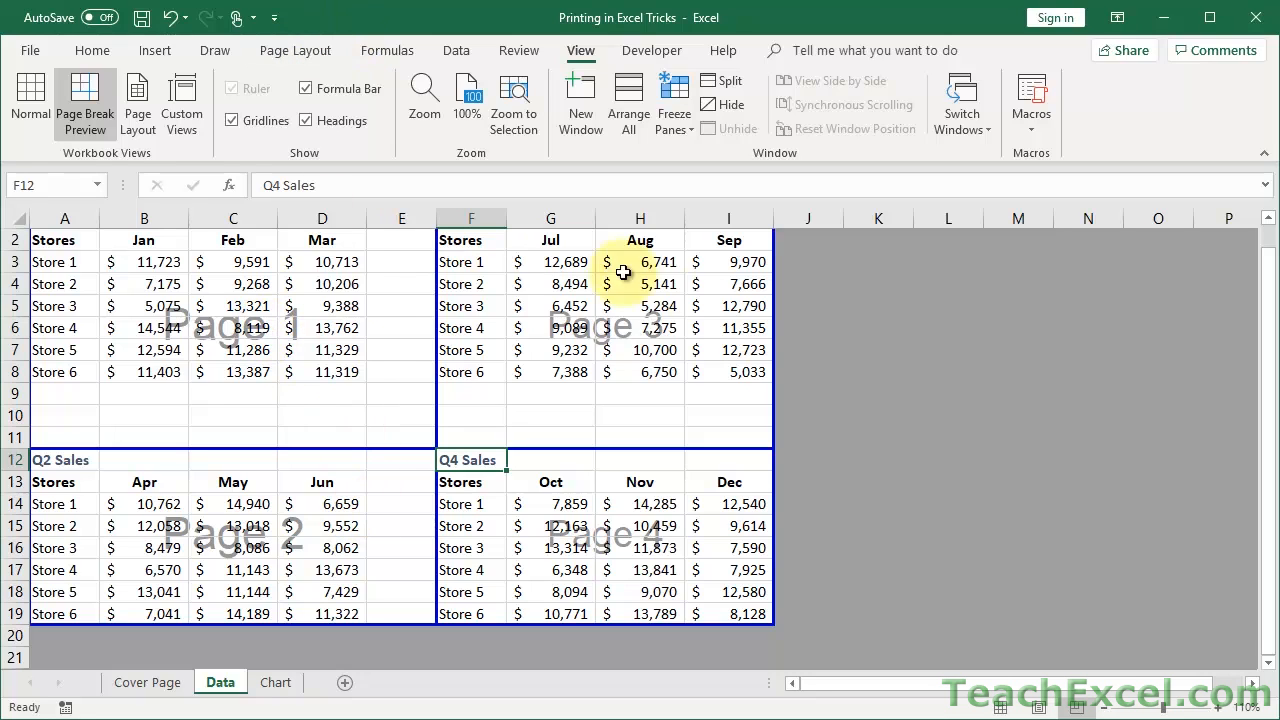
{"action": "mouse_move", "coordinate": [496, 404]}
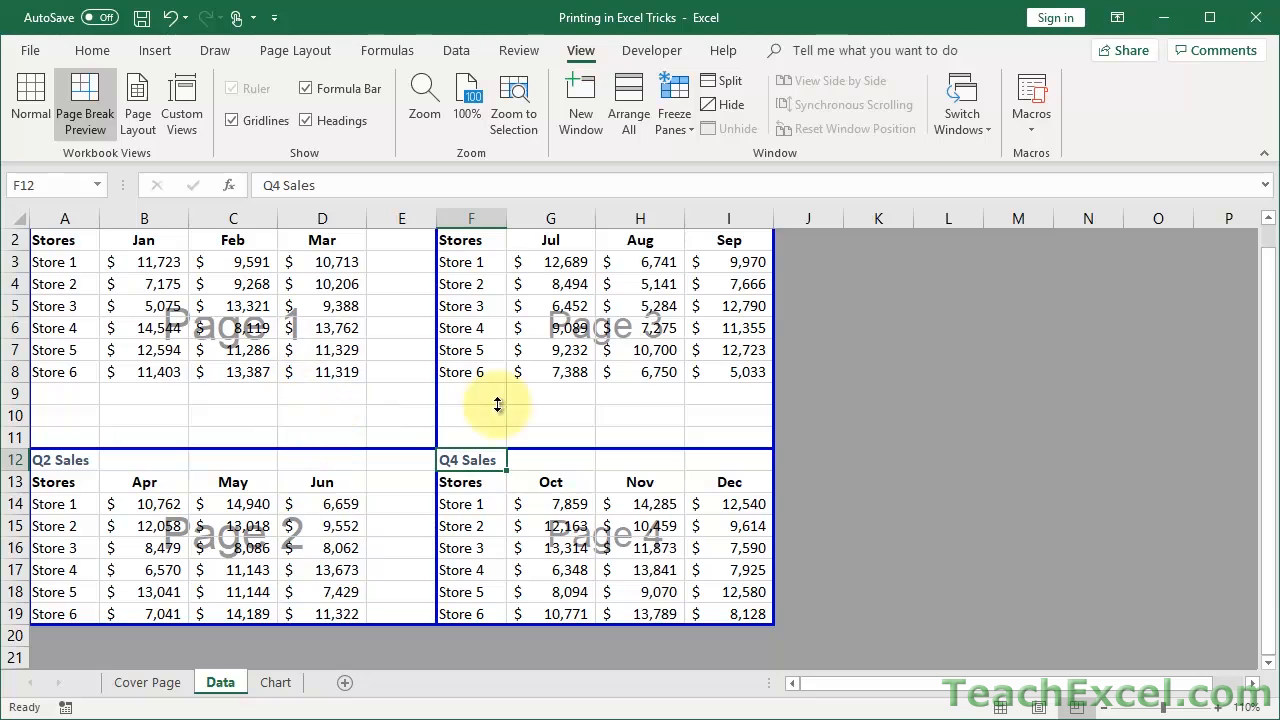
{"action": "mouse_move", "coordinate": [294, 50]}
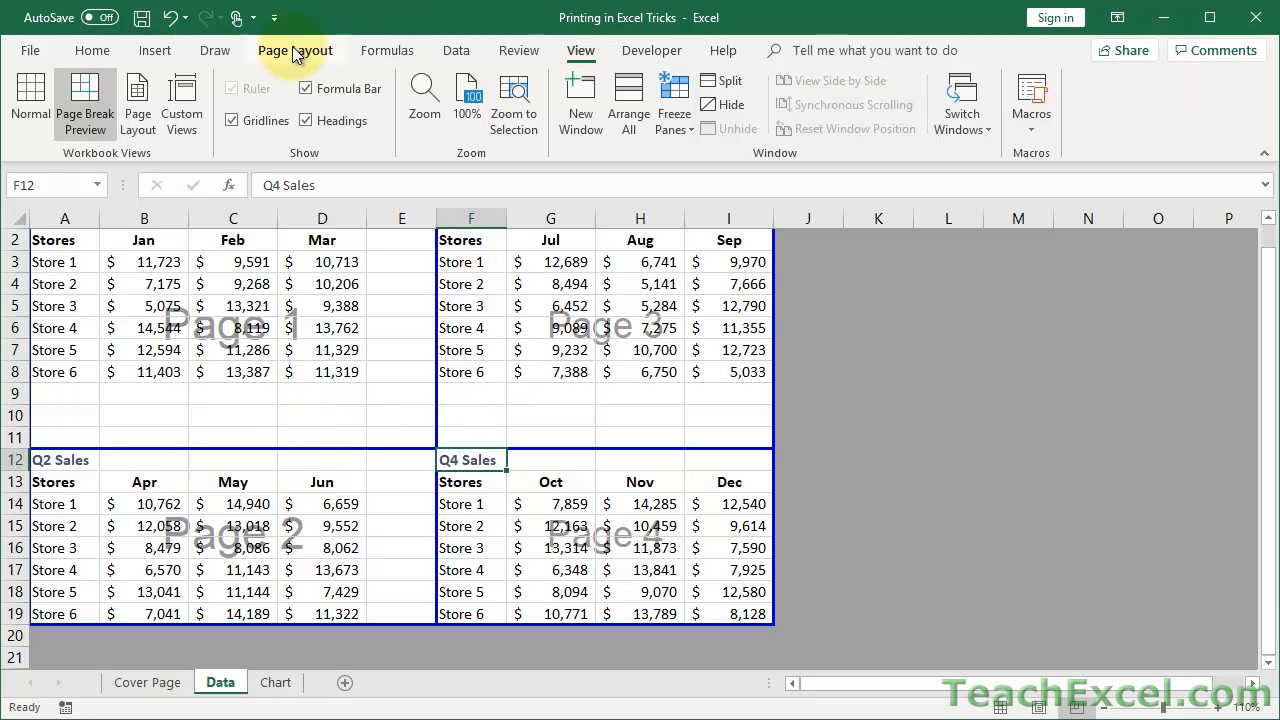
{"action": "left_click", "coordinate": [296, 50]}
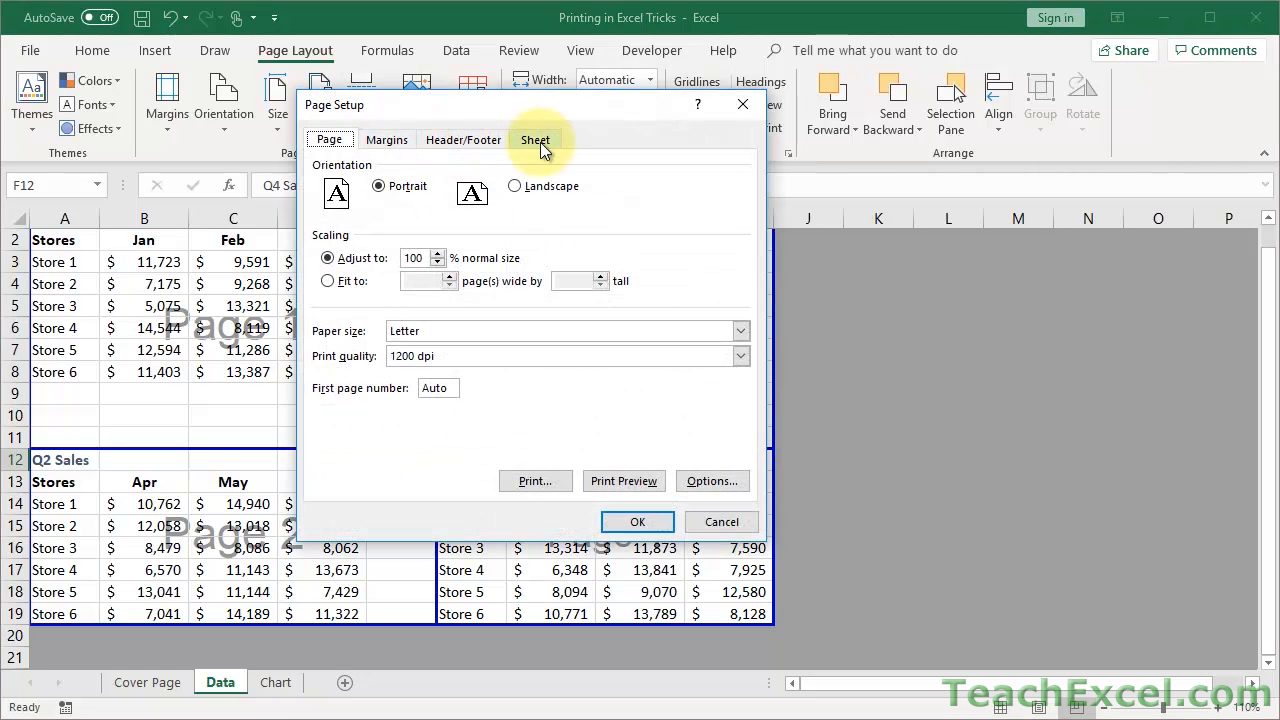
Set the Data sheet's page order to over, then down so Q3 Sales becomes page 2
{"action": "left_click", "coordinate": [536, 140]}
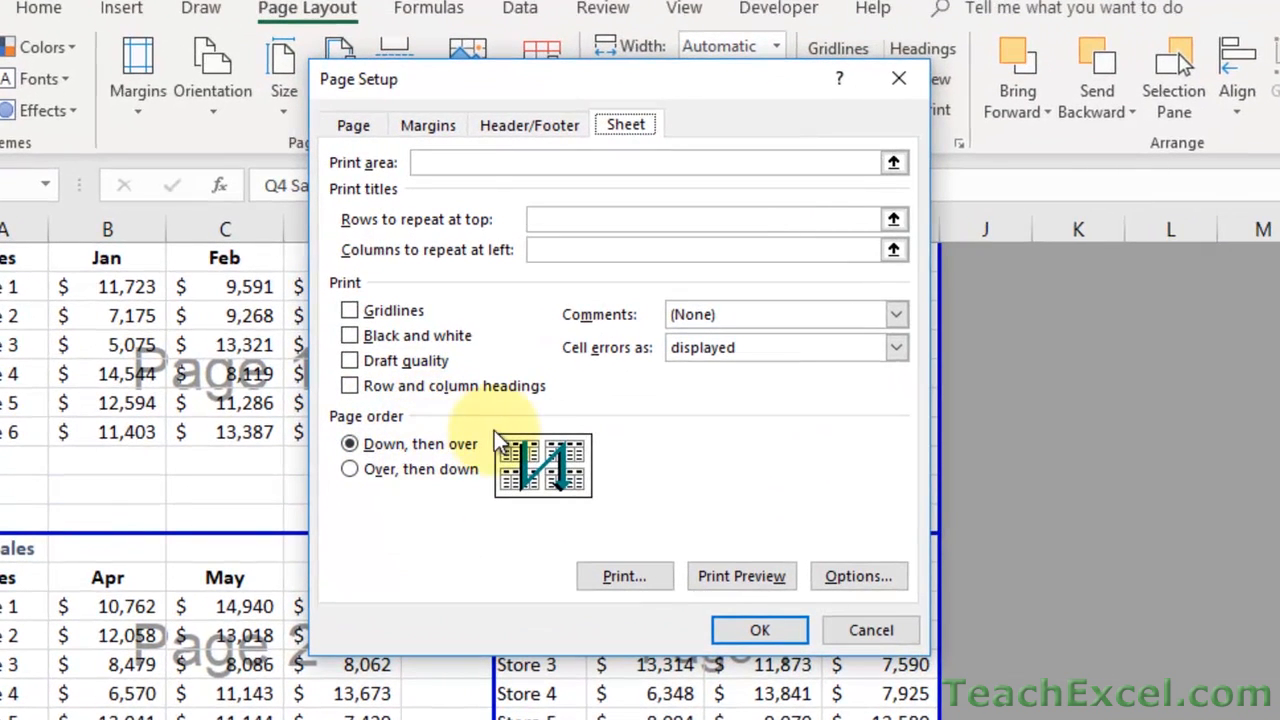
{"action": "mouse_move", "coordinate": [500, 464]}
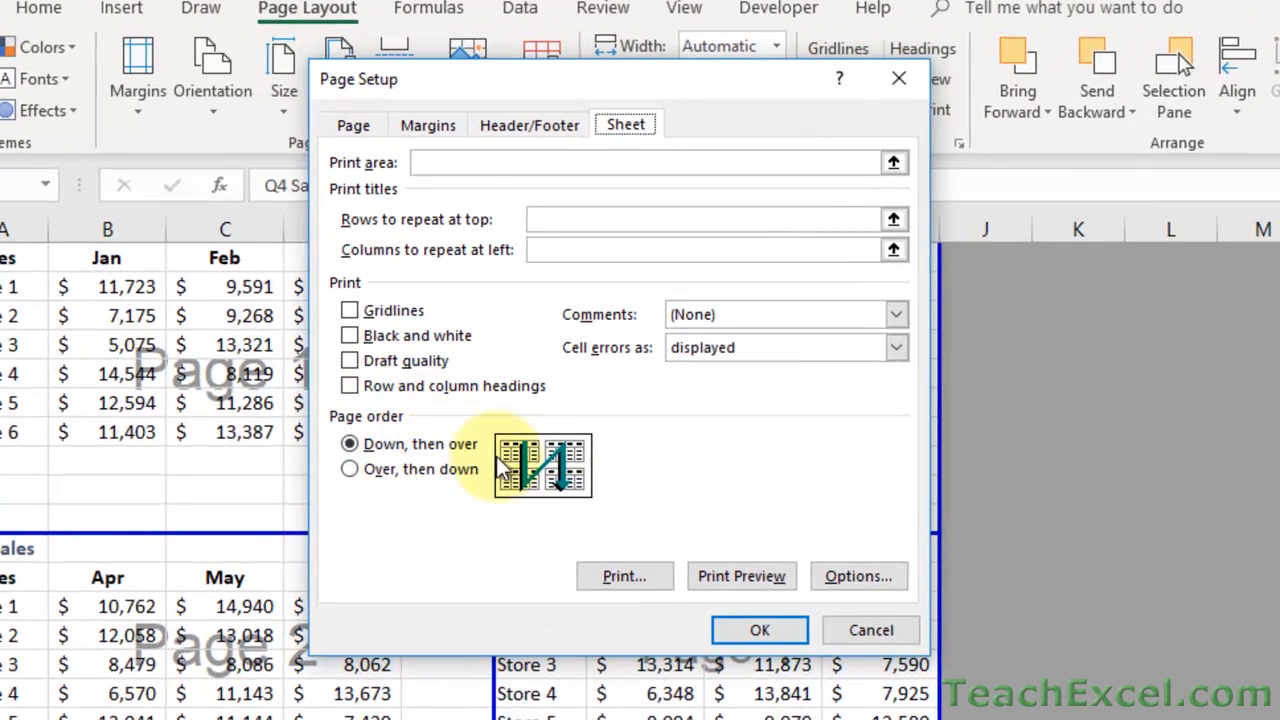
{"action": "mouse_move", "coordinate": [416, 456]}
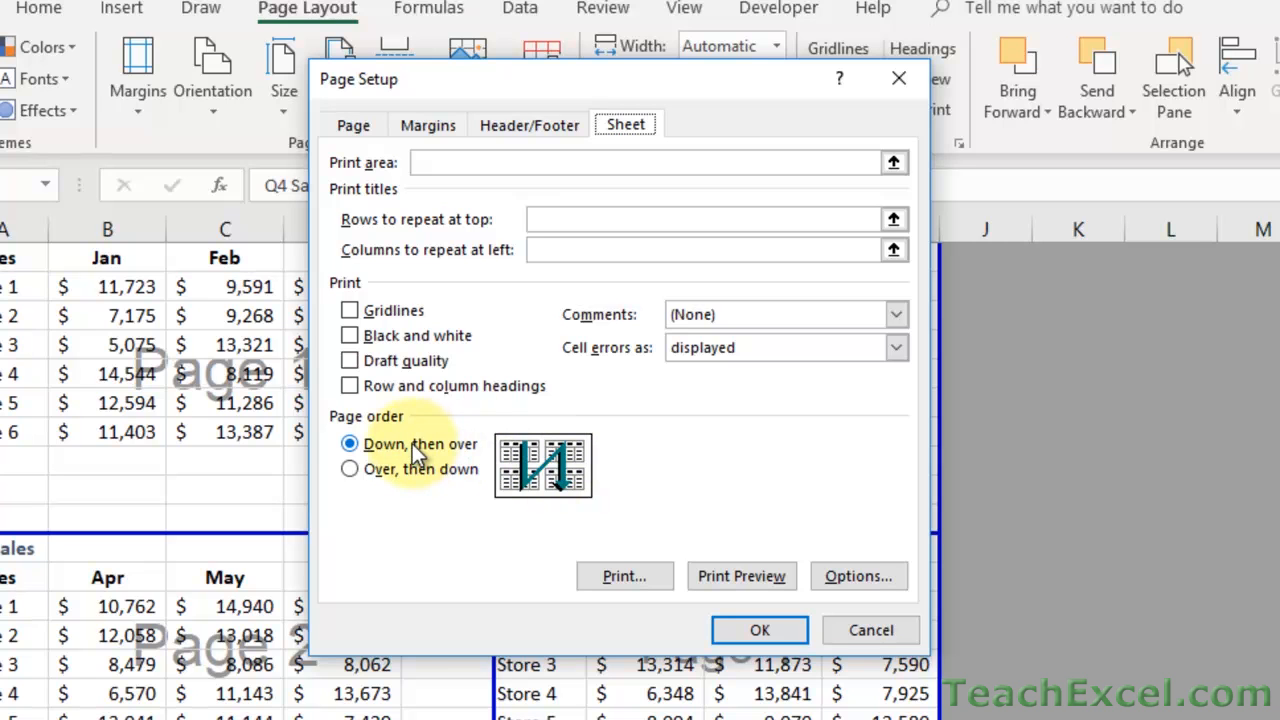
{"action": "mouse_move", "coordinate": [700, 90]}
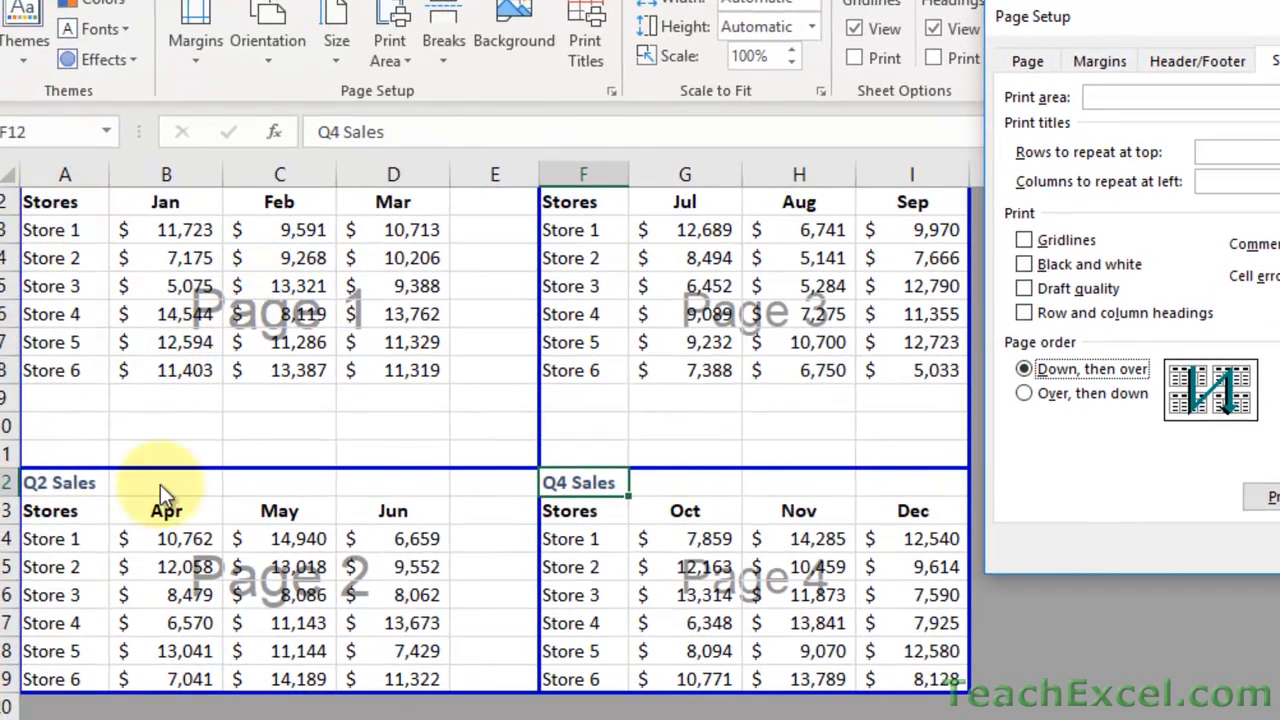
{"action": "mouse_move", "coordinate": [720, 478]}
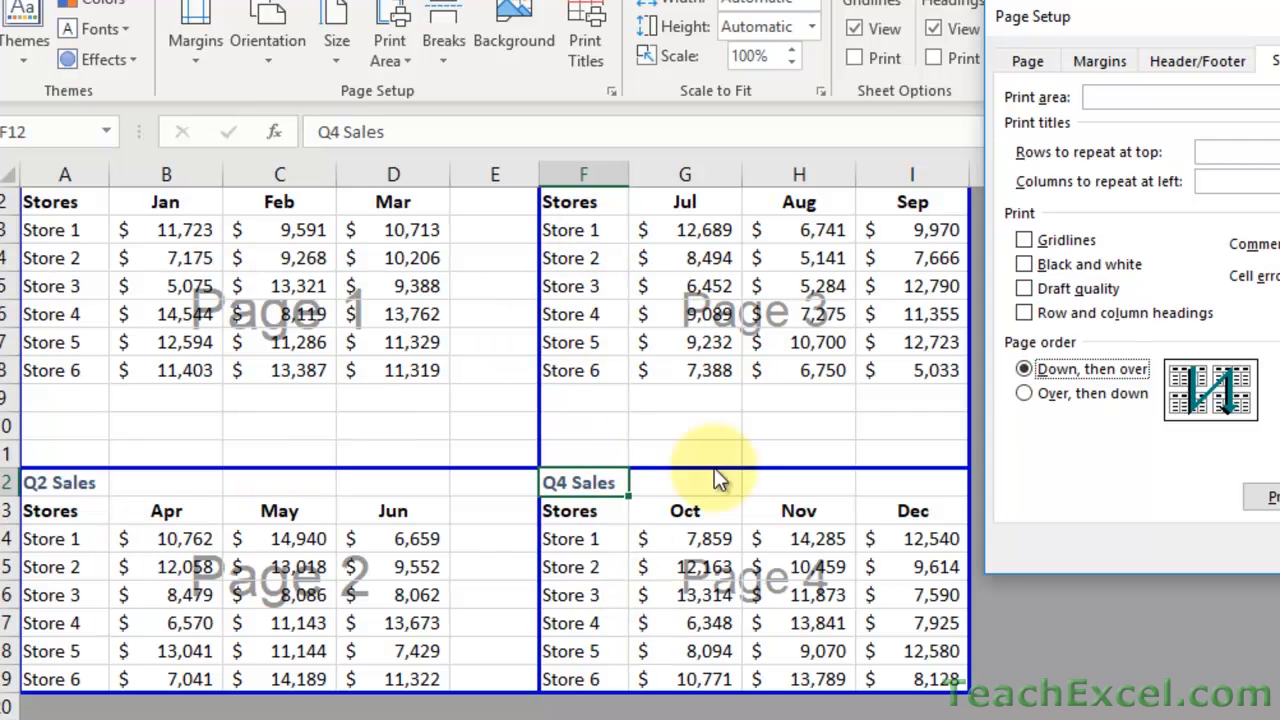
{"action": "left_click", "coordinate": [1024, 392]}
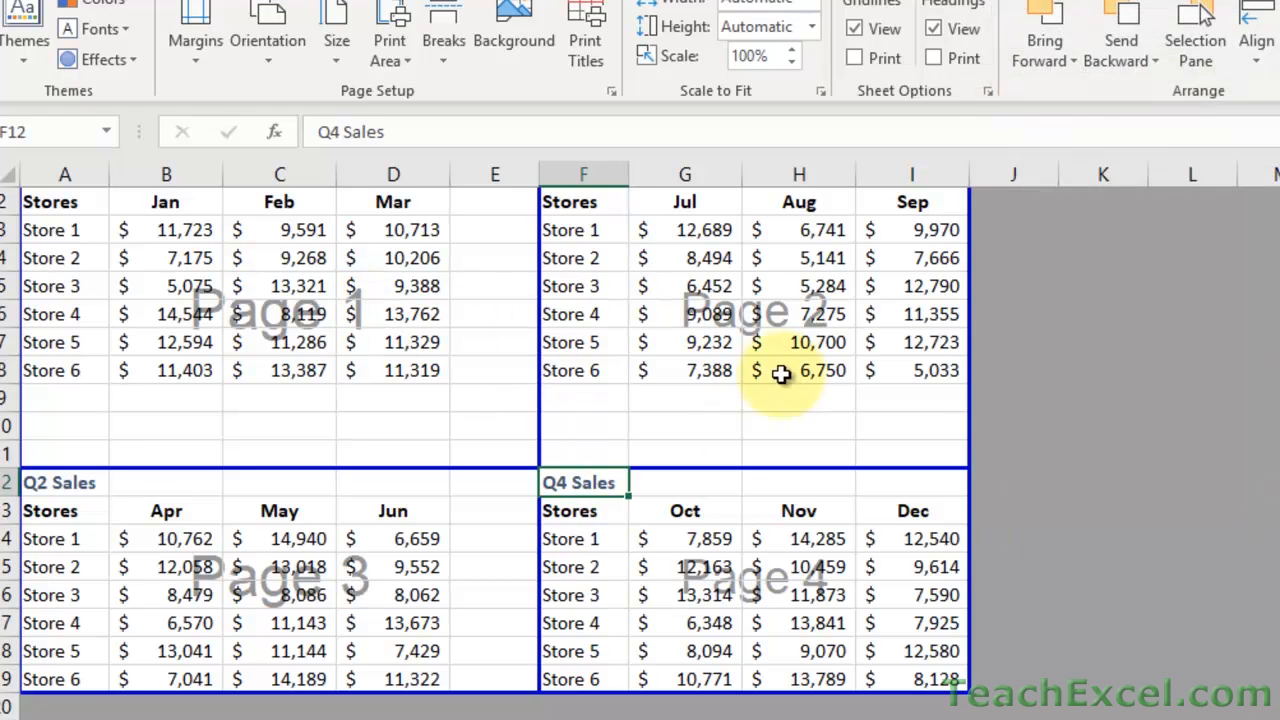
{"action": "scroll", "scroll_direction": "up", "scroll_amount": 3}
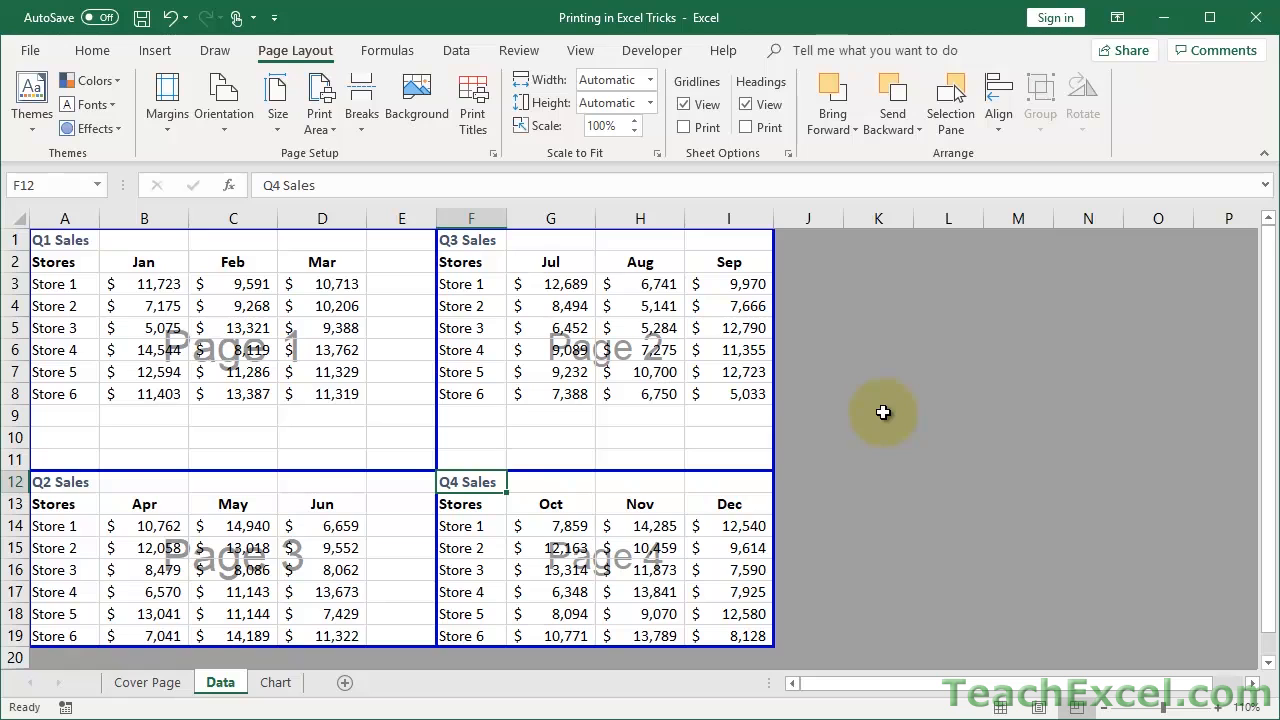
{"action": "mouse_move", "coordinate": [508, 182]}
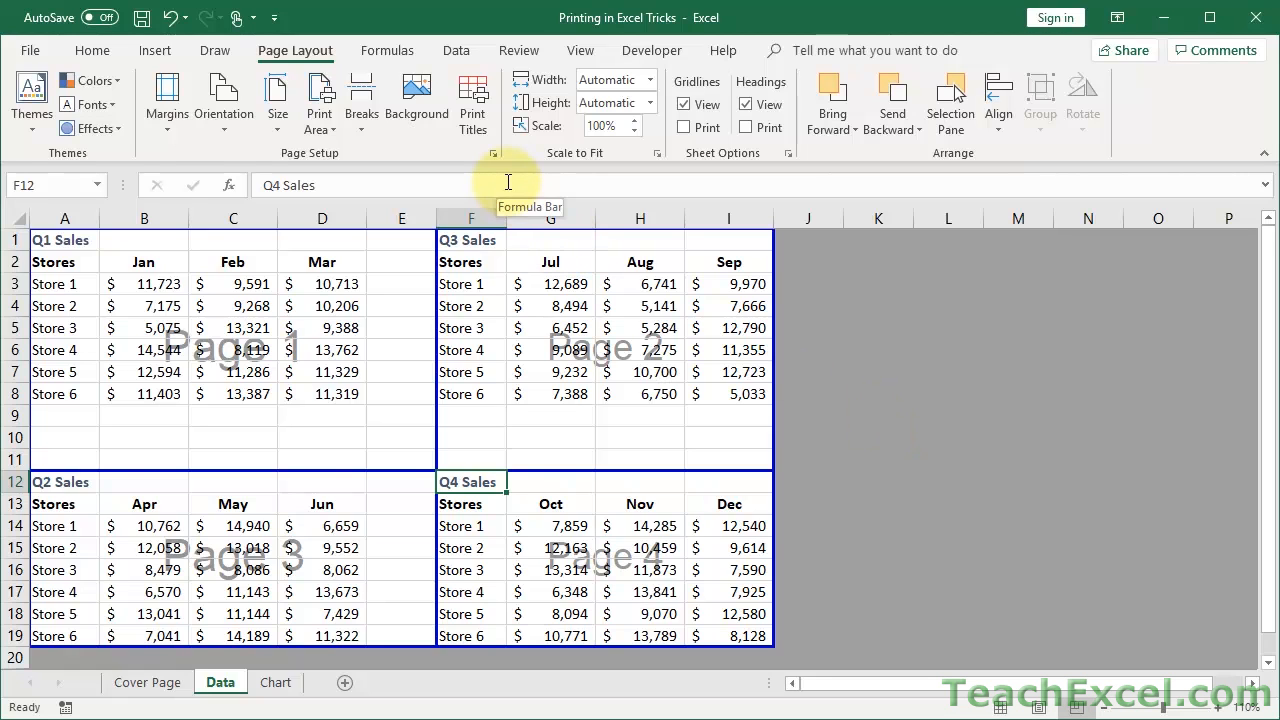
Set the Data sheet's page order back to down, then over in Page Setup
{"action": "left_click", "coordinate": [492, 152]}
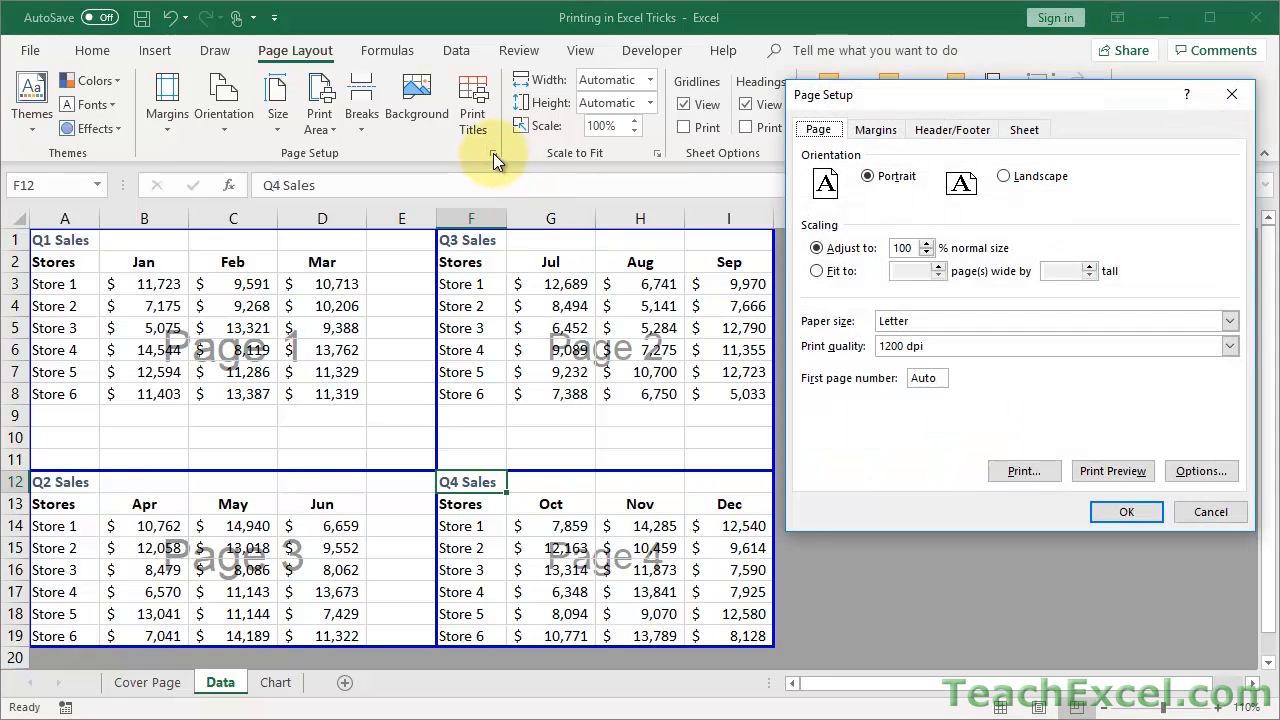
{"action": "left_click", "coordinate": [1024, 128]}
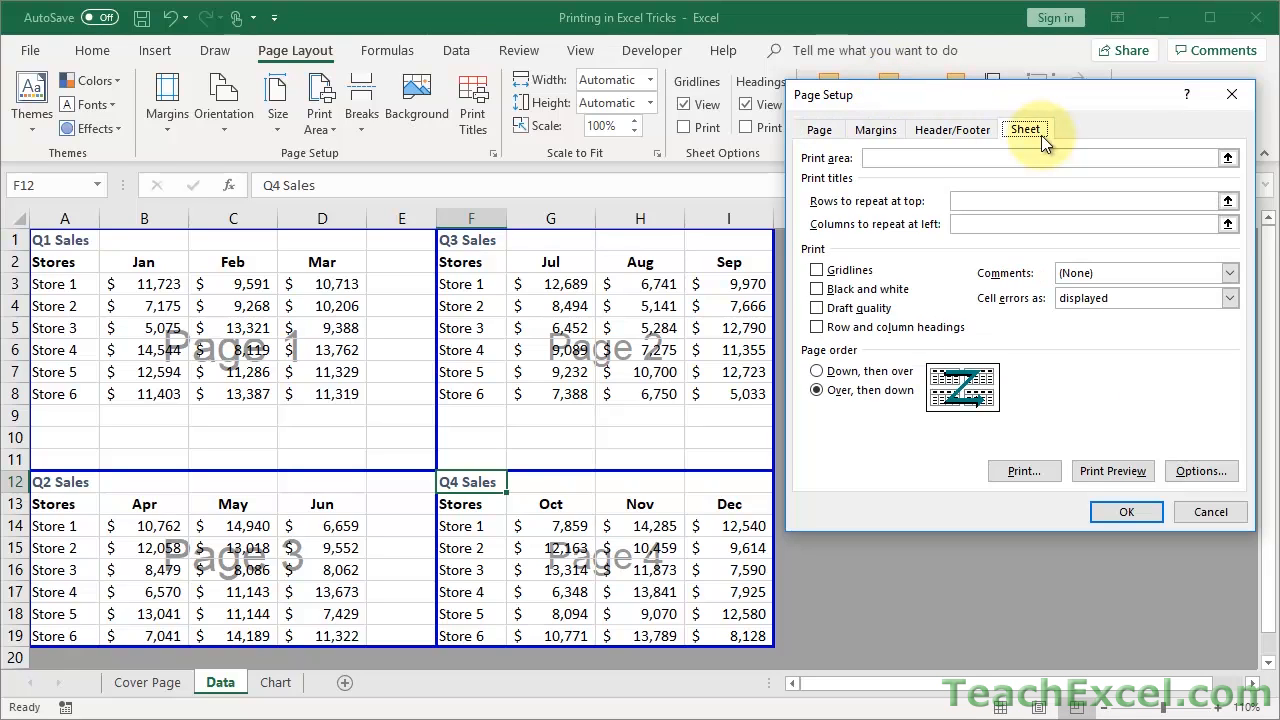
{"action": "left_click", "coordinate": [816, 370]}
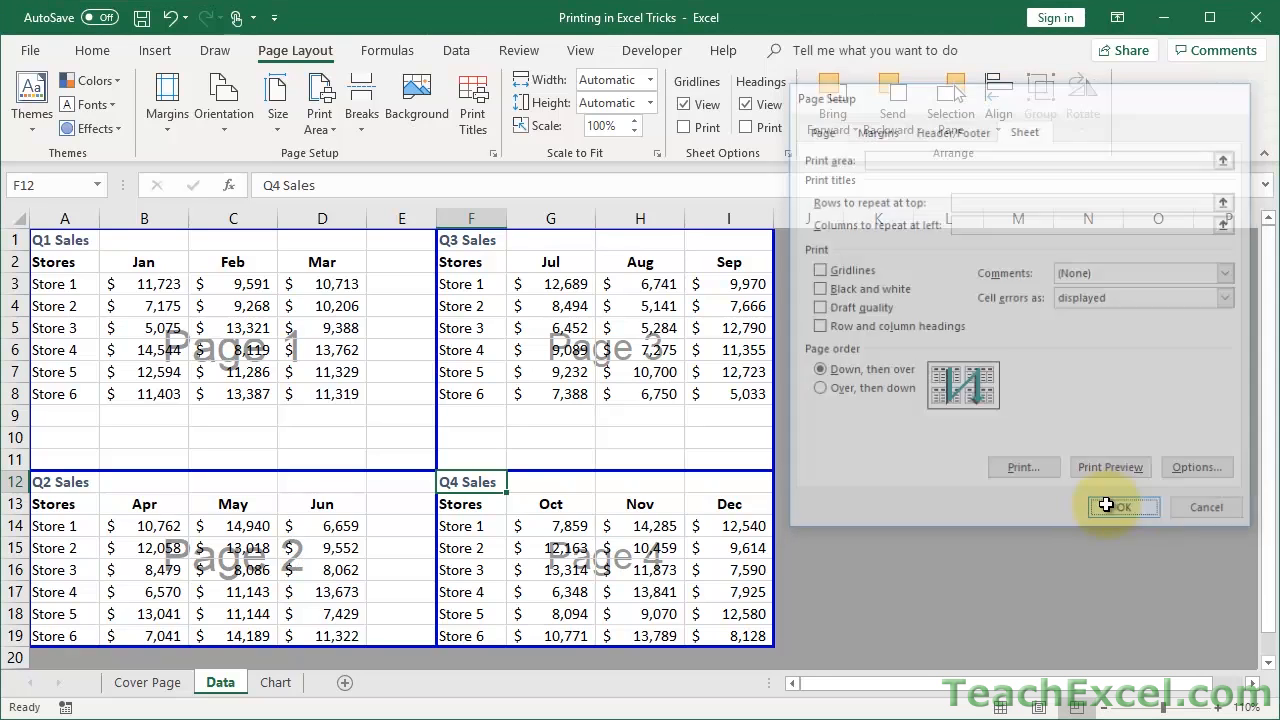
{"action": "left_click", "coordinate": [1122, 508]}
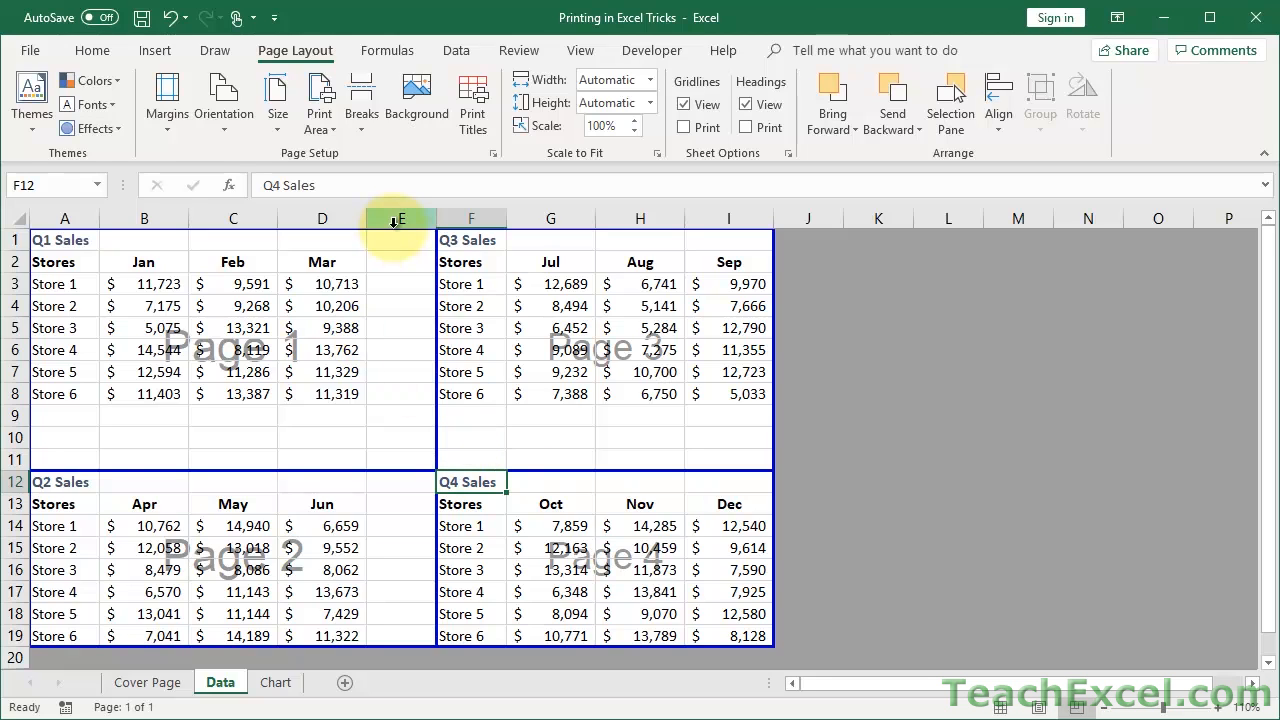
{"action": "mouse_move", "coordinate": [360, 100]}
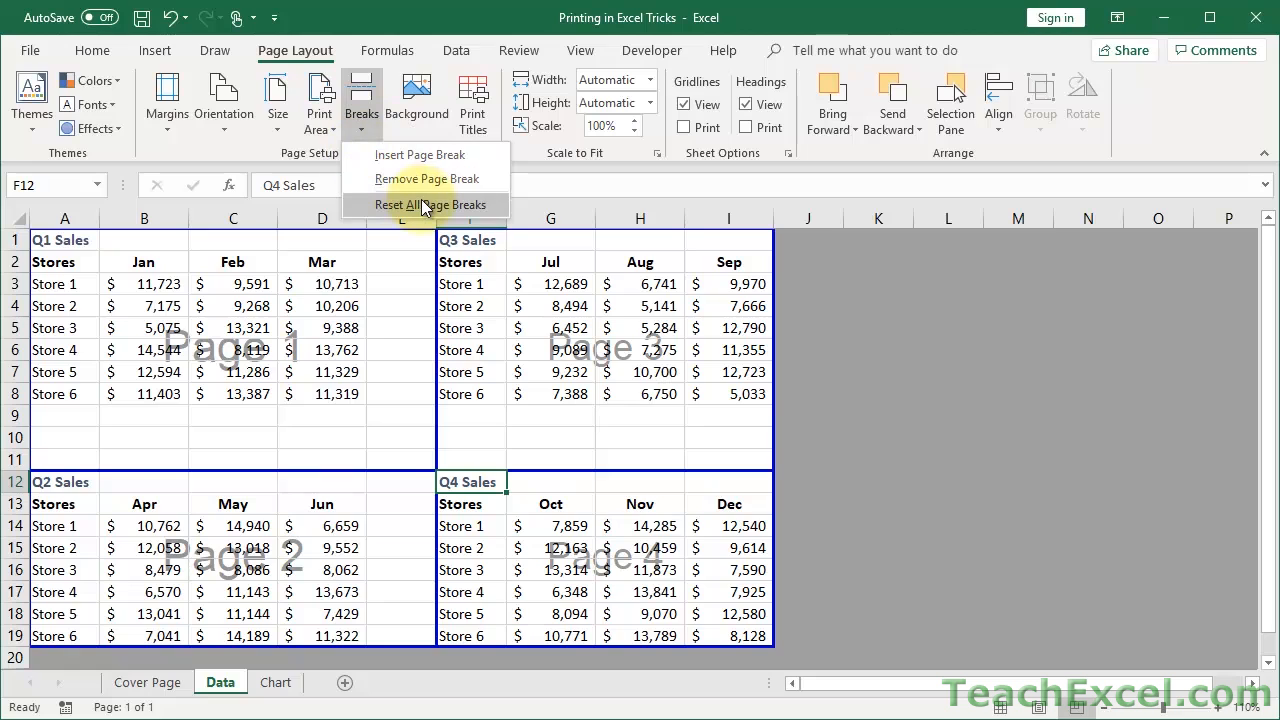
Reset all manual page breaks so columns A–H form page 1 and column I page 2
{"action": "left_click", "coordinate": [430, 204]}
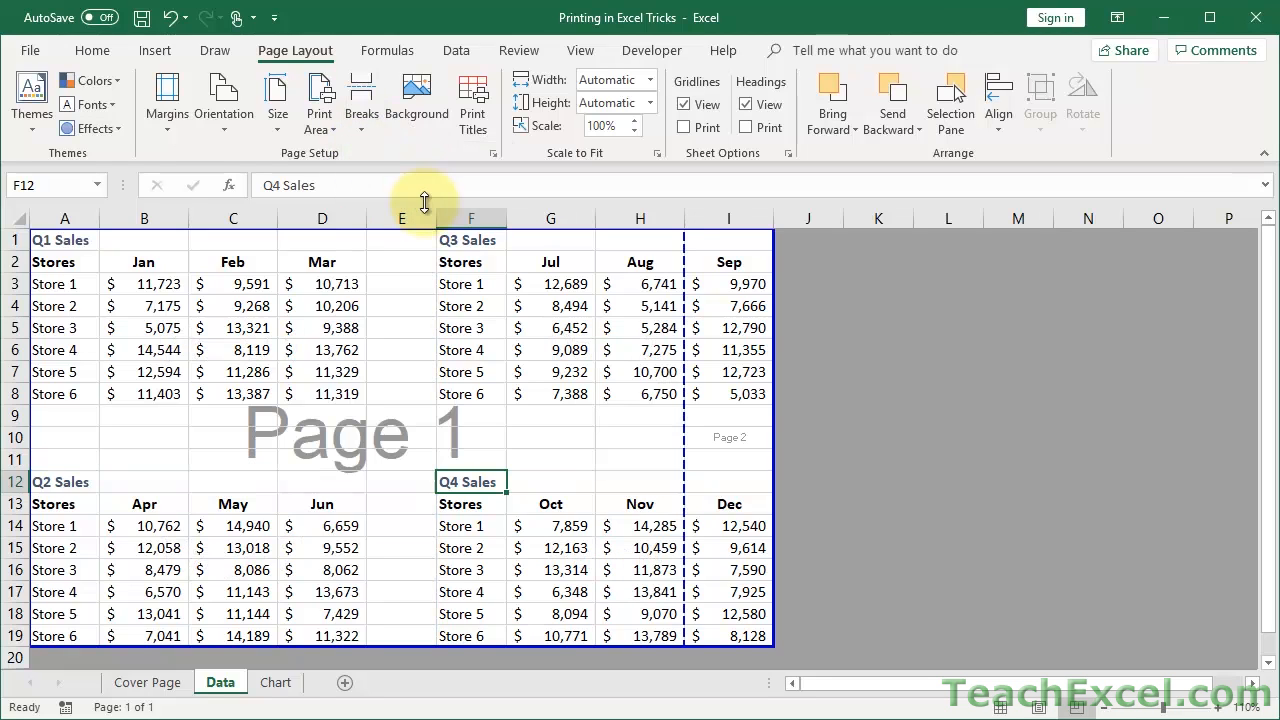
{"action": "mouse_move", "coordinate": [448, 362]}
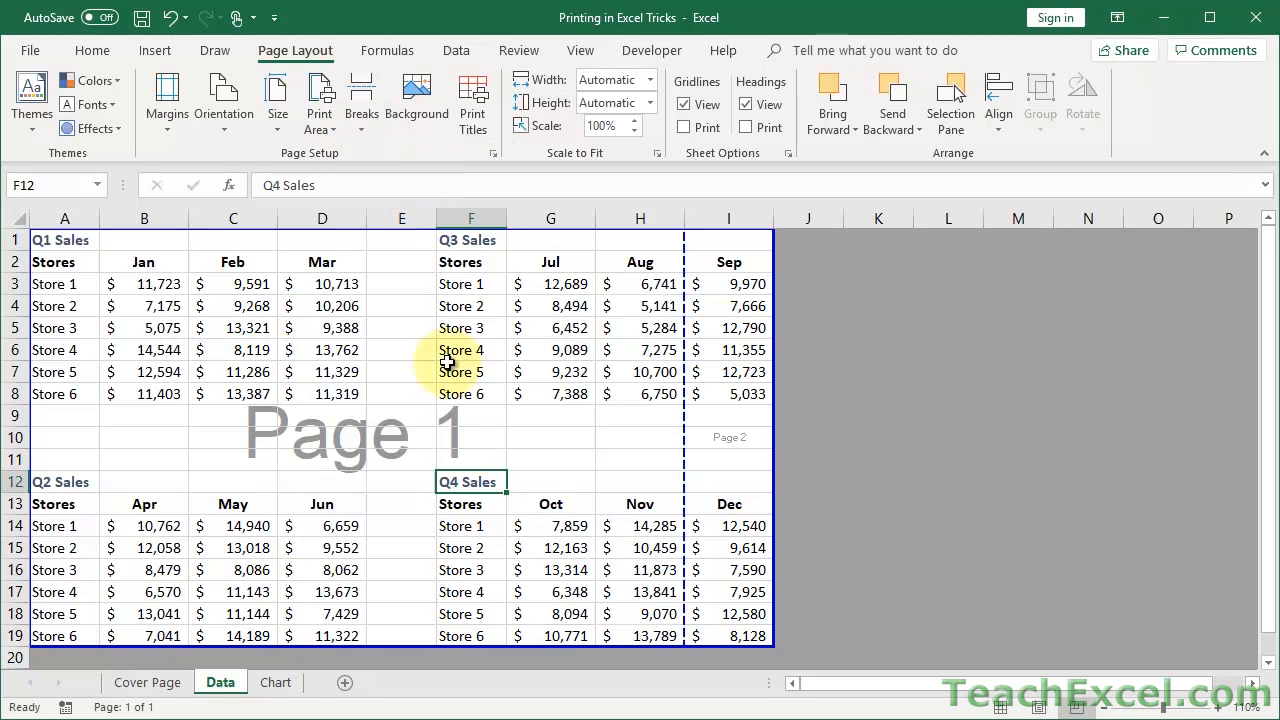
{"action": "mouse_move", "coordinate": [308, 464]}
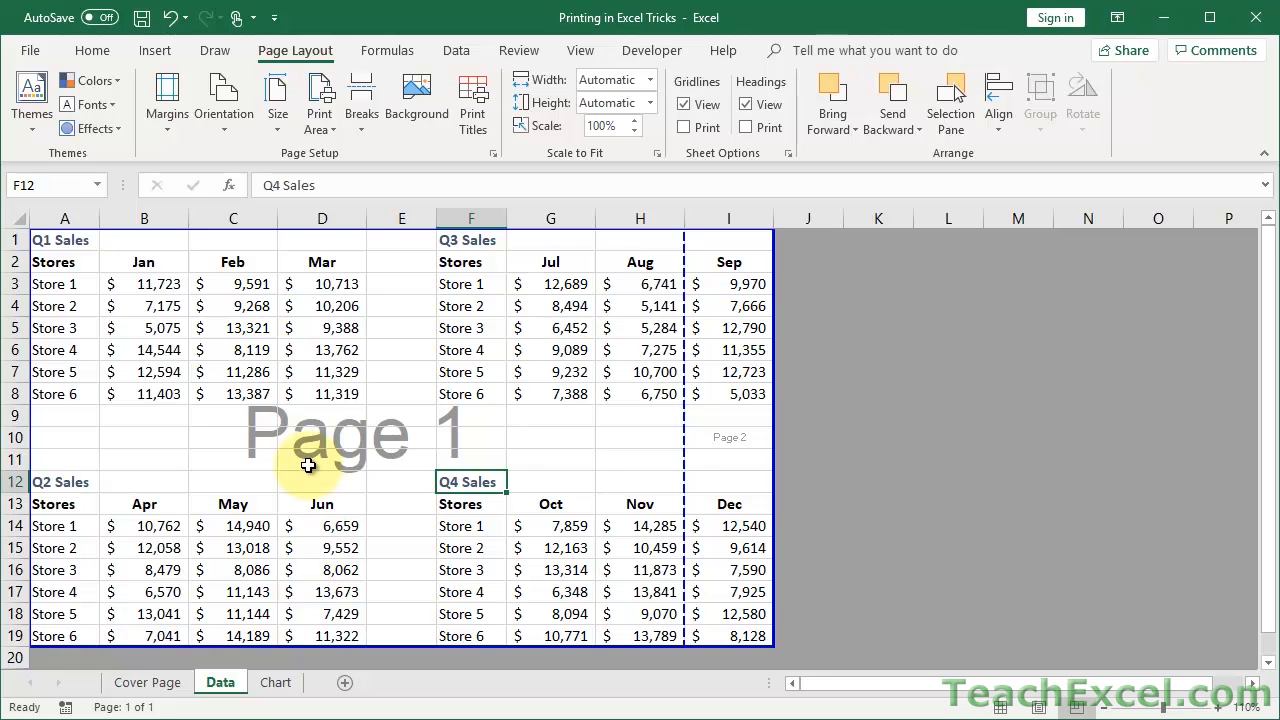
{"action": "mouse_move", "coordinate": [378, 476]}
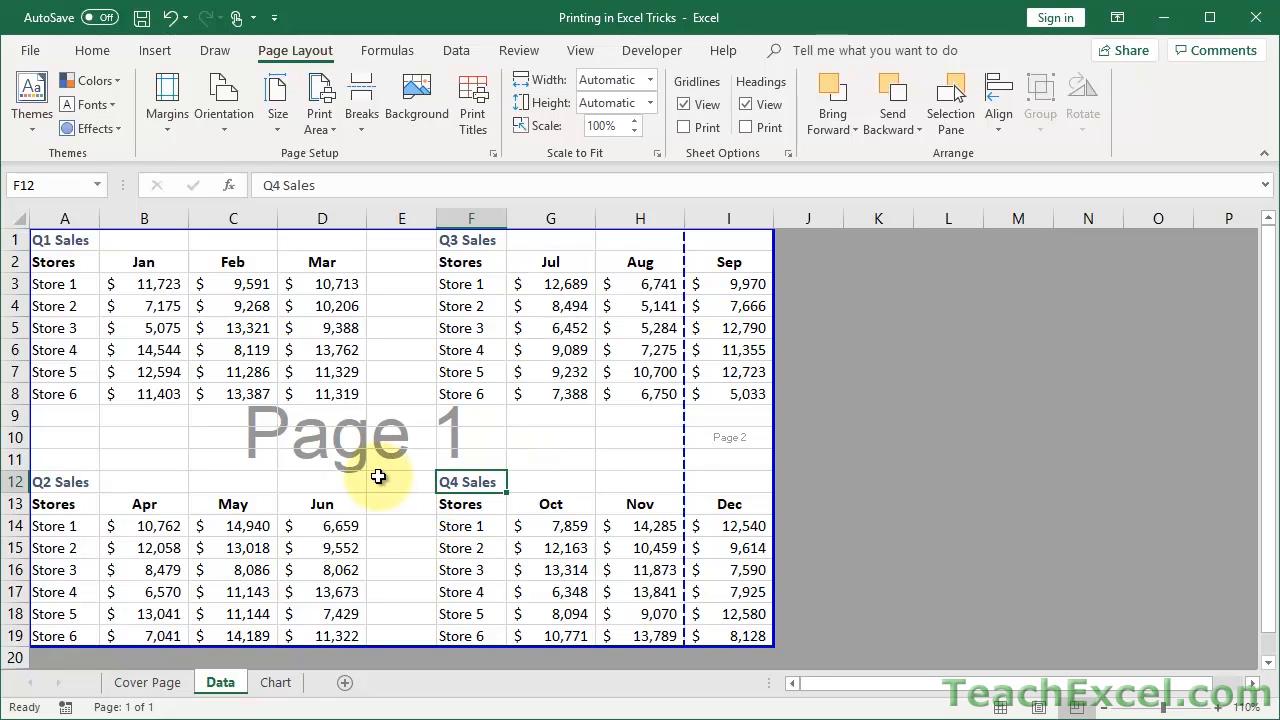
{"action": "mouse_move", "coordinate": [364, 372]}
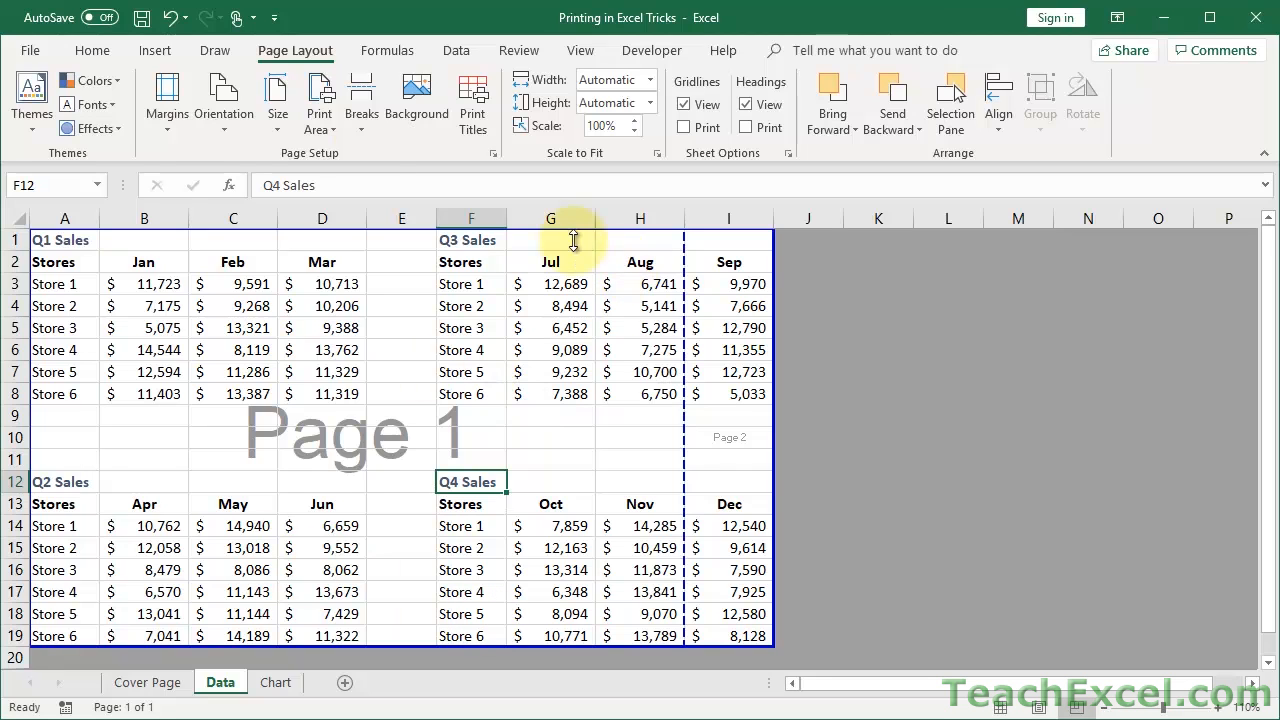
{"action": "left_click", "coordinate": [580, 50]}
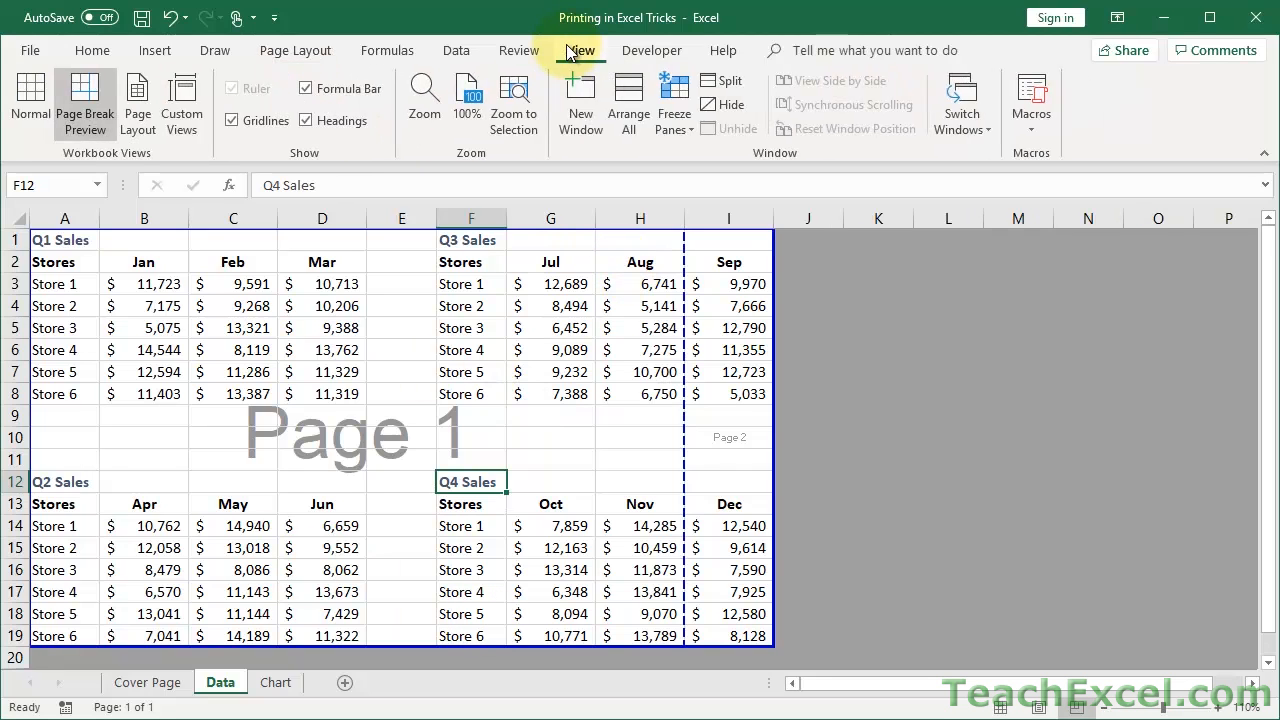
Return the Data sheet to Normal view and switch to the Chart sheet
{"action": "left_click", "coordinate": [28, 100]}
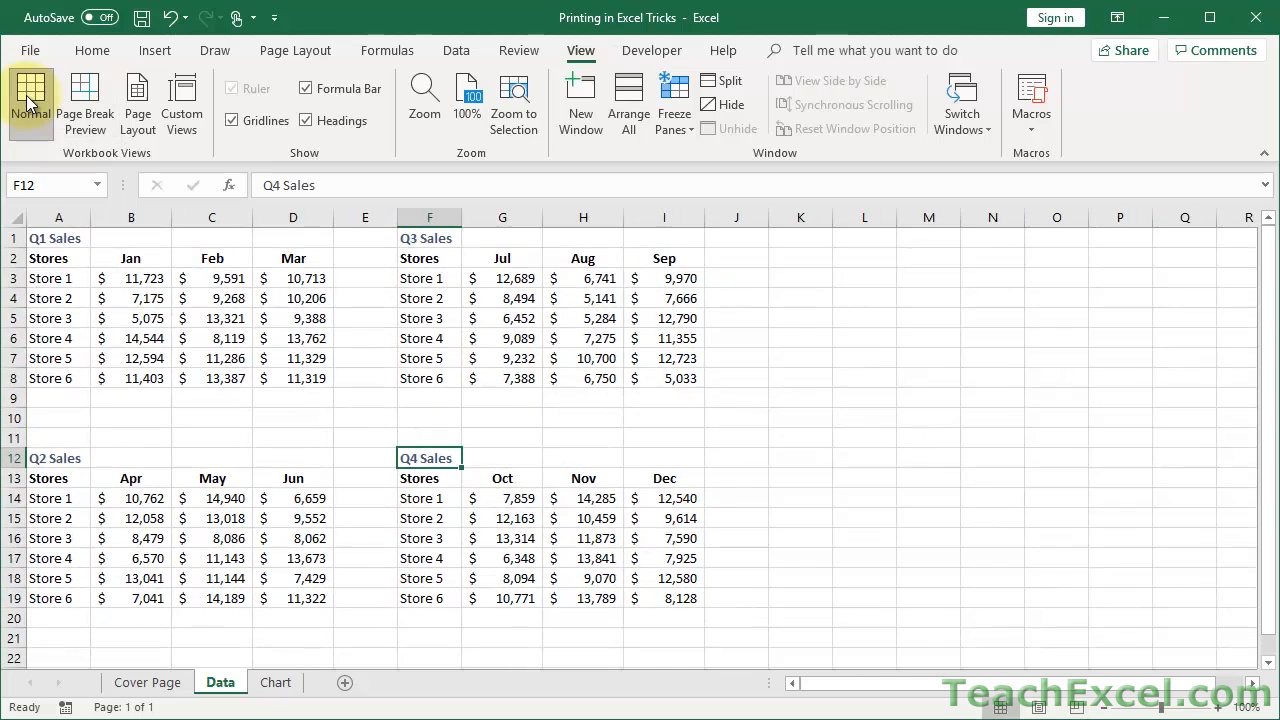
{"action": "mouse_move", "coordinate": [252, 568]}
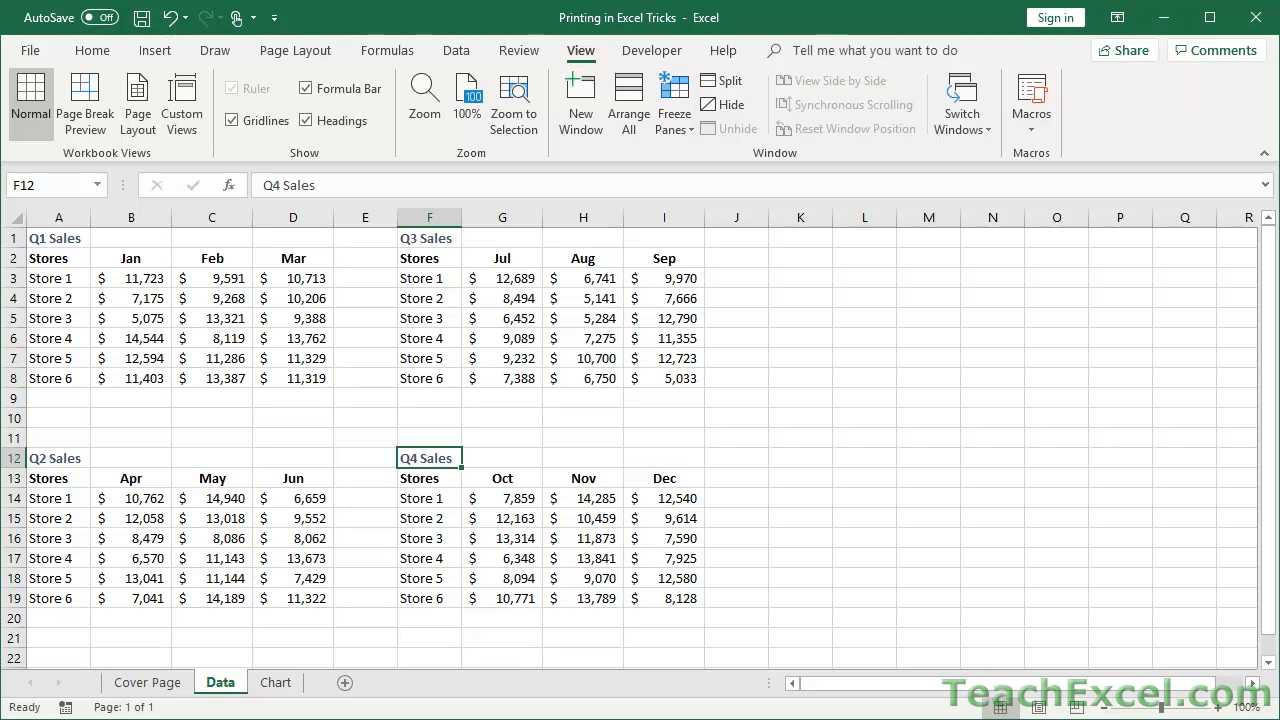
{"action": "left_click", "coordinate": [276, 682]}
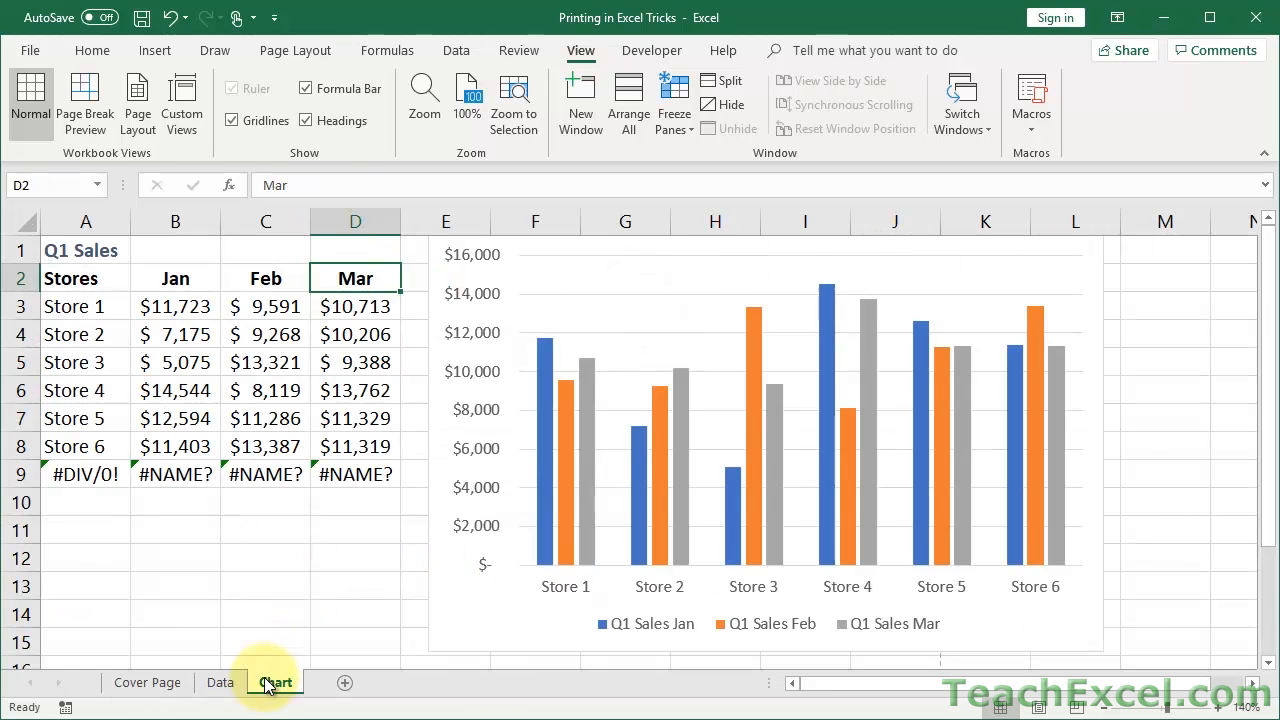
Attach a note reading 'Here is my note!' to the Store 1 cell
{"action": "left_click", "coordinate": [276, 682]}
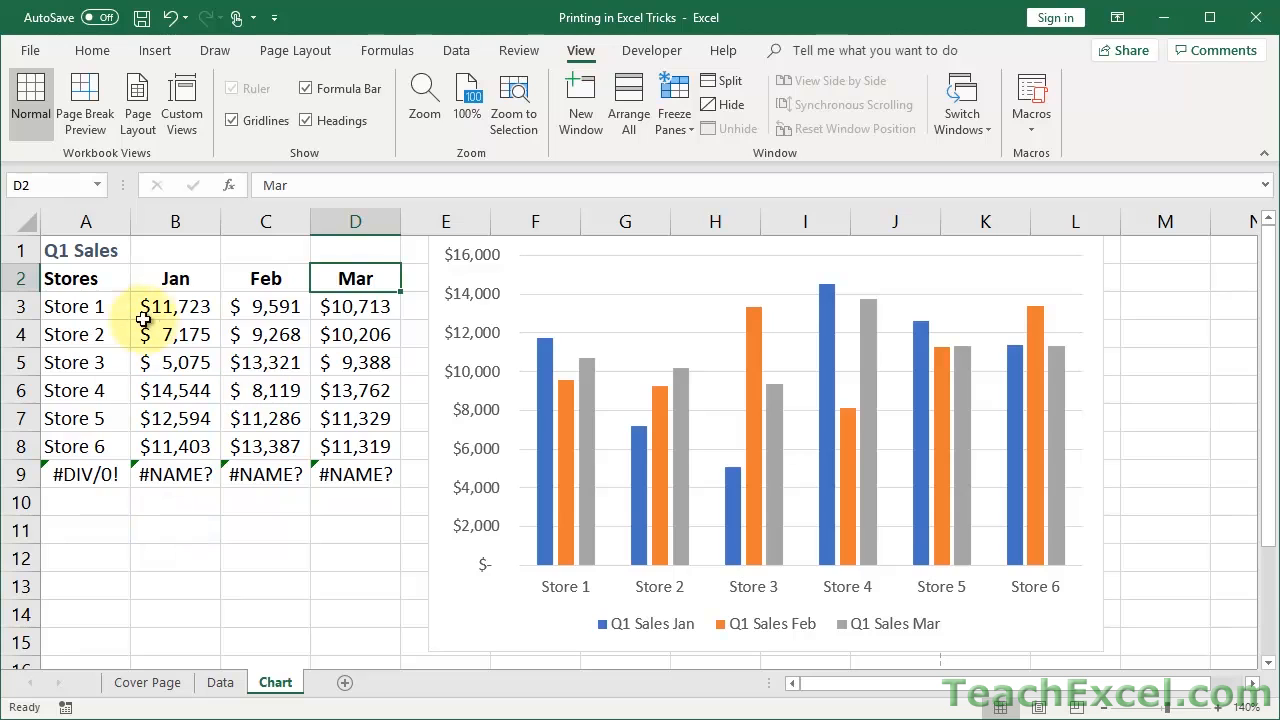
{"action": "left_click", "coordinate": [84, 306]}
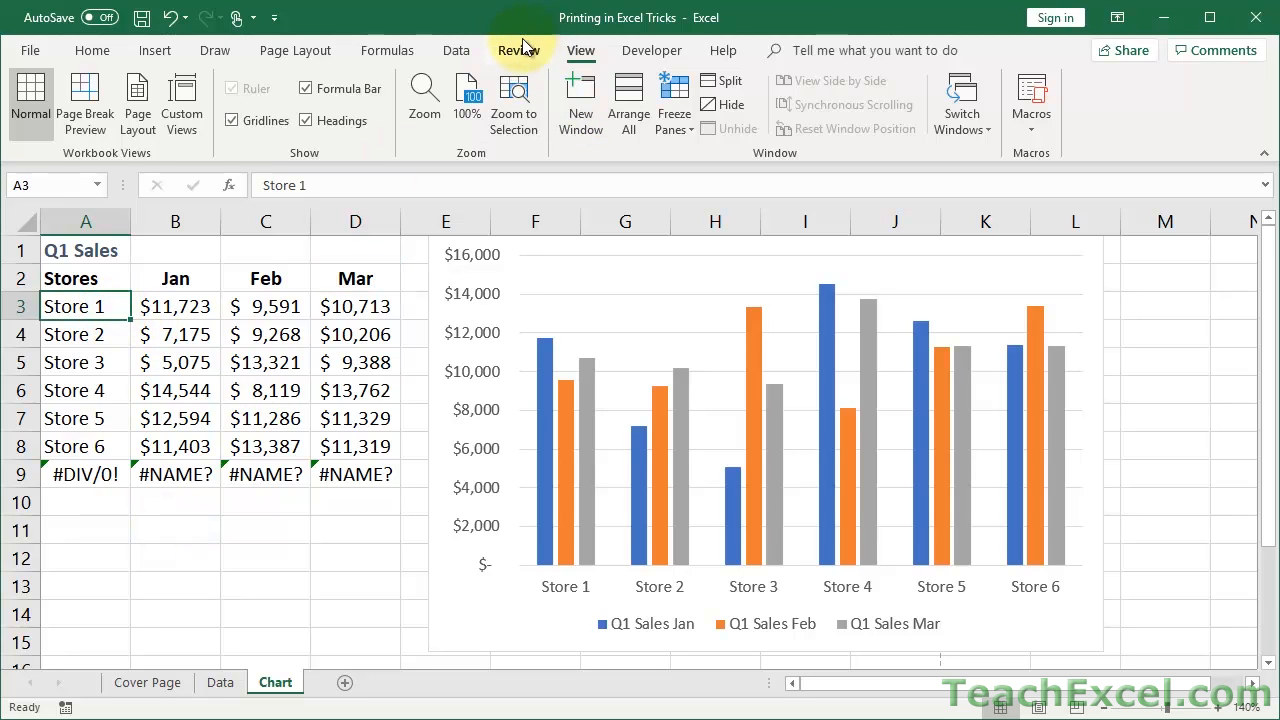
{"action": "left_click", "coordinate": [518, 50]}
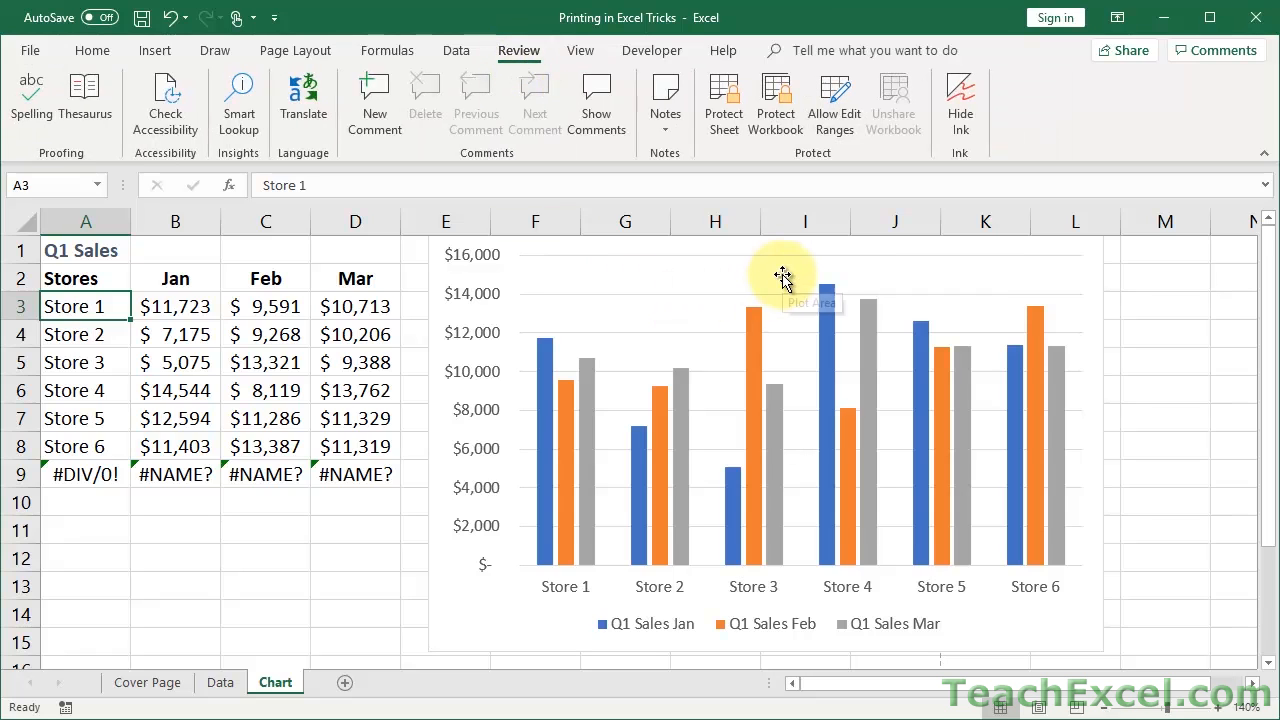
{"action": "mouse_move", "coordinate": [664, 100]}
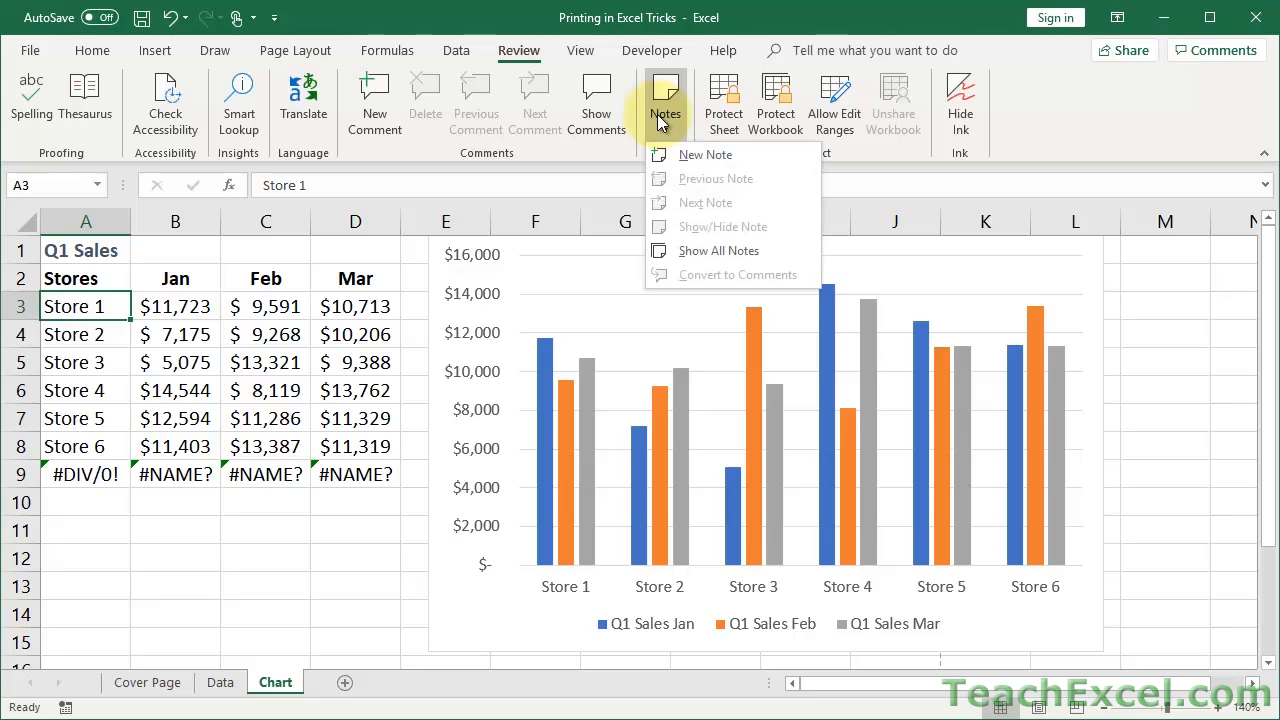
{"action": "left_click", "coordinate": [706, 154]}
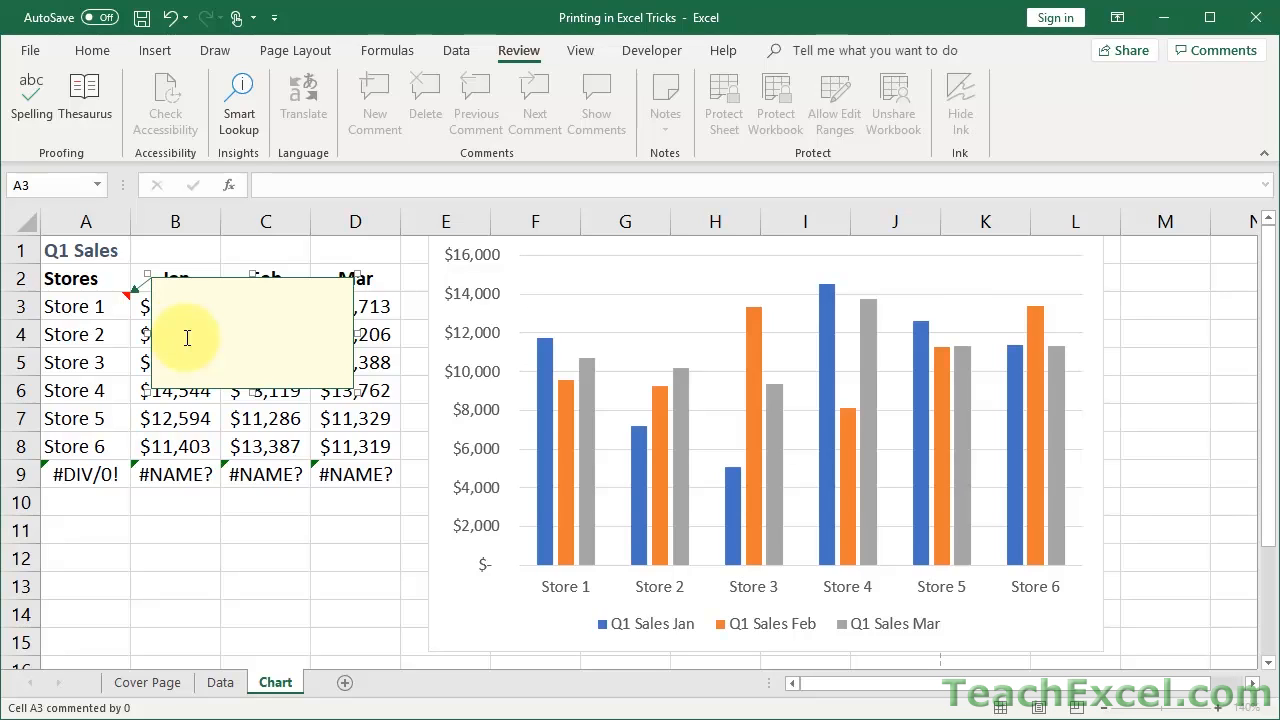
{"action": "type", "text": "Here is m"}
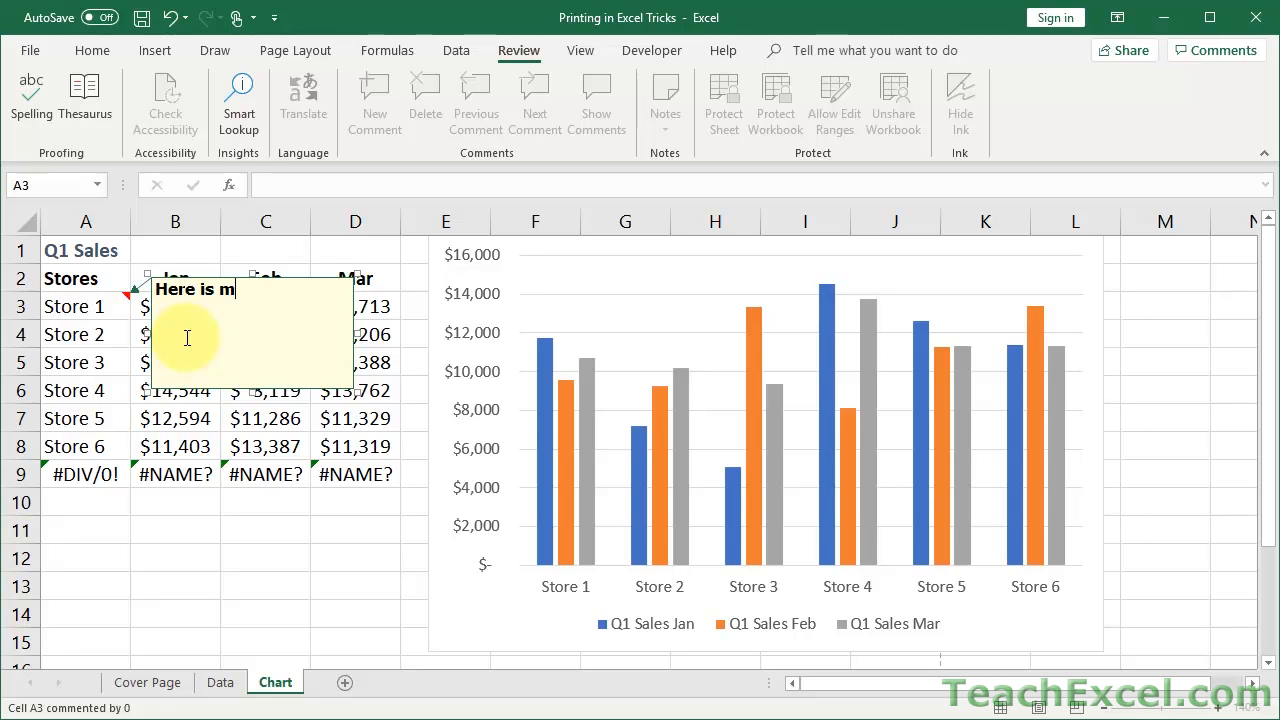
{"action": "type", "text": "y note"}
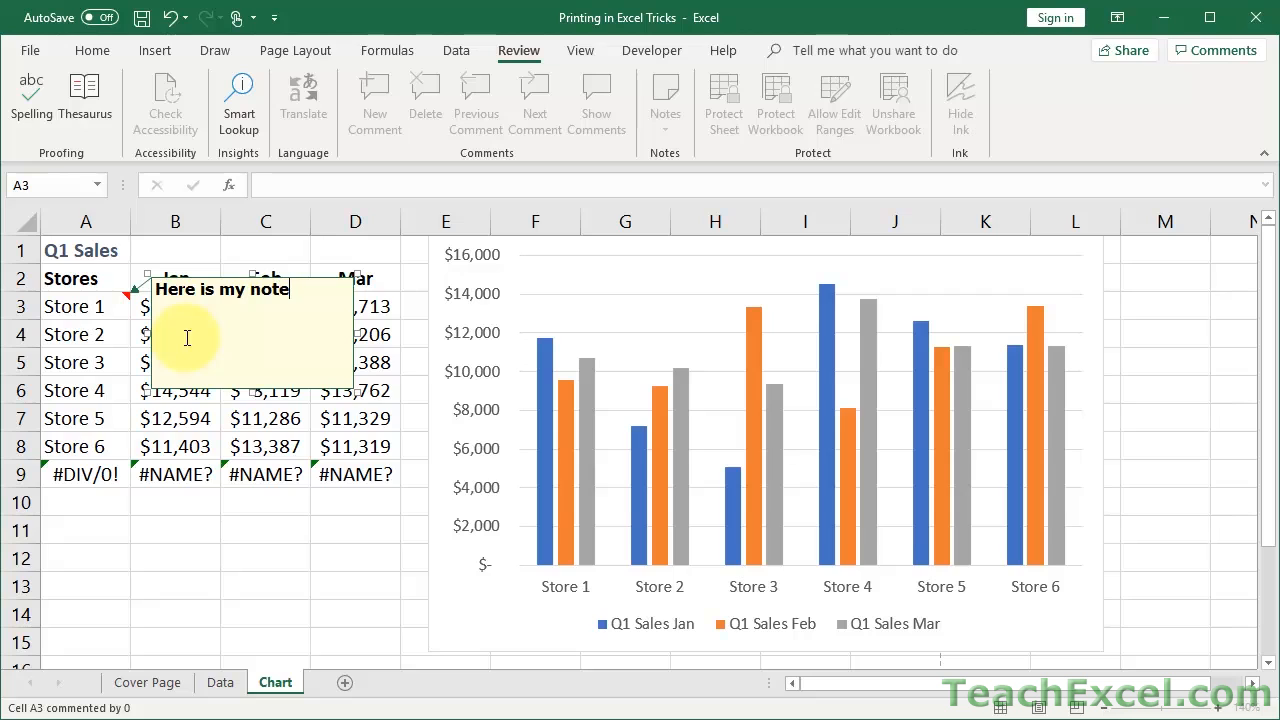
{"action": "type", "text": "!"}
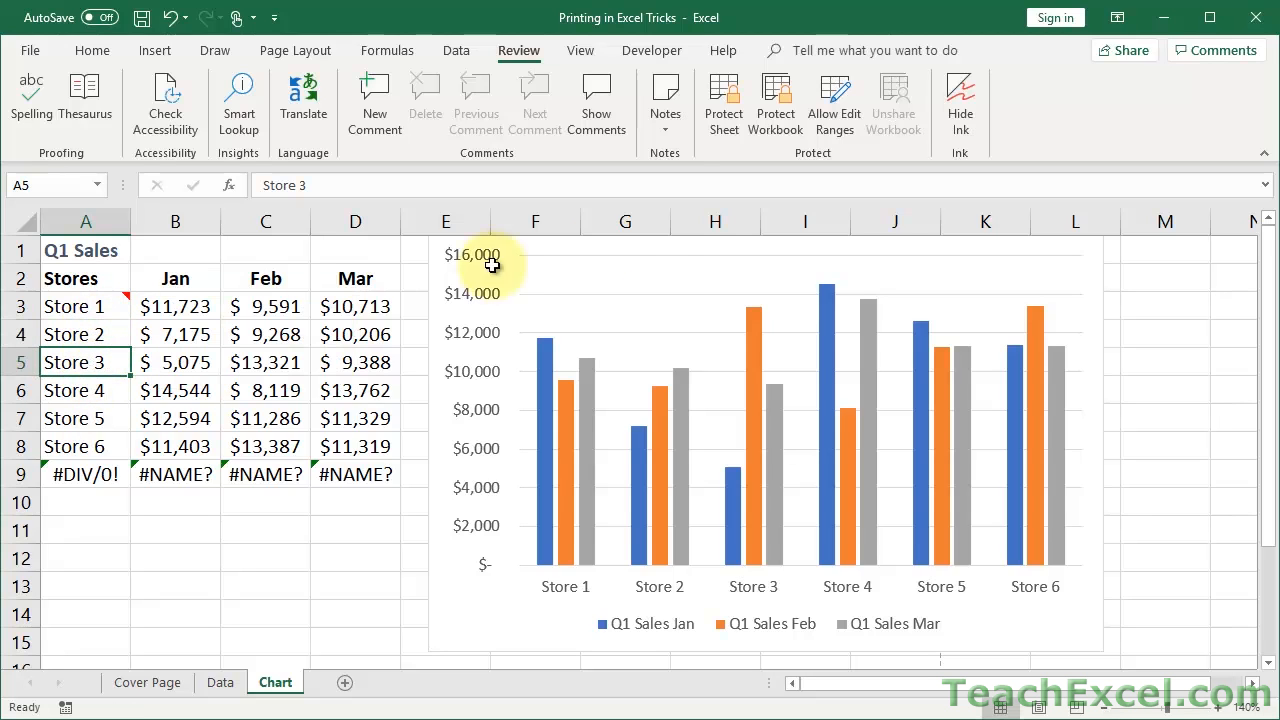
Attach a note to Store 3: 'Yet another note. Look further into the numbers for Store 3.'
{"action": "left_click", "coordinate": [664, 100]}
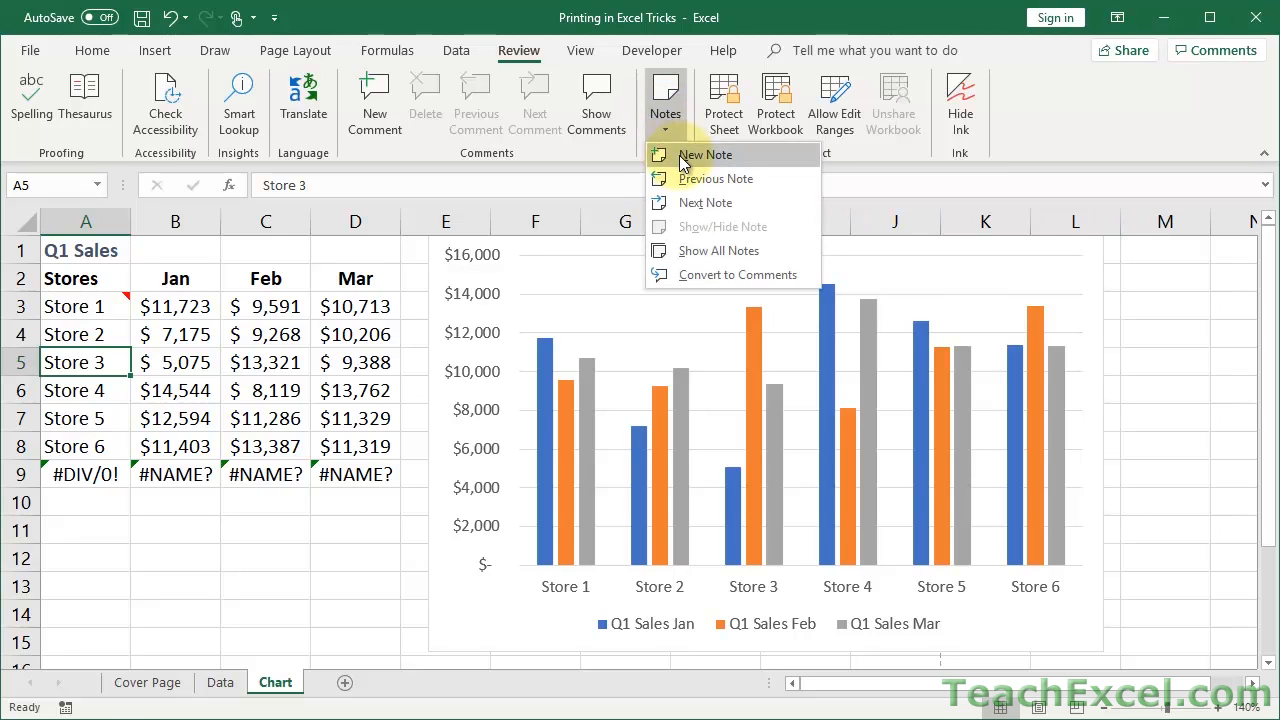
{"action": "left_click", "coordinate": [704, 154]}
{"action": "type", "text": "Yet anoth"}
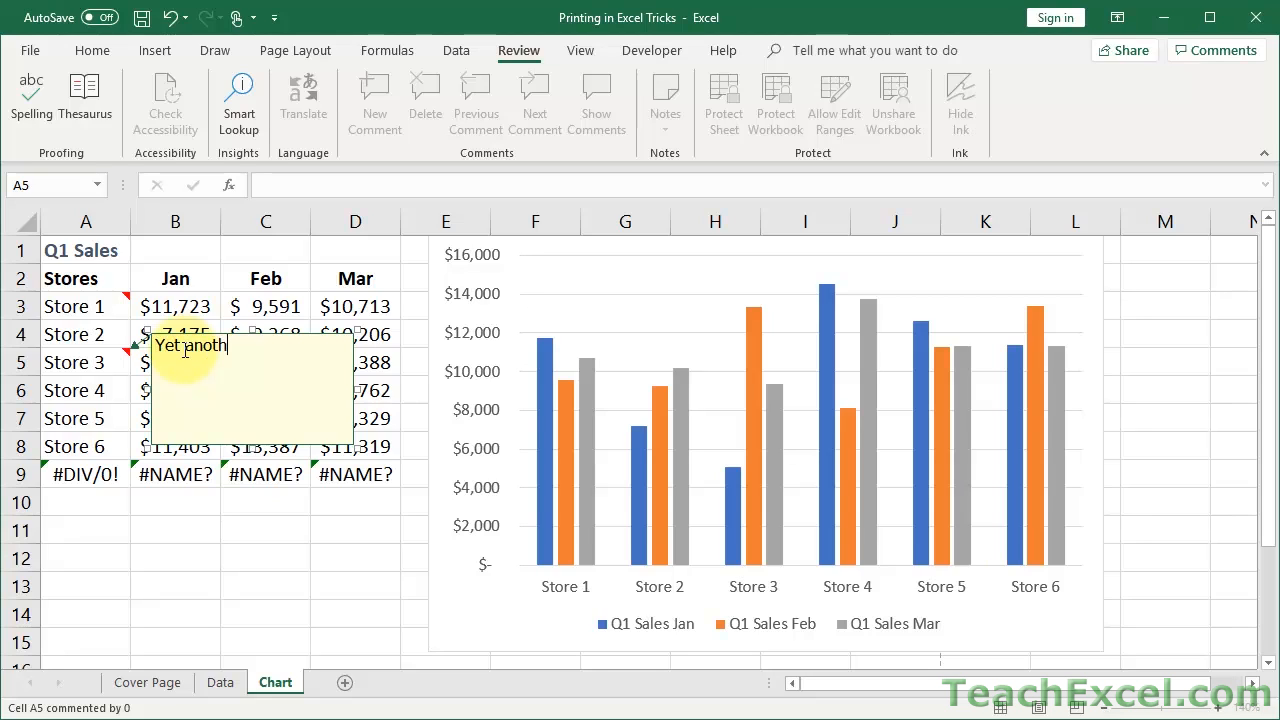
{"action": "type", "text": "er note. Look further into"}
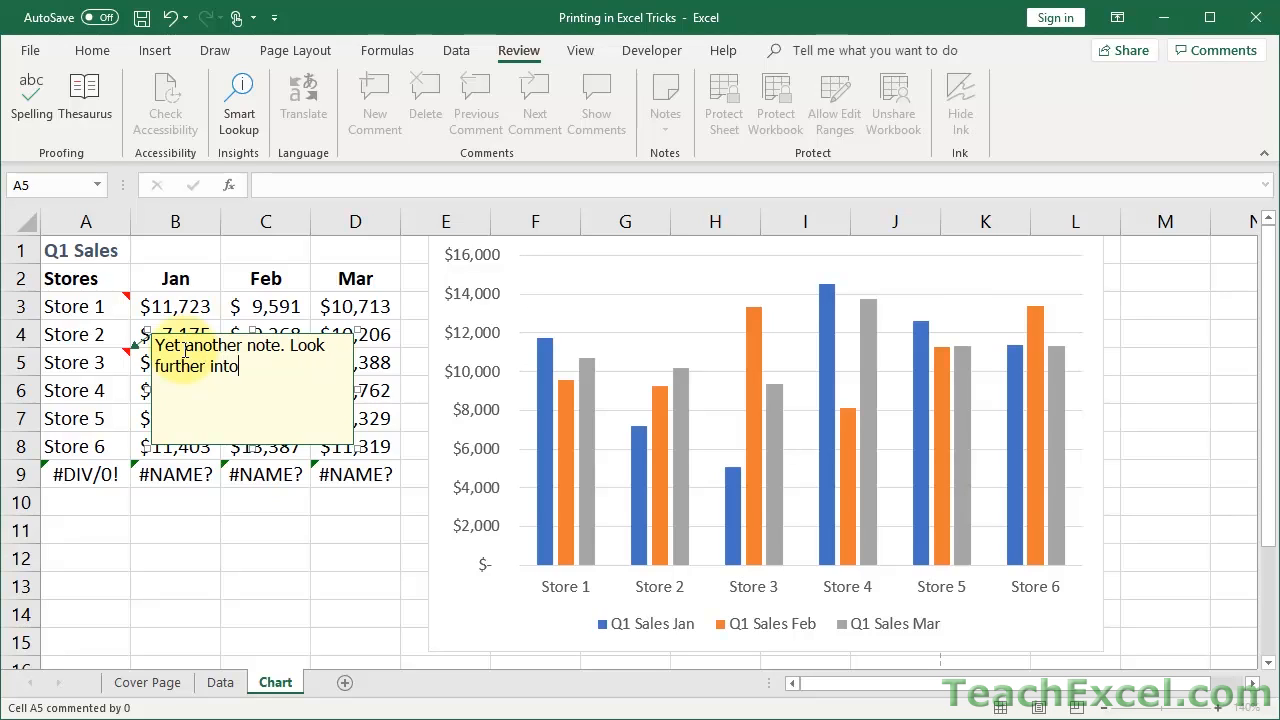
{"action": "type", "text": "the numbers for"}
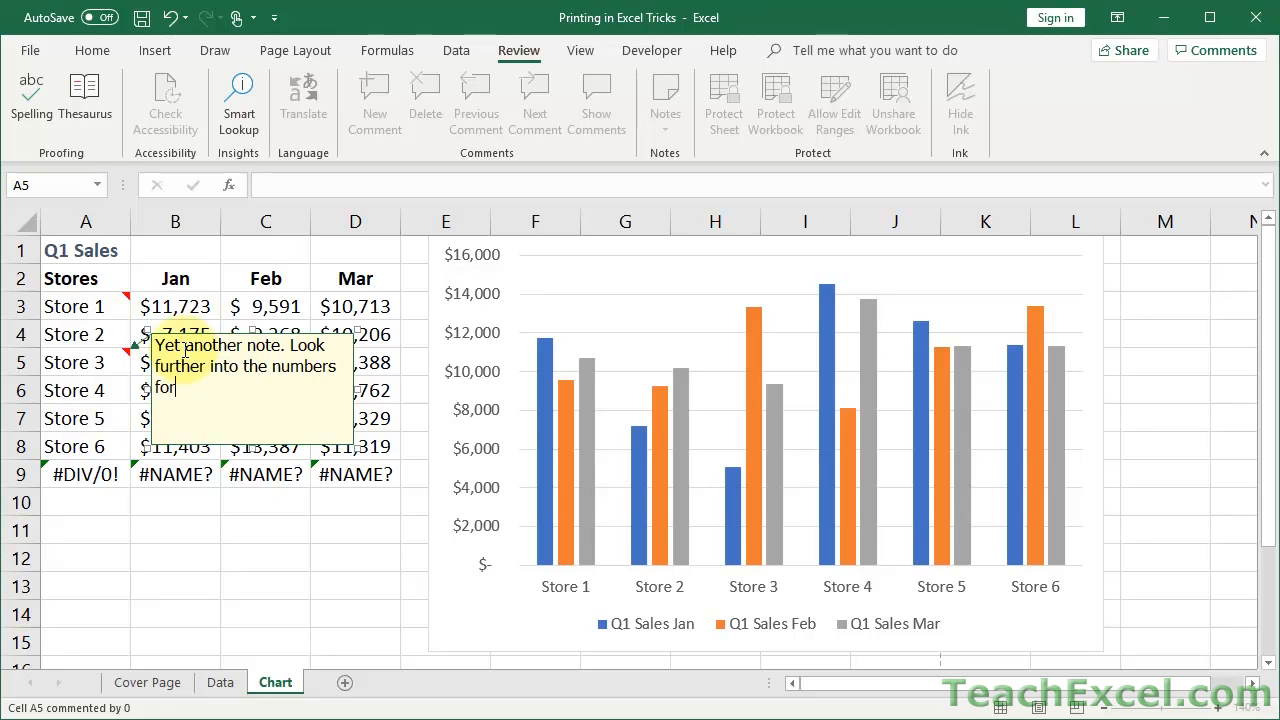
{"action": "type", "text": "Store"}
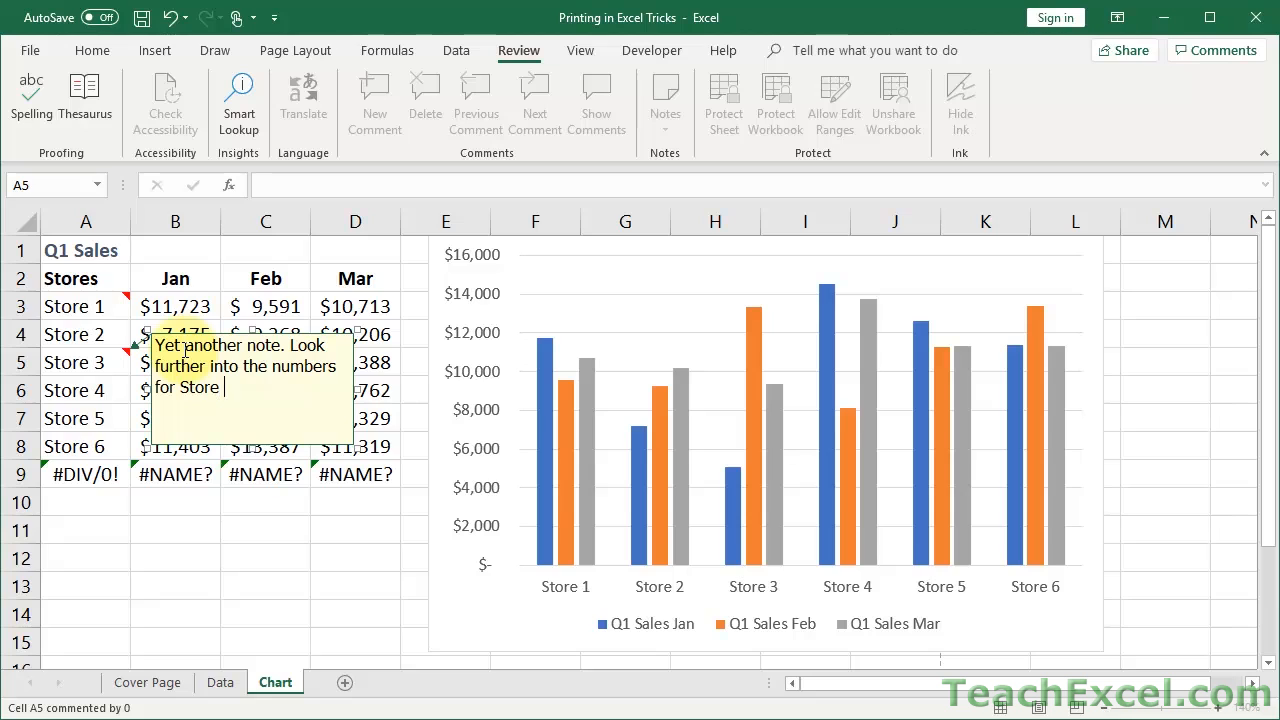
{"action": "type", "text": "3."}
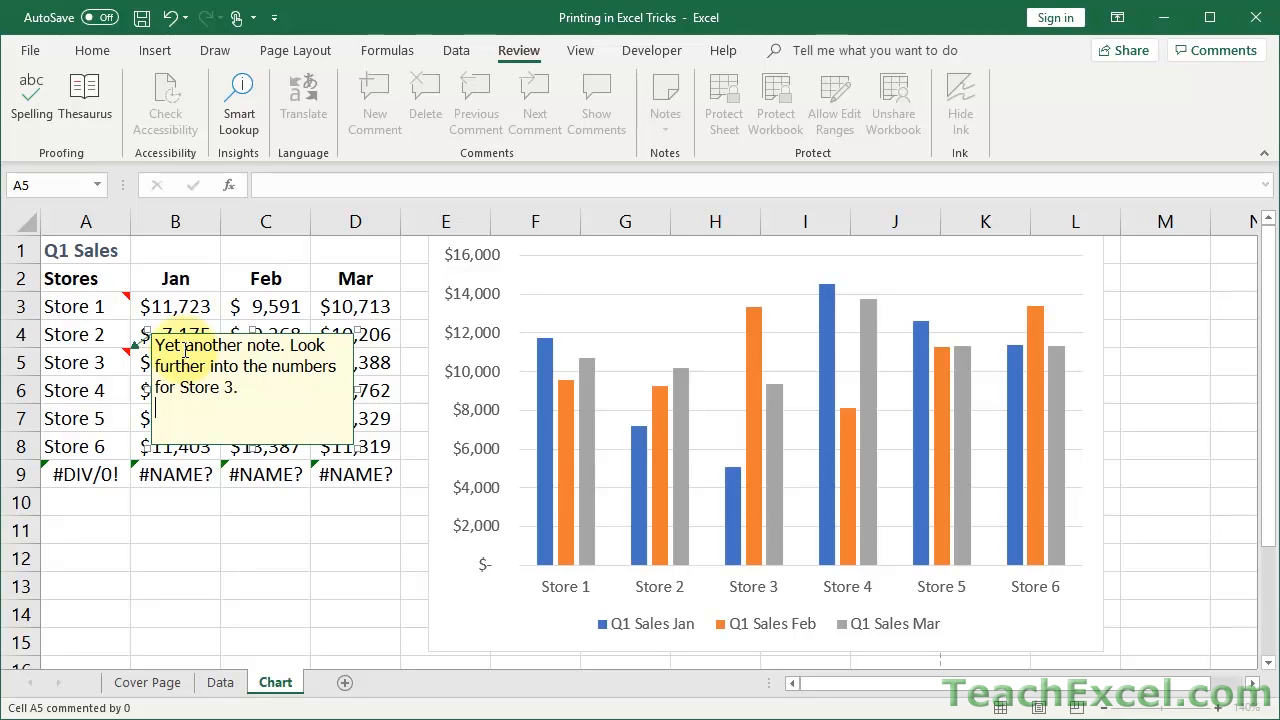
{"action": "left_click", "coordinate": [356, 584]}
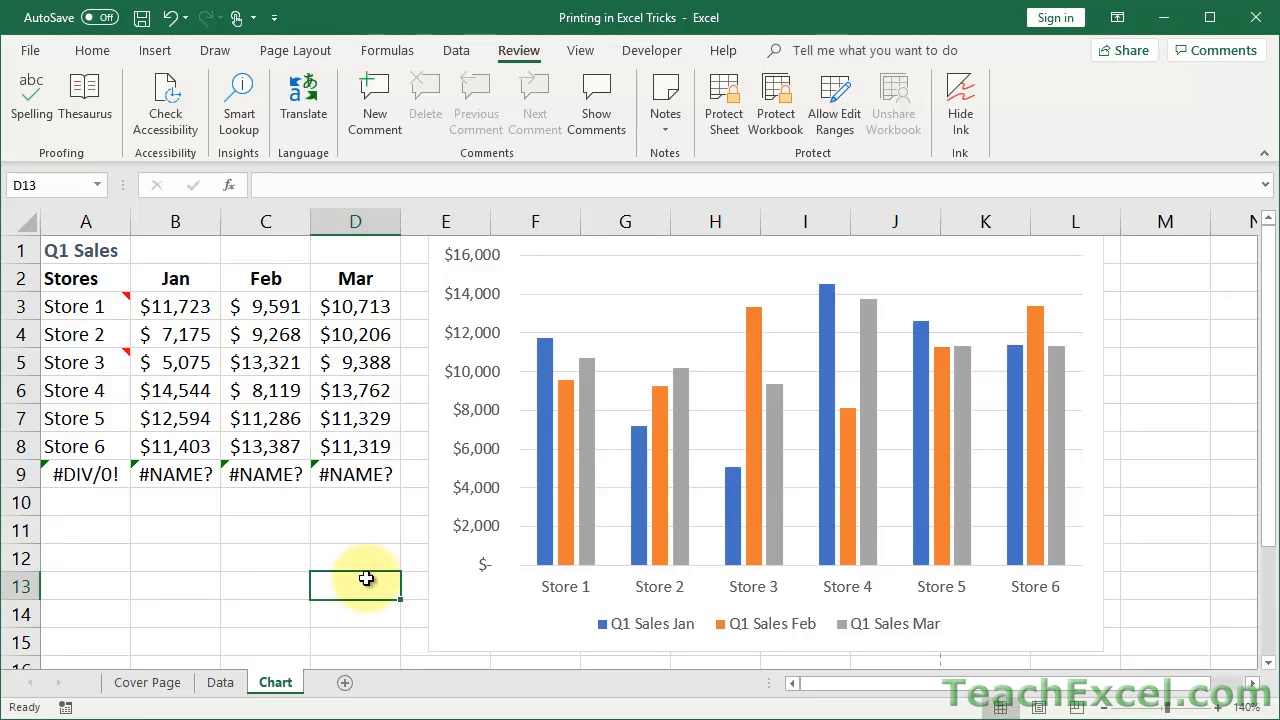
{"action": "key", "text": "Ctrl+p"}
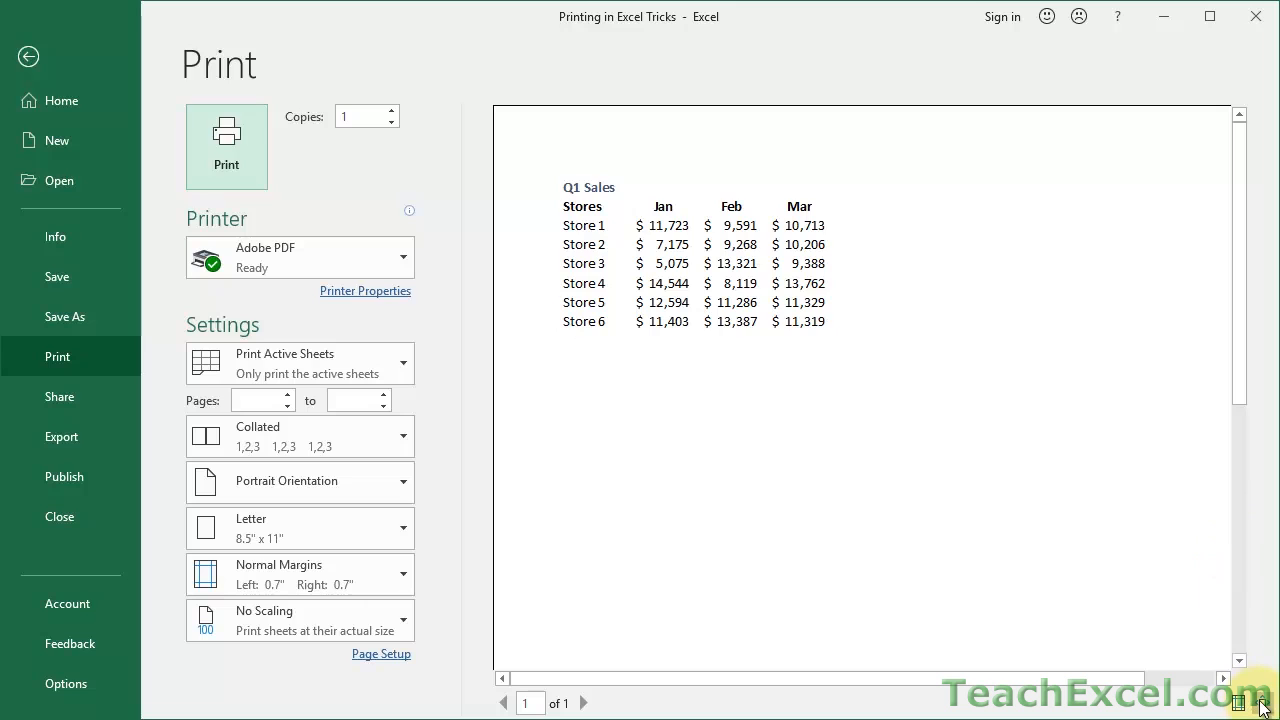
{"action": "left_click", "coordinate": [1262, 704]}
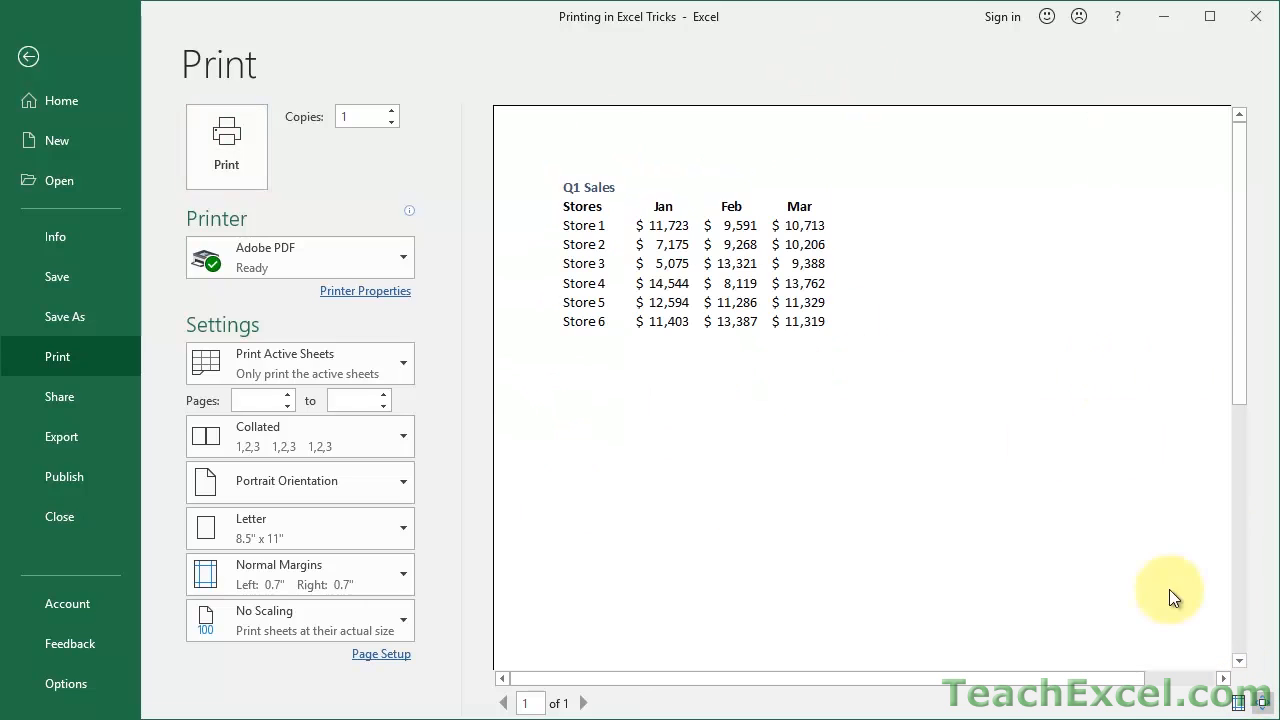
{"action": "mouse_move", "coordinate": [616, 360]}
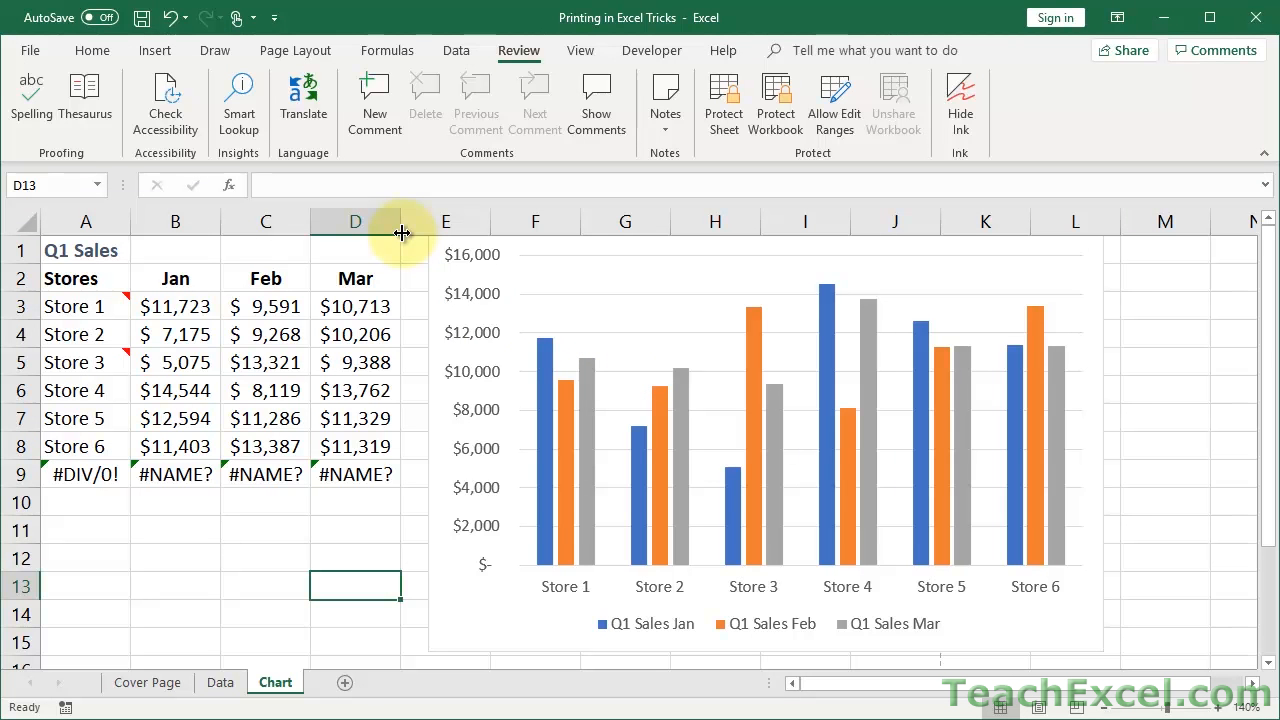
Set Page Setup's Comments option to 'At end of sheet' for the Chart sheet
{"action": "left_click", "coordinate": [296, 50]}
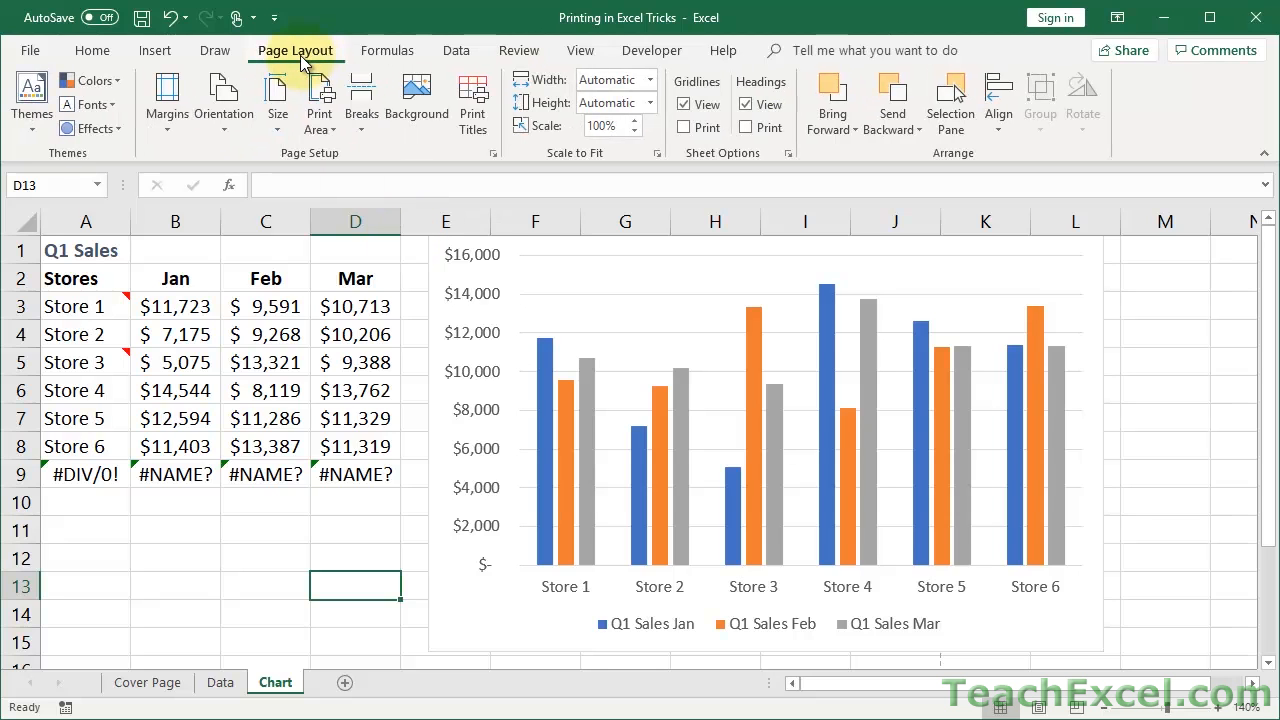
{"action": "mouse_move", "coordinate": [492, 152]}
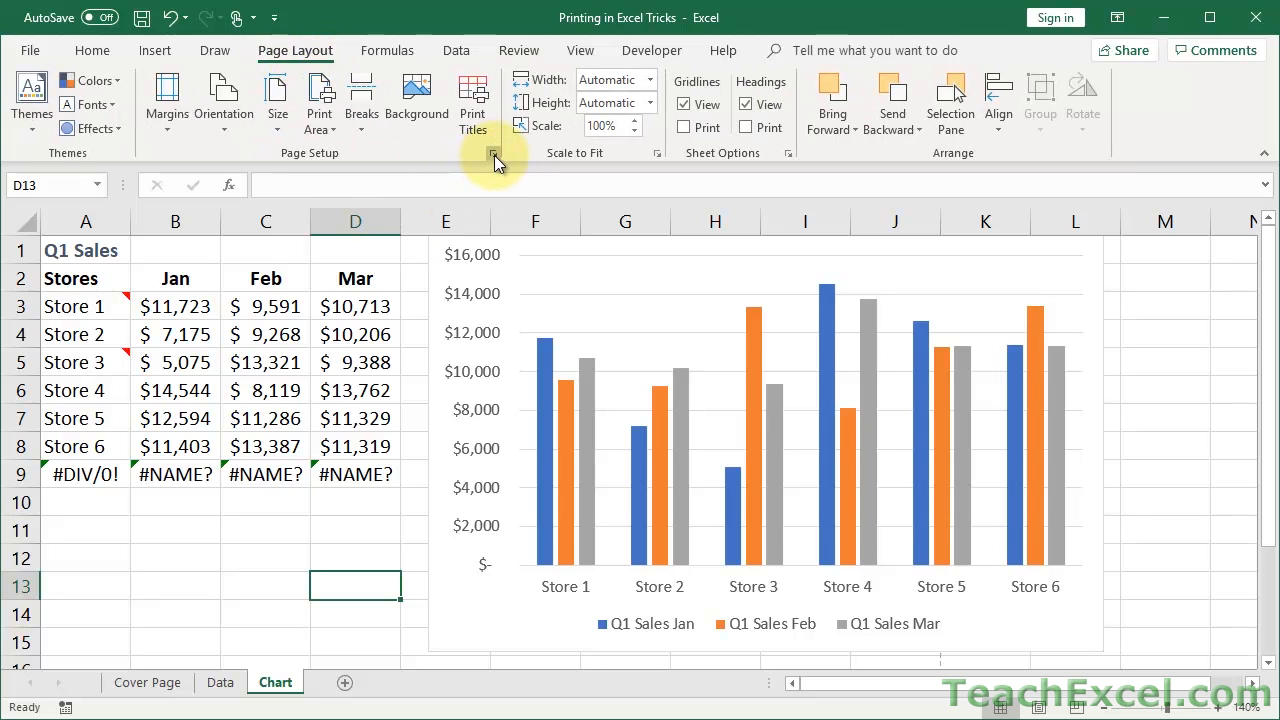
{"action": "left_click", "coordinate": [492, 152]}
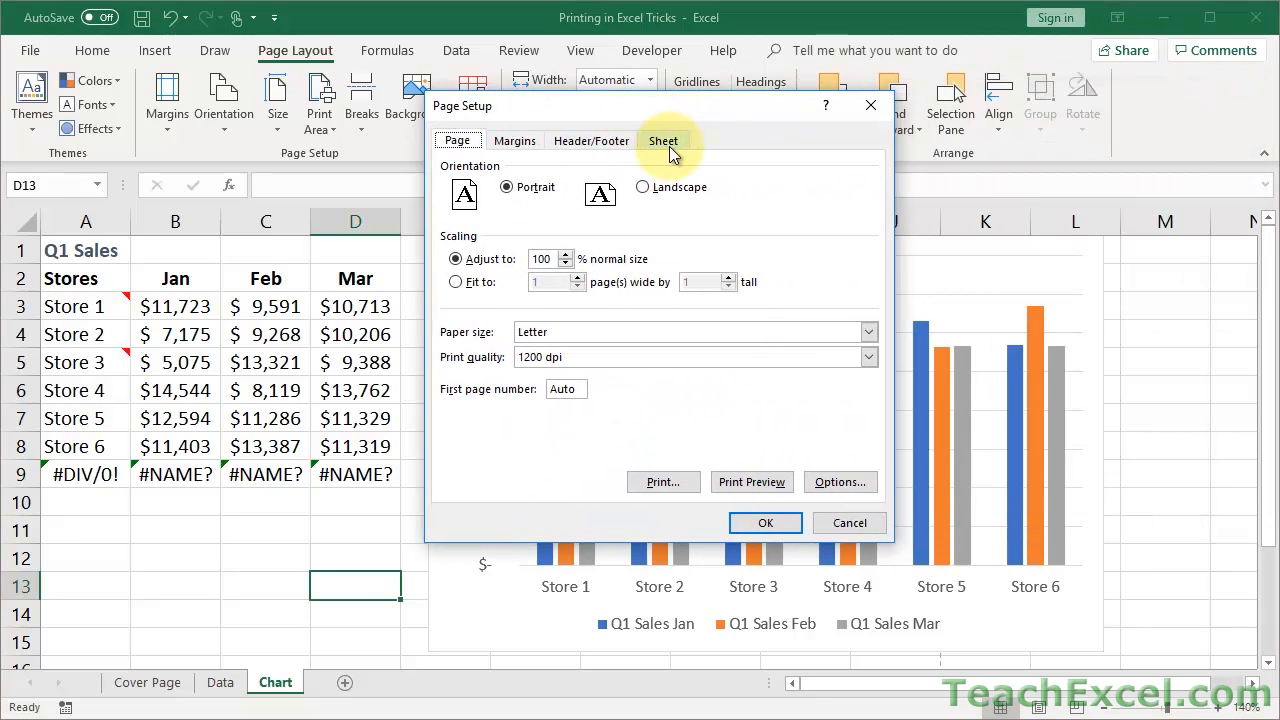
{"action": "left_click", "coordinate": [664, 140]}
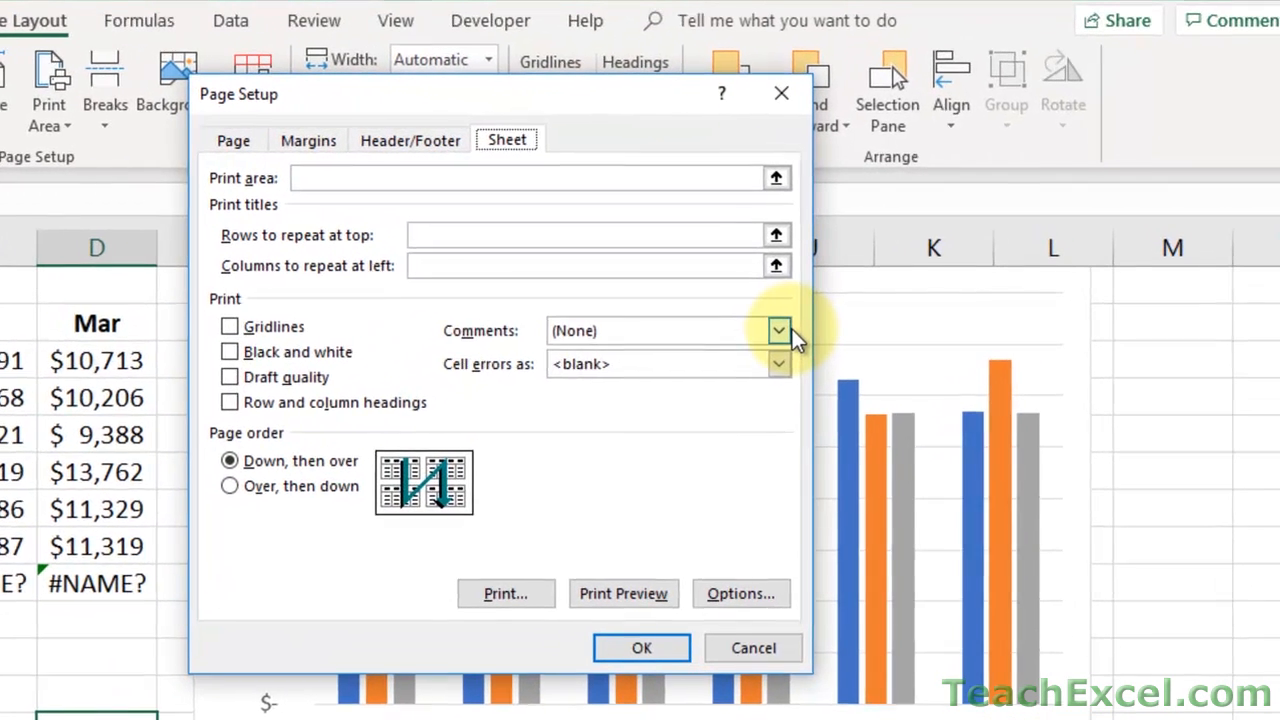
{"action": "left_click", "coordinate": [780, 330]}
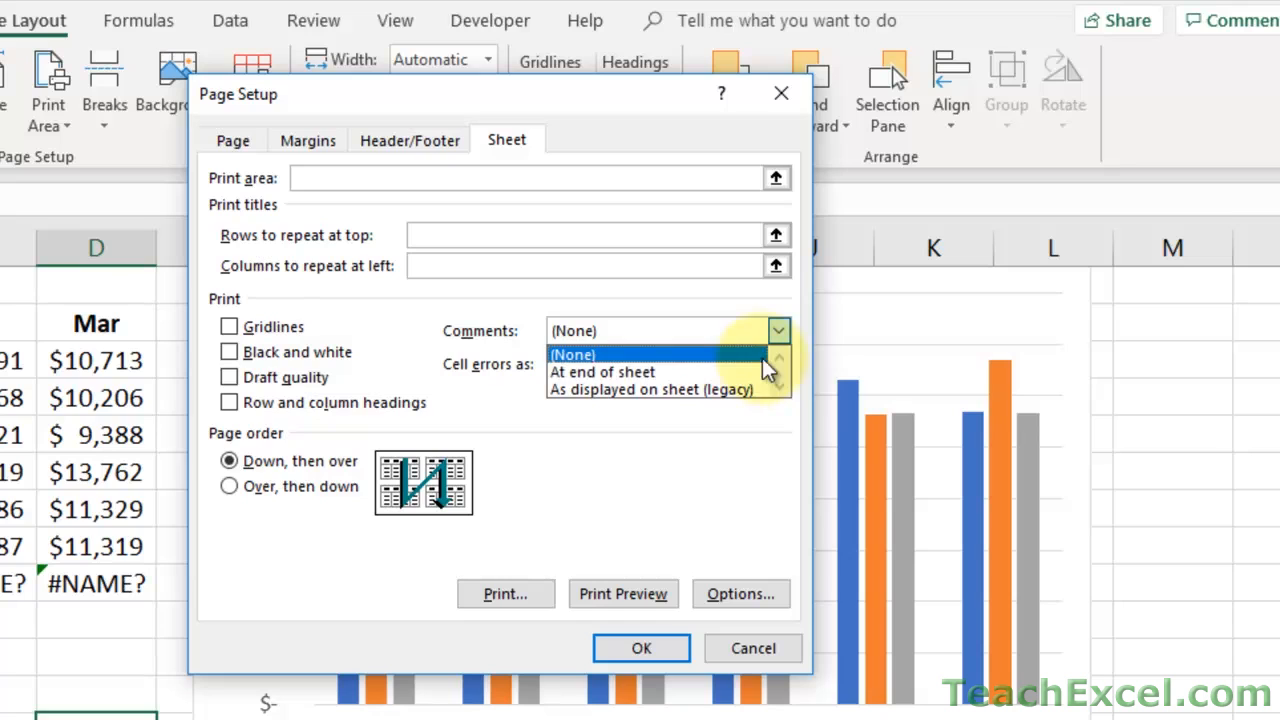
{"action": "left_click", "coordinate": [602, 372]}
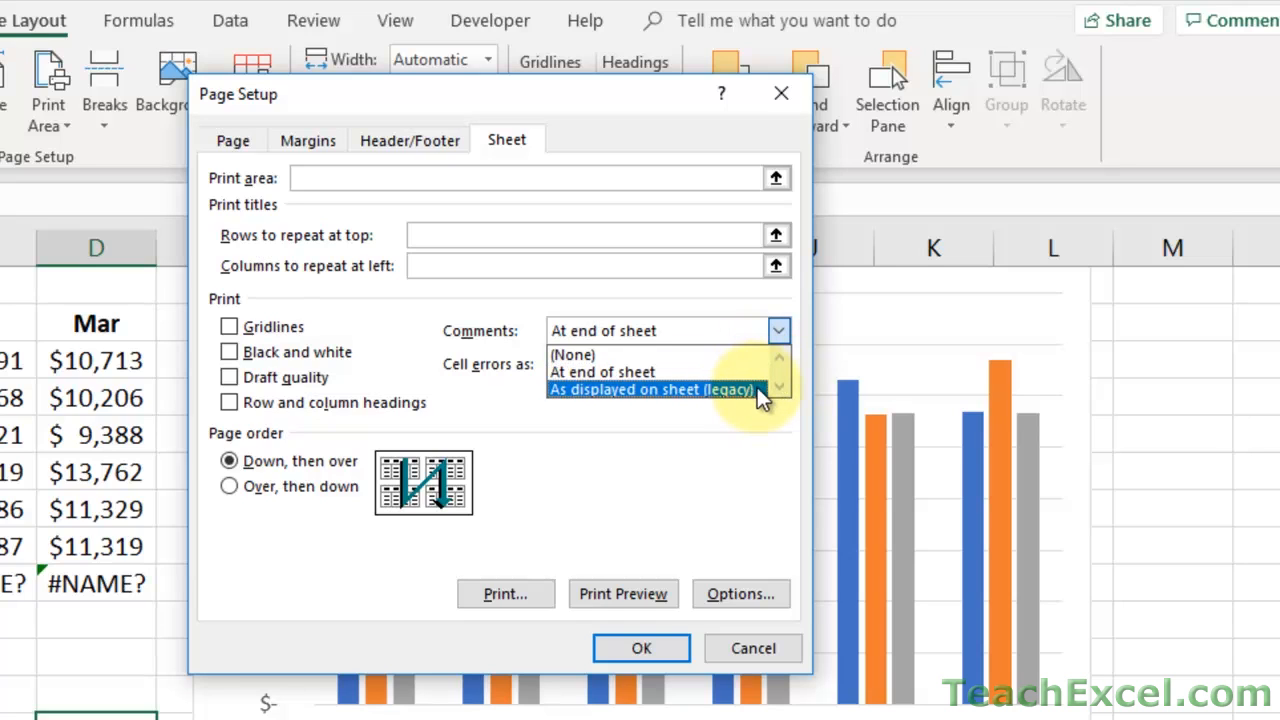
{"action": "mouse_move", "coordinate": [640, 372]}
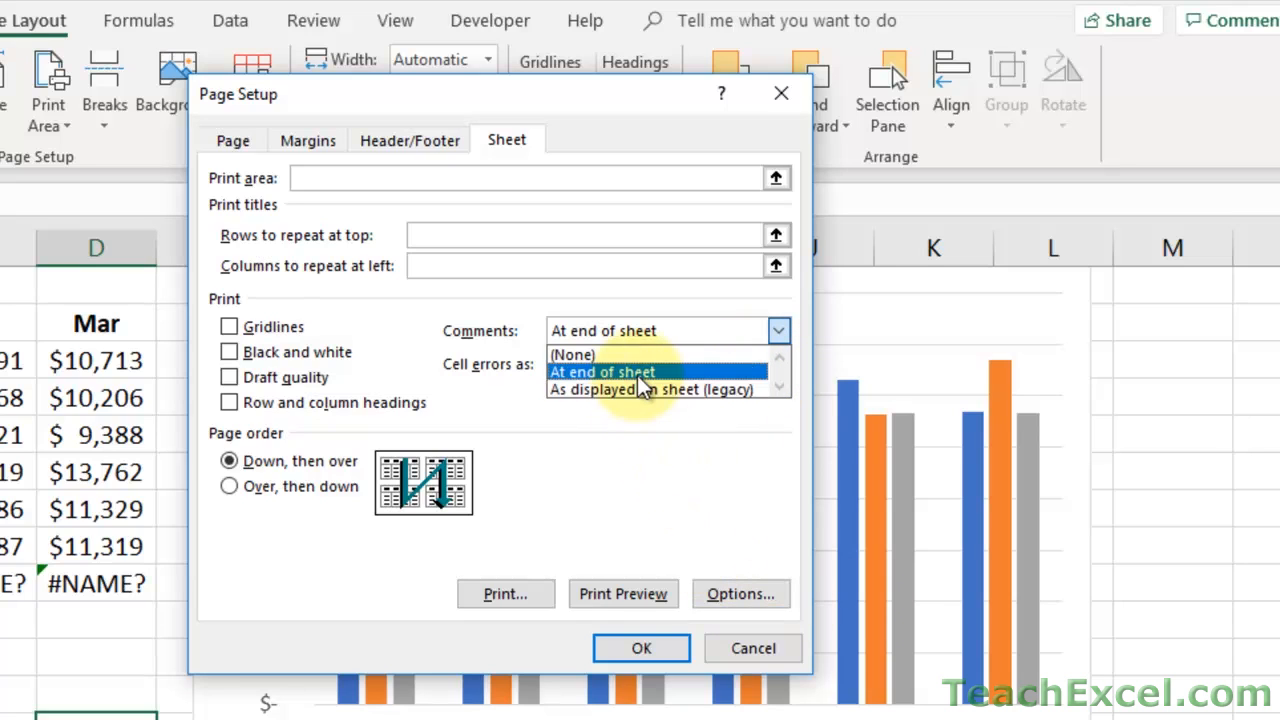
{"action": "left_click", "coordinate": [572, 354]}
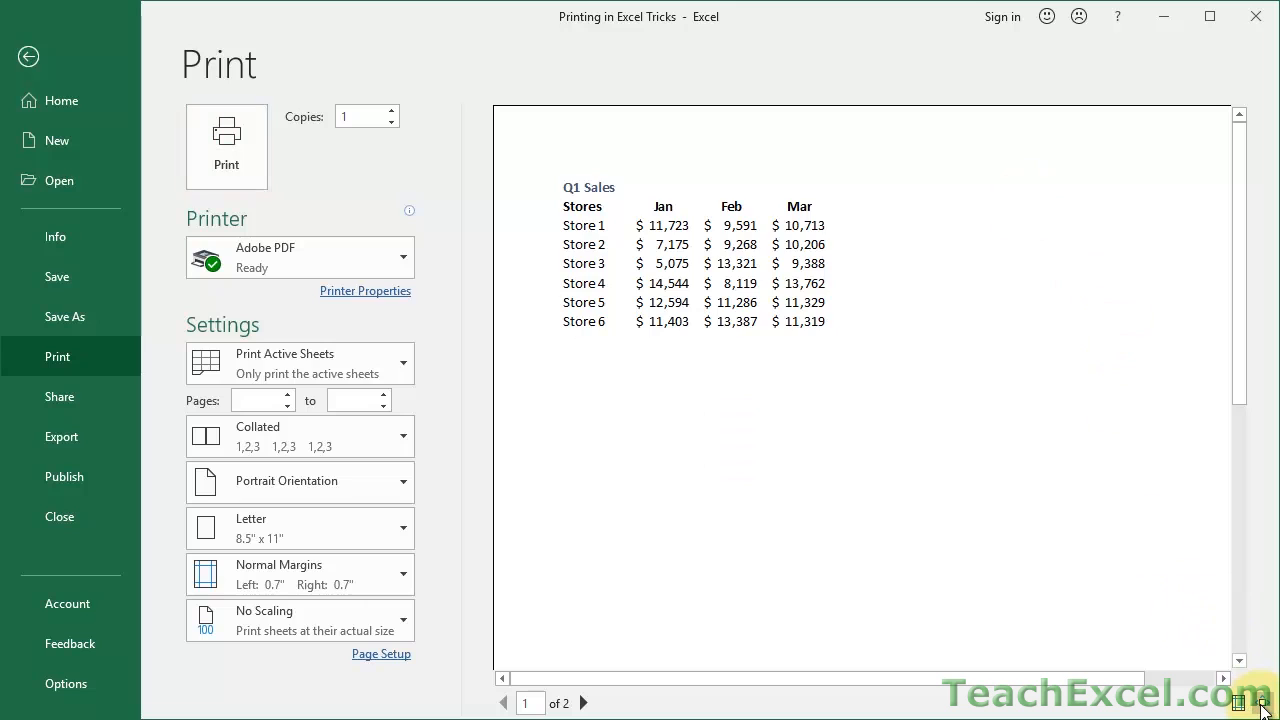
Inspect printed page 2 showing the A3 and A5 notes, then leave print preview
{"action": "left_click", "coordinate": [1264, 702]}
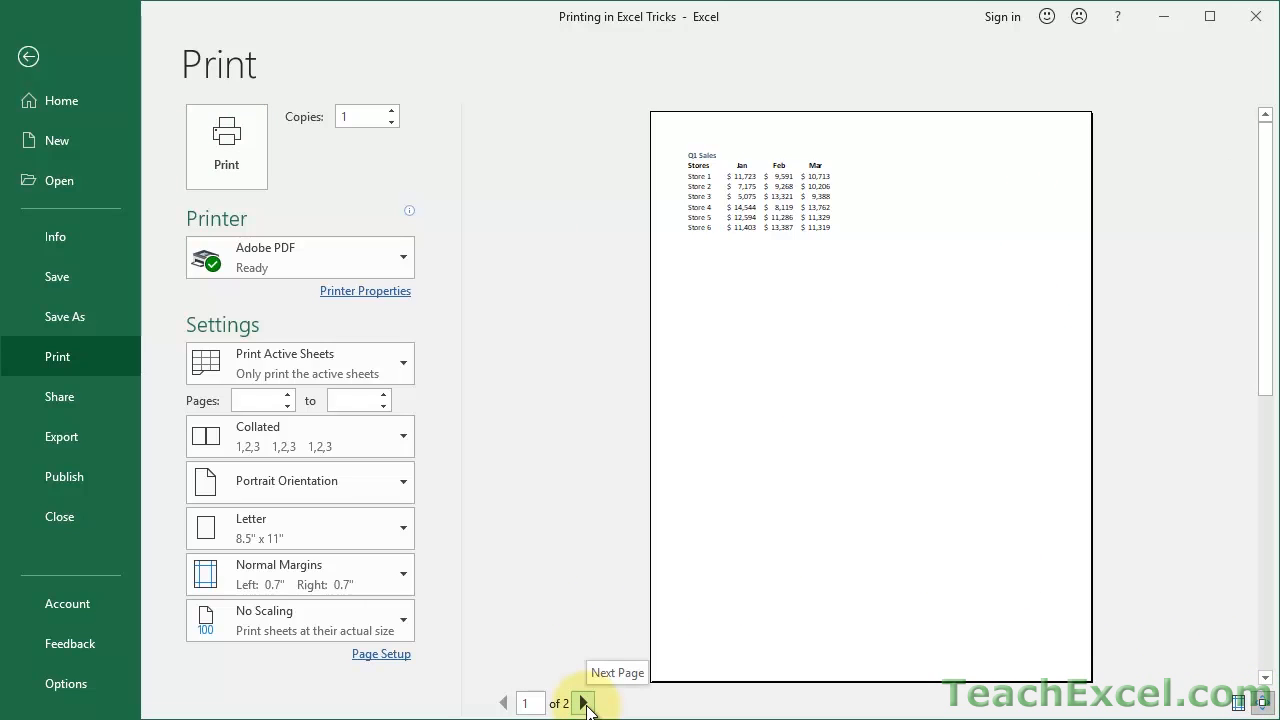
{"action": "left_click", "coordinate": [584, 702]}
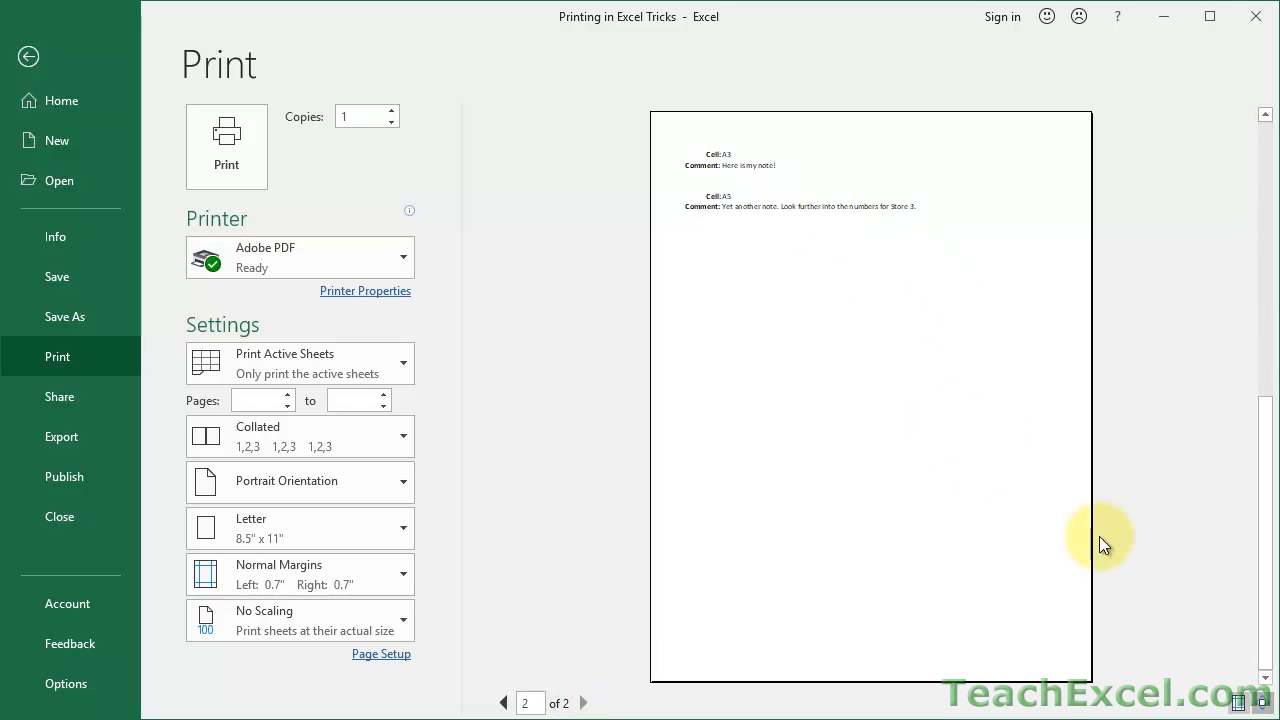
{"action": "left_click", "coordinate": [1264, 704]}
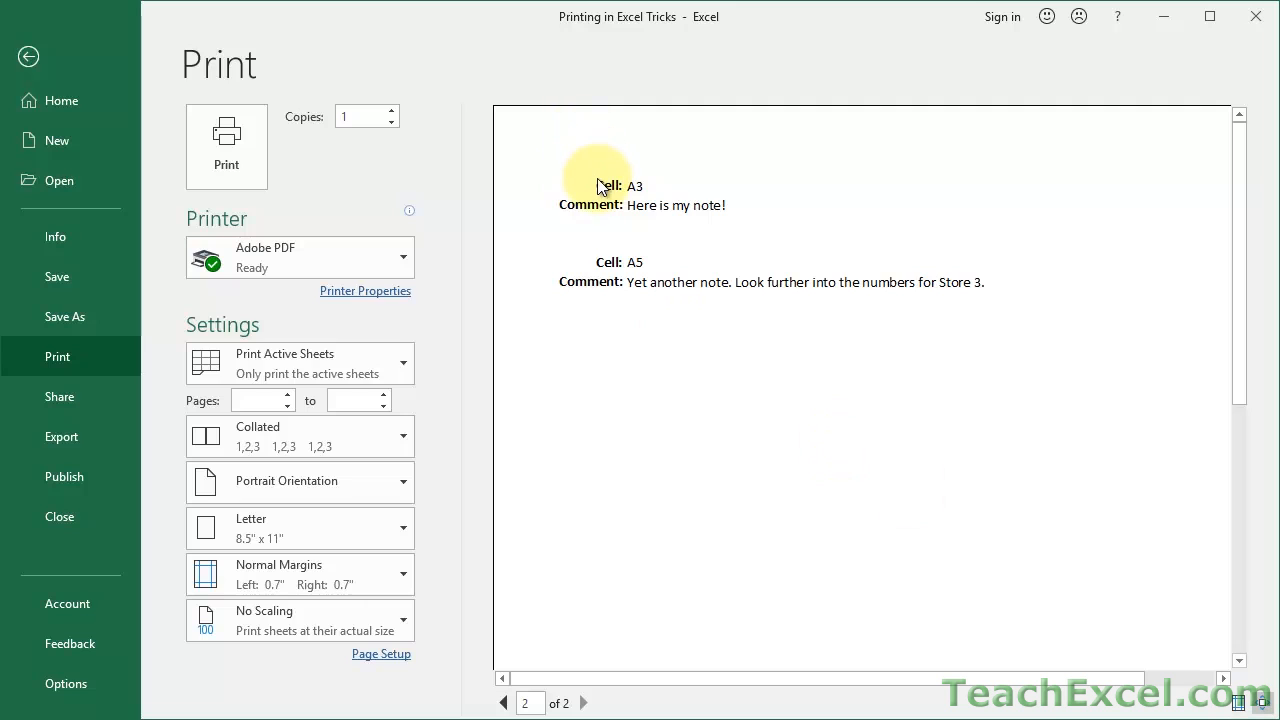
{"action": "mouse_move", "coordinate": [690, 210]}
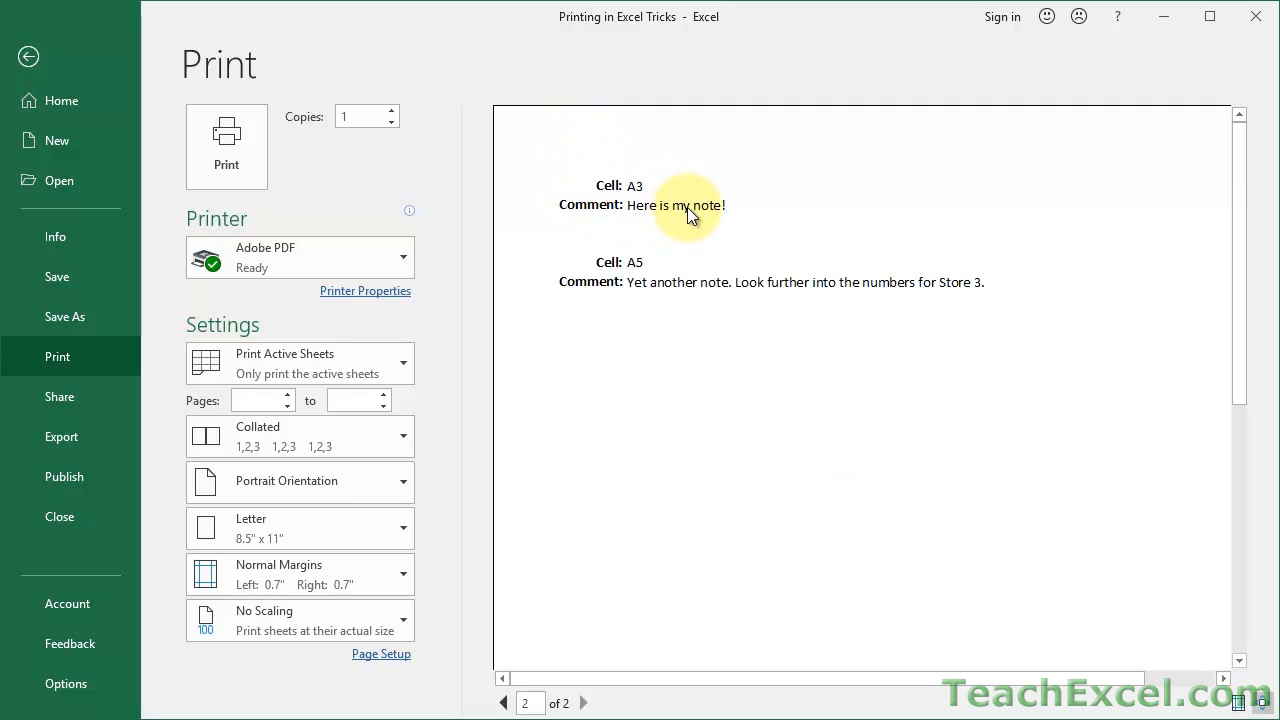
{"action": "mouse_move", "coordinate": [564, 218]}
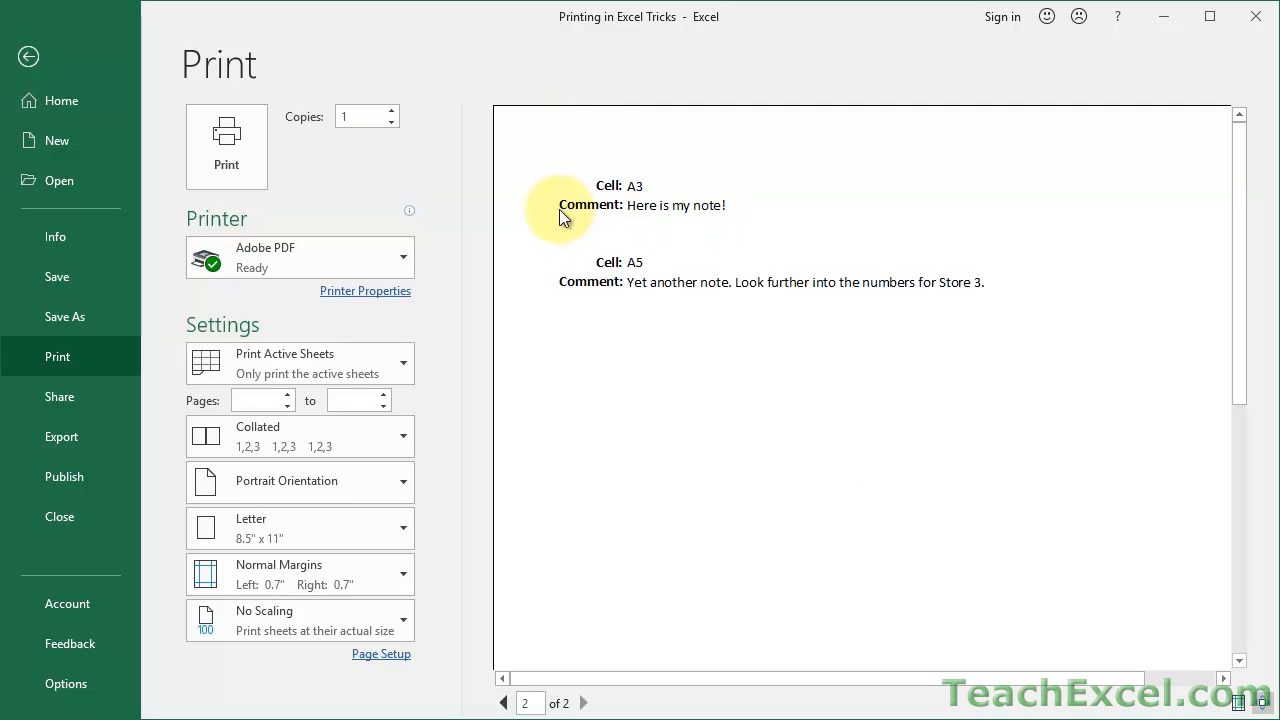
{"action": "mouse_move", "coordinate": [724, 224]}
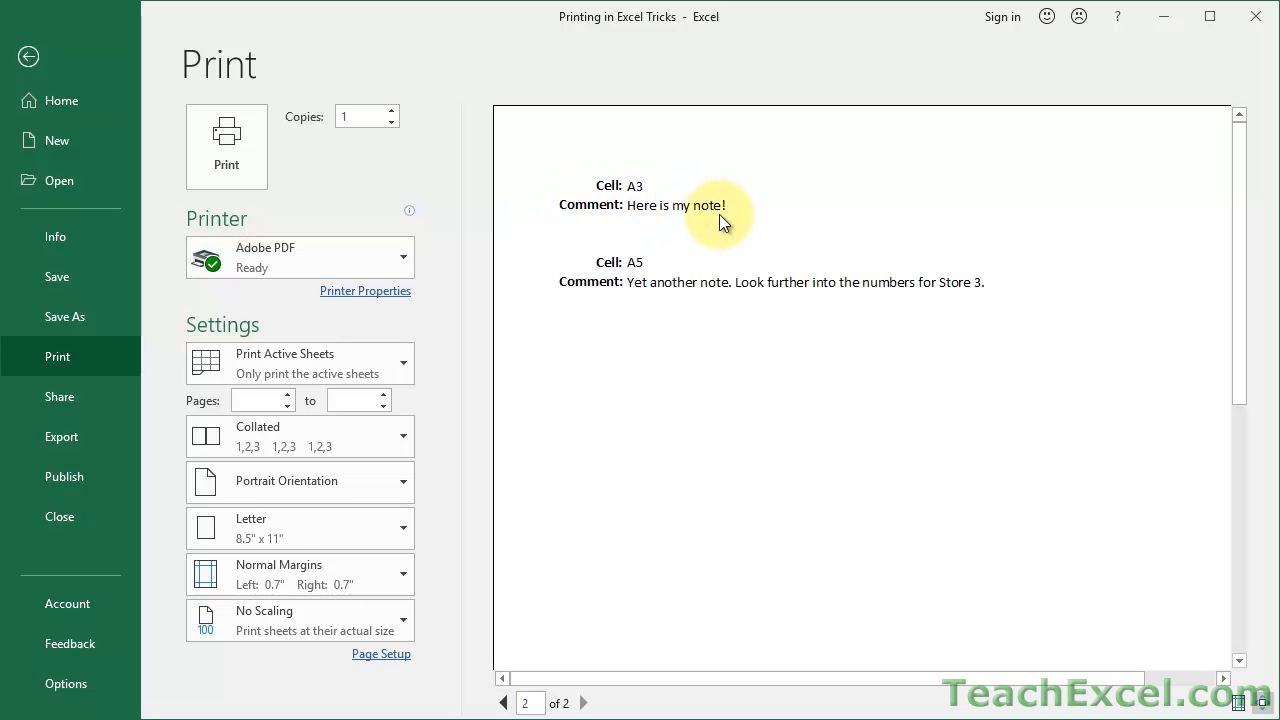
{"action": "mouse_move", "coordinate": [948, 304]}
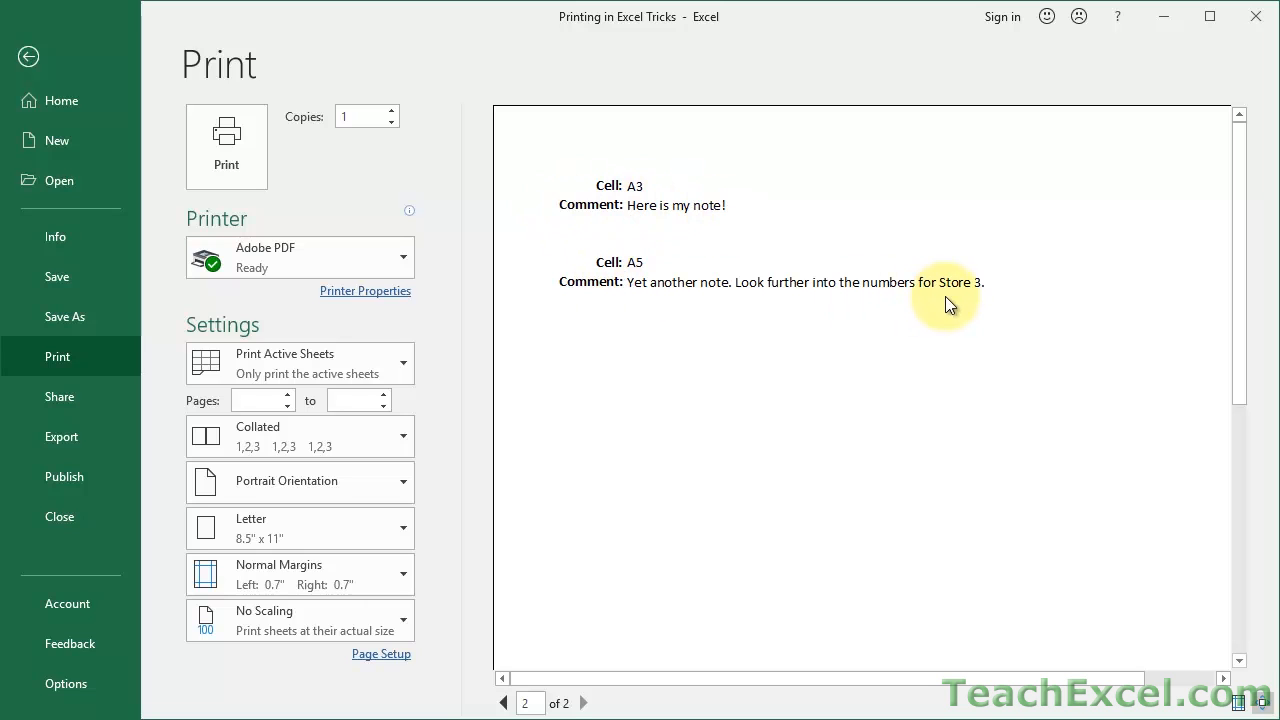
{"action": "mouse_move", "coordinate": [976, 304]}
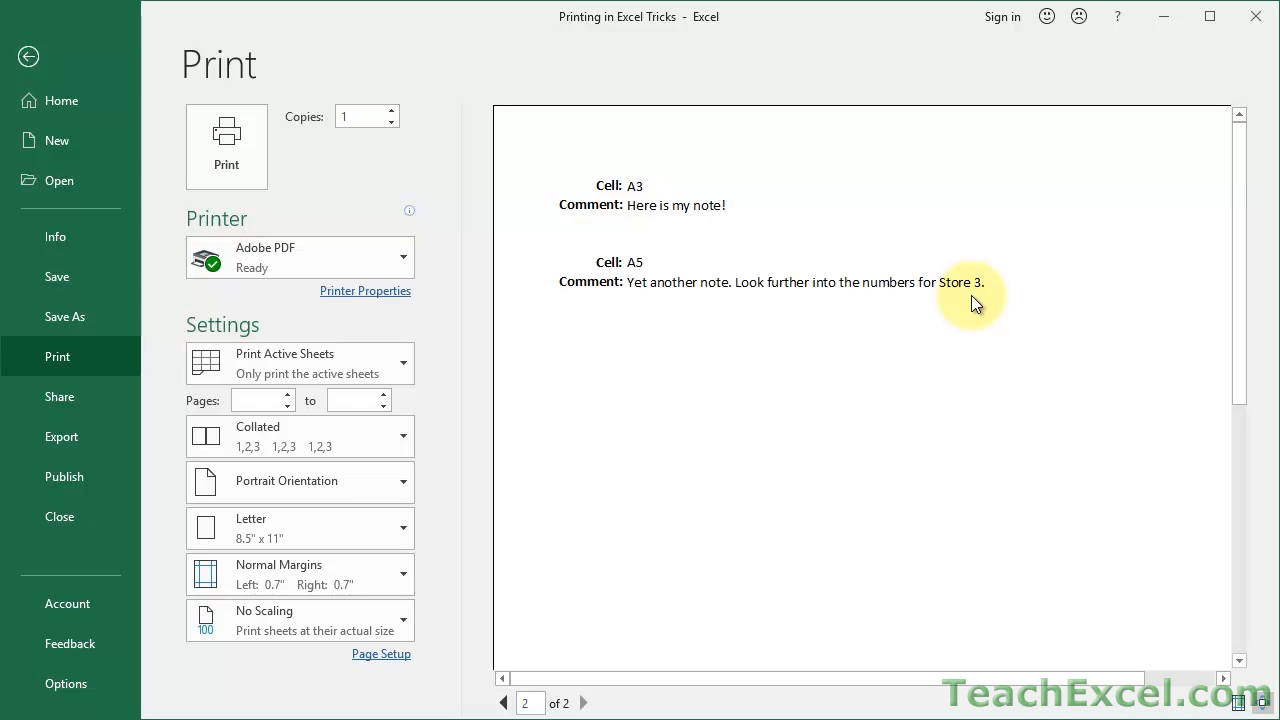
{"action": "left_click", "coordinate": [28, 56]}
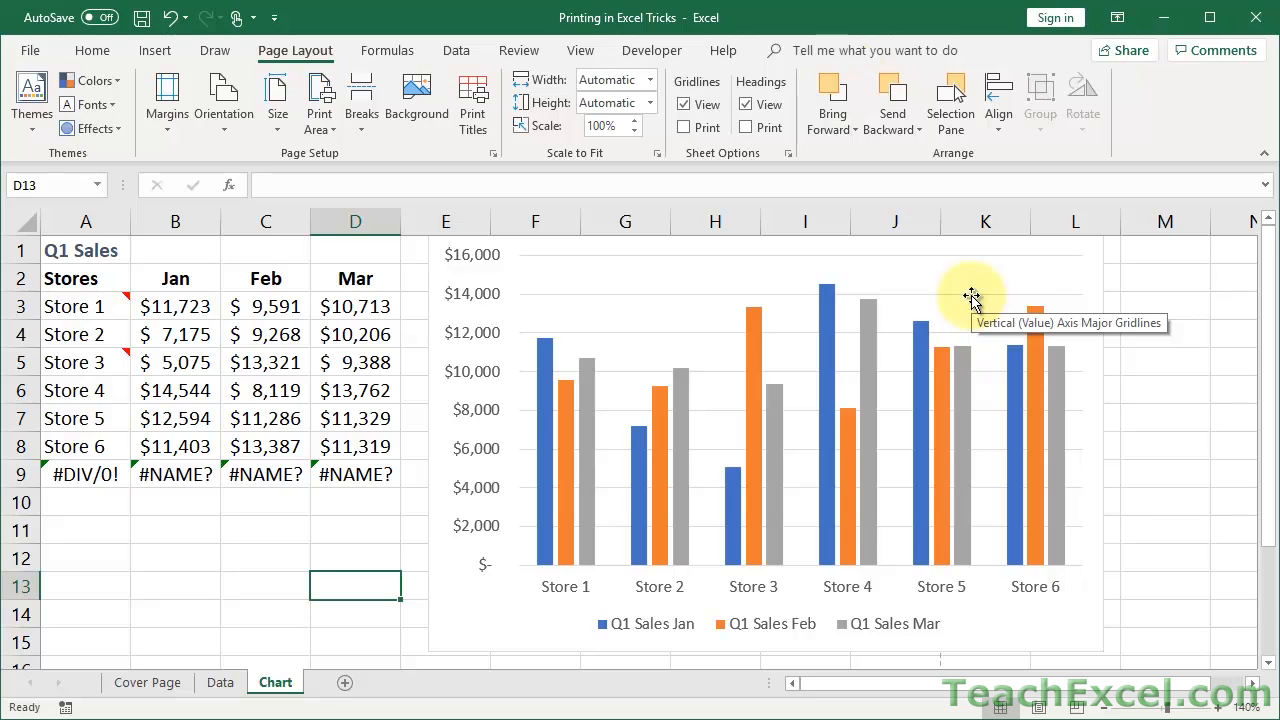
Show the Review ribbon with the Notes and New Comment commands over the Chart sheet
{"action": "left_click", "coordinate": [520, 50]}
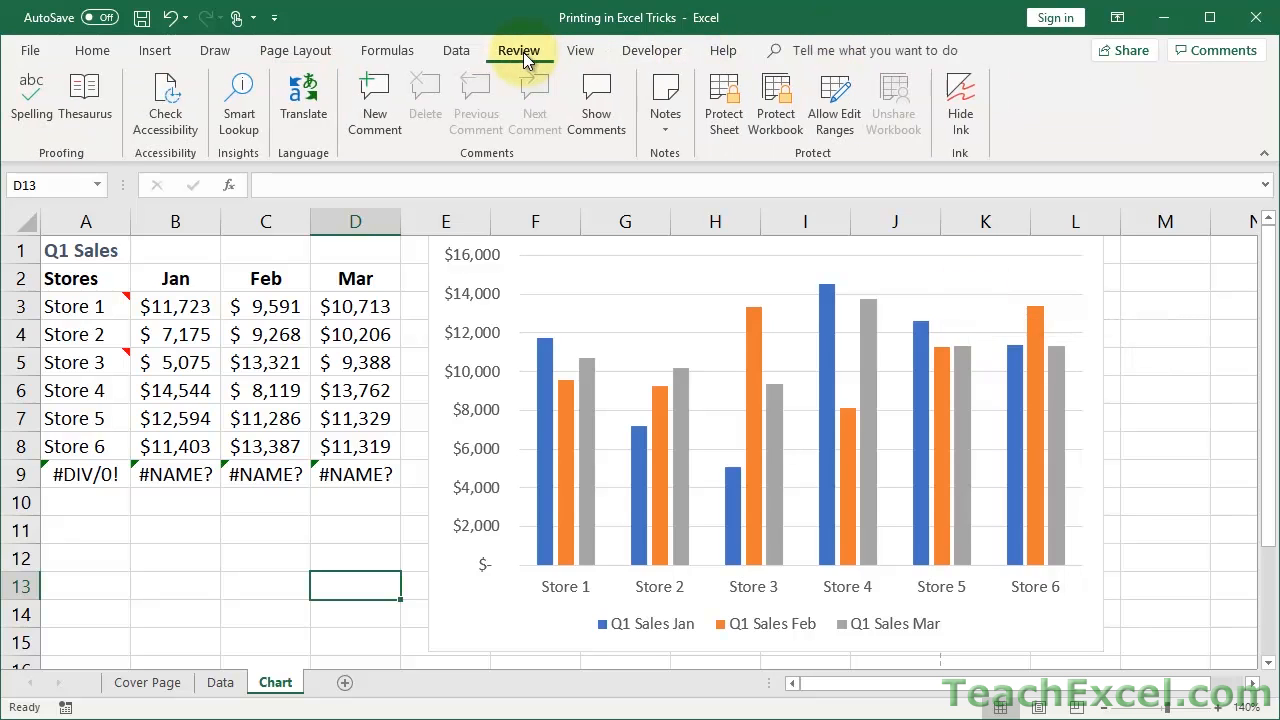
{"action": "mouse_move", "coordinate": [648, 196]}
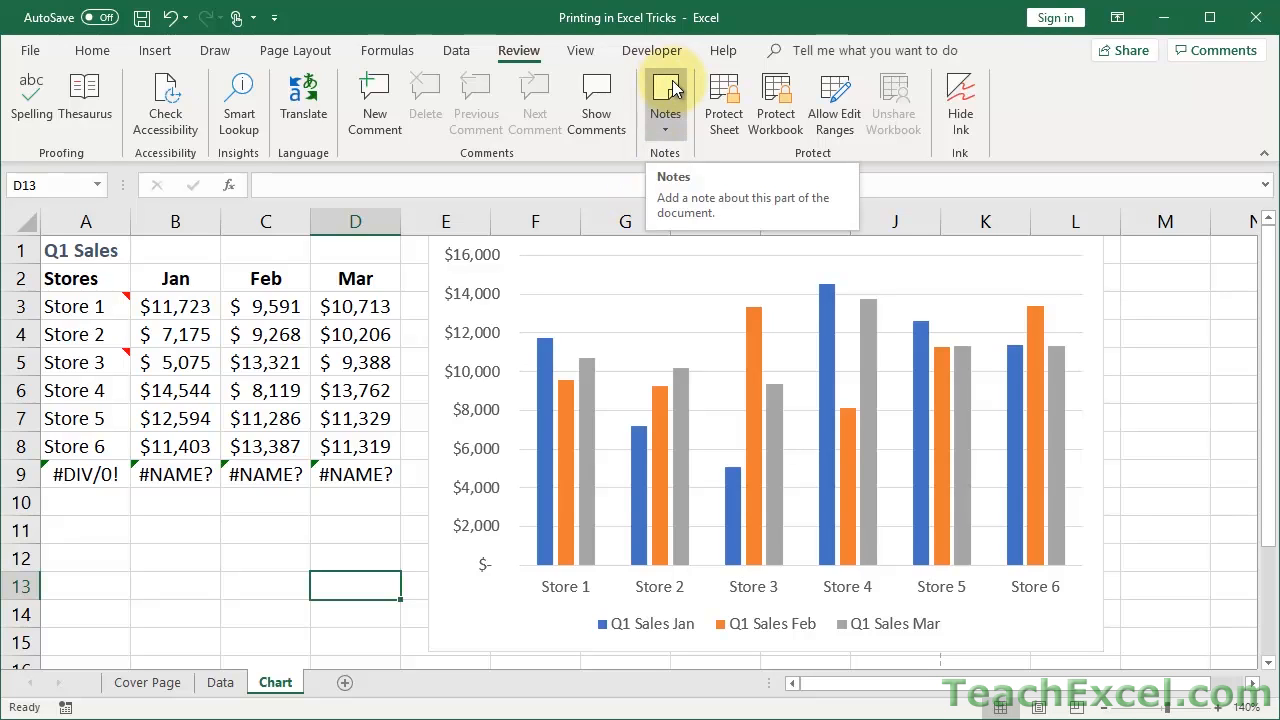
{"action": "mouse_move", "coordinate": [376, 104]}
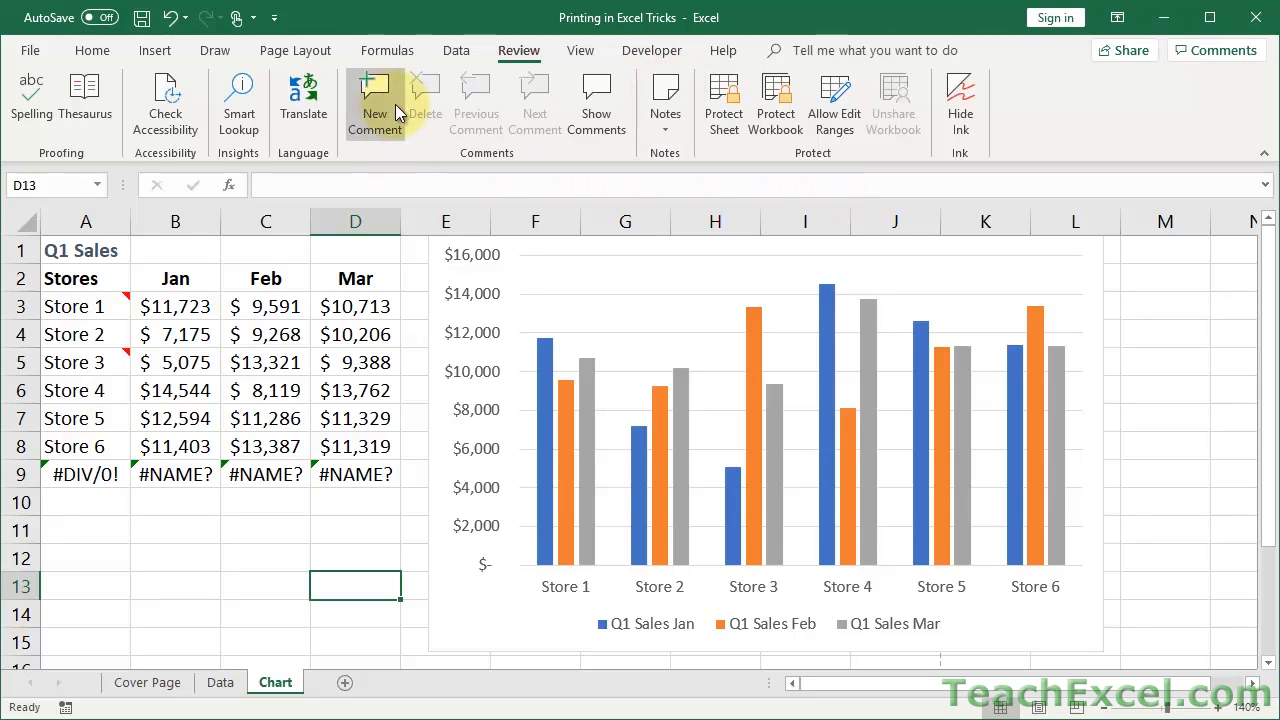
{"action": "mouse_move", "coordinate": [464, 160]}
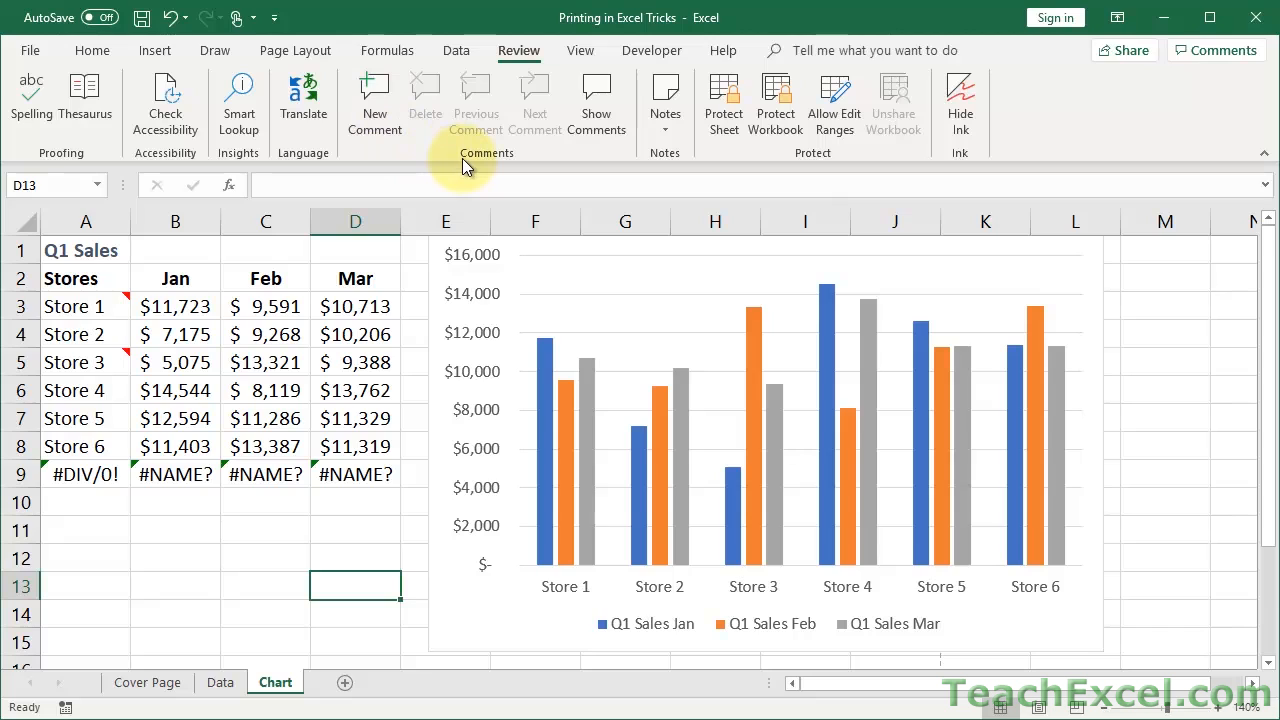
{"action": "mouse_move", "coordinate": [374, 104]}
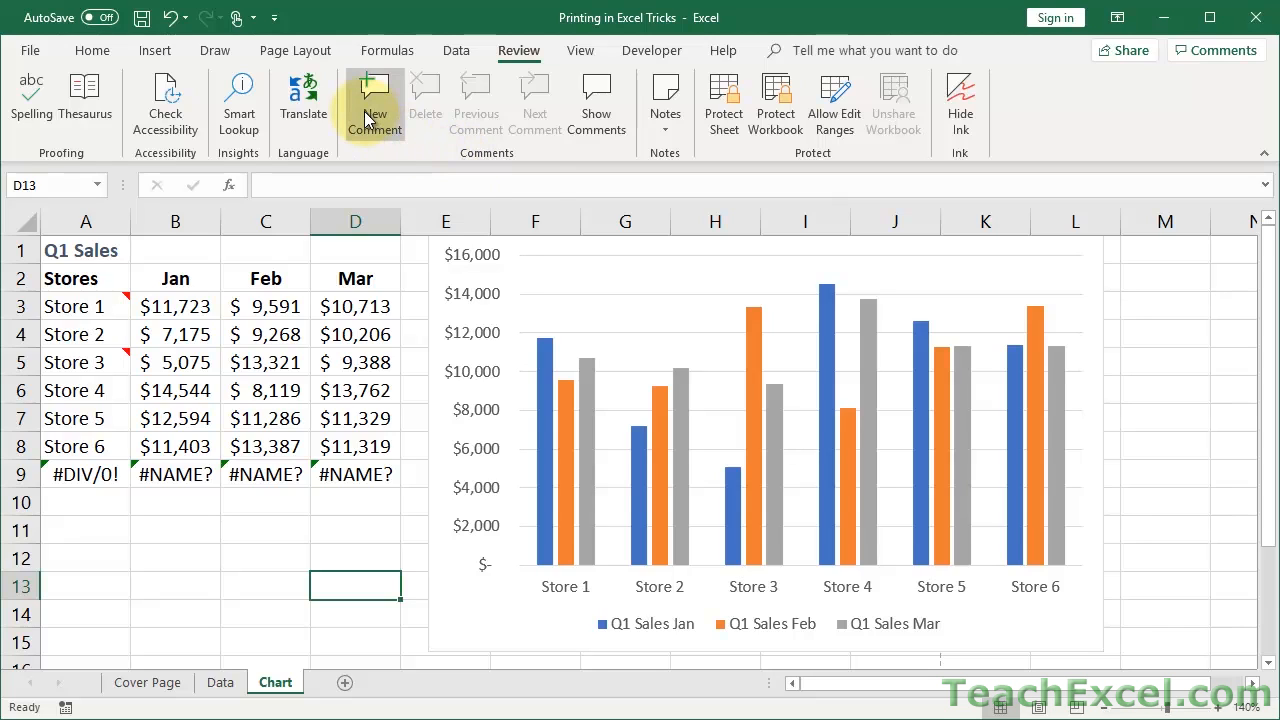
{"action": "mouse_move", "coordinate": [372, 100]}
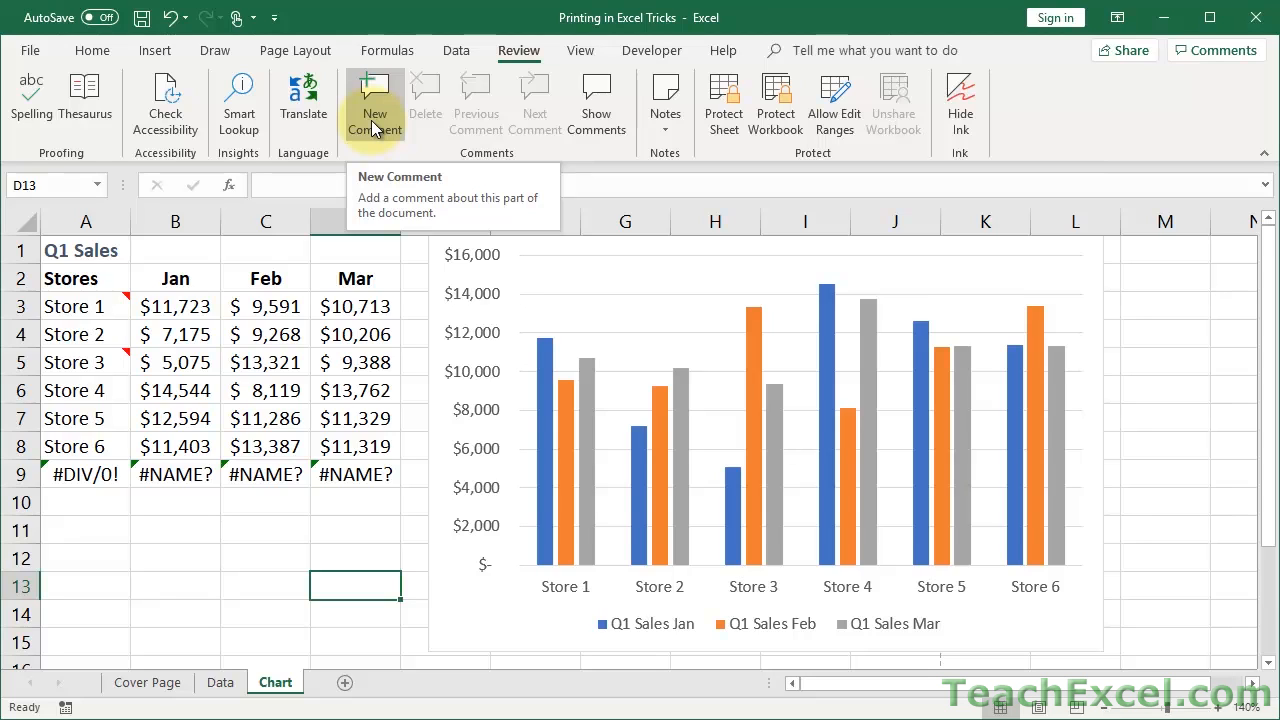
{"action": "mouse_move", "coordinate": [498, 112]}
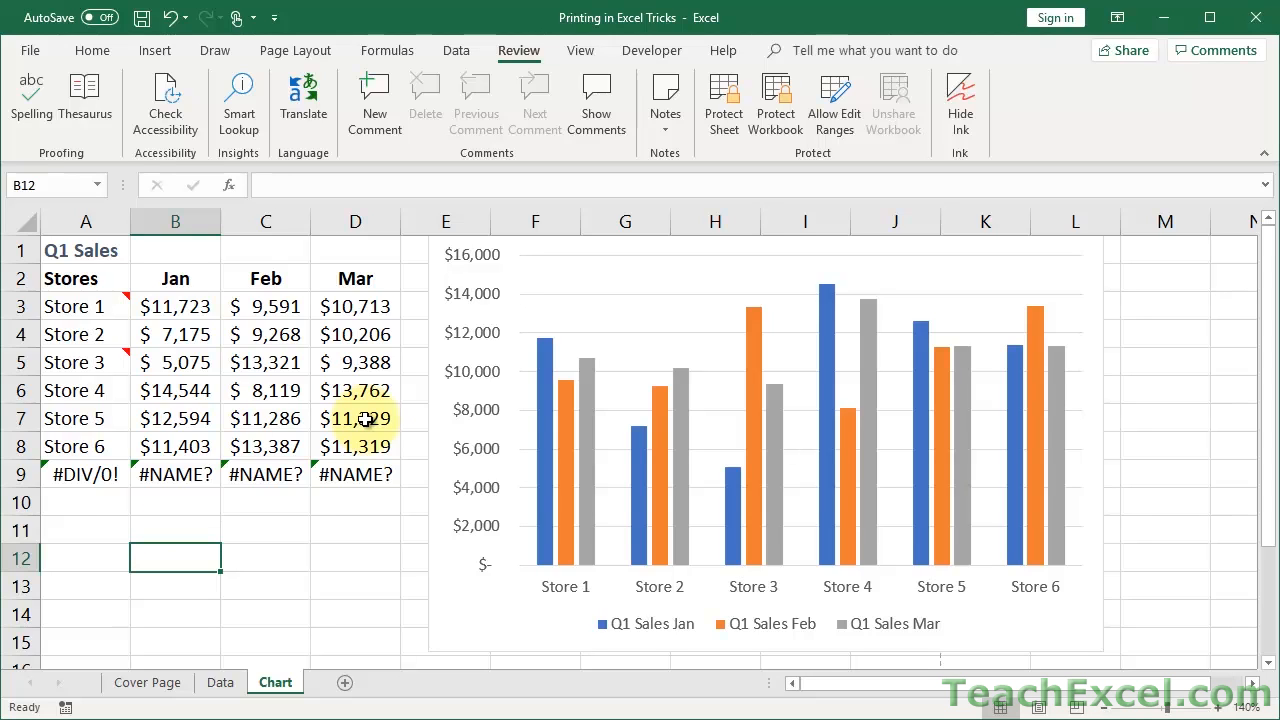
{"action": "mouse_move", "coordinate": [636, 330]}
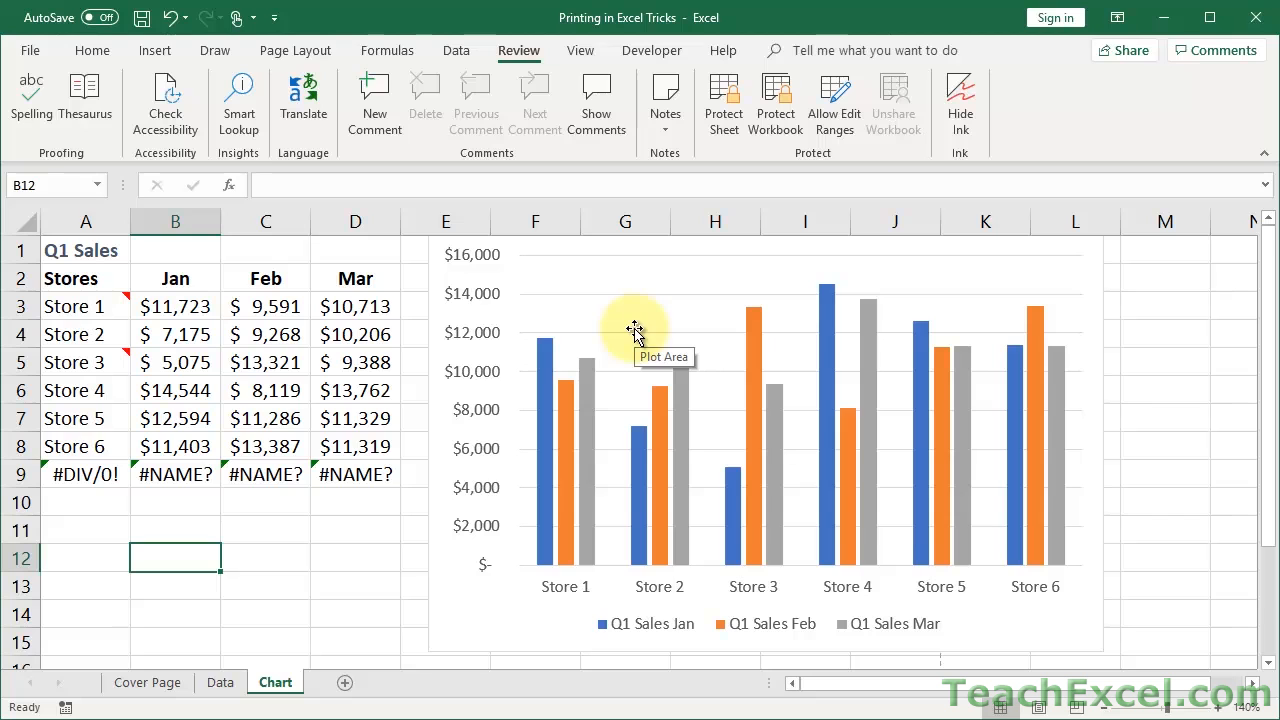
{"action": "mouse_move", "coordinate": [312, 138]}
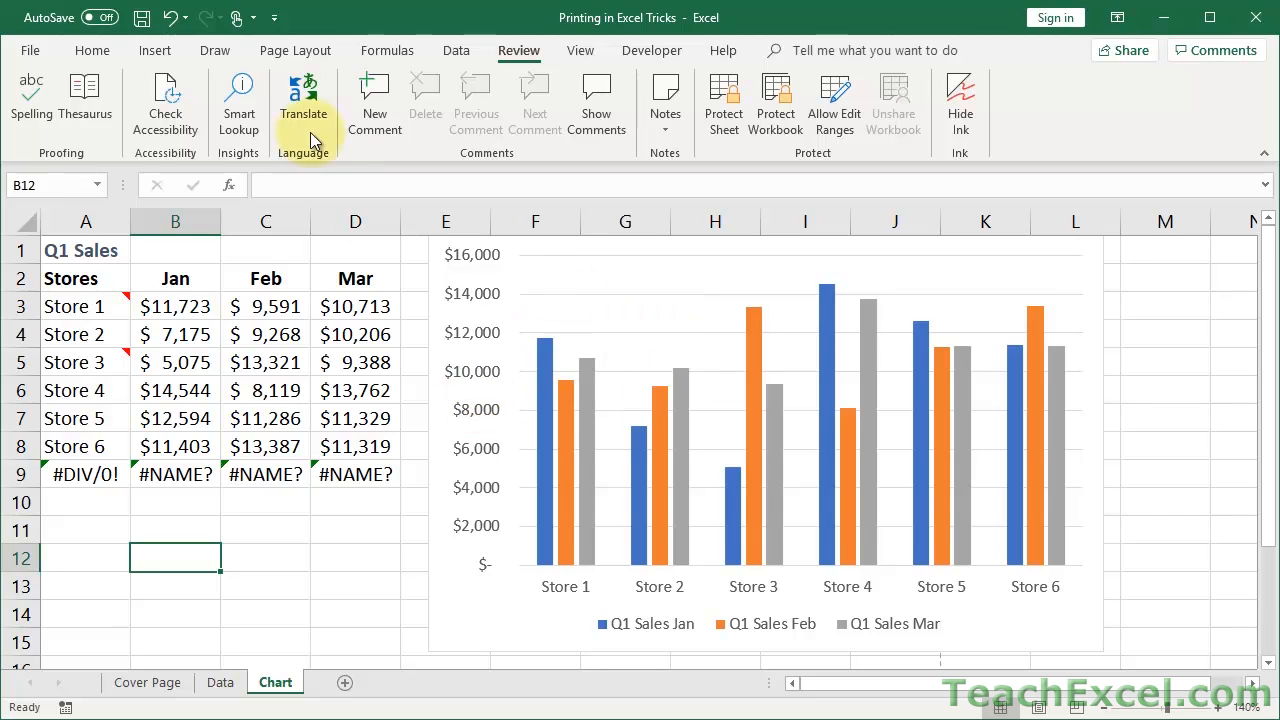
Reopen Page Setup for the Chart sheet and show its Sheet printing settings
{"action": "left_click", "coordinate": [296, 50]}
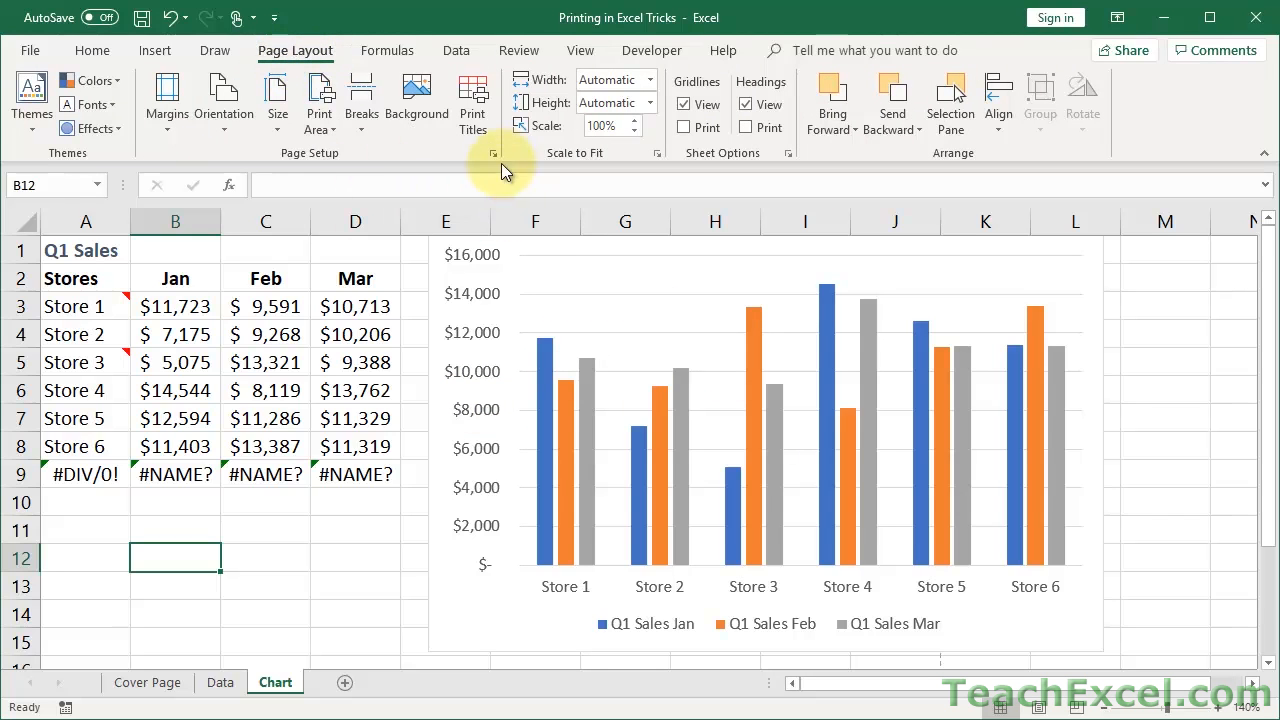
{"action": "left_click", "coordinate": [492, 152]}
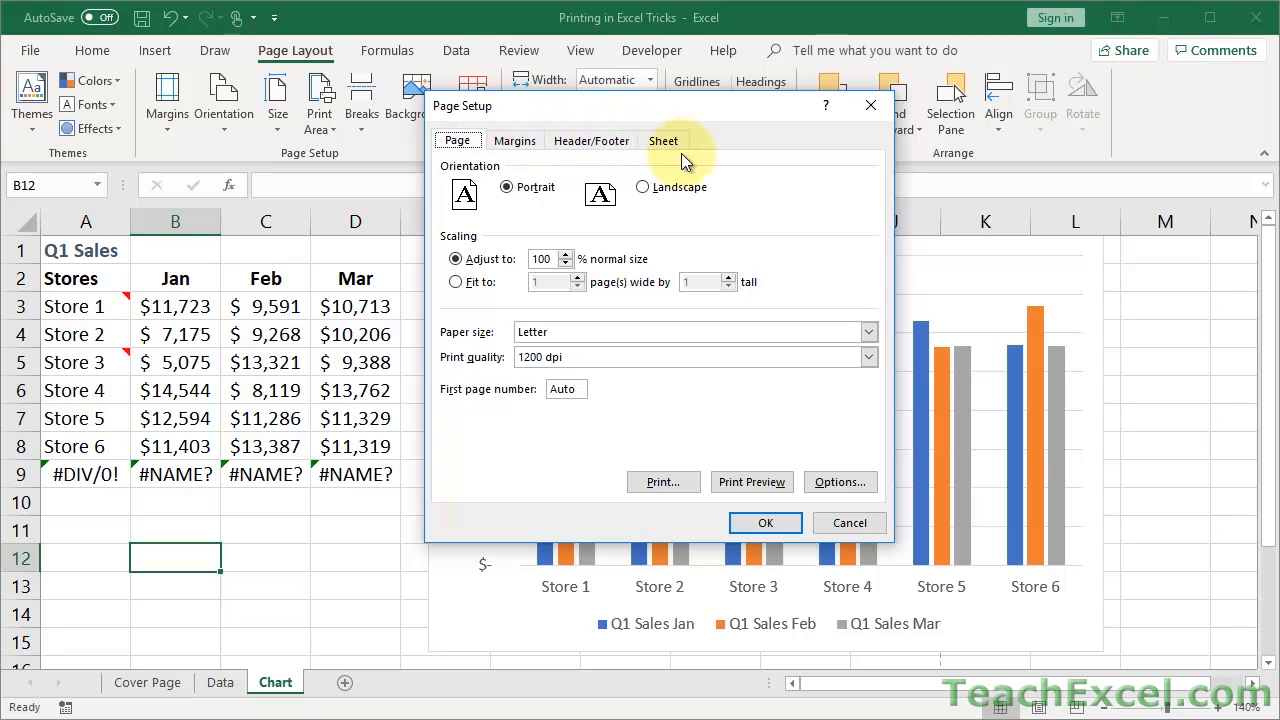
{"action": "mouse_move", "coordinate": [690, 156]}
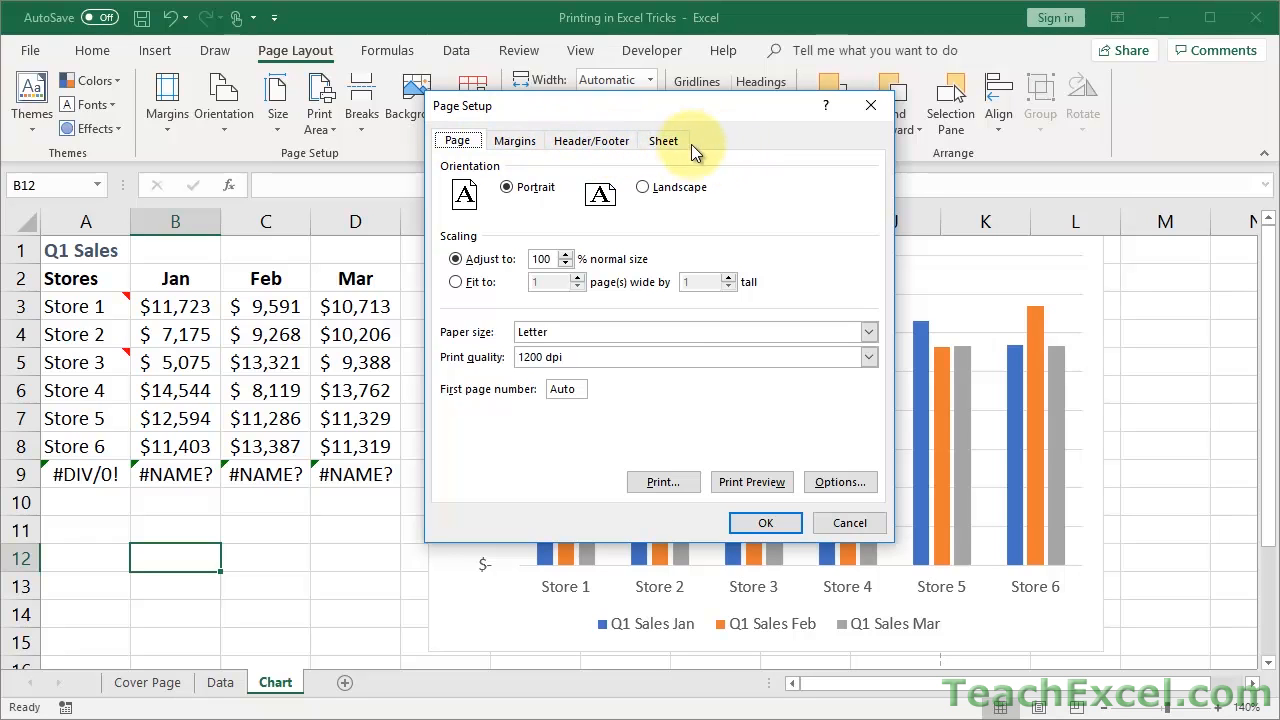
{"action": "left_click", "coordinate": [664, 140]}
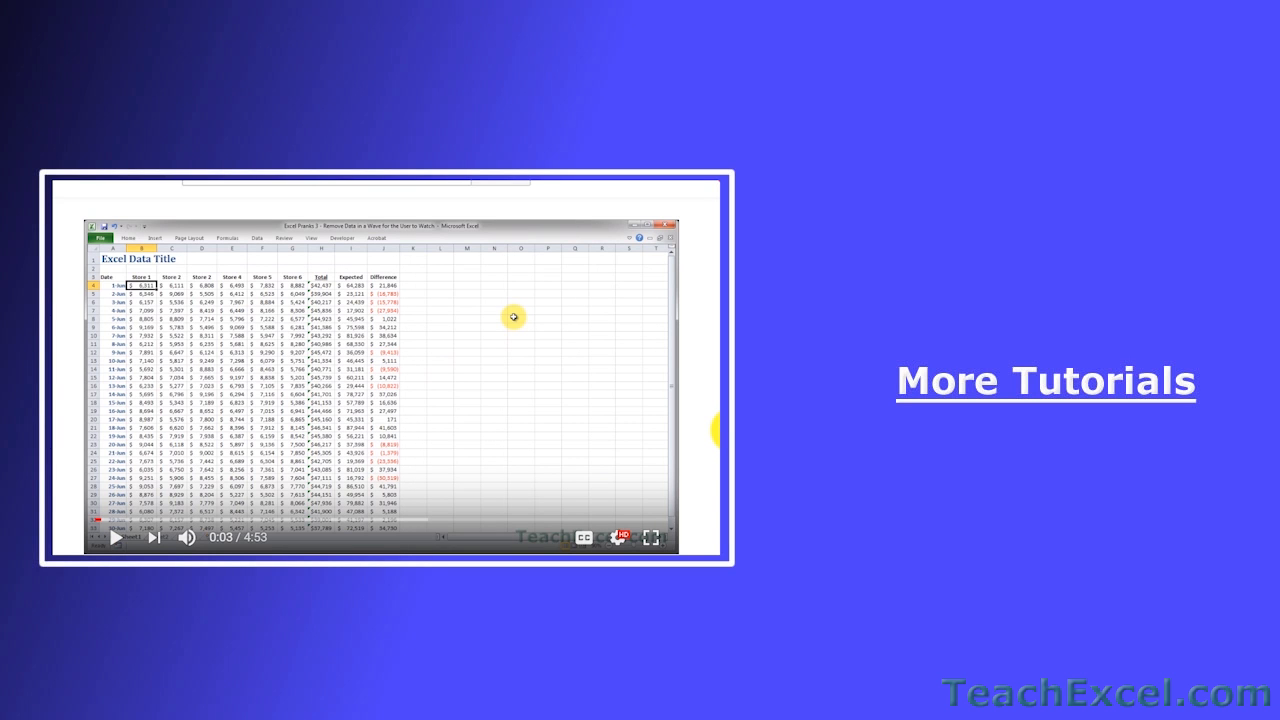
Like the Excel Pranks 4 video and subscribe to the TeachExcel channel
{"action": "scroll", "scroll_direction": "down", "scroll_amount": 3}
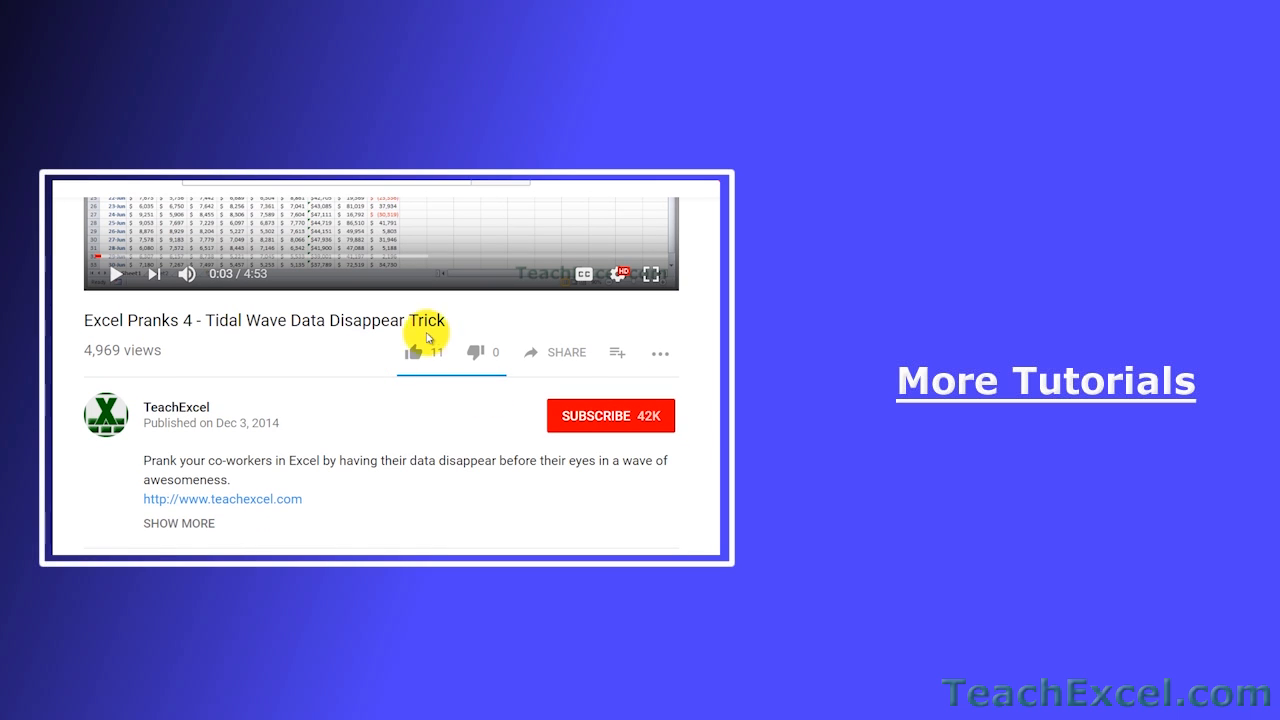
{"action": "left_click", "coordinate": [412, 356]}
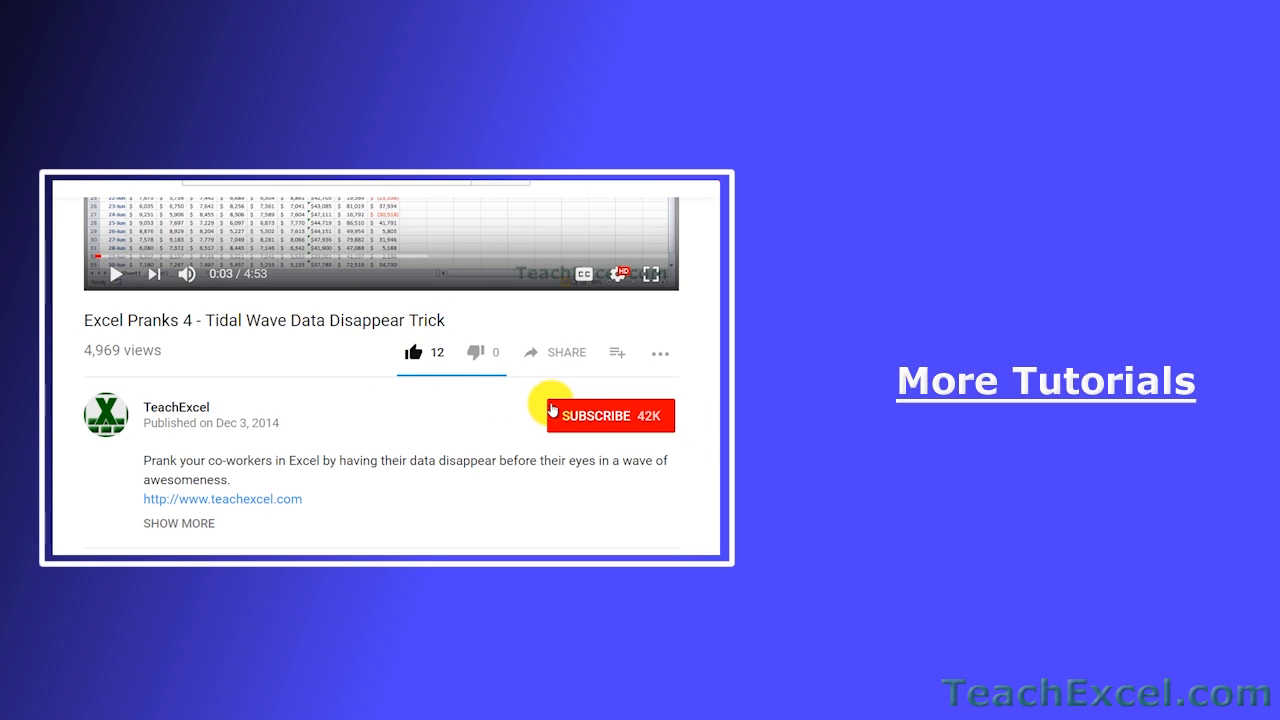
{"action": "left_click", "coordinate": [604, 414]}
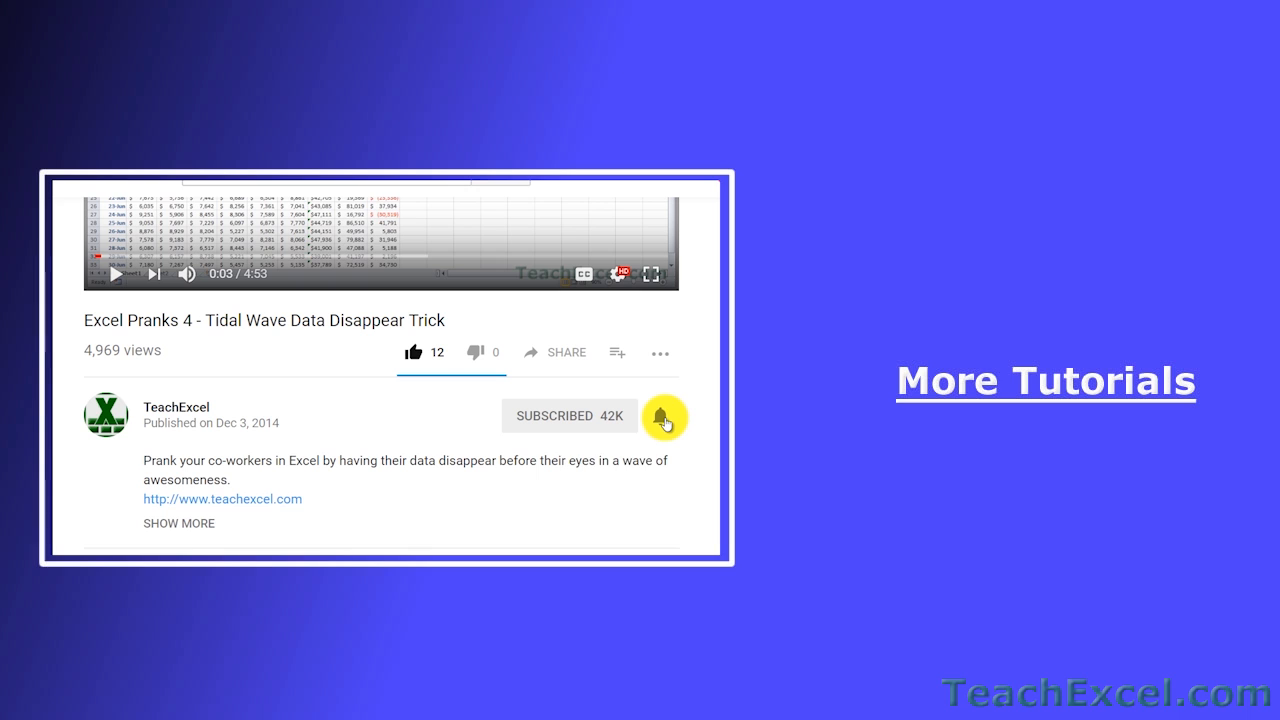